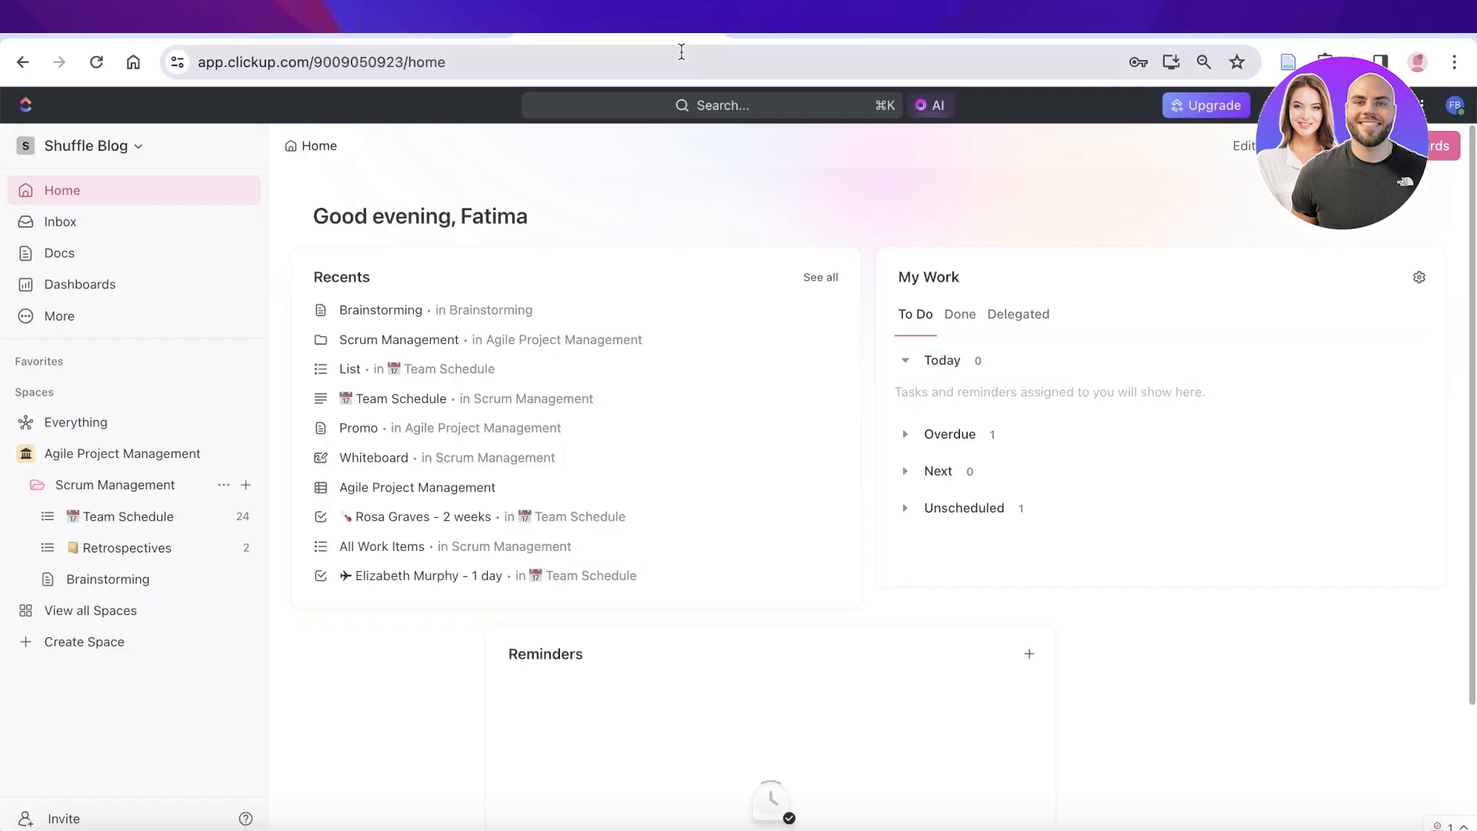
pyautogui.moveTo(938, 260)
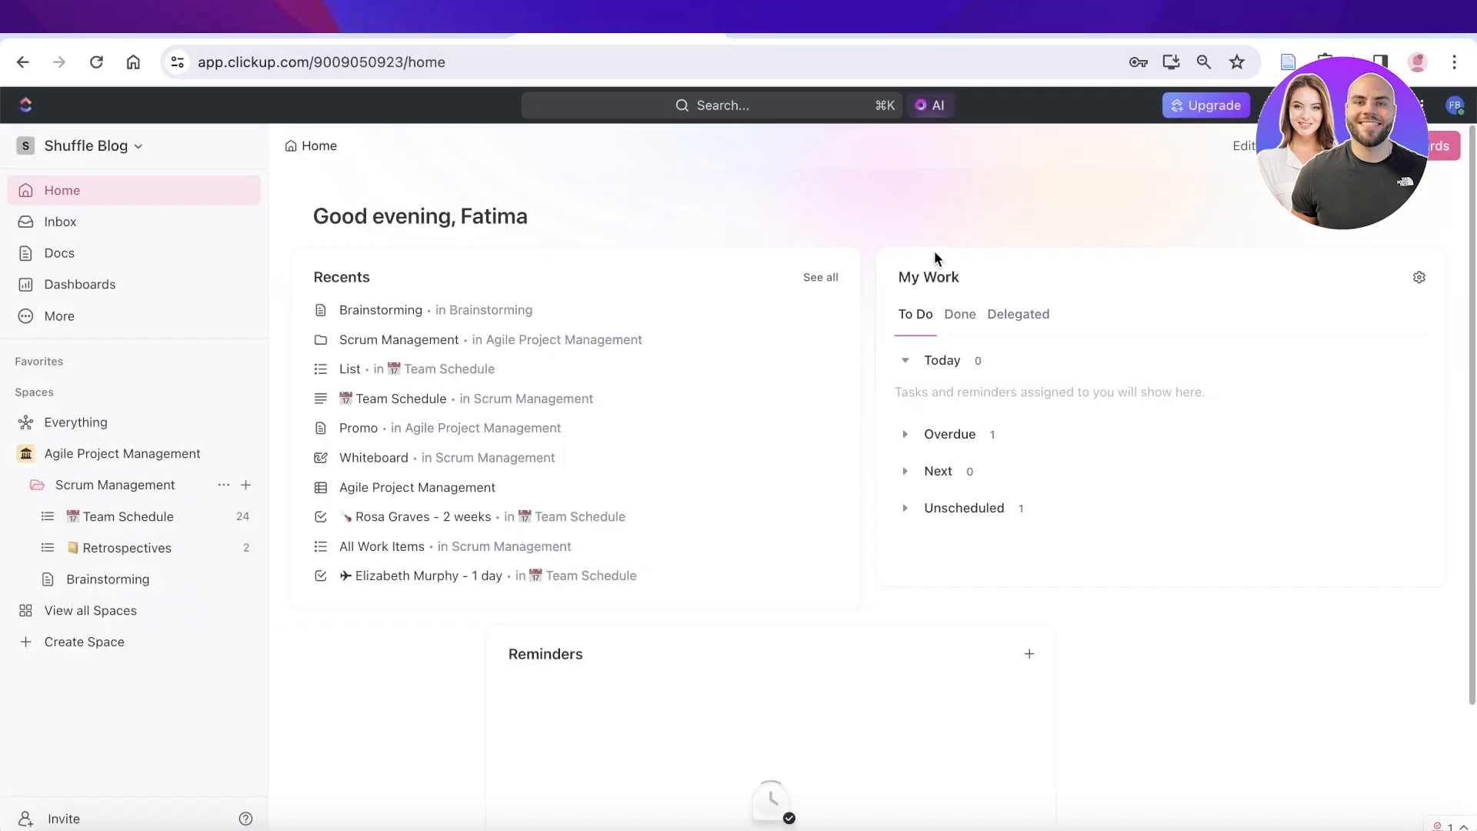
pyautogui.moveTo(943, 259)
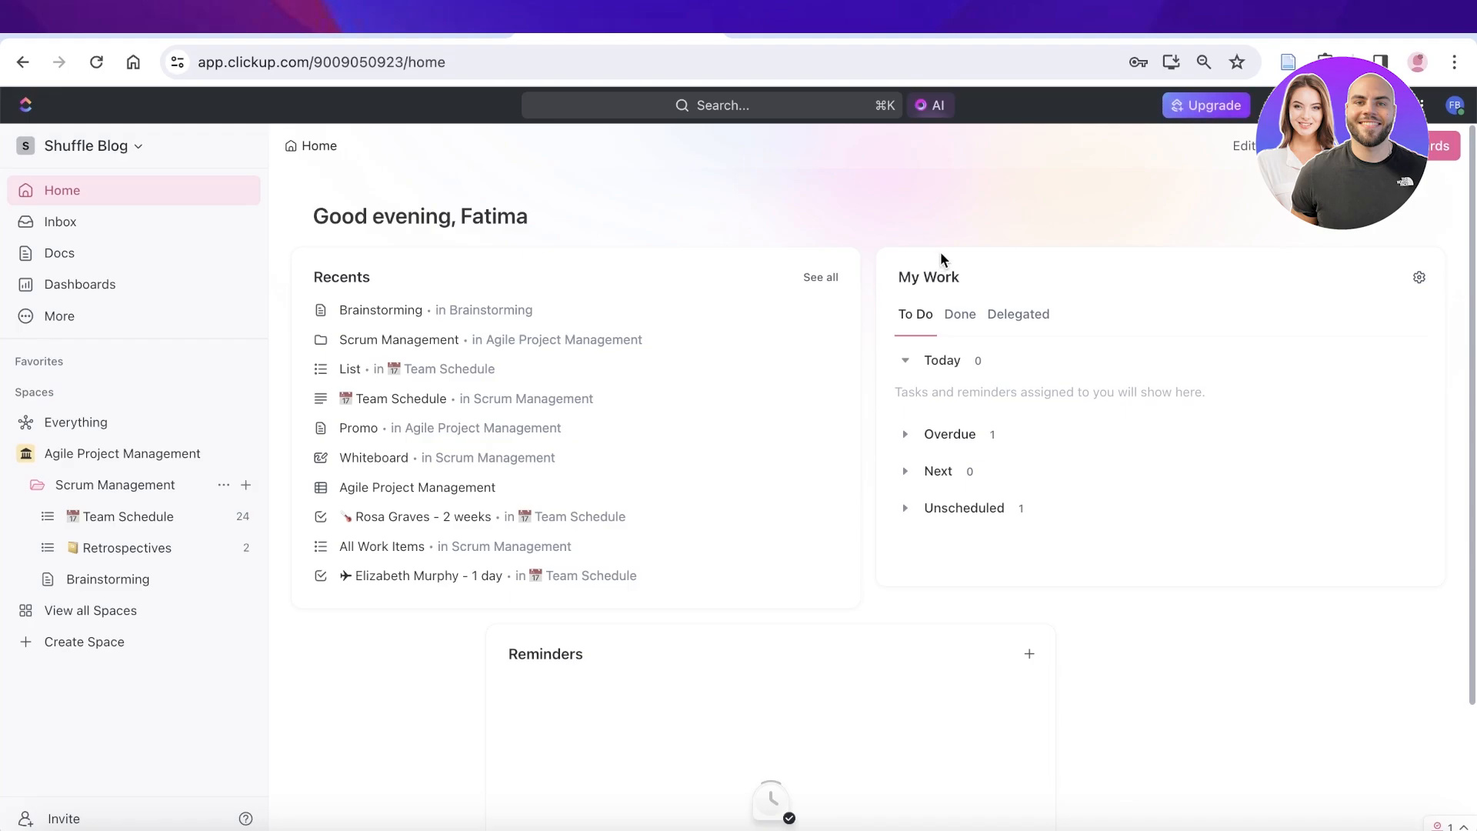
pyautogui.moveTo(1036, 35)
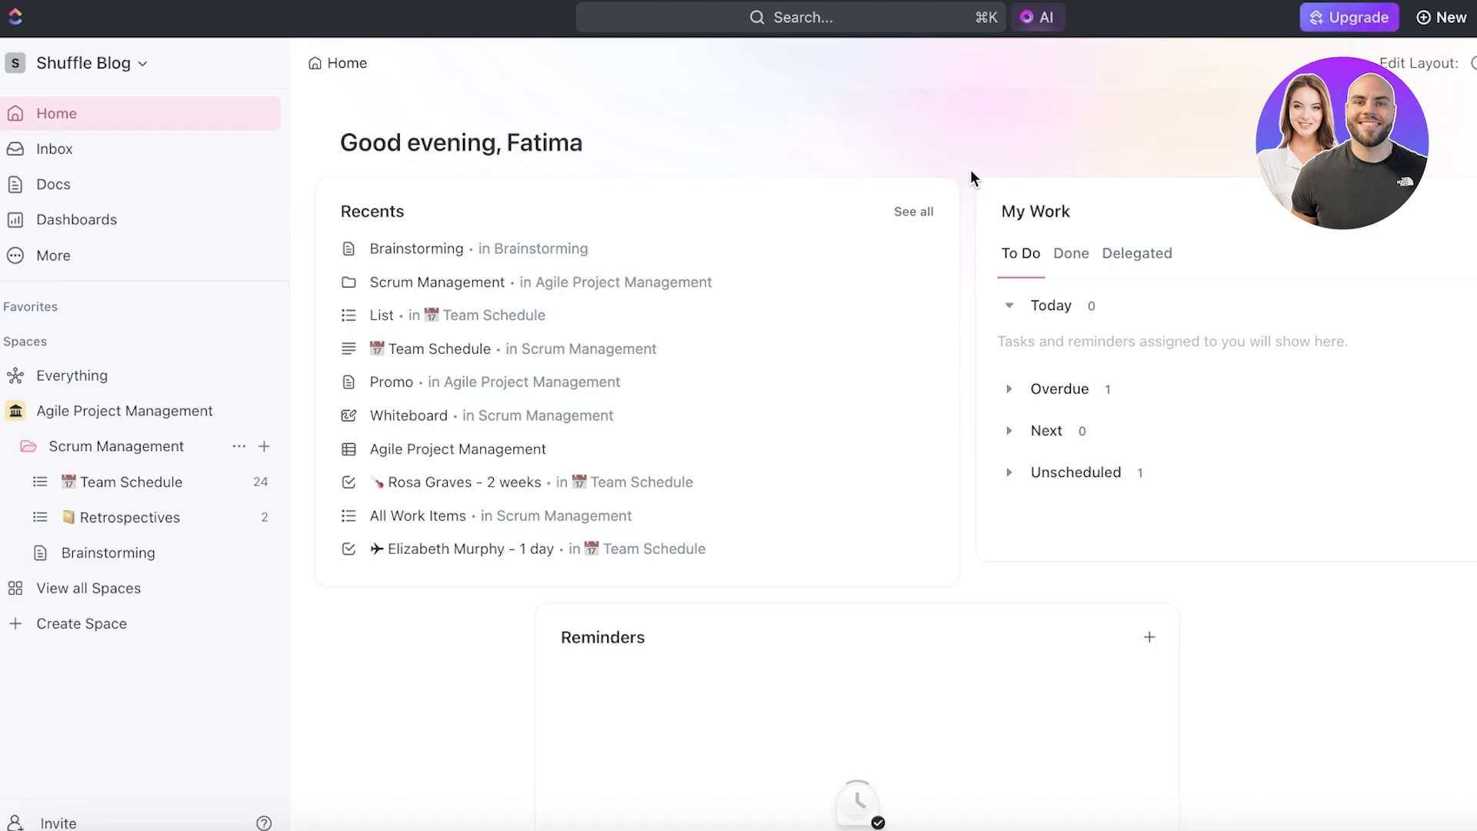
pyautogui.moveTo(760, 288)
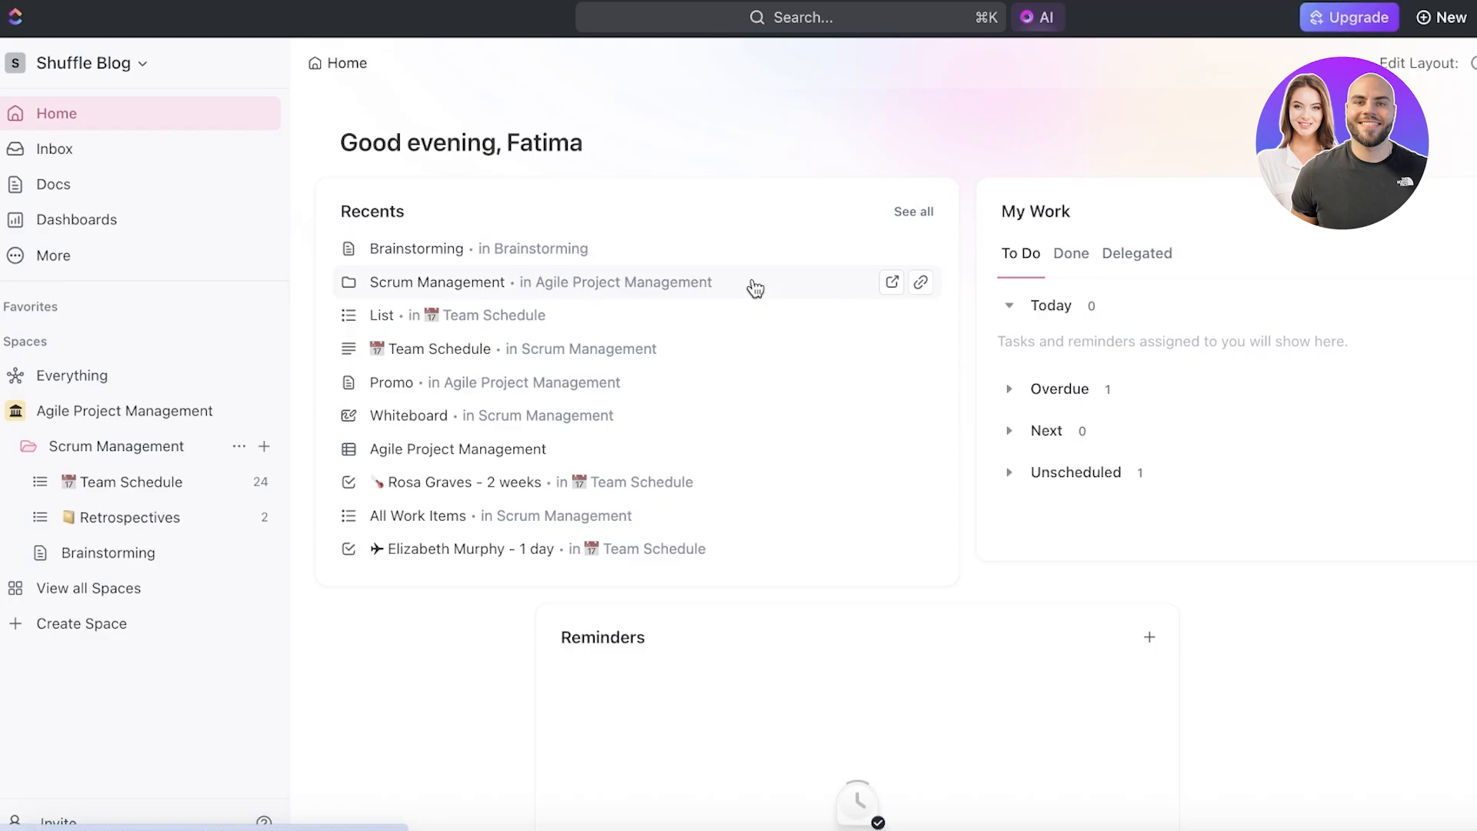
pyautogui.moveTo(914, 232)
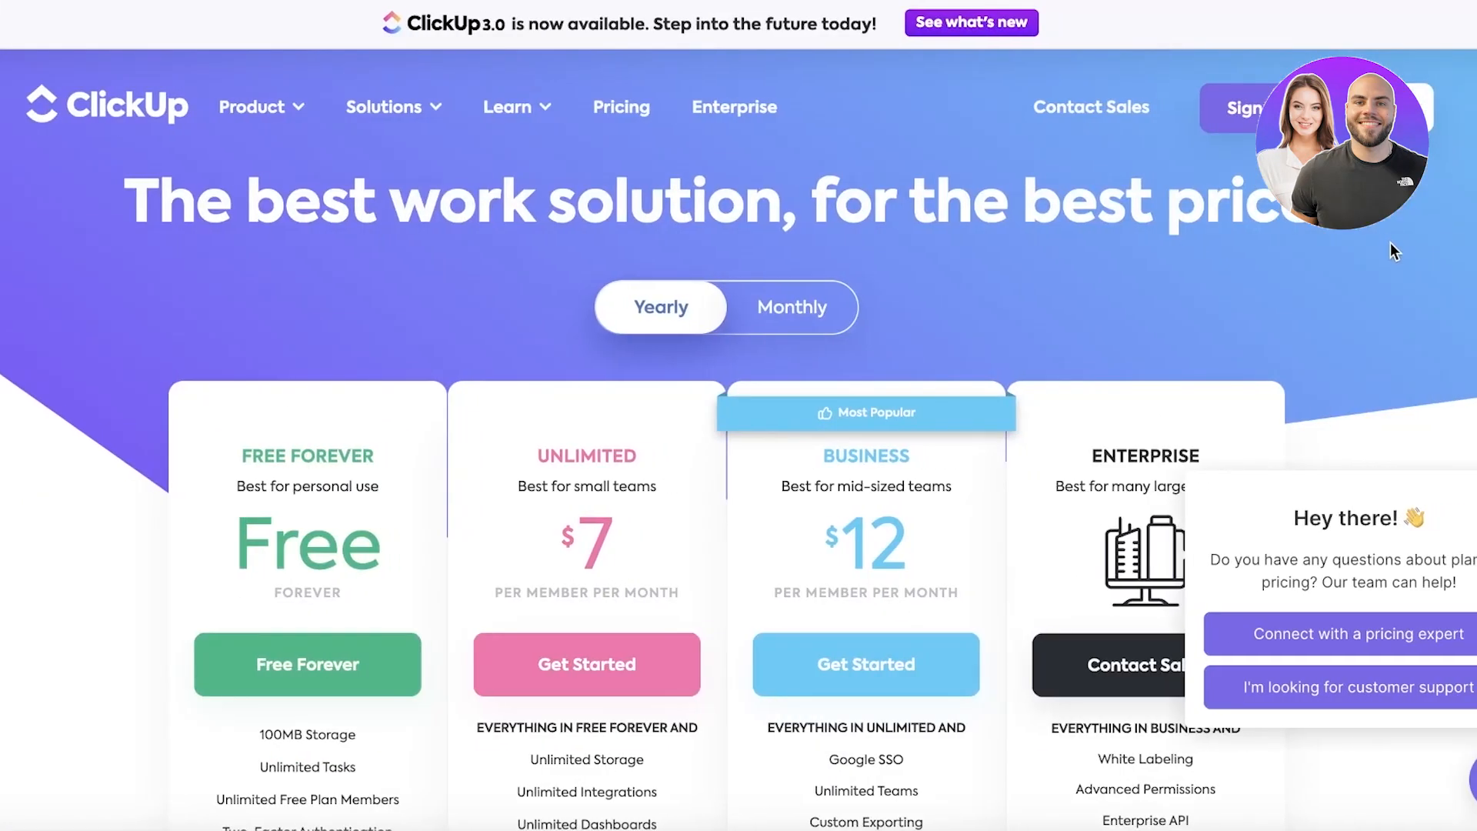
pyautogui.moveTo(1372, 297)
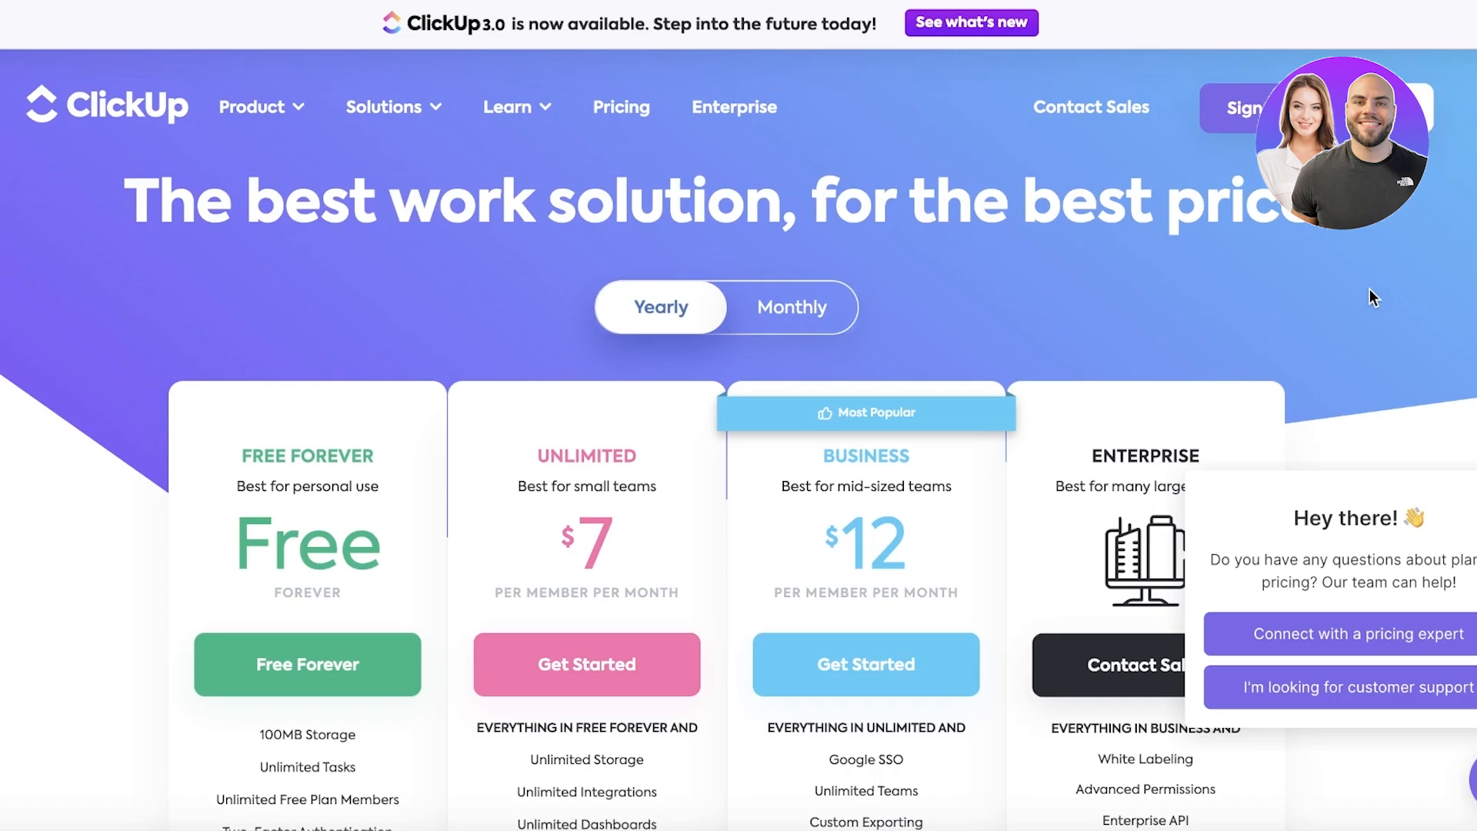
pyautogui.moveTo(1328, 334)
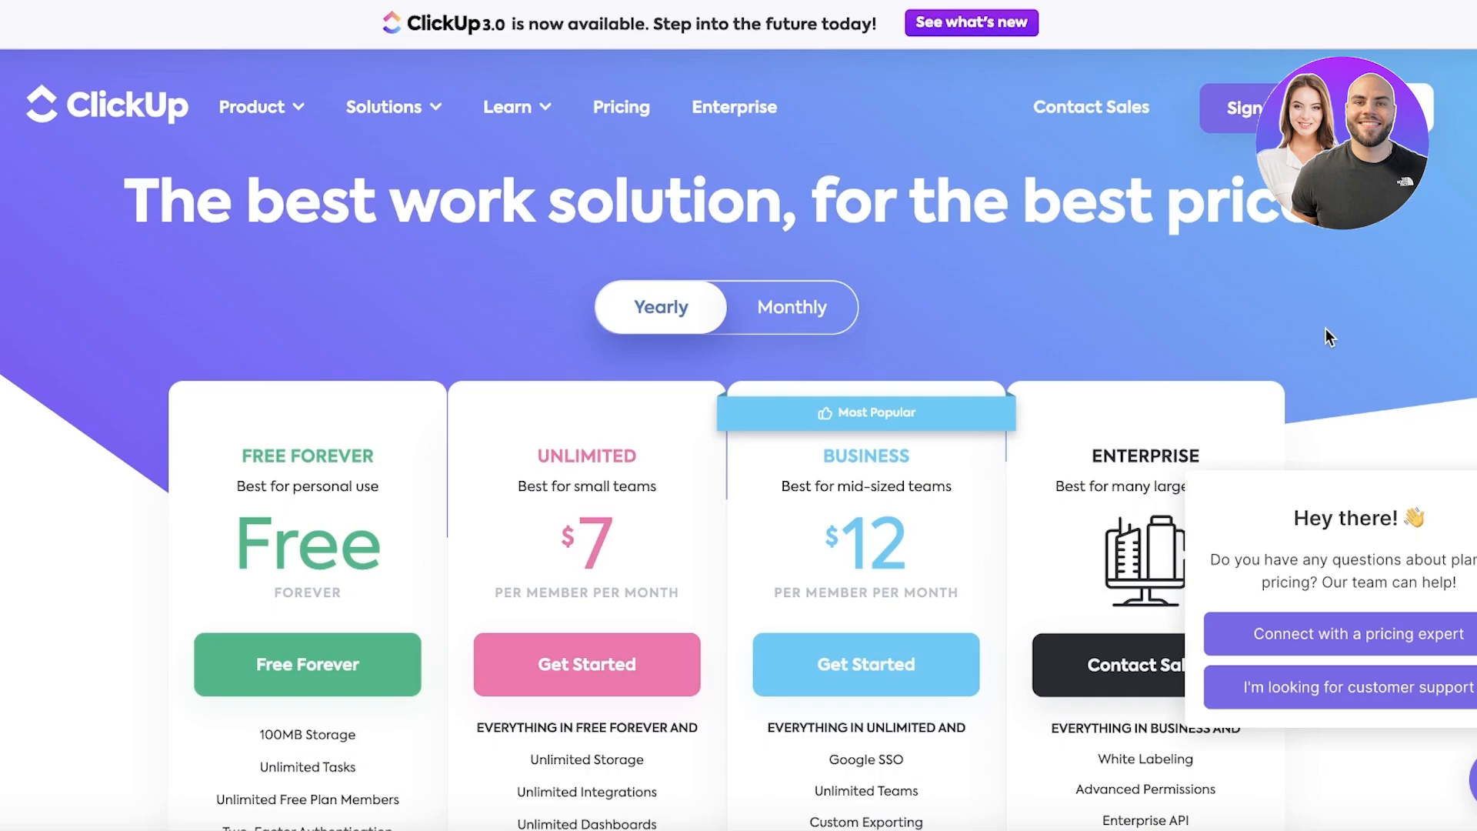
pyautogui.moveTo(1340, 326)
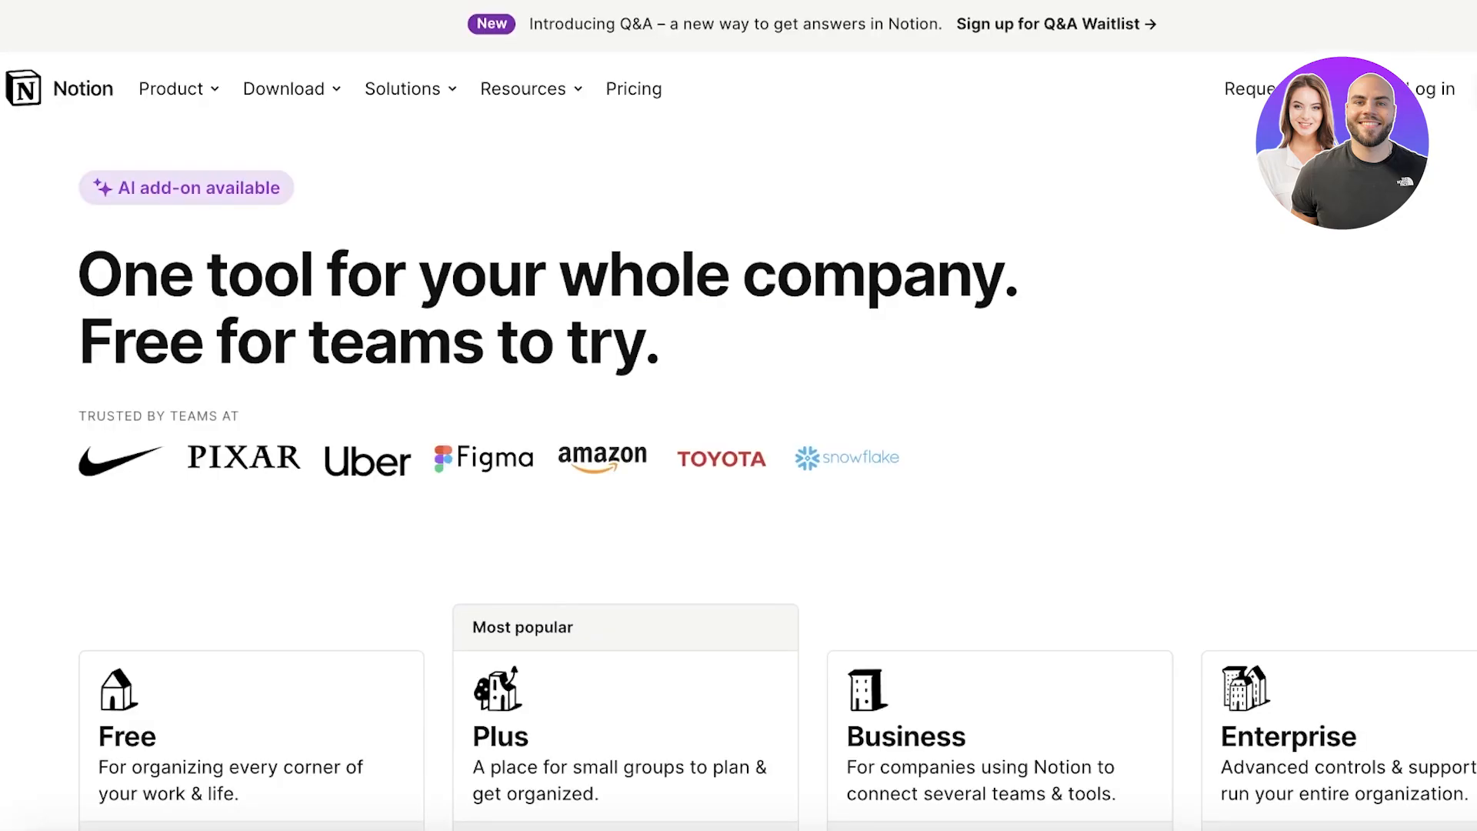
pyautogui.moveTo(1447, 246)
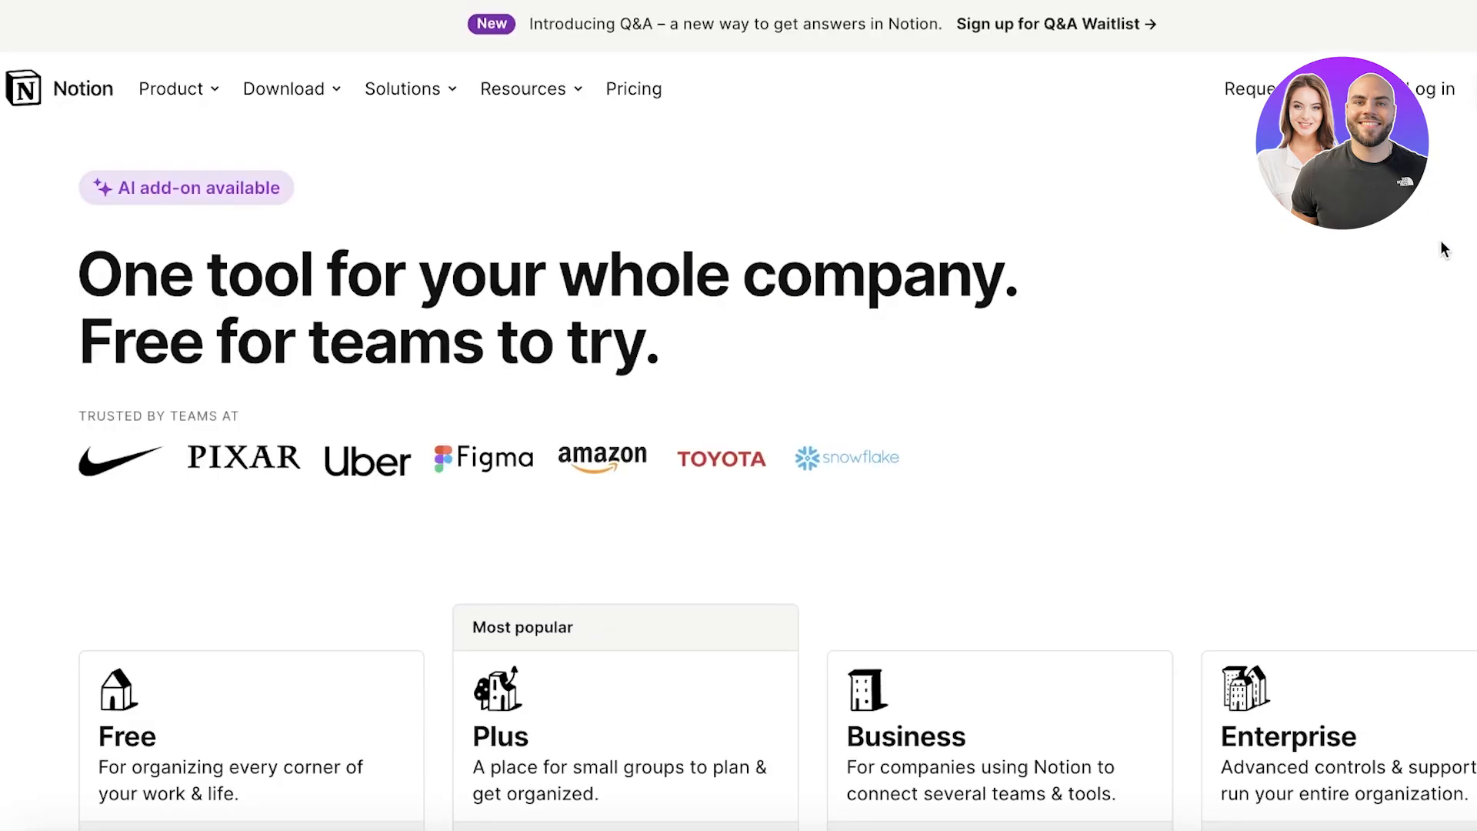
pyautogui.moveTo(1413, 234)
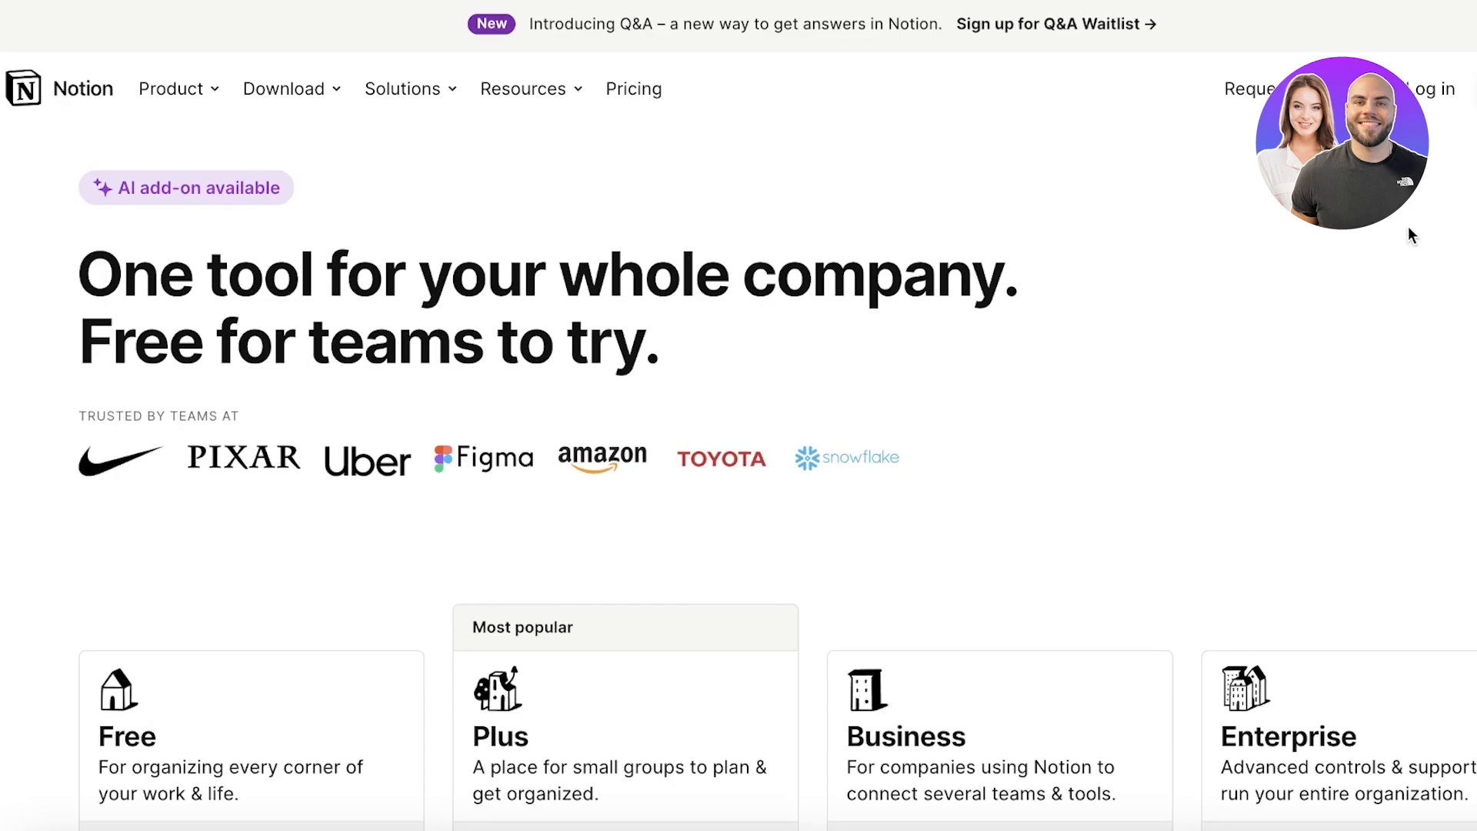
pyautogui.moveTo(1430, 251)
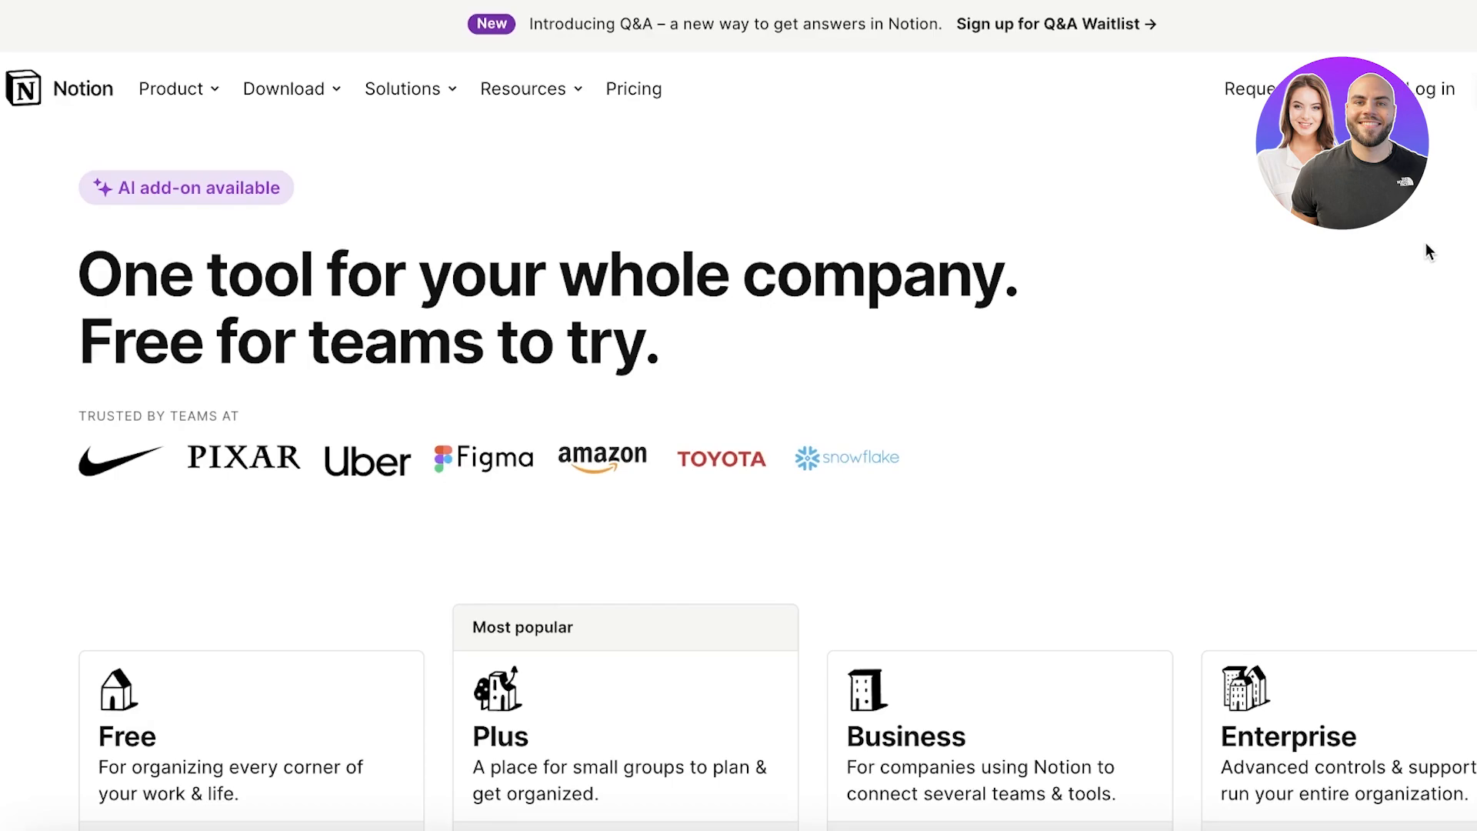
pyautogui.moveTo(1431, 260)
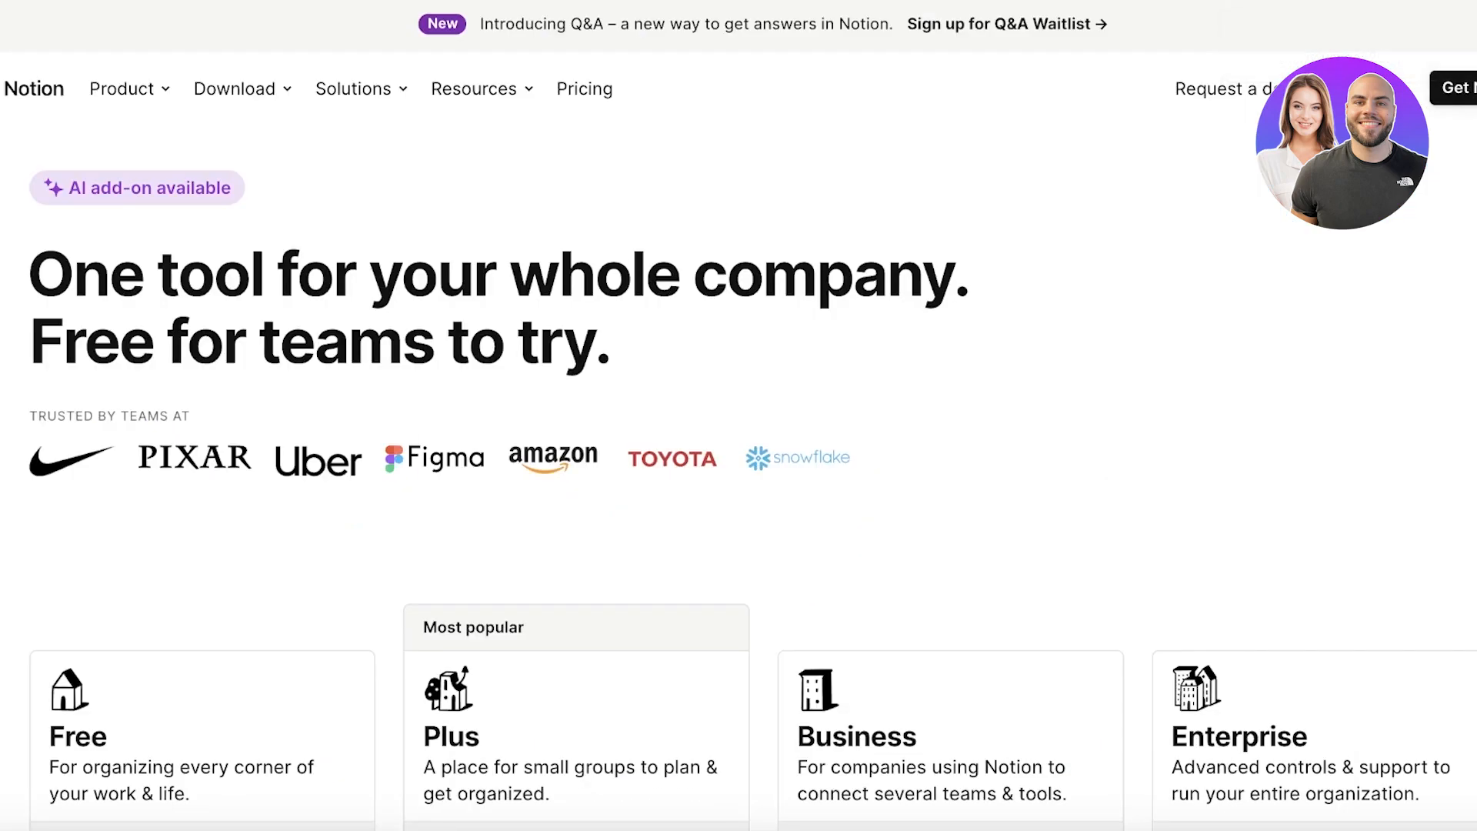
# - Scroll the Notion homepage down to the Free, Plus, Business and Enterprise plan cards
pyautogui.scroll(-3)
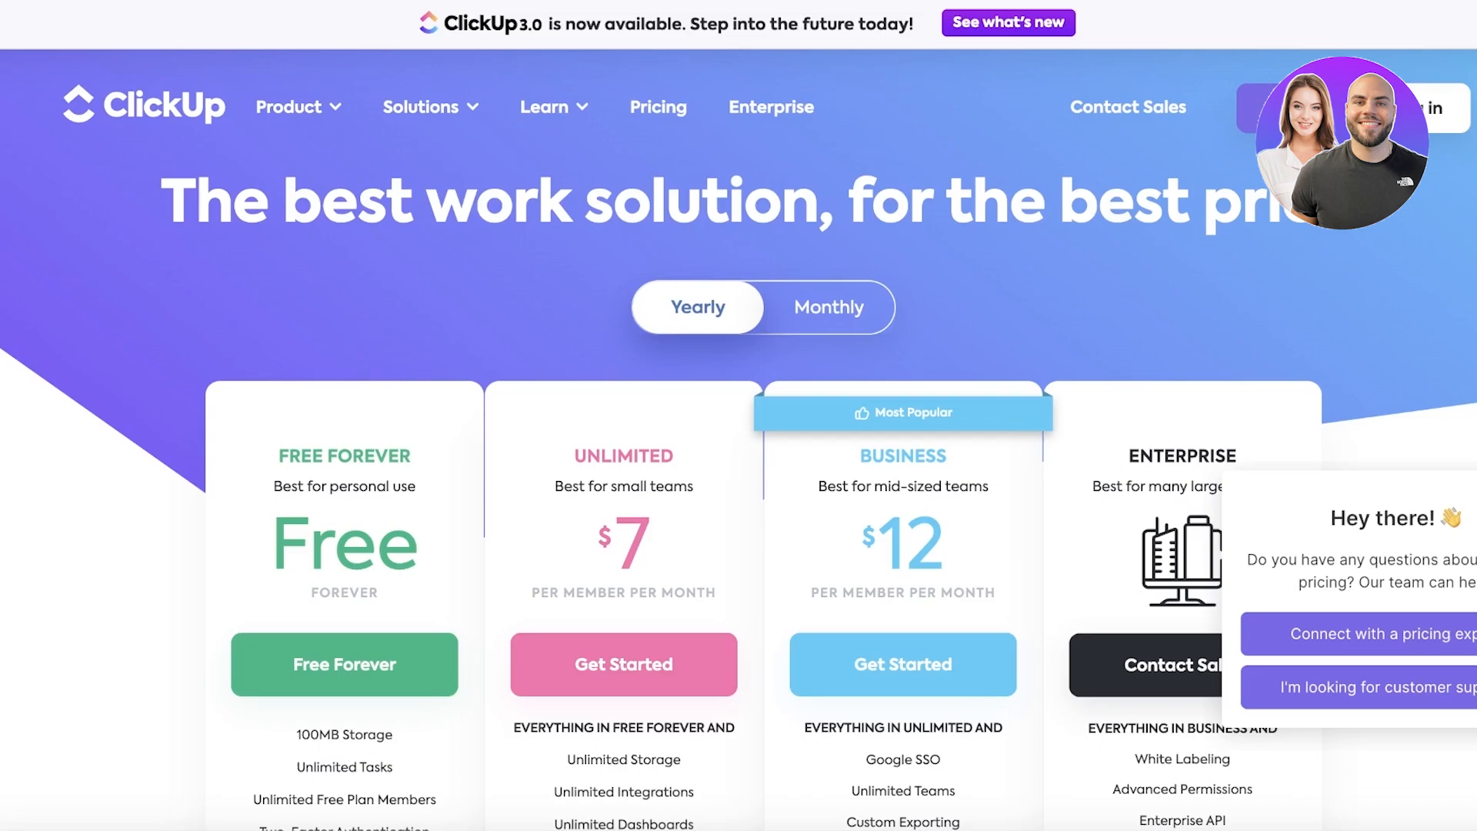
# - Scroll up and down through the feature lists of ClickUp's four pricing plans
pyautogui.scroll(-3)
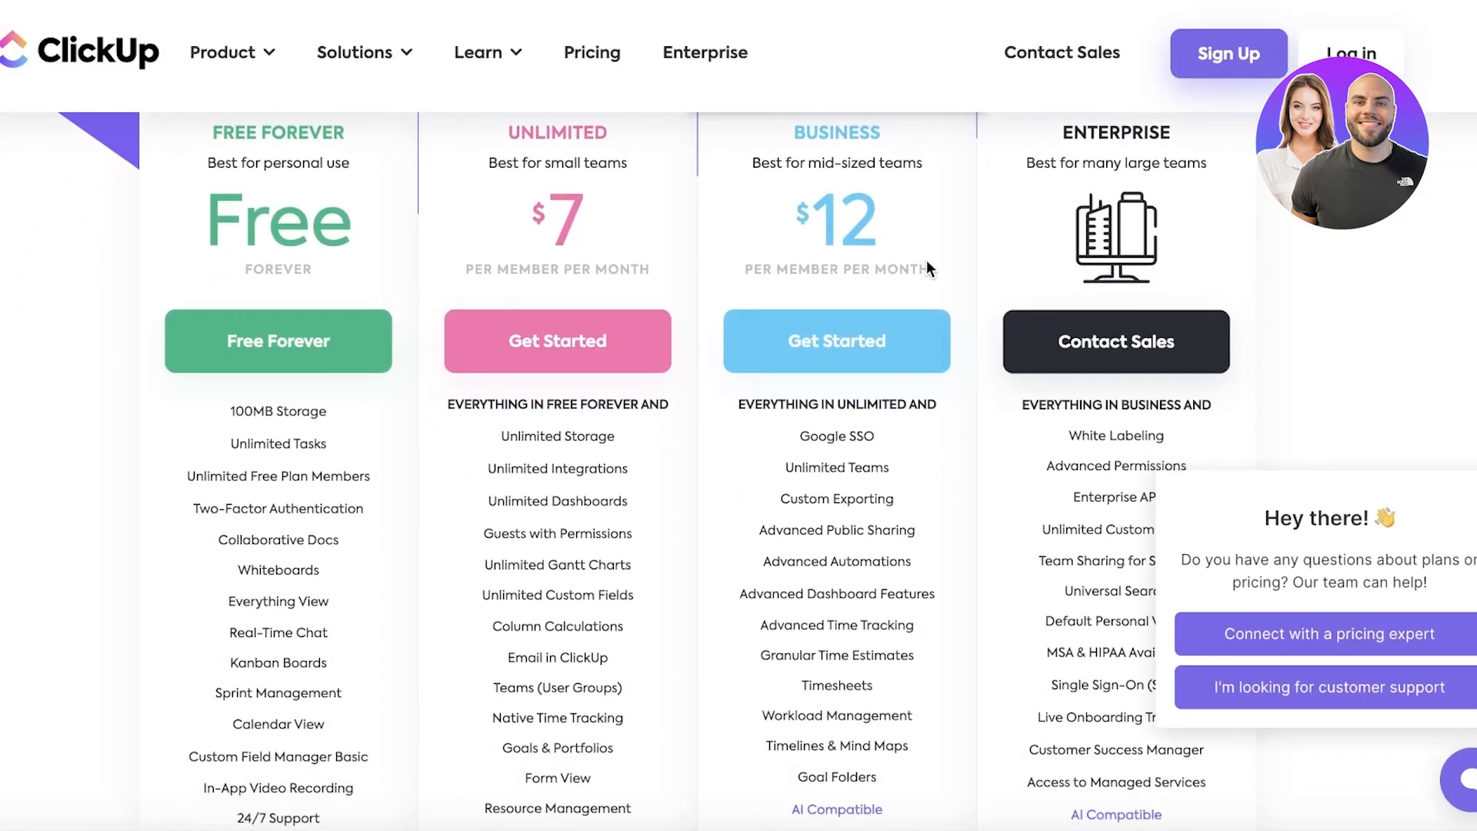
pyautogui.moveTo(972, 257)
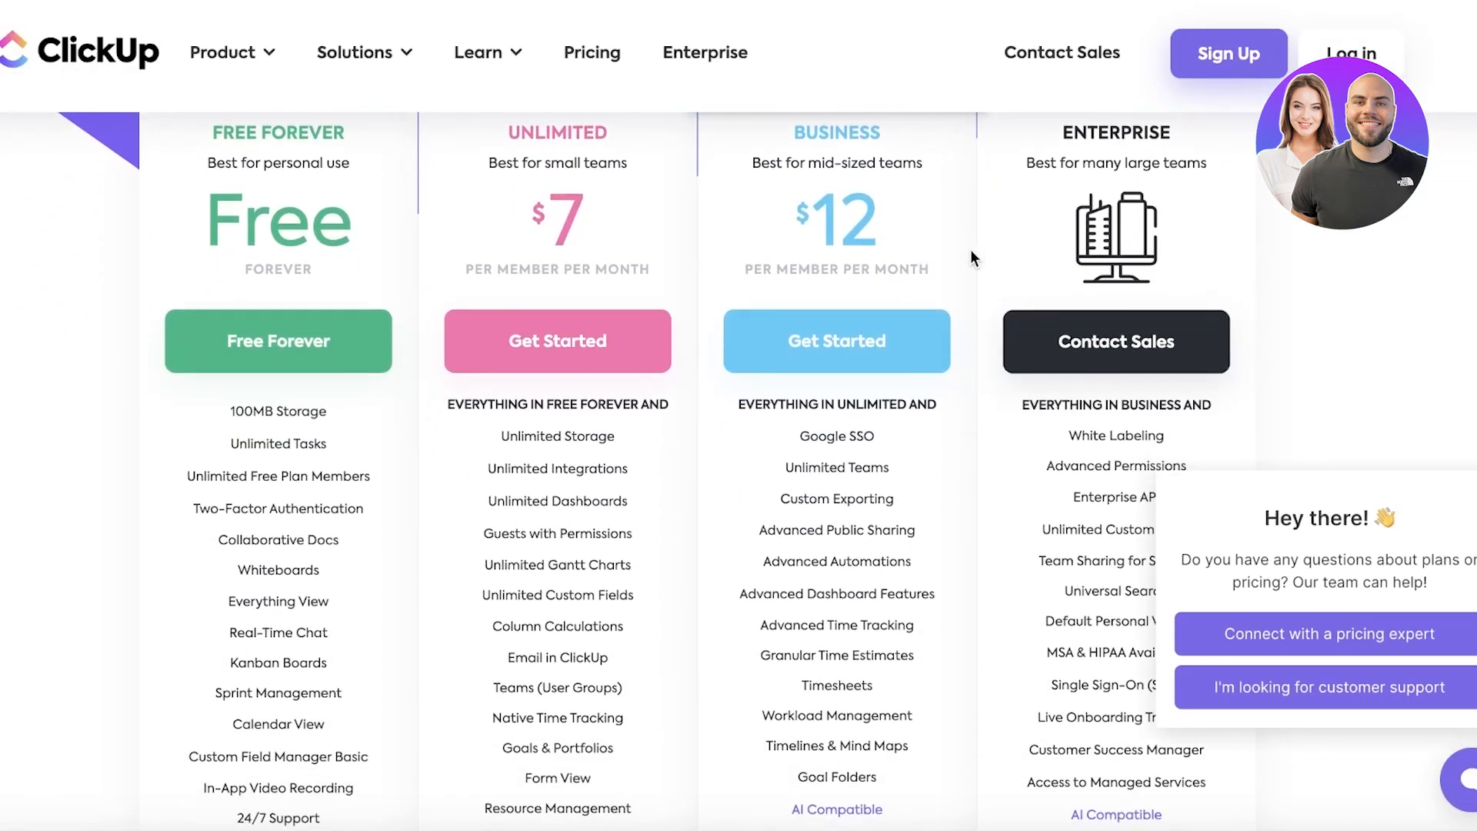
pyautogui.moveTo(999, 270)
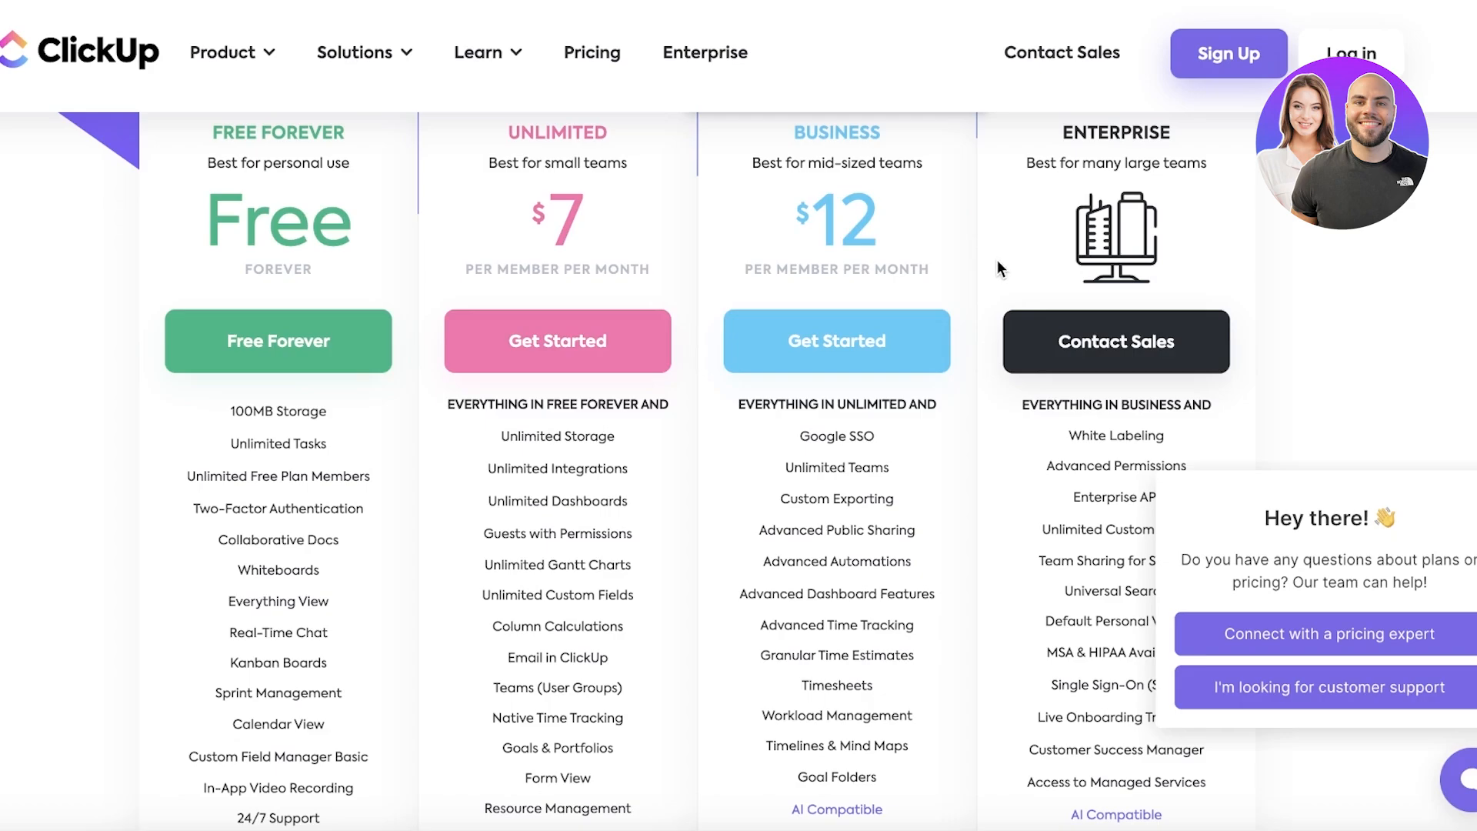
pyautogui.moveTo(702, 534)
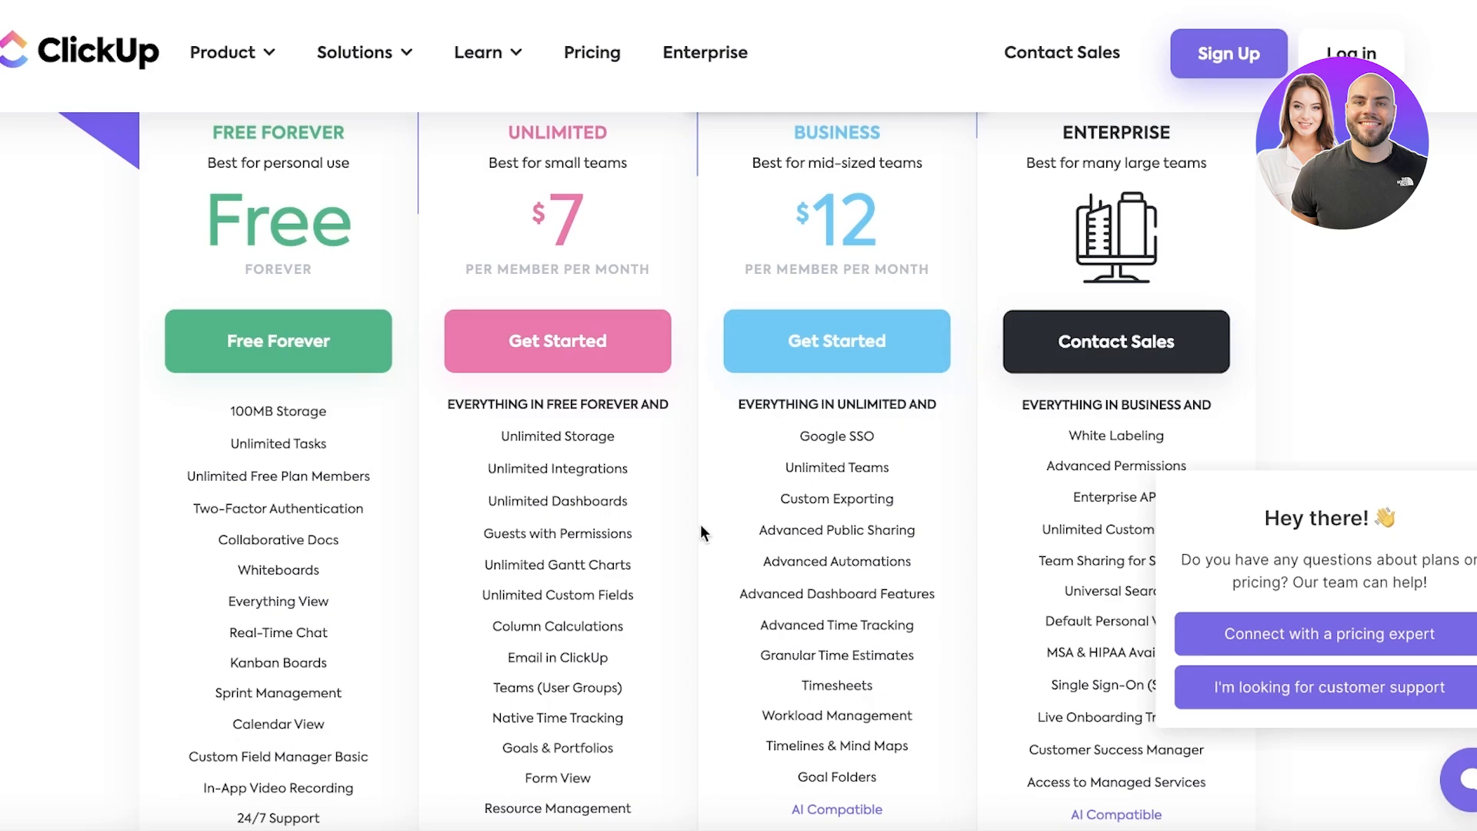
pyautogui.scroll(-3)
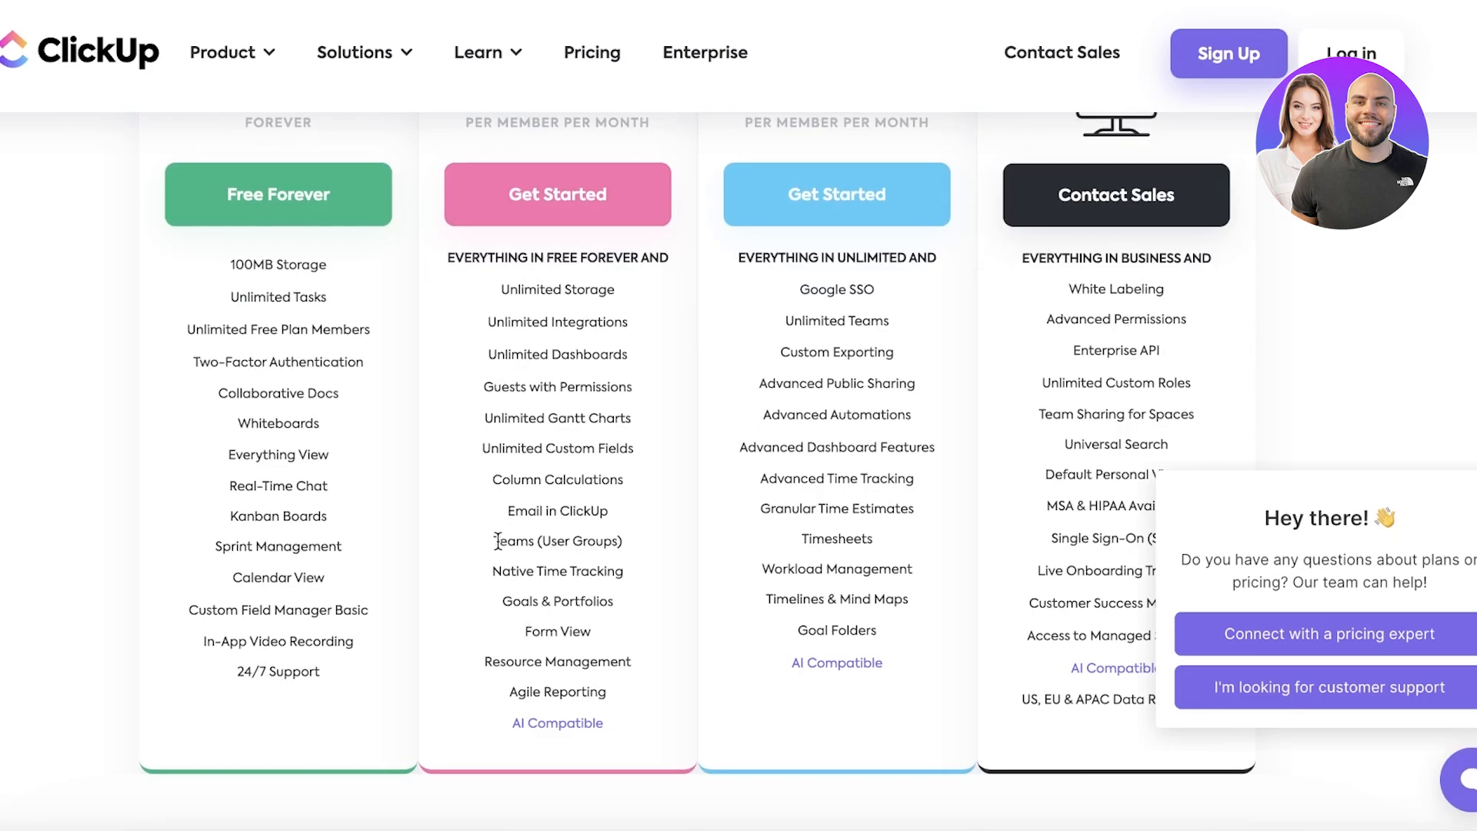
pyautogui.moveTo(781, 54)
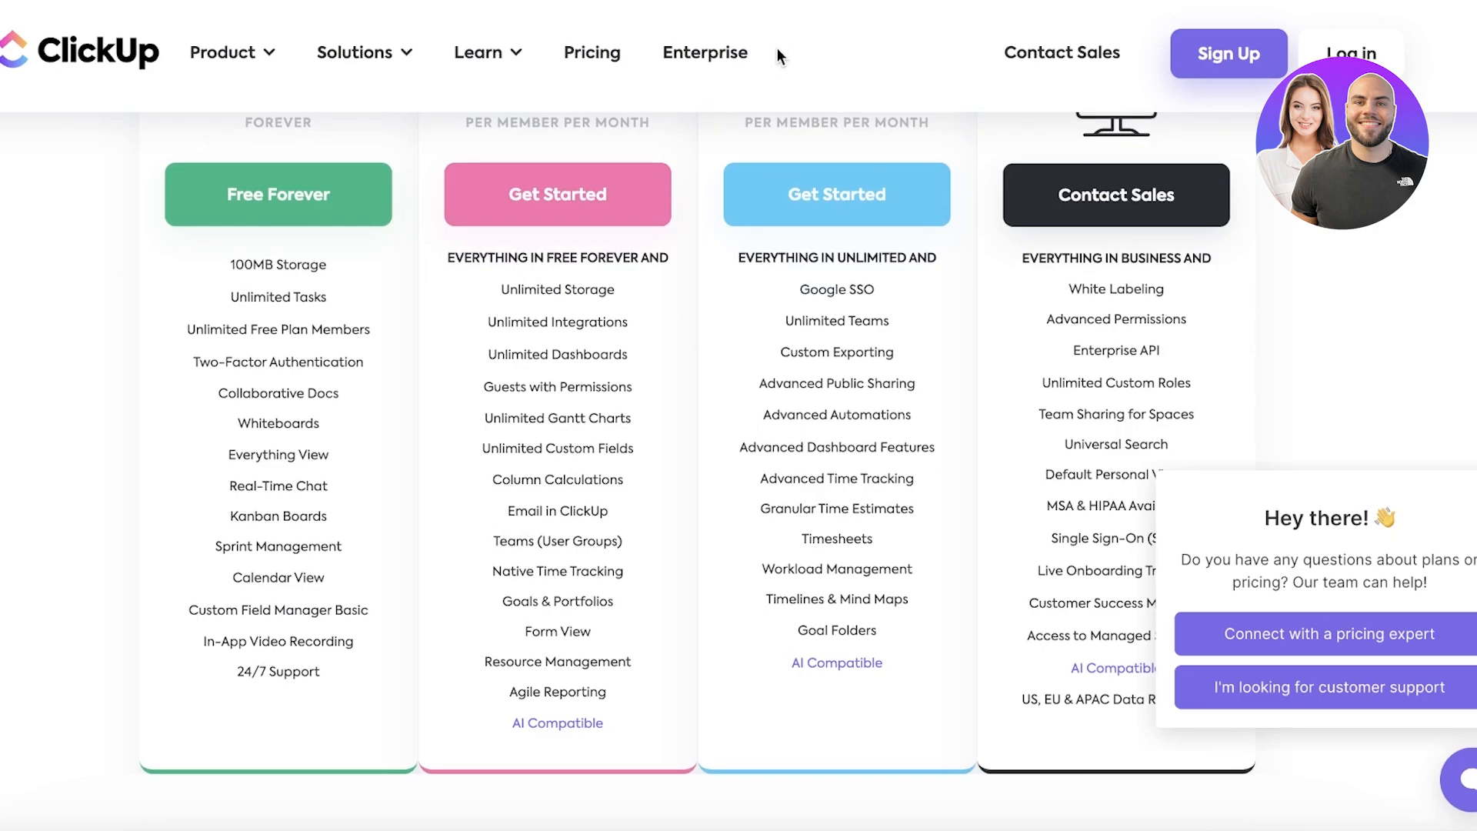
pyautogui.scroll(3)
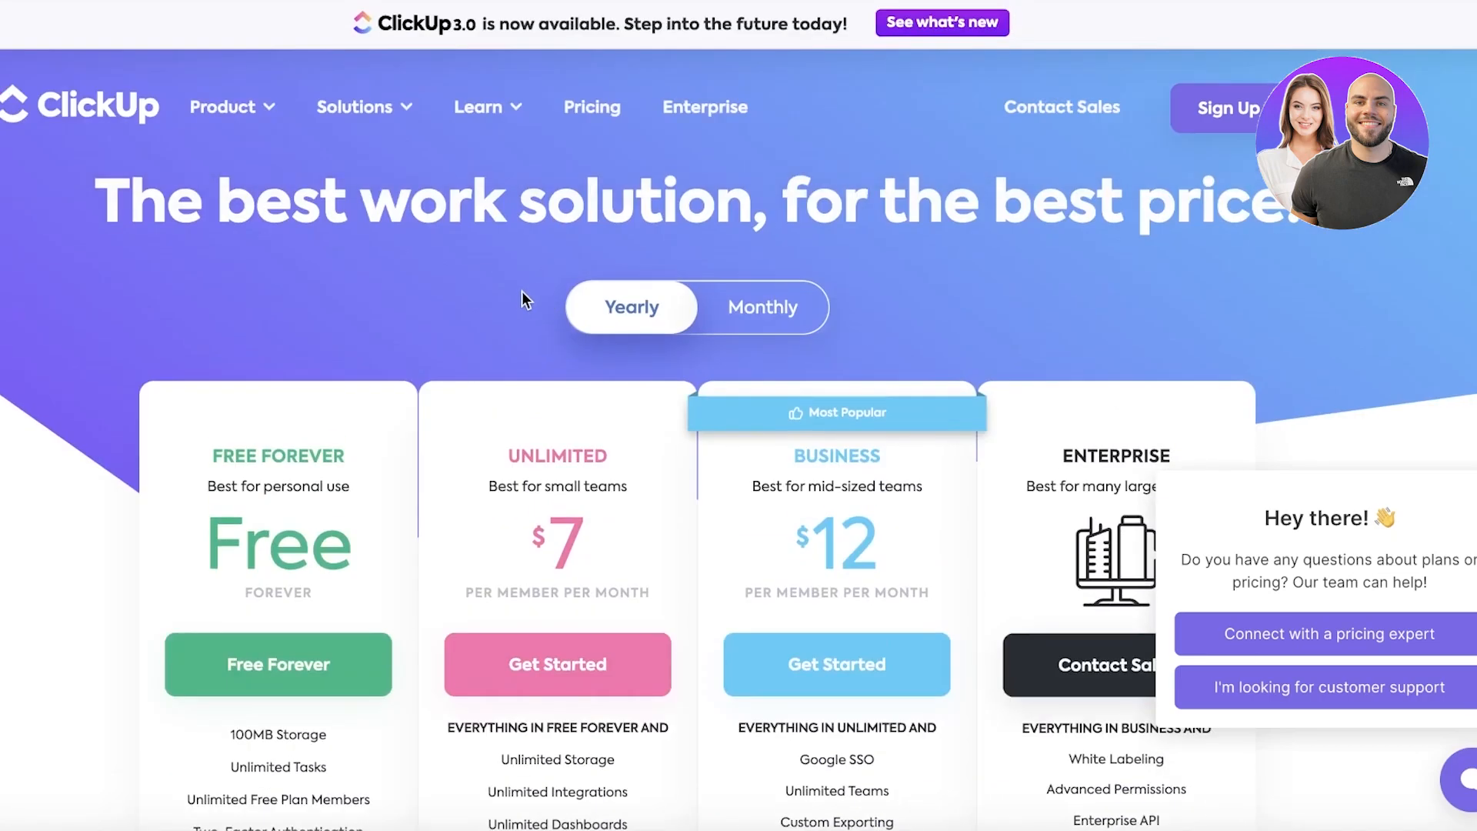
pyautogui.scroll(-3)
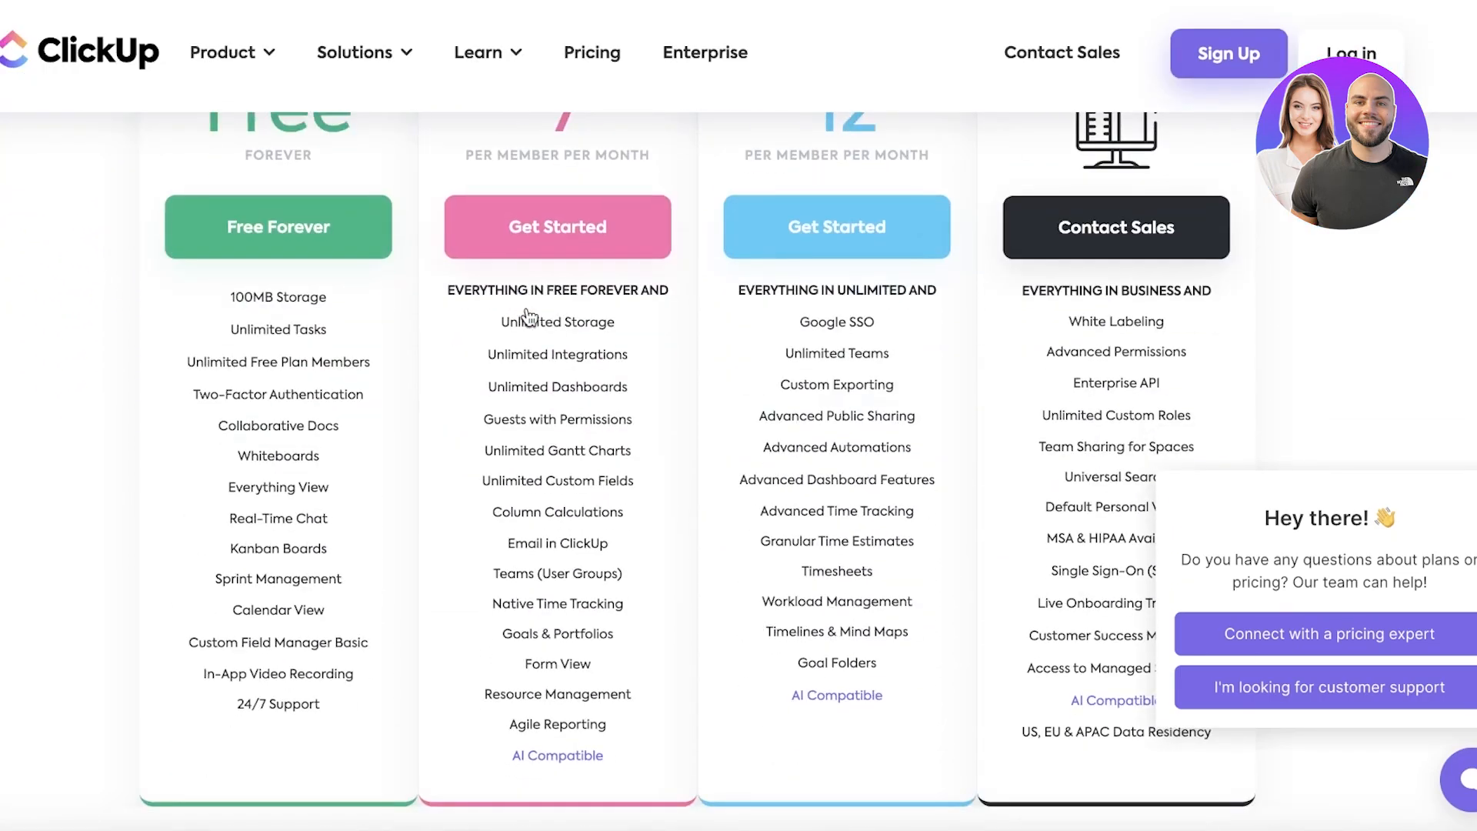
pyautogui.scroll(3)
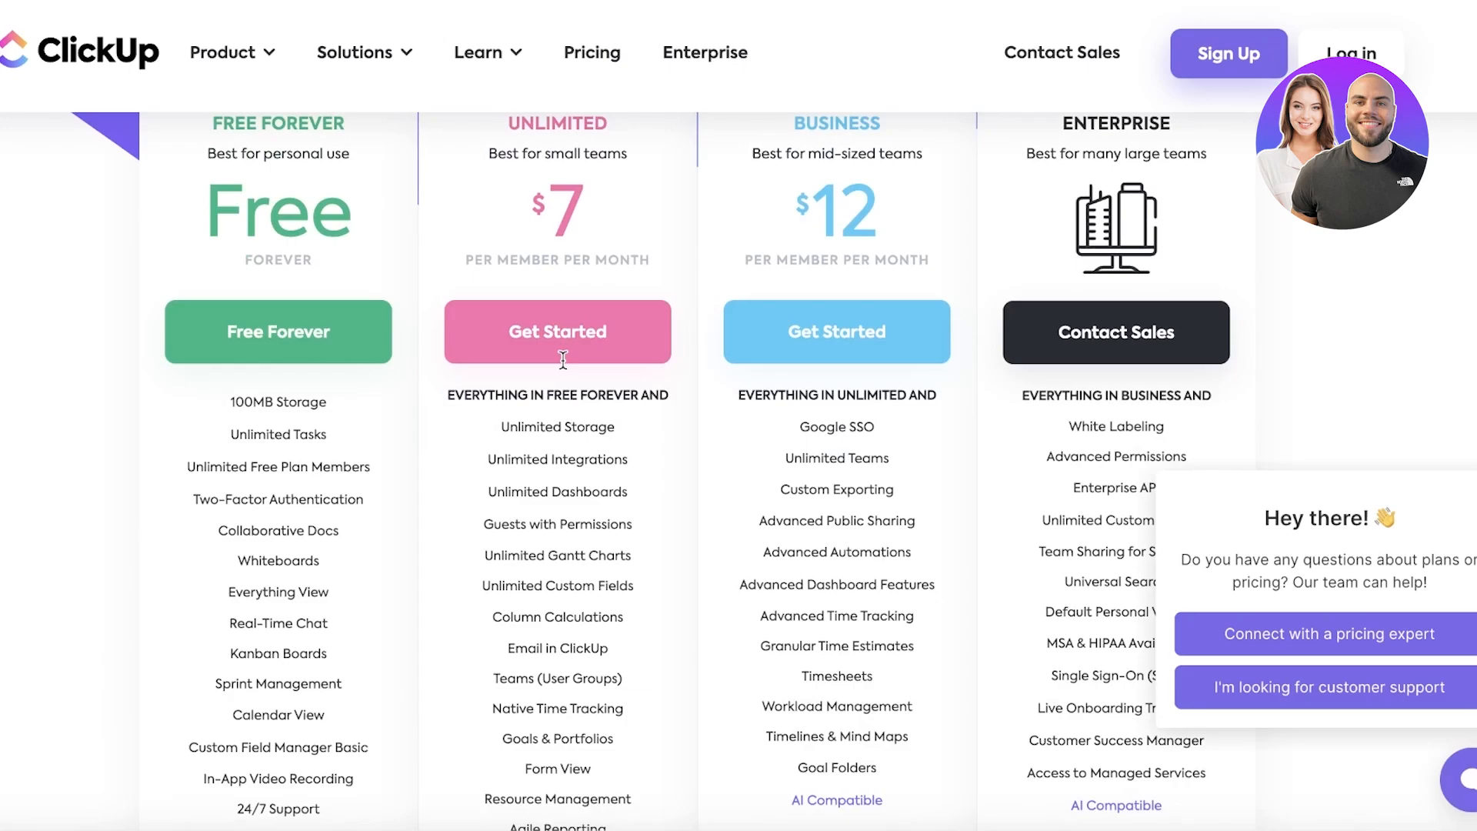
pyautogui.scroll(3)
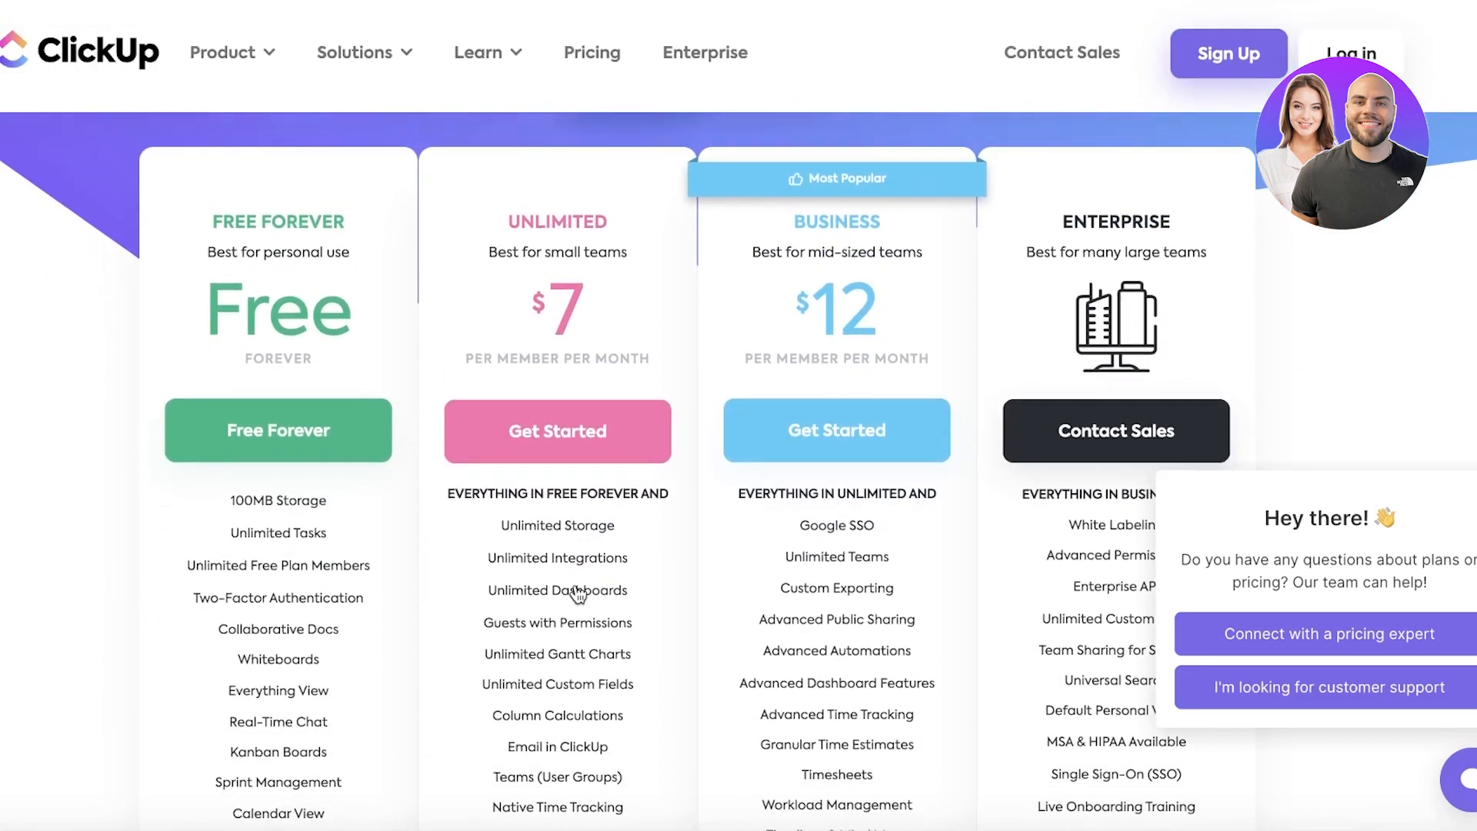
pyautogui.scroll(-3)
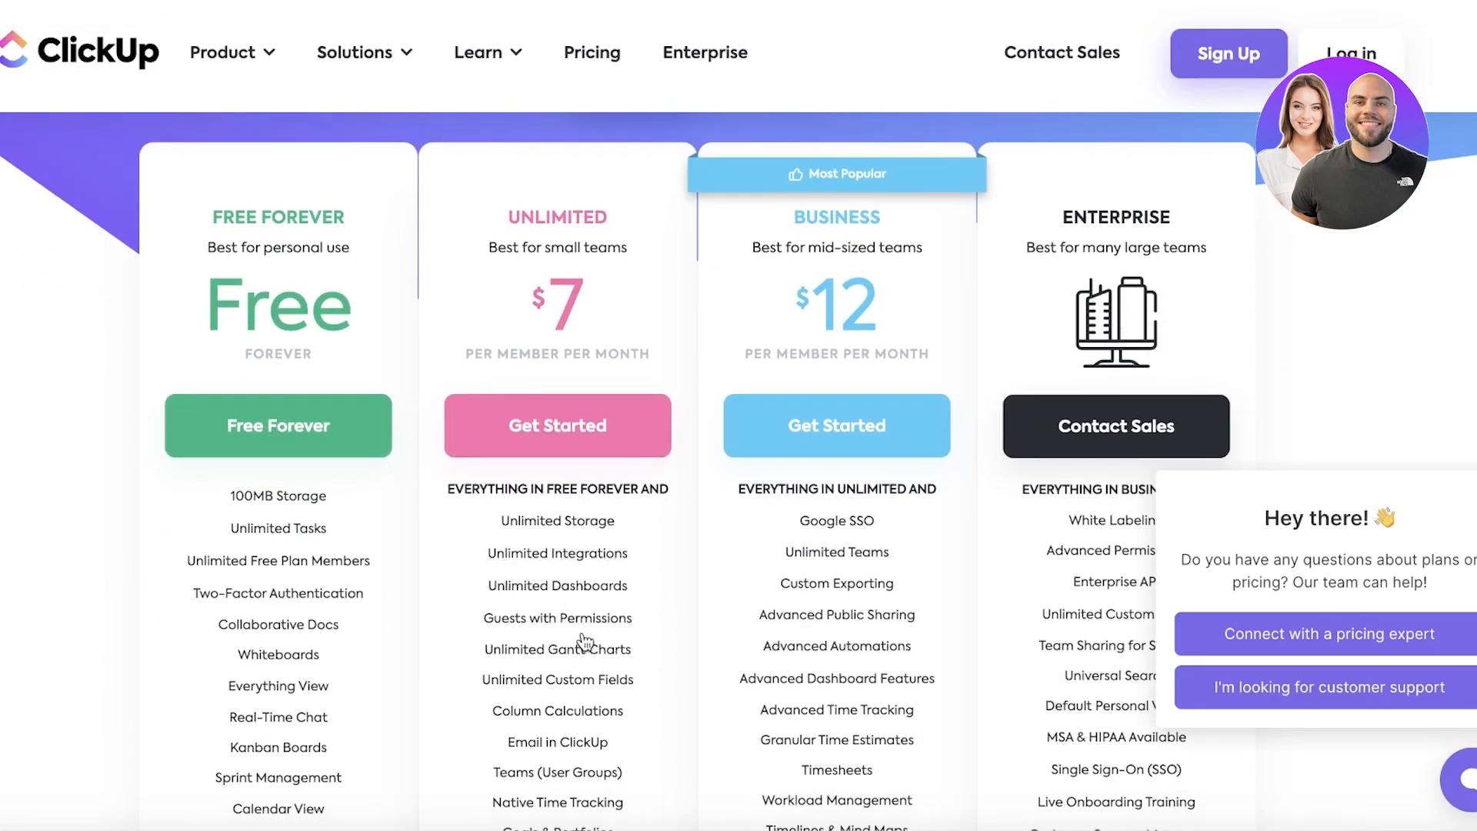
pyautogui.scroll(-3)
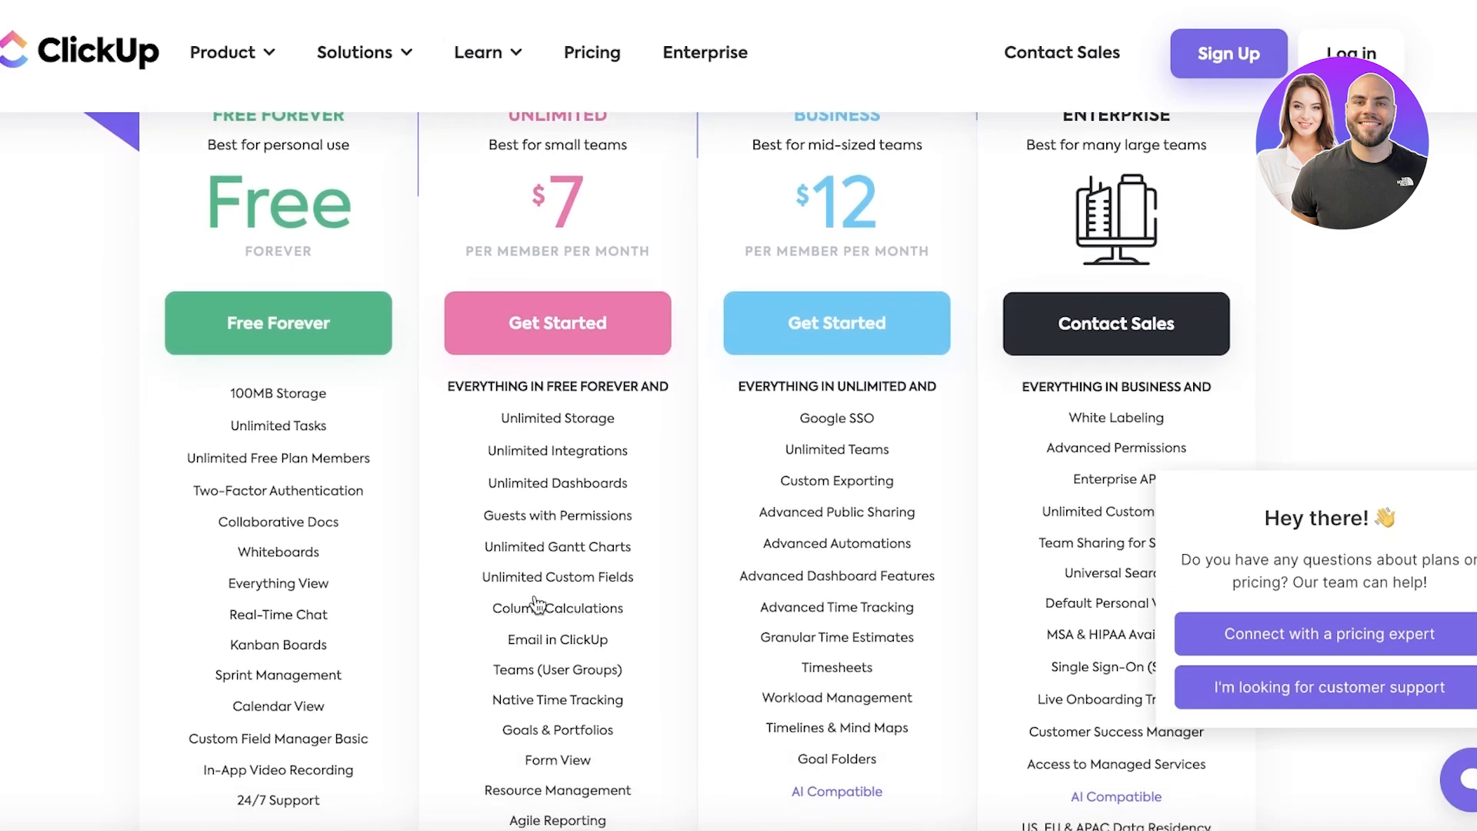
pyautogui.scroll(-3)
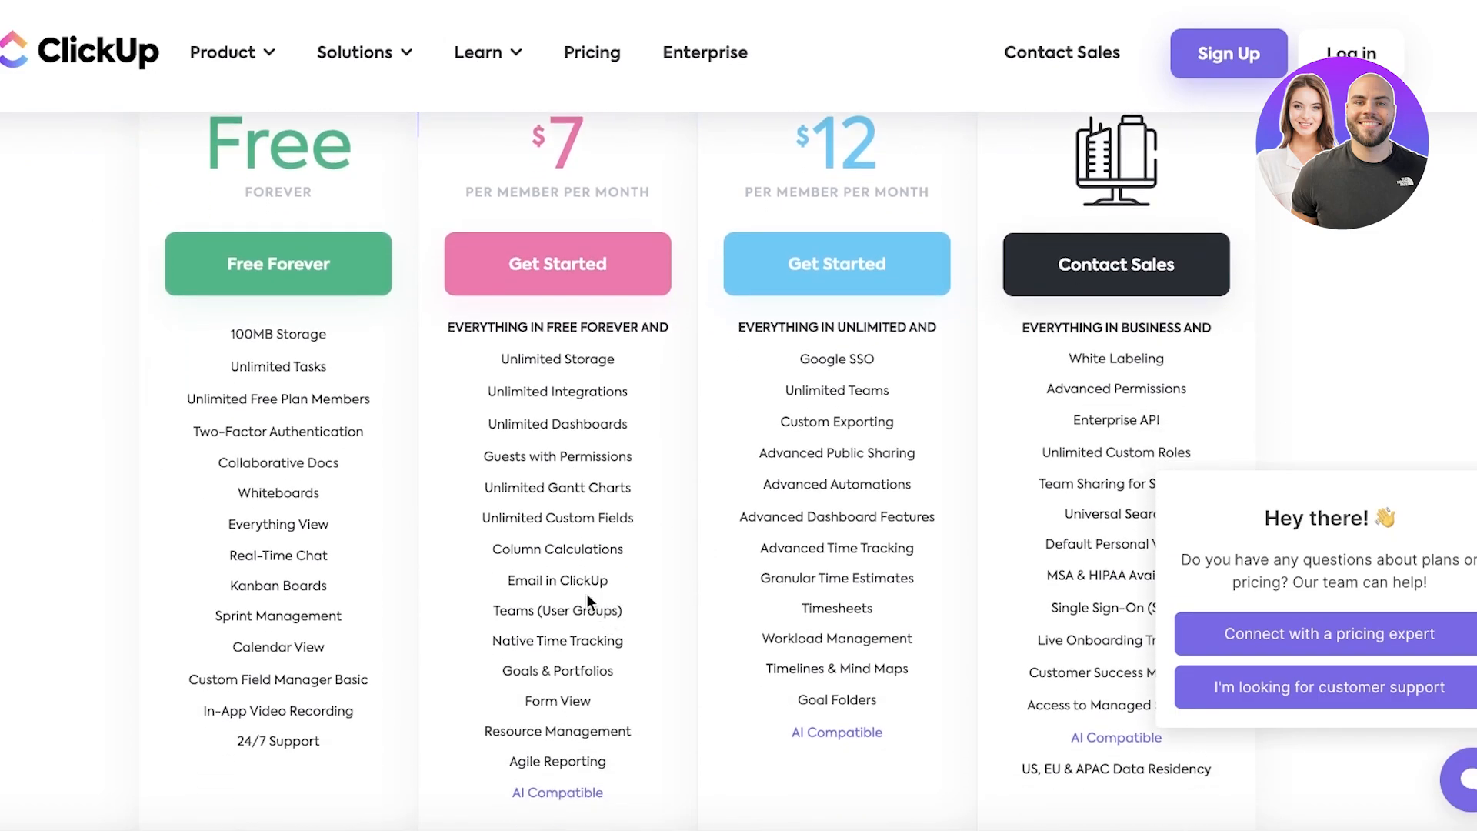
pyautogui.moveTo(734, 412)
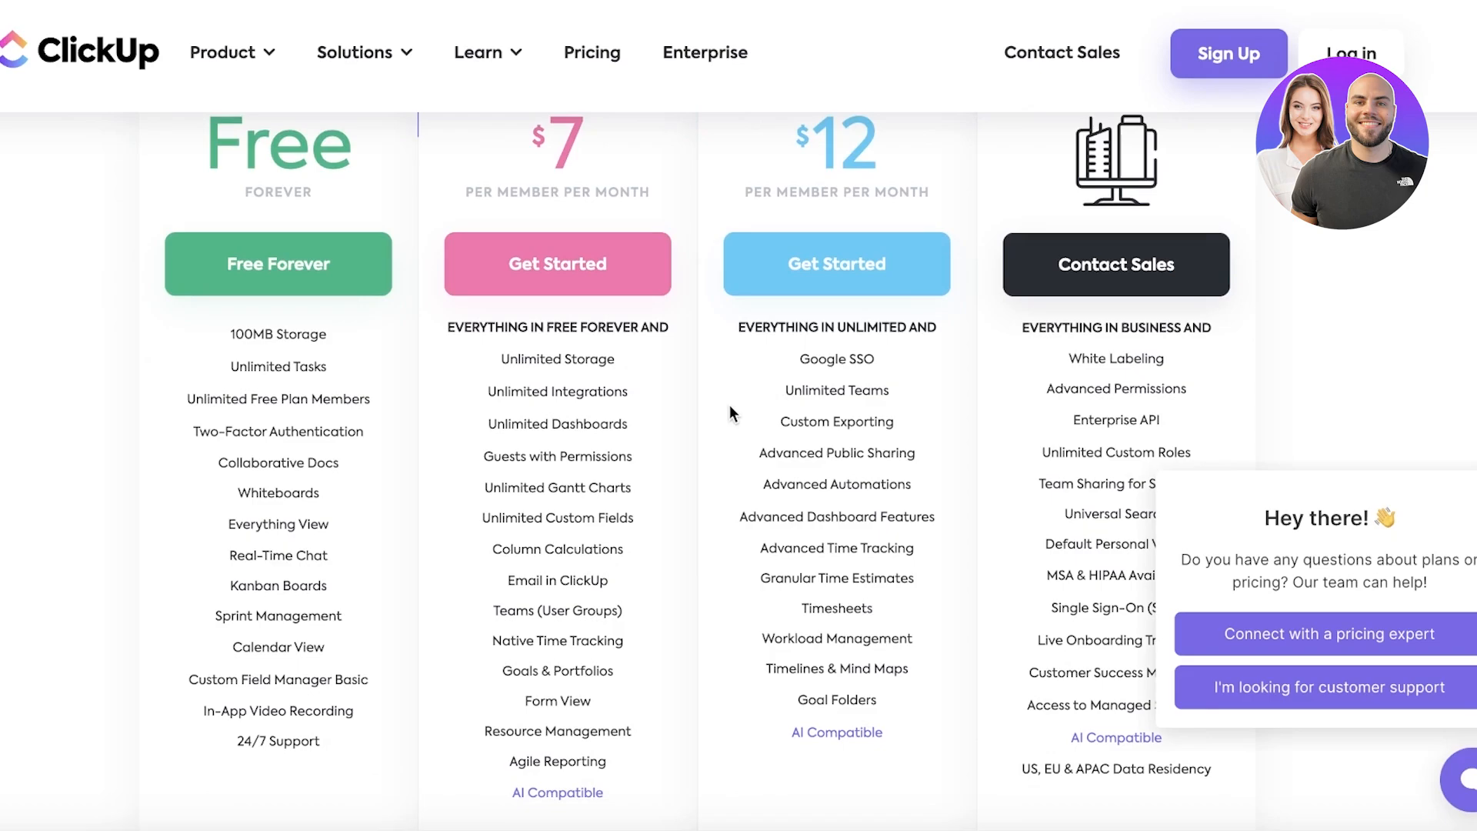
pyautogui.scroll(3)
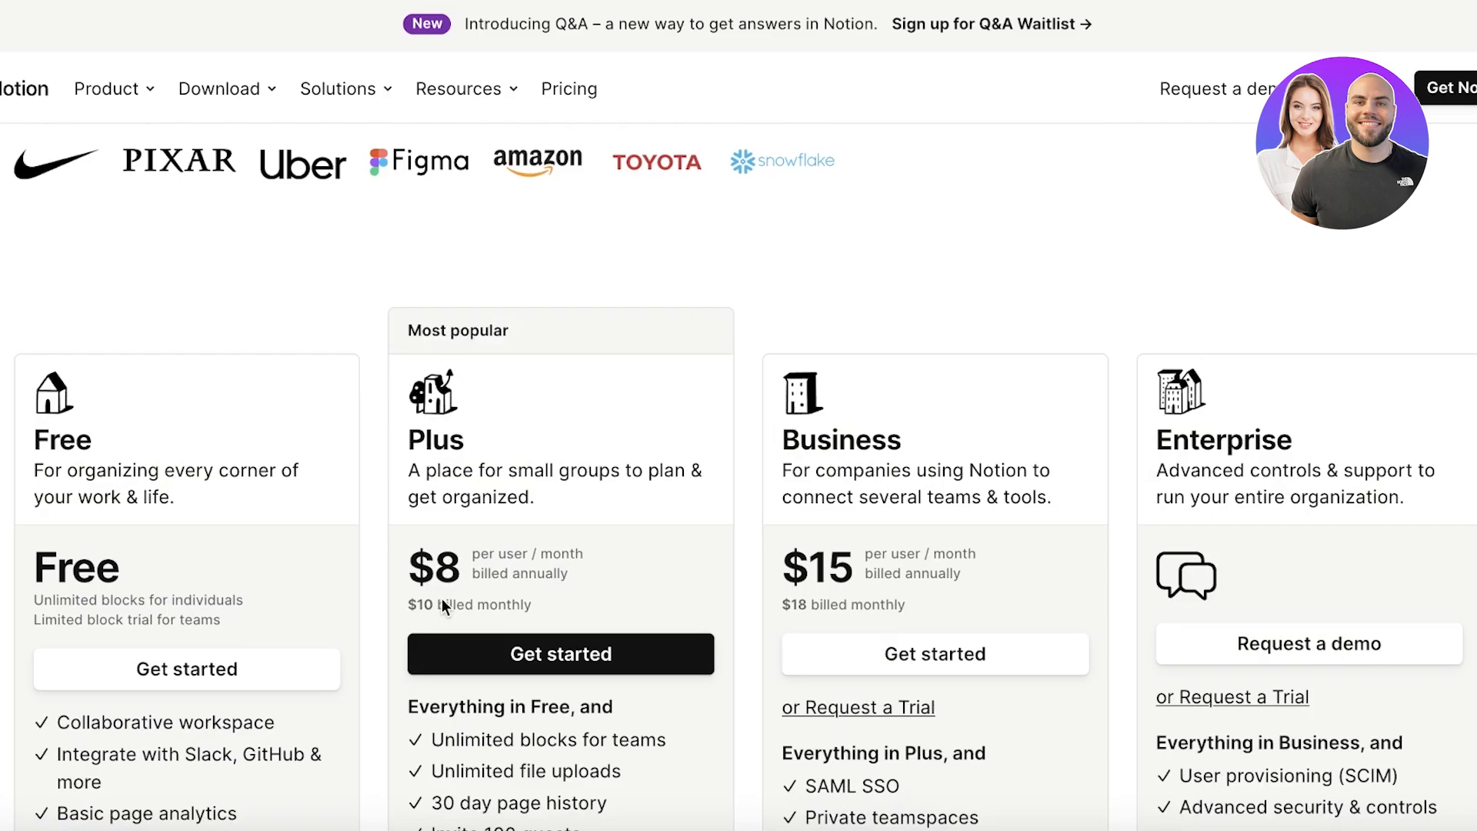
pyautogui.scroll(-3)
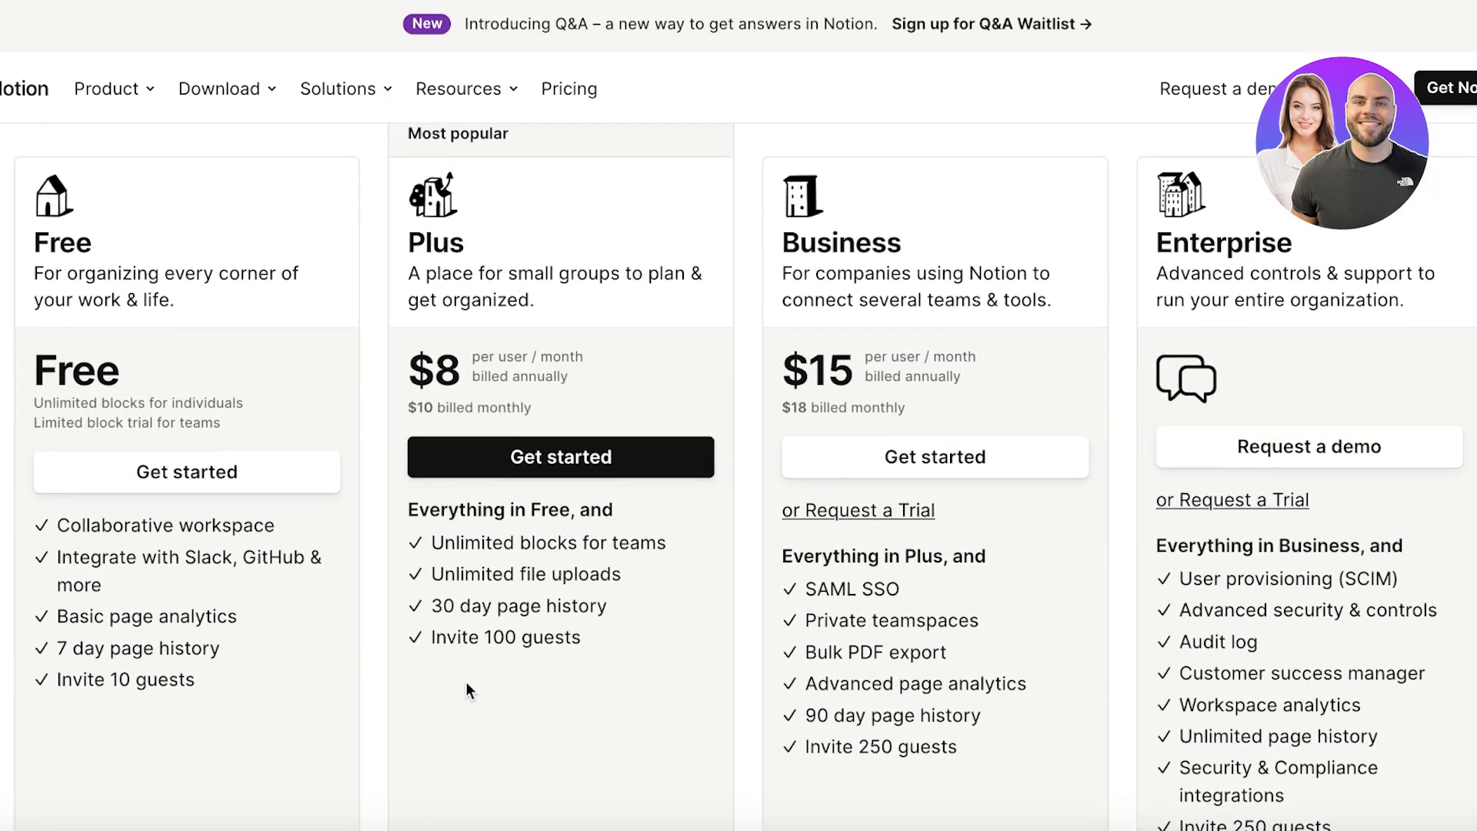
pyautogui.scroll(-3)
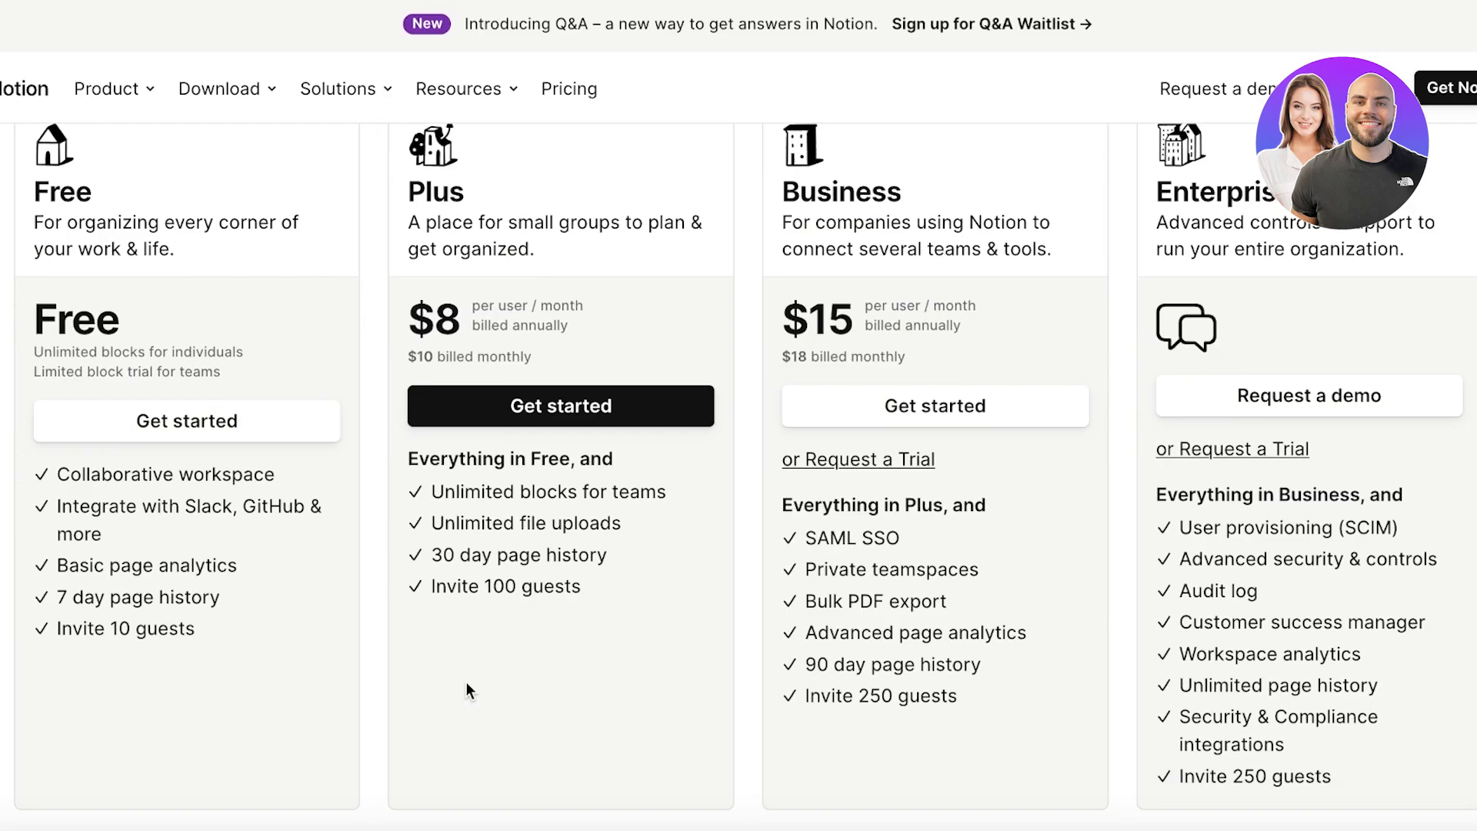
pyautogui.scroll(3)
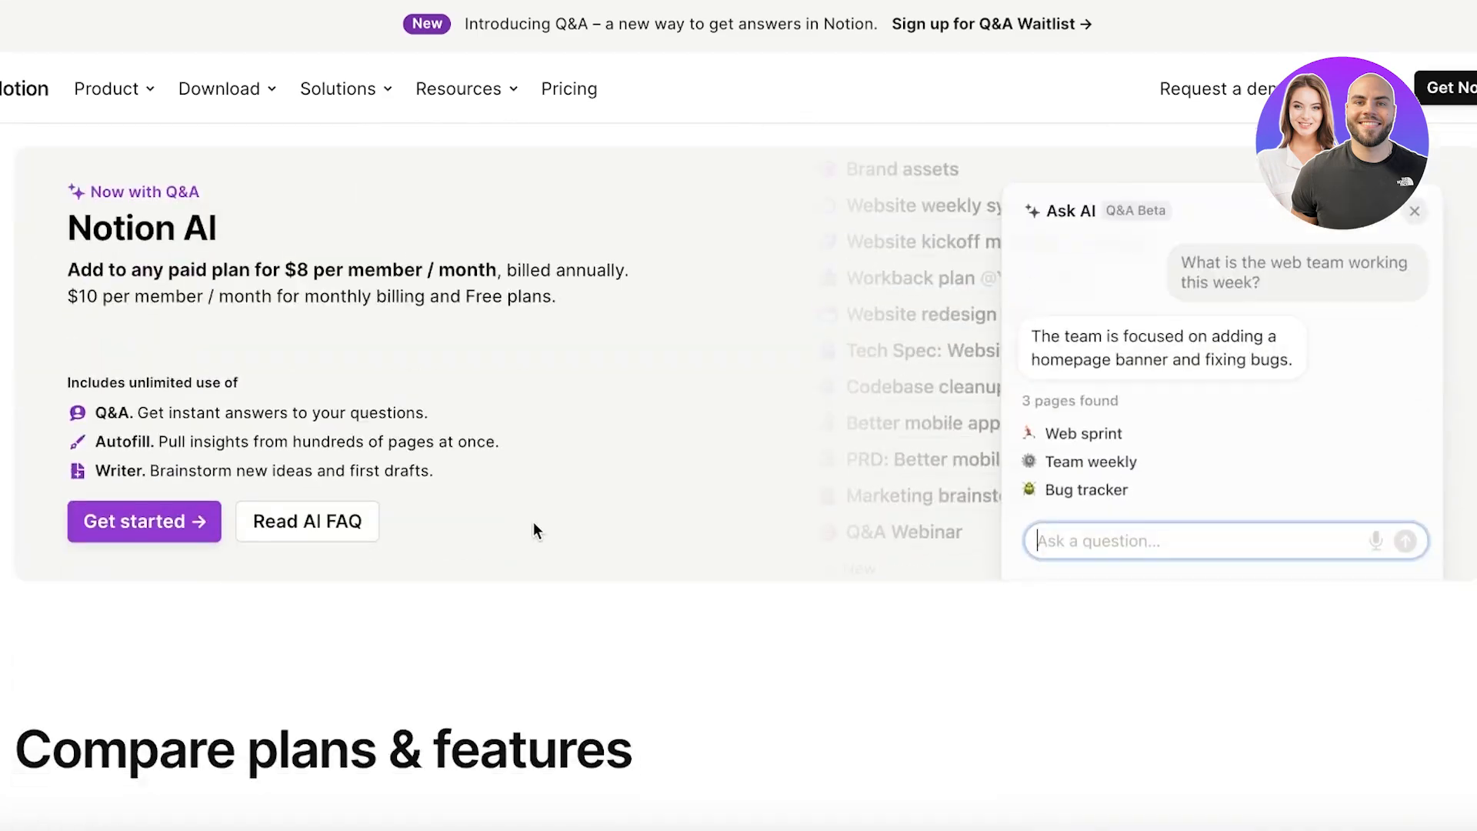
pyautogui.scroll(-3)
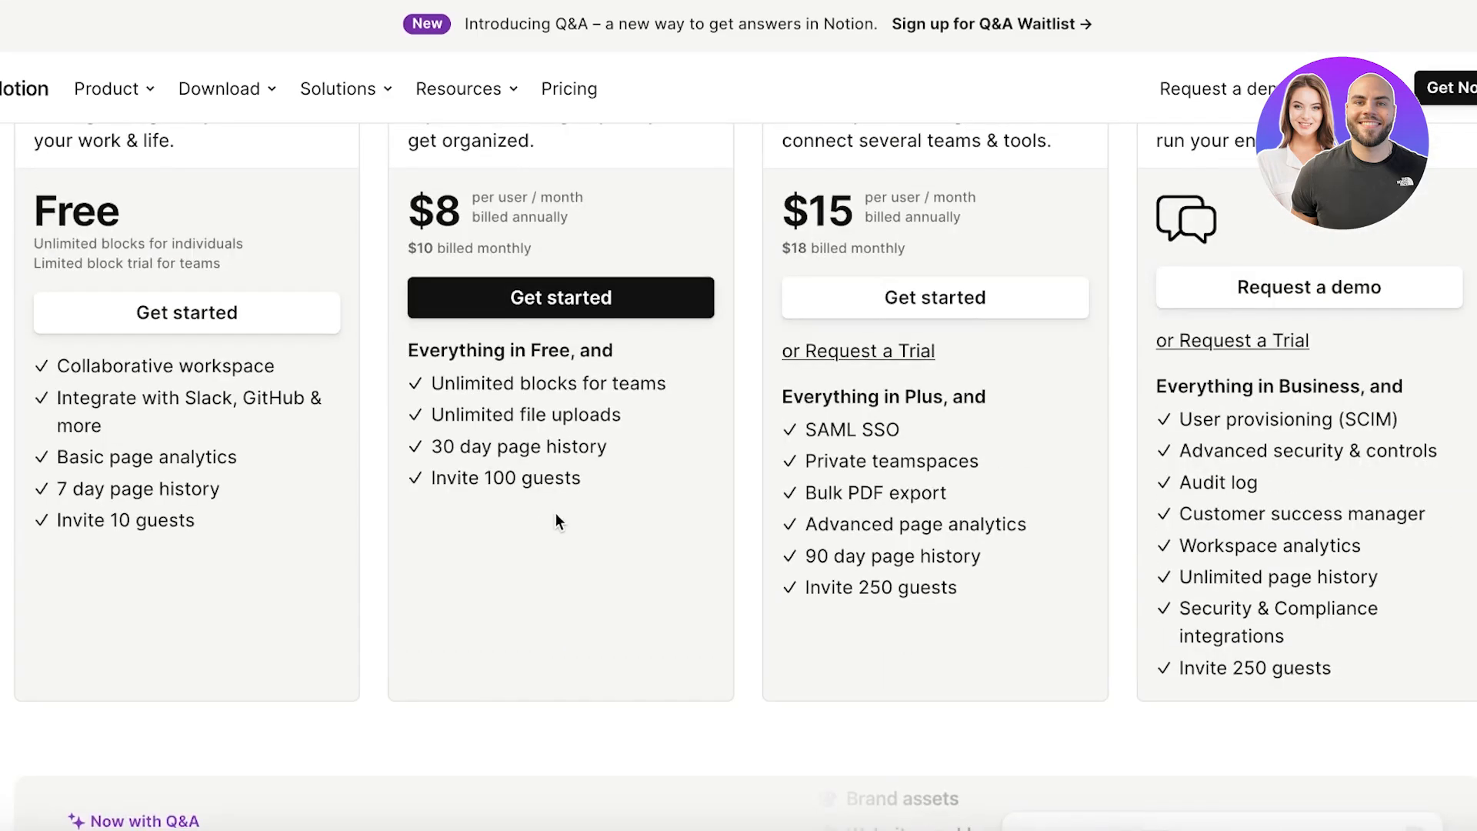
pyautogui.scroll(3)
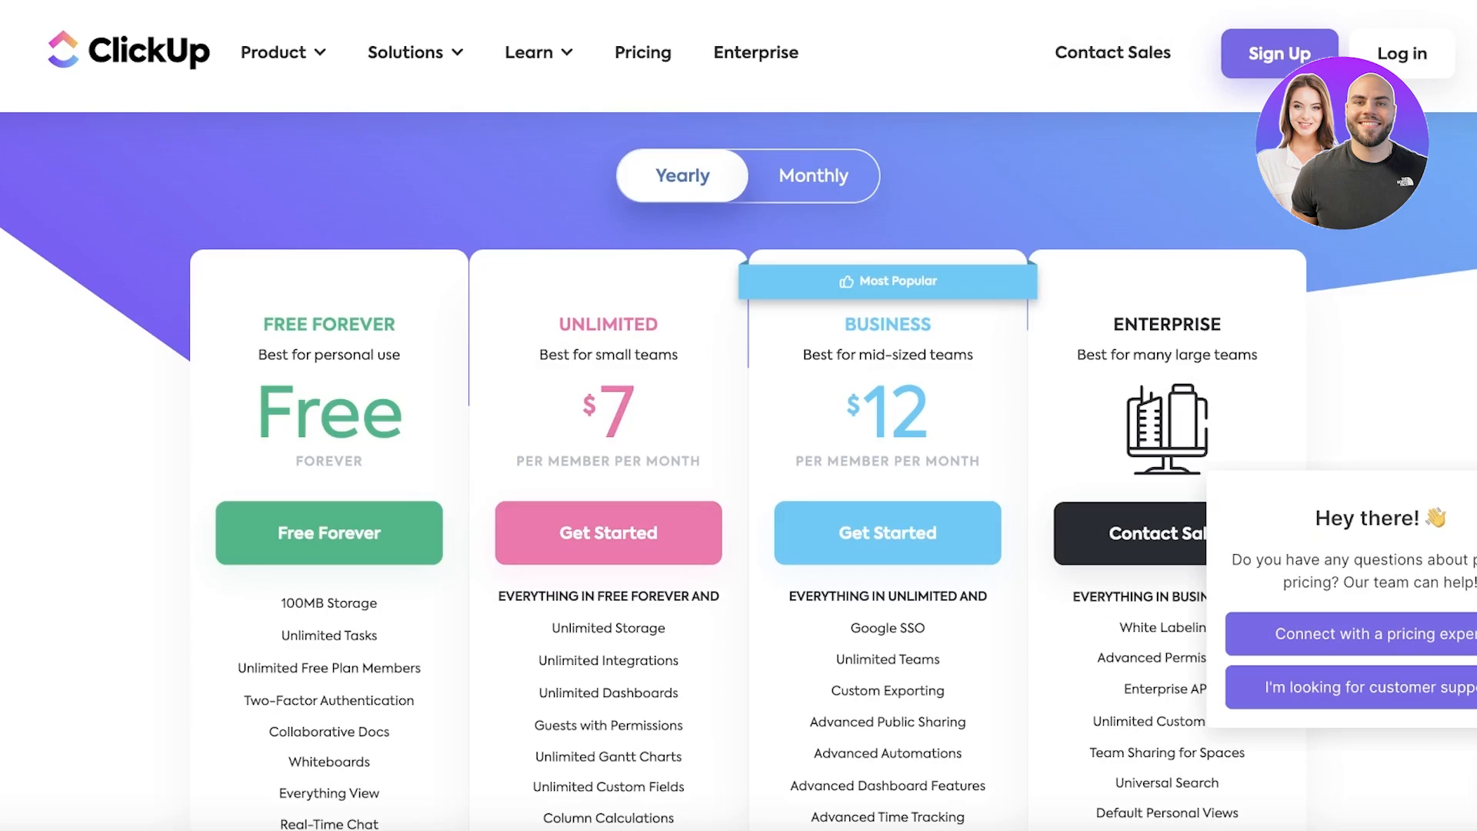
pyautogui.moveTo(955, 63)
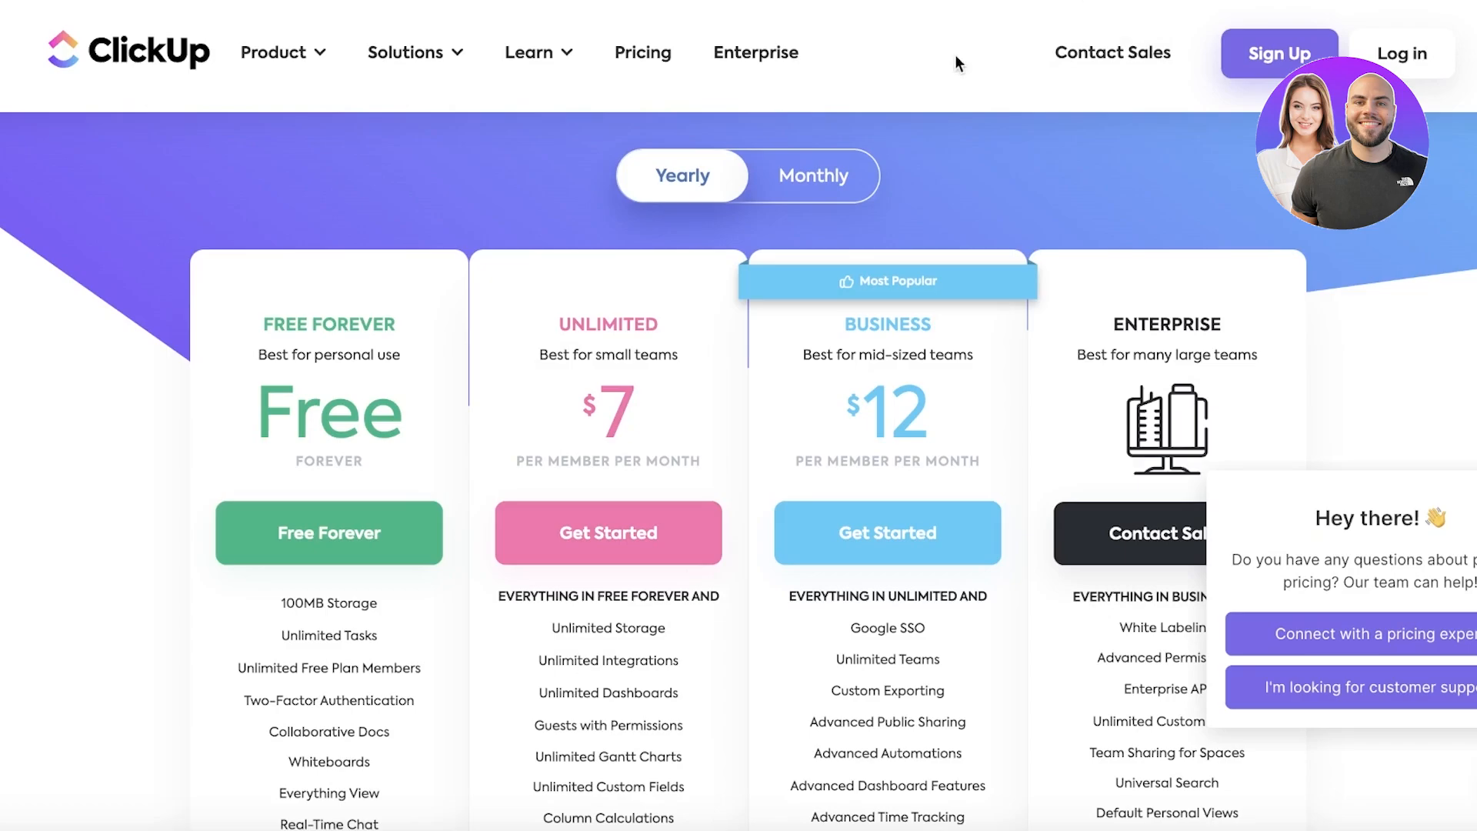
pyautogui.moveTo(946, 224)
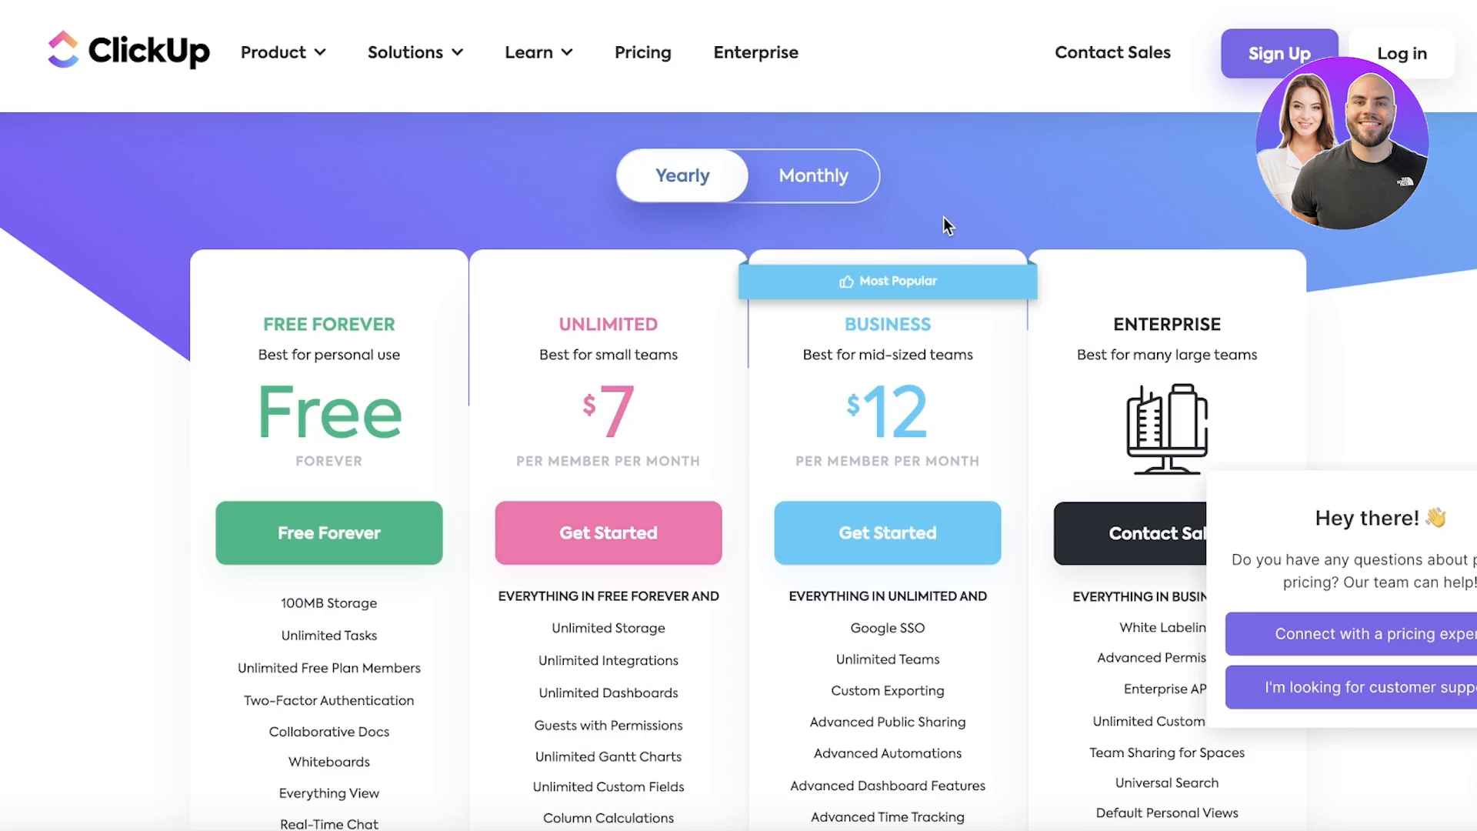
pyautogui.moveTo(1258, 108)
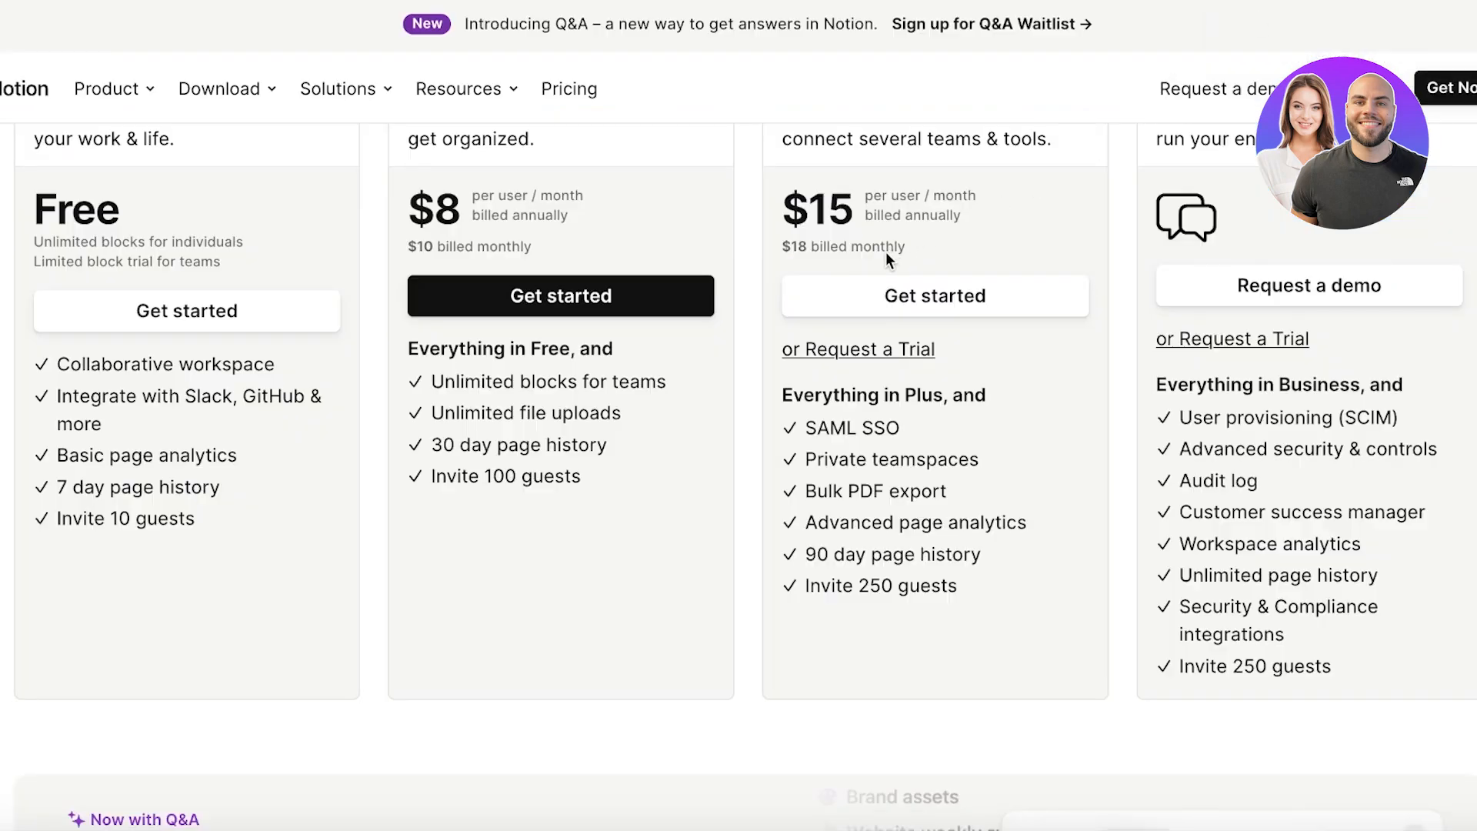
# - Scroll the Notion pricing tab back up to its plan cards
pyautogui.scroll(3)
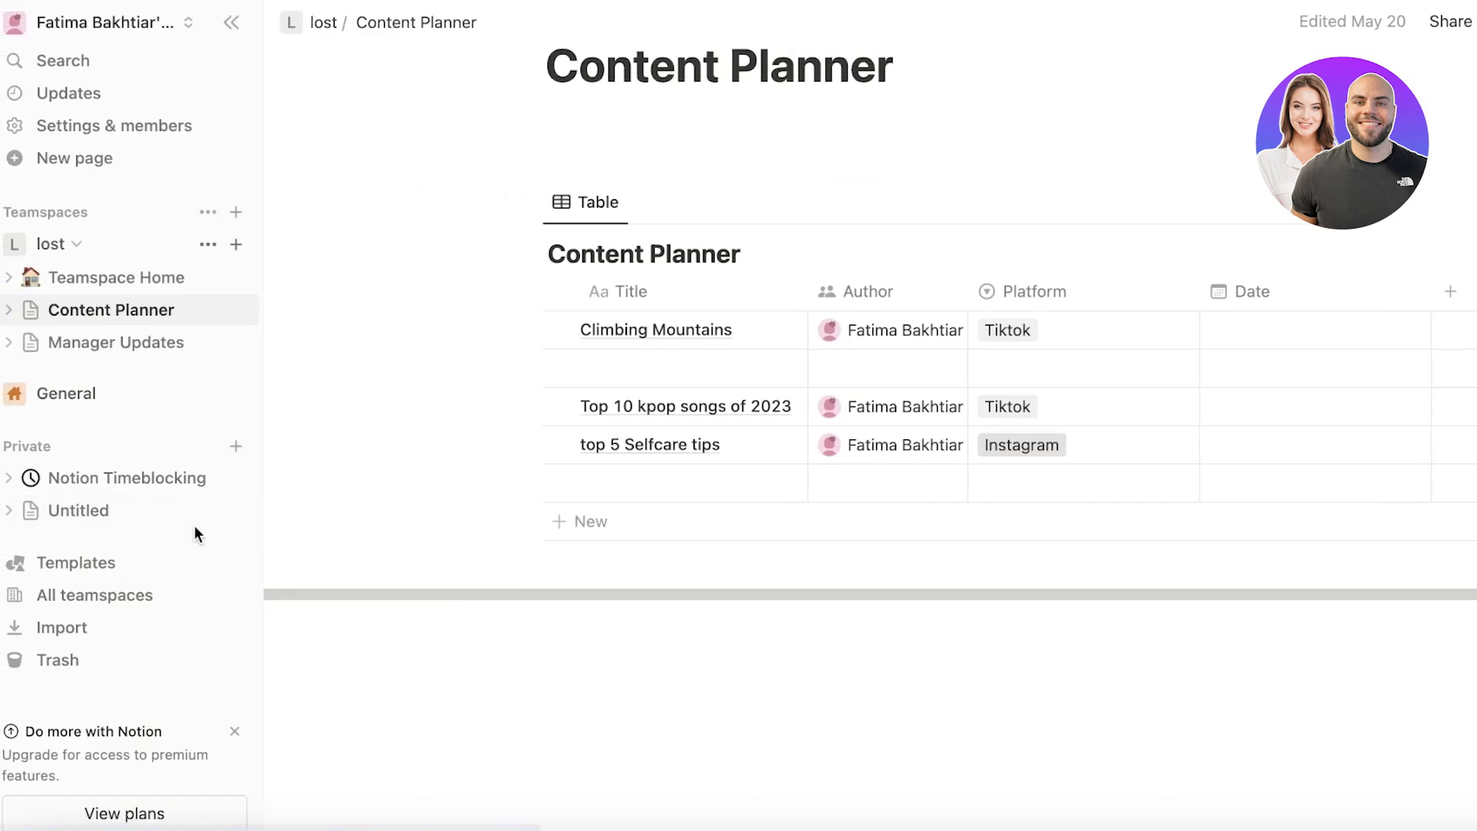
pyautogui.moveTo(153, 336)
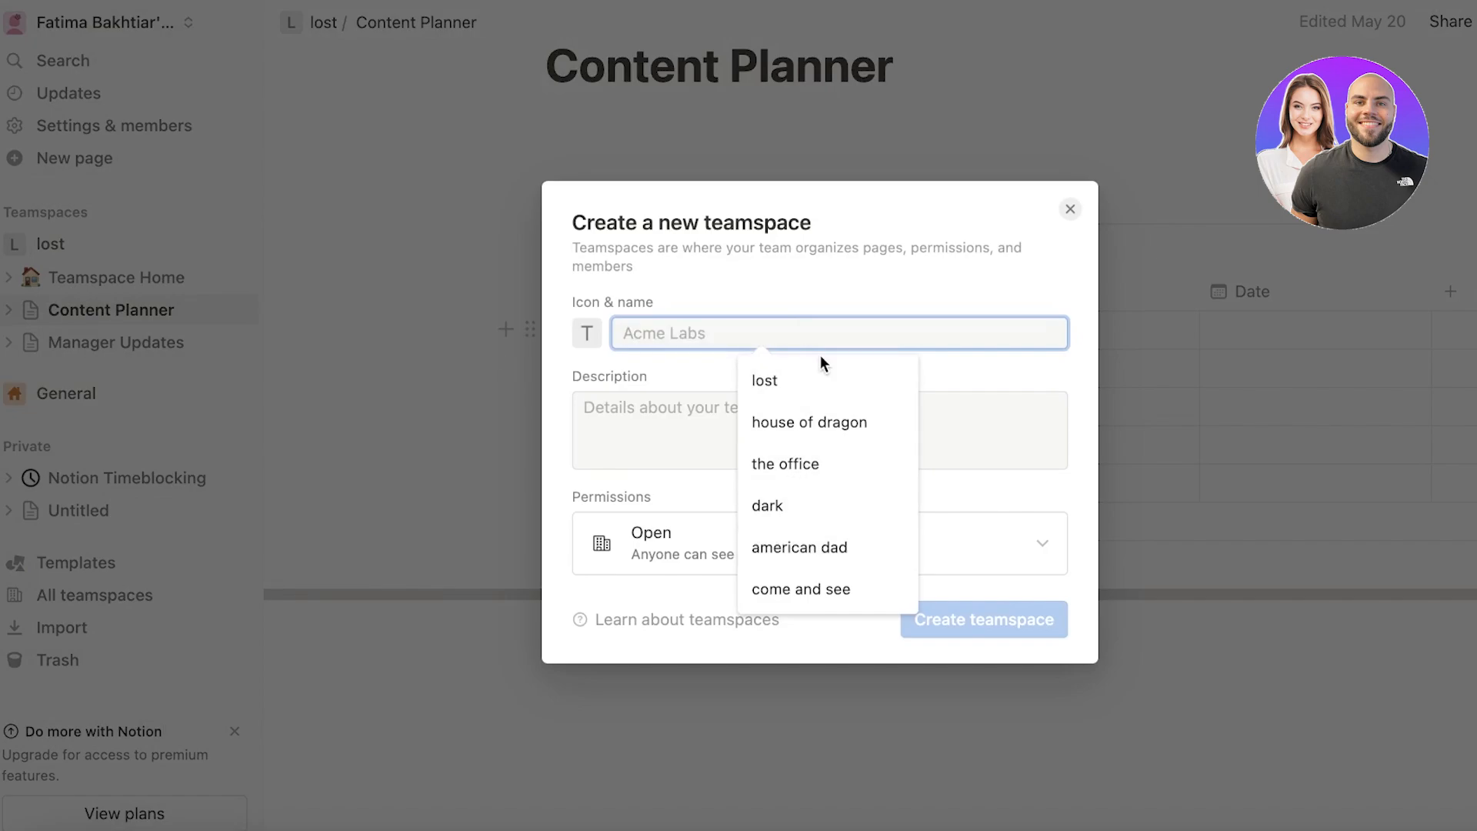
# - Create a new open teamspace named 'Durden' in Notion
pyautogui.write('Durden')
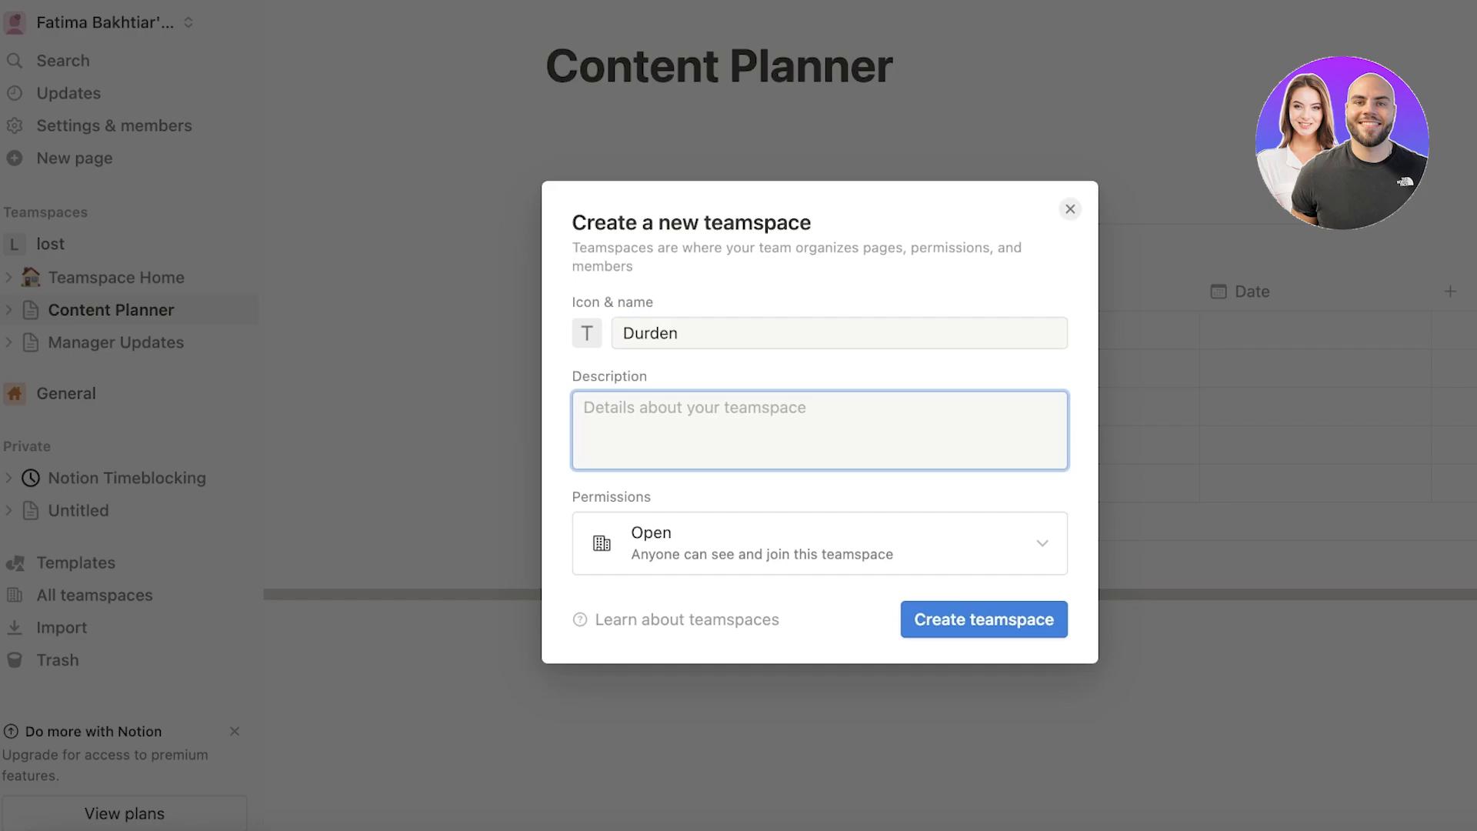
pyautogui.click(984, 619)
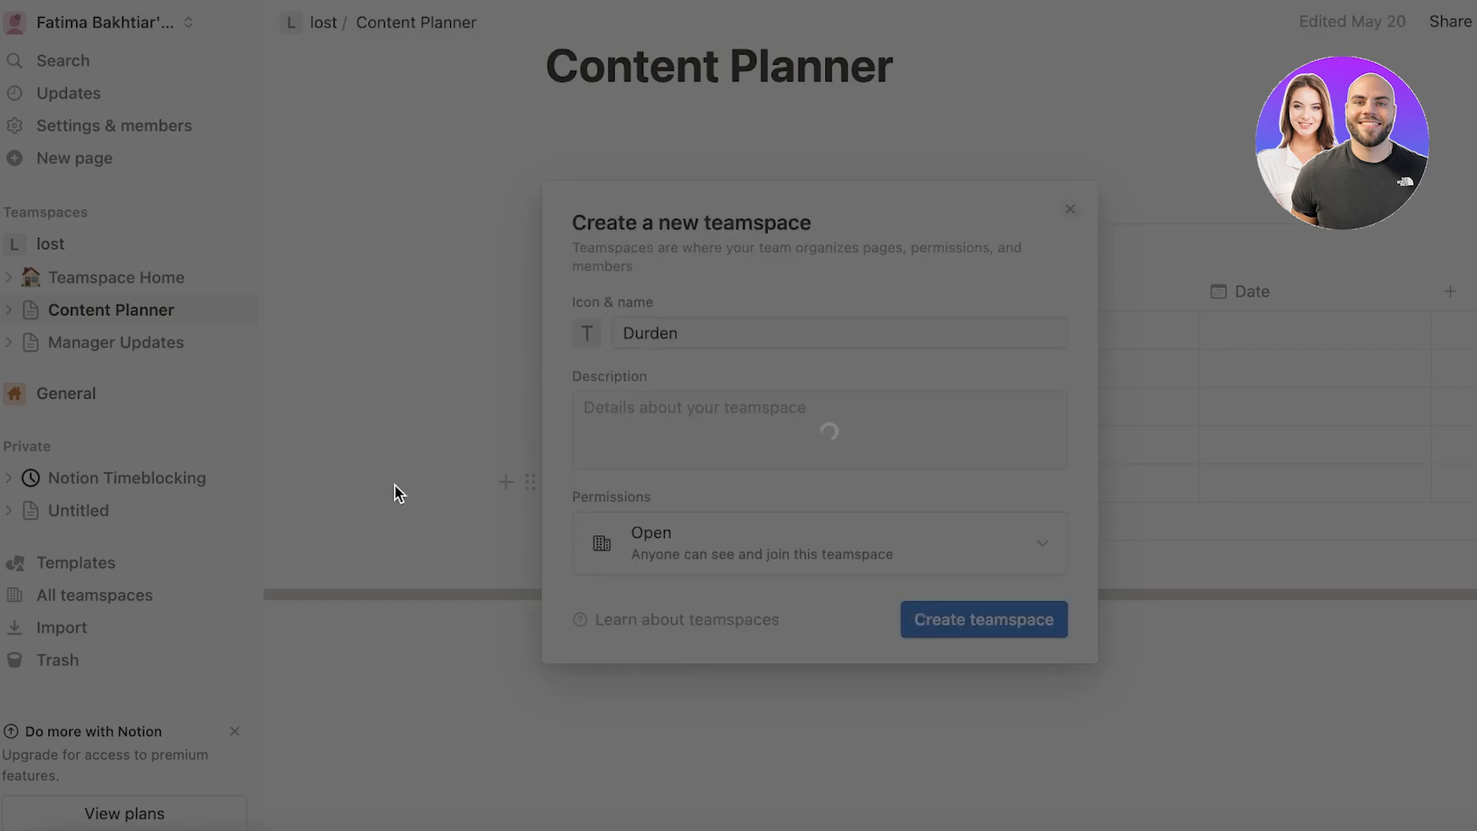
pyautogui.click(983, 619)
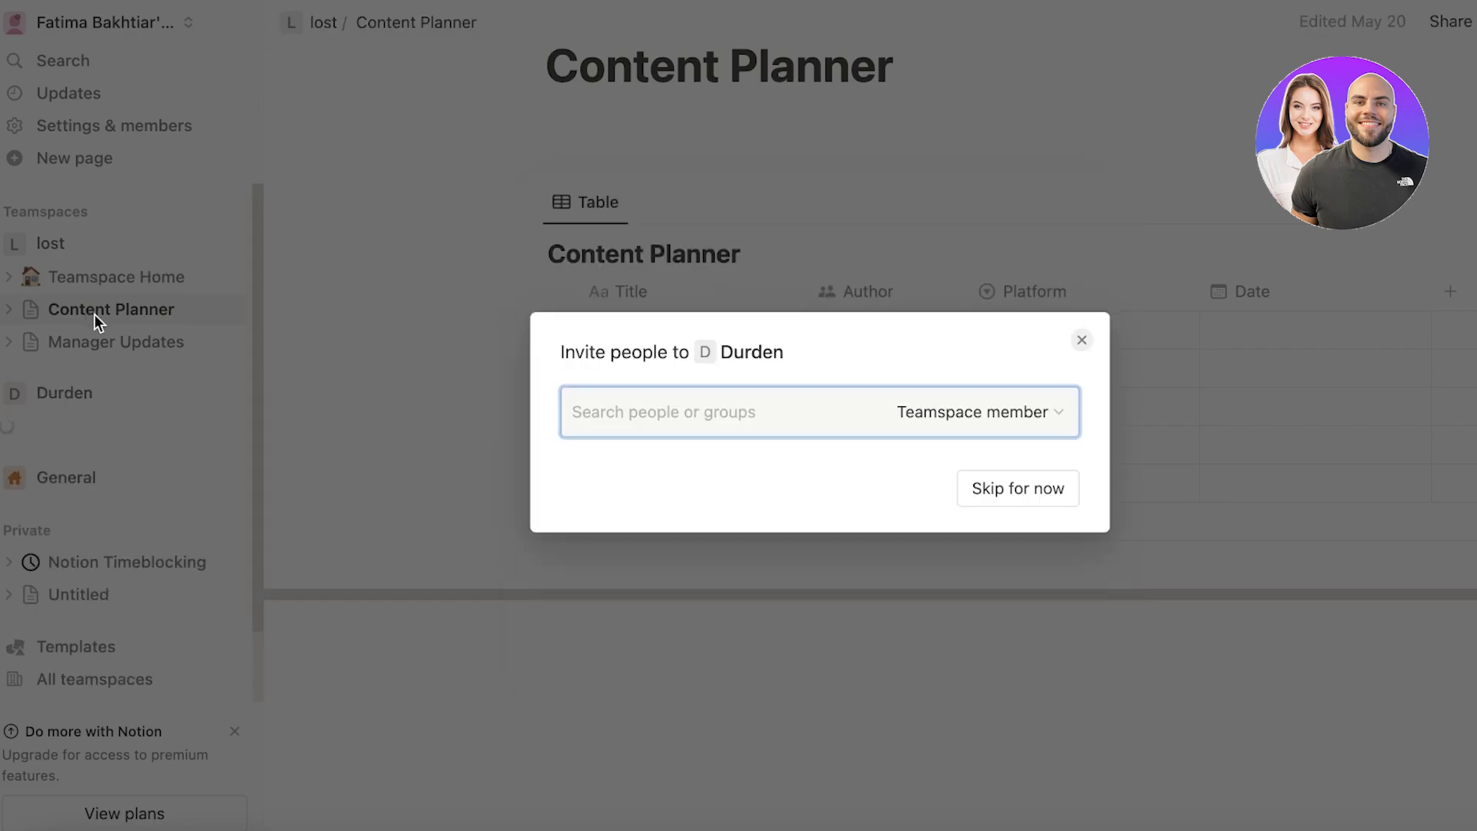
# - Skip the invite dialog and go to Durden's Teamspace Home page, below About the team
pyautogui.click(1018, 488)
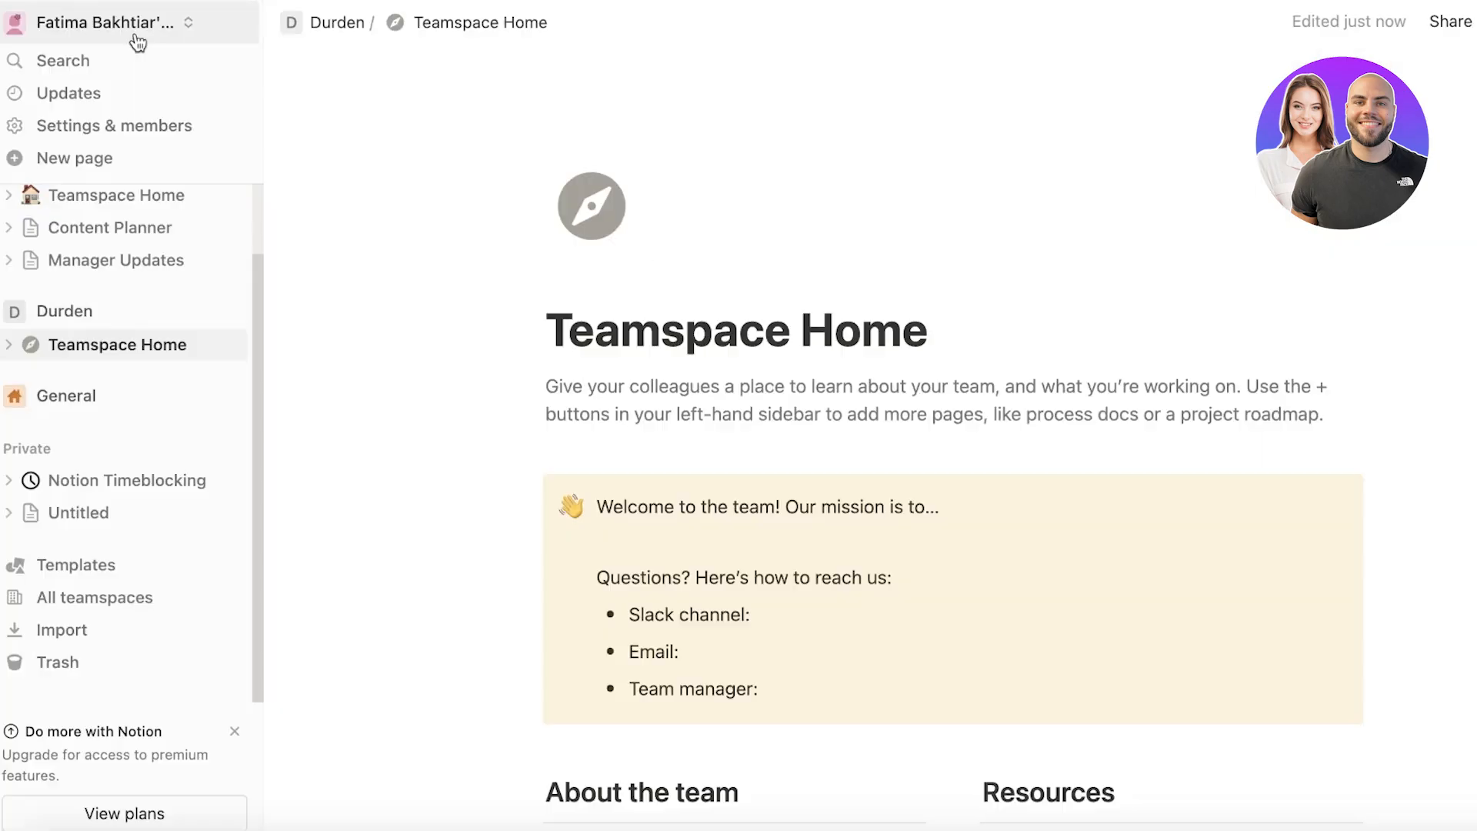
pyautogui.click(103, 22)
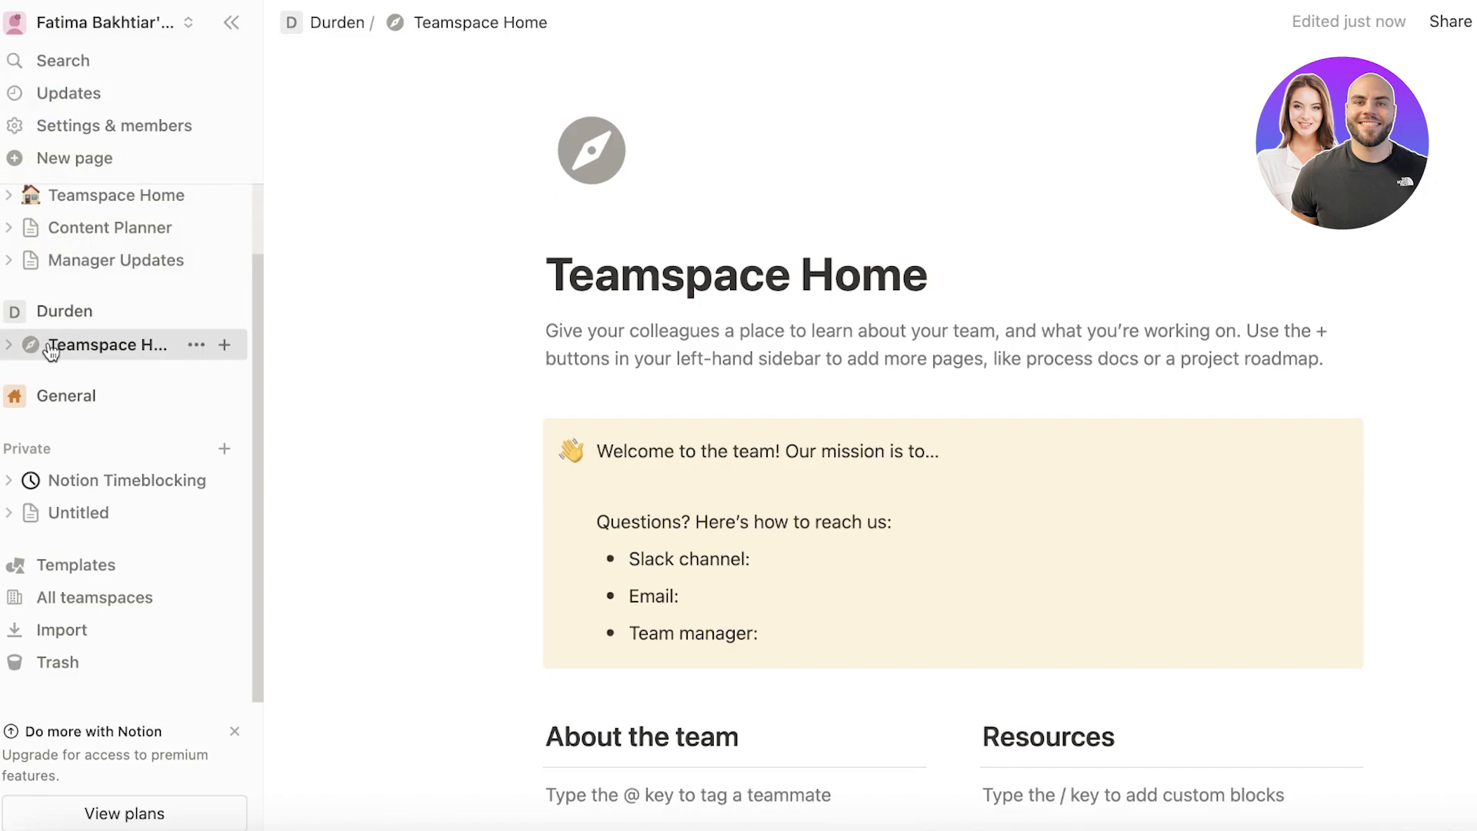
pyautogui.scroll(-3)
pyautogui.write('/')
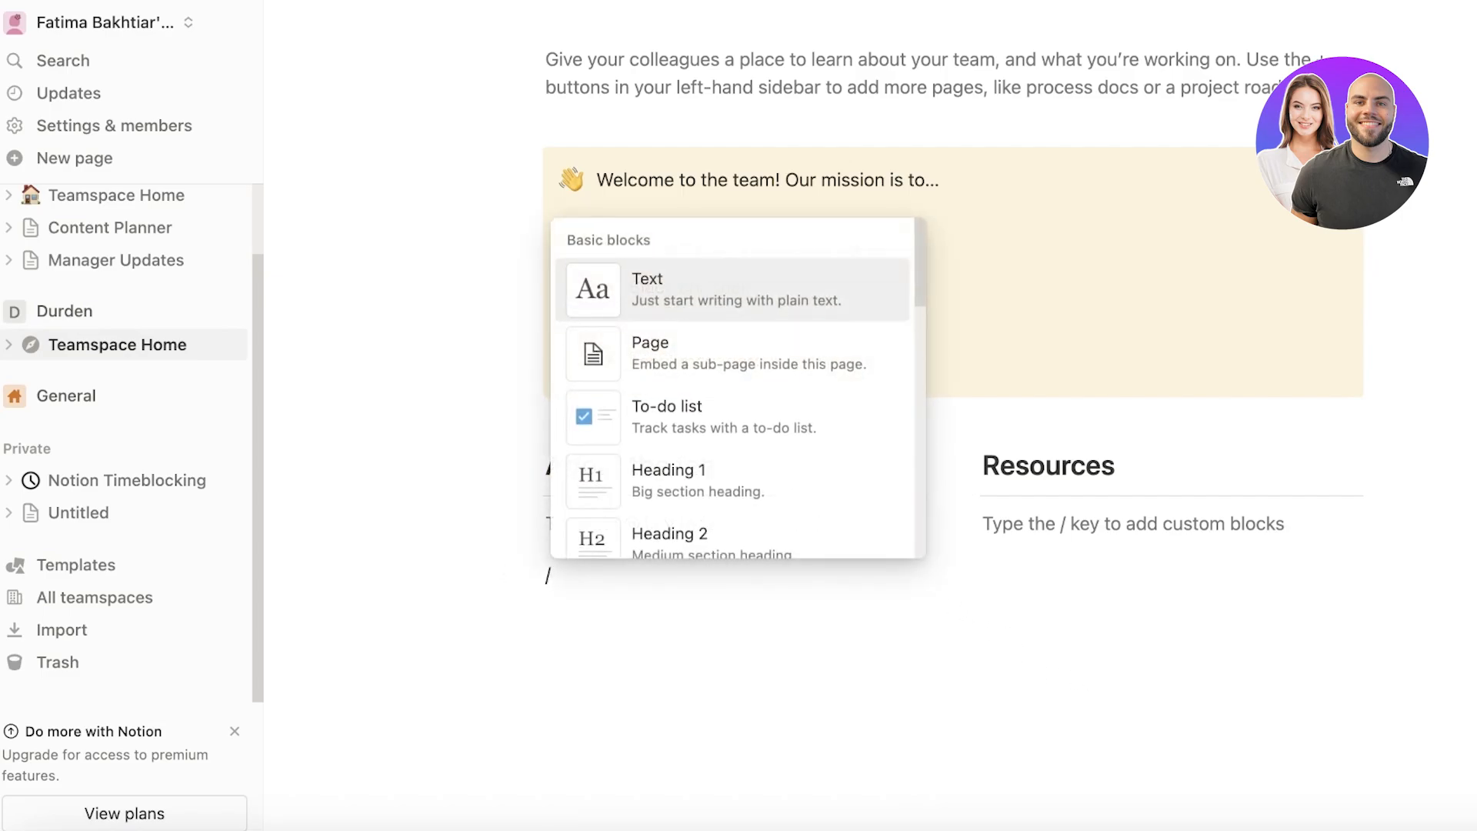
pyautogui.moveTo(648, 448)
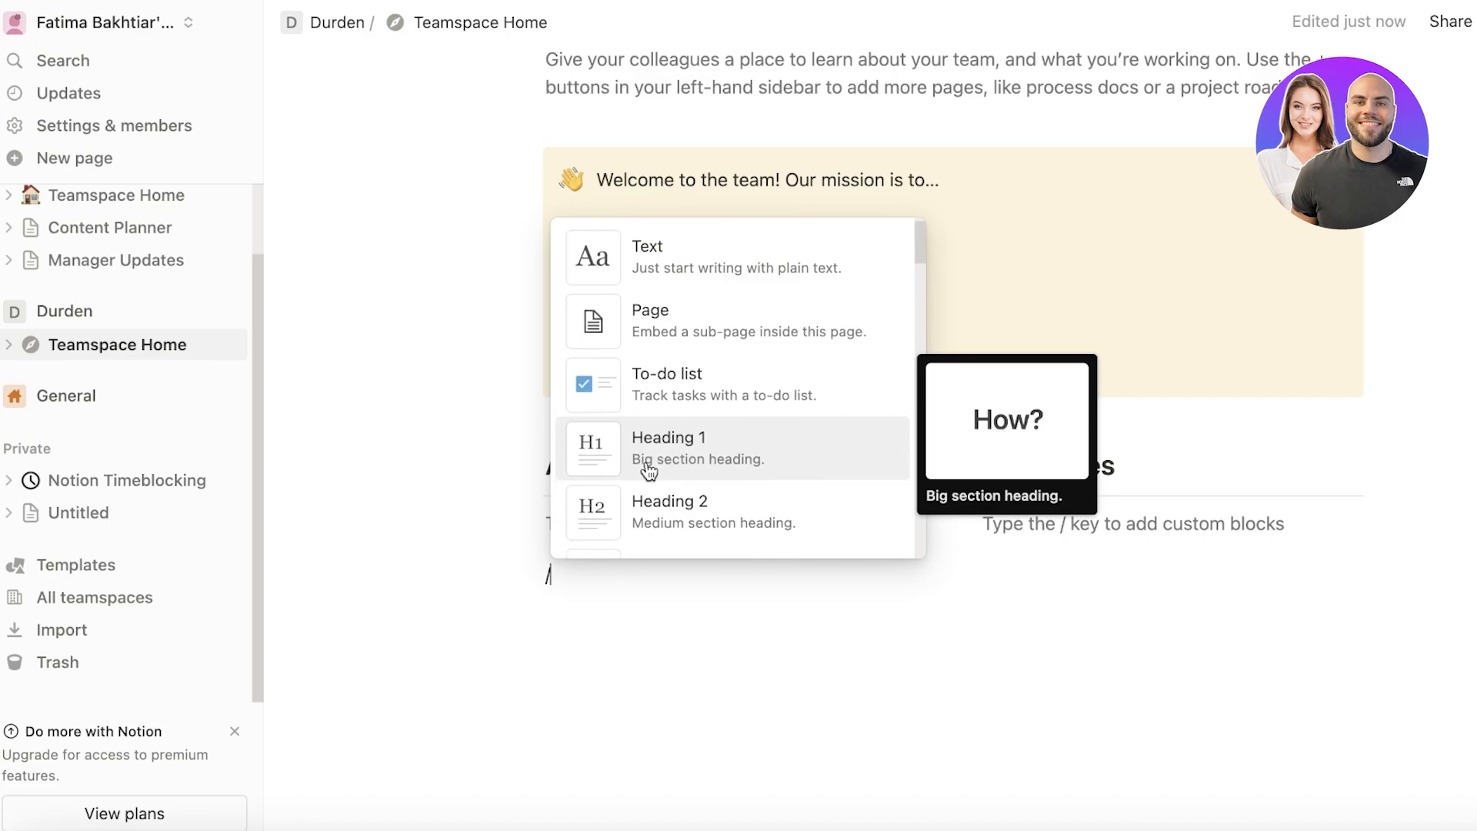
# - Ask Notion AI for 'Marketing Ideas for a new Skincare' product and send the request
pyautogui.scroll(-3)
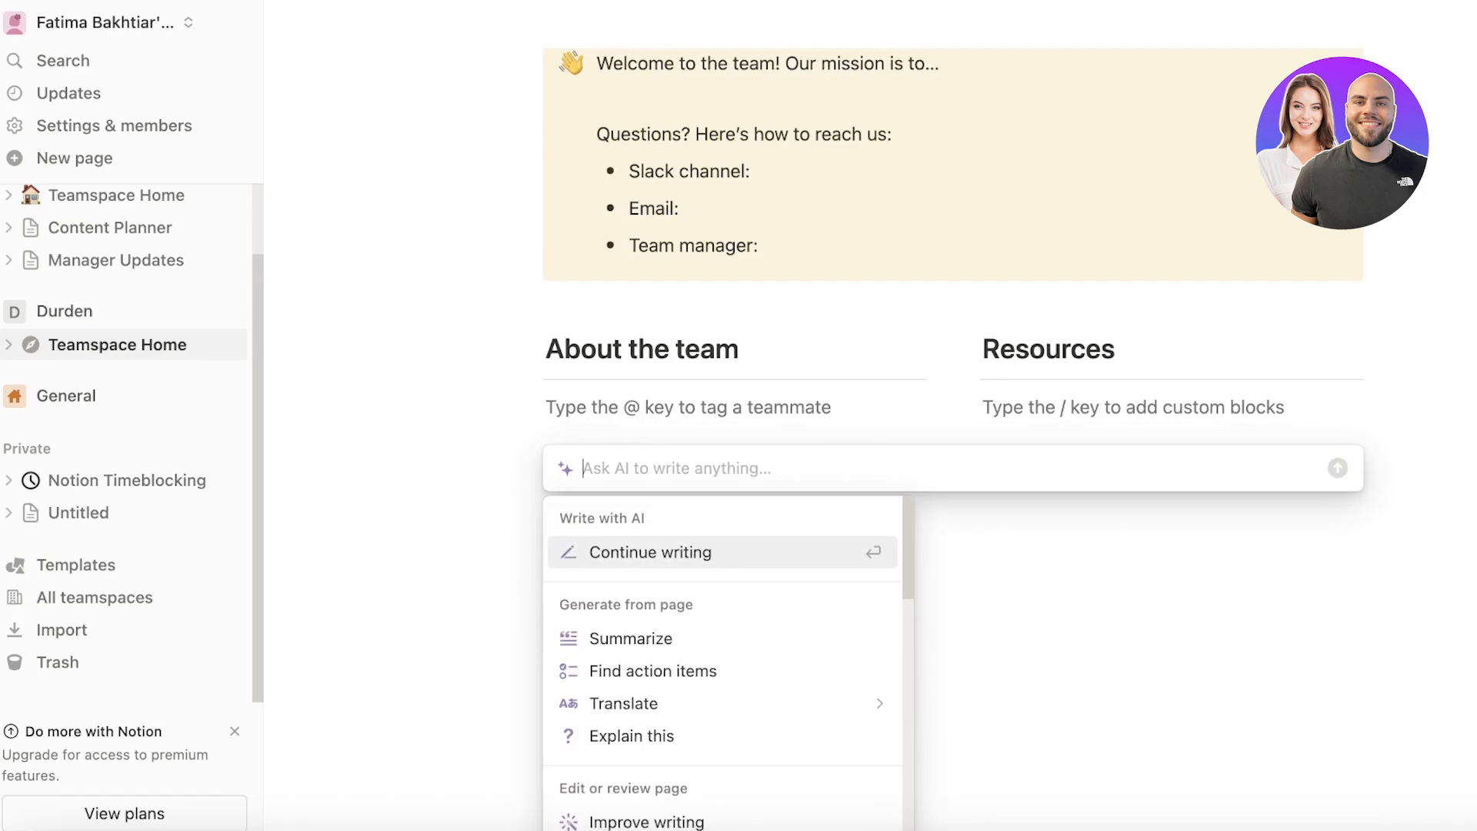
pyautogui.write('Marketing Ideas f')
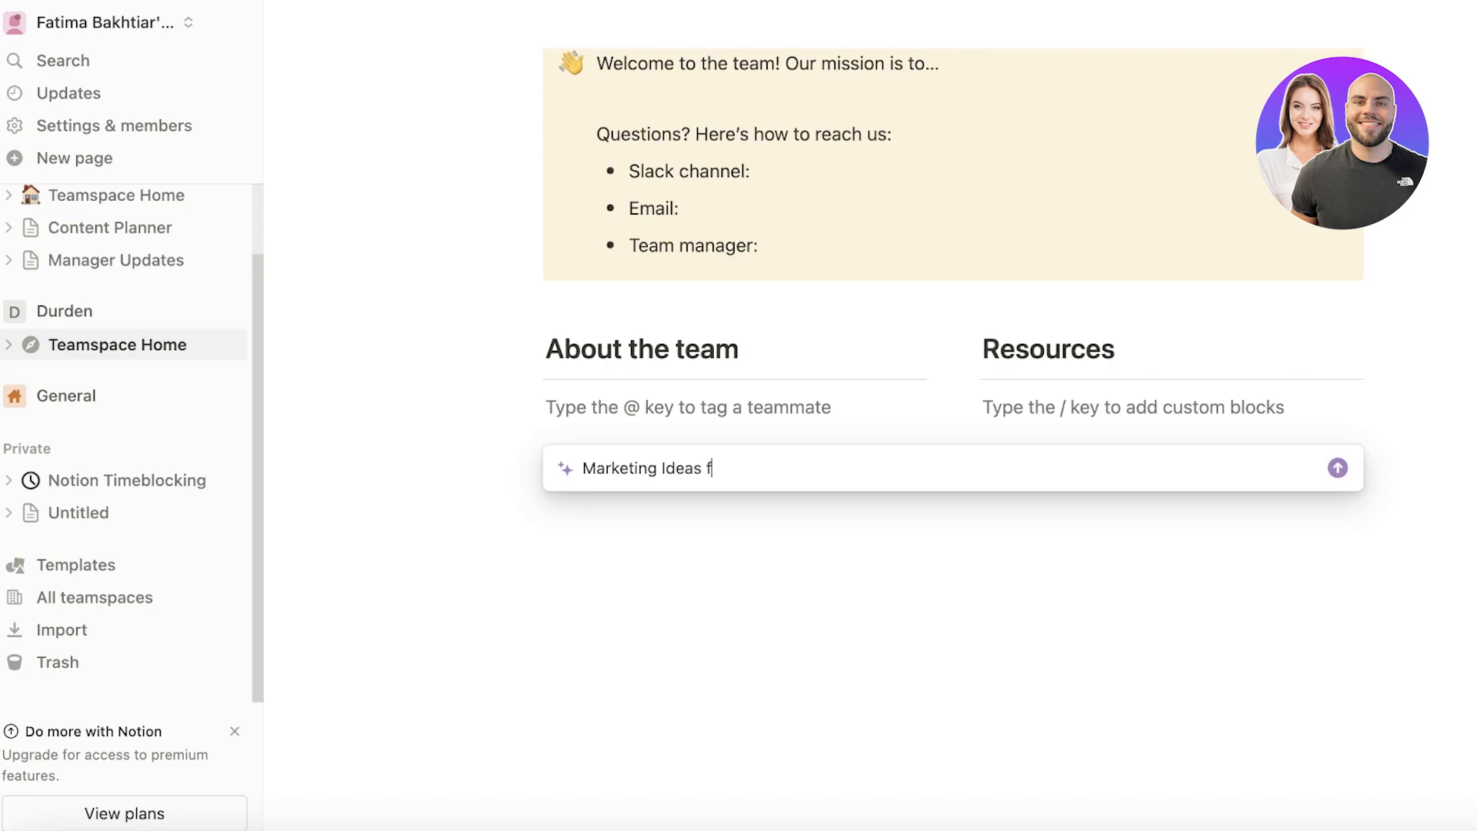
pyautogui.write('or a n')
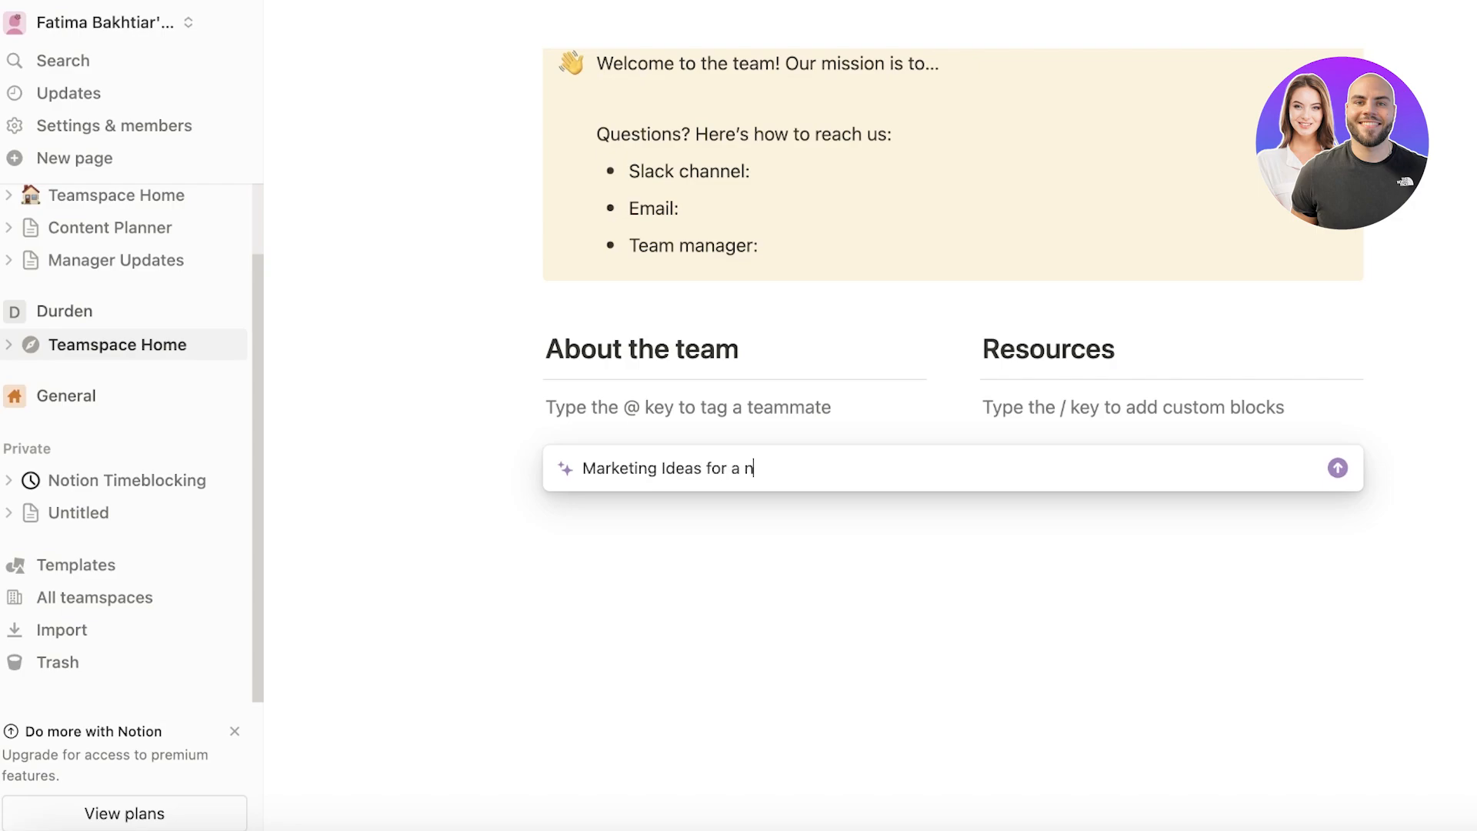
pyautogui.write('ew Skincare')
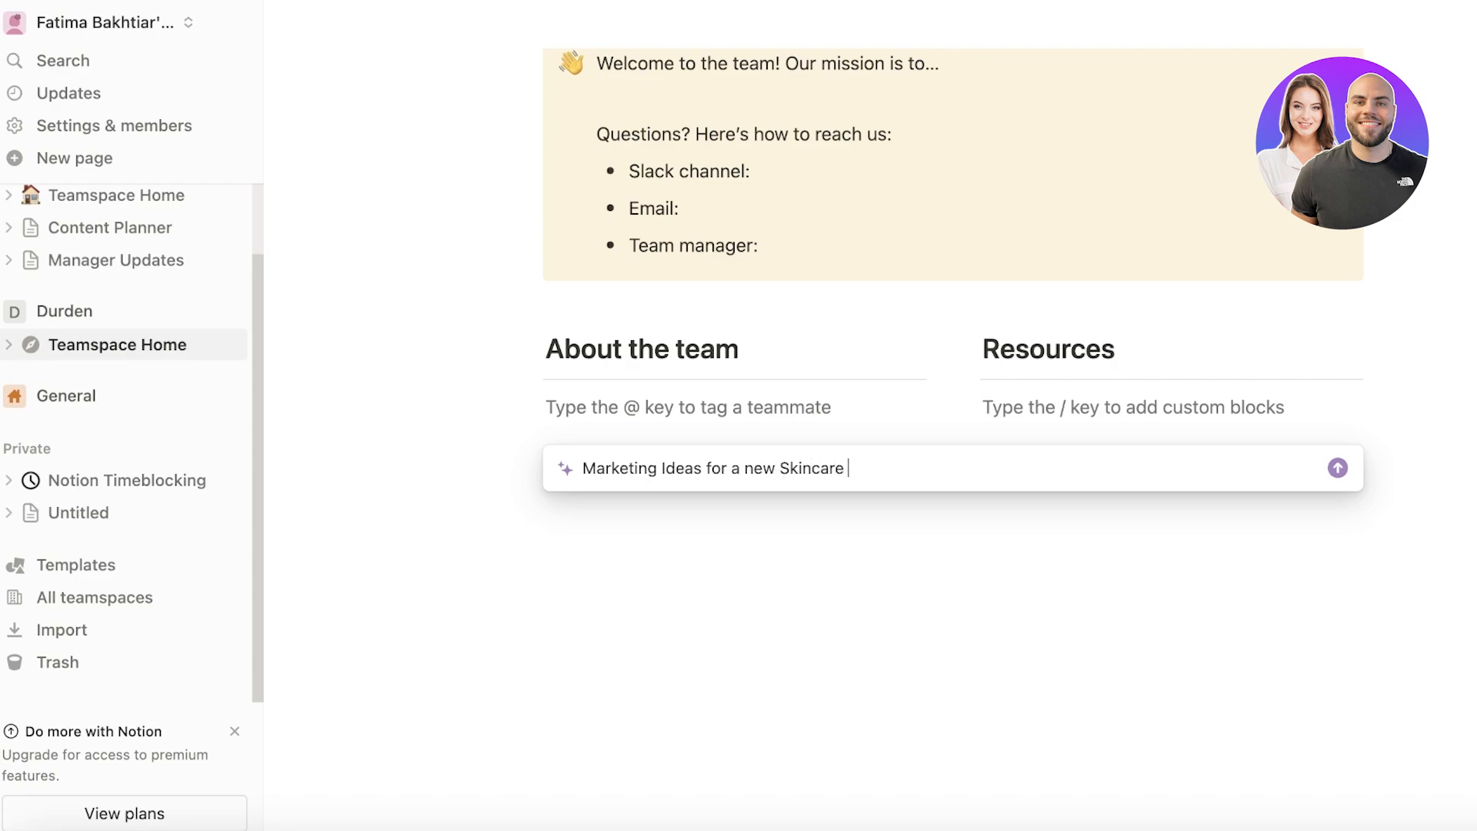
pyautogui.click(1335, 468)
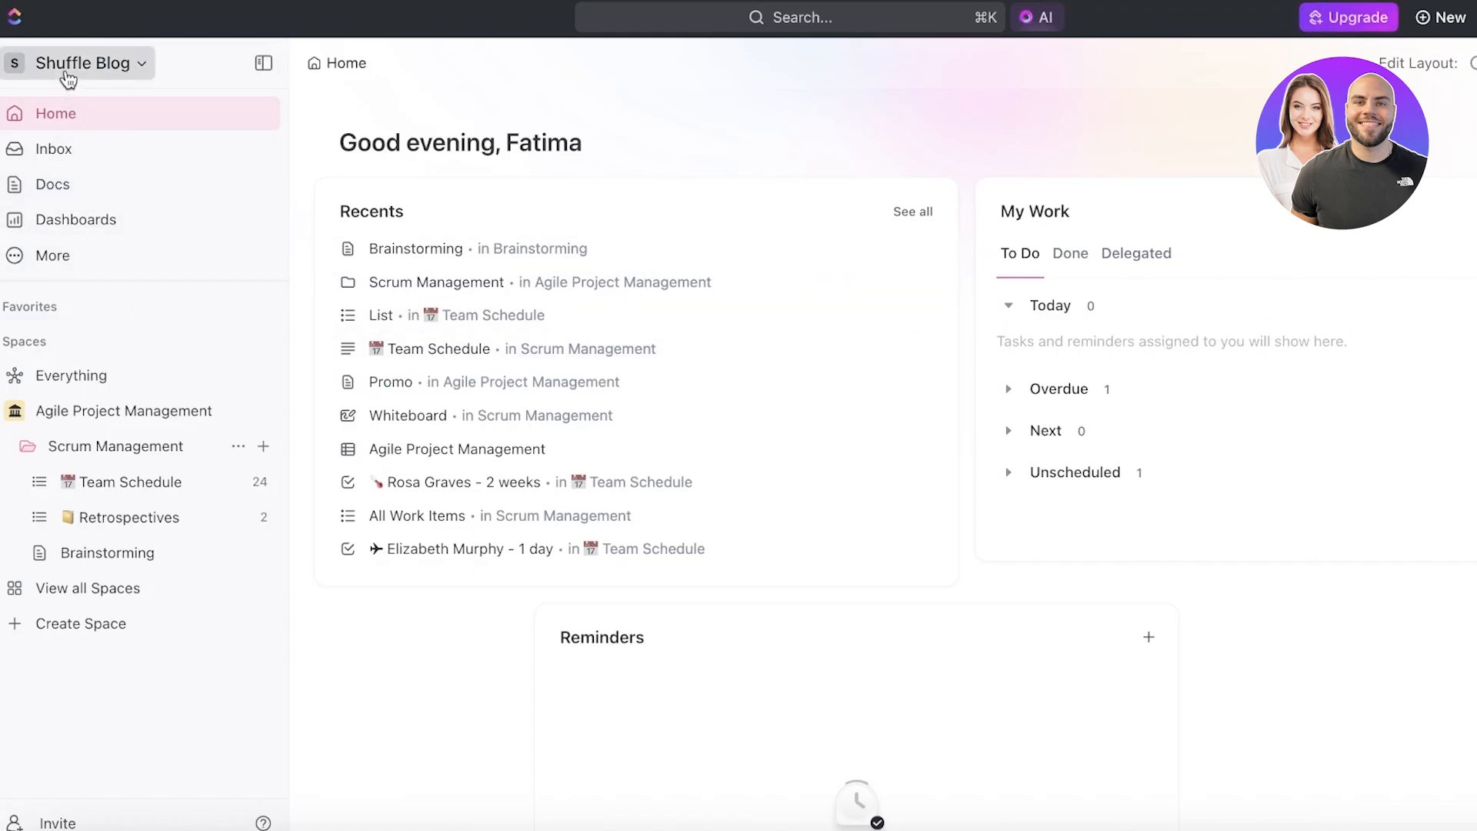
pyautogui.moveTo(637, 125)
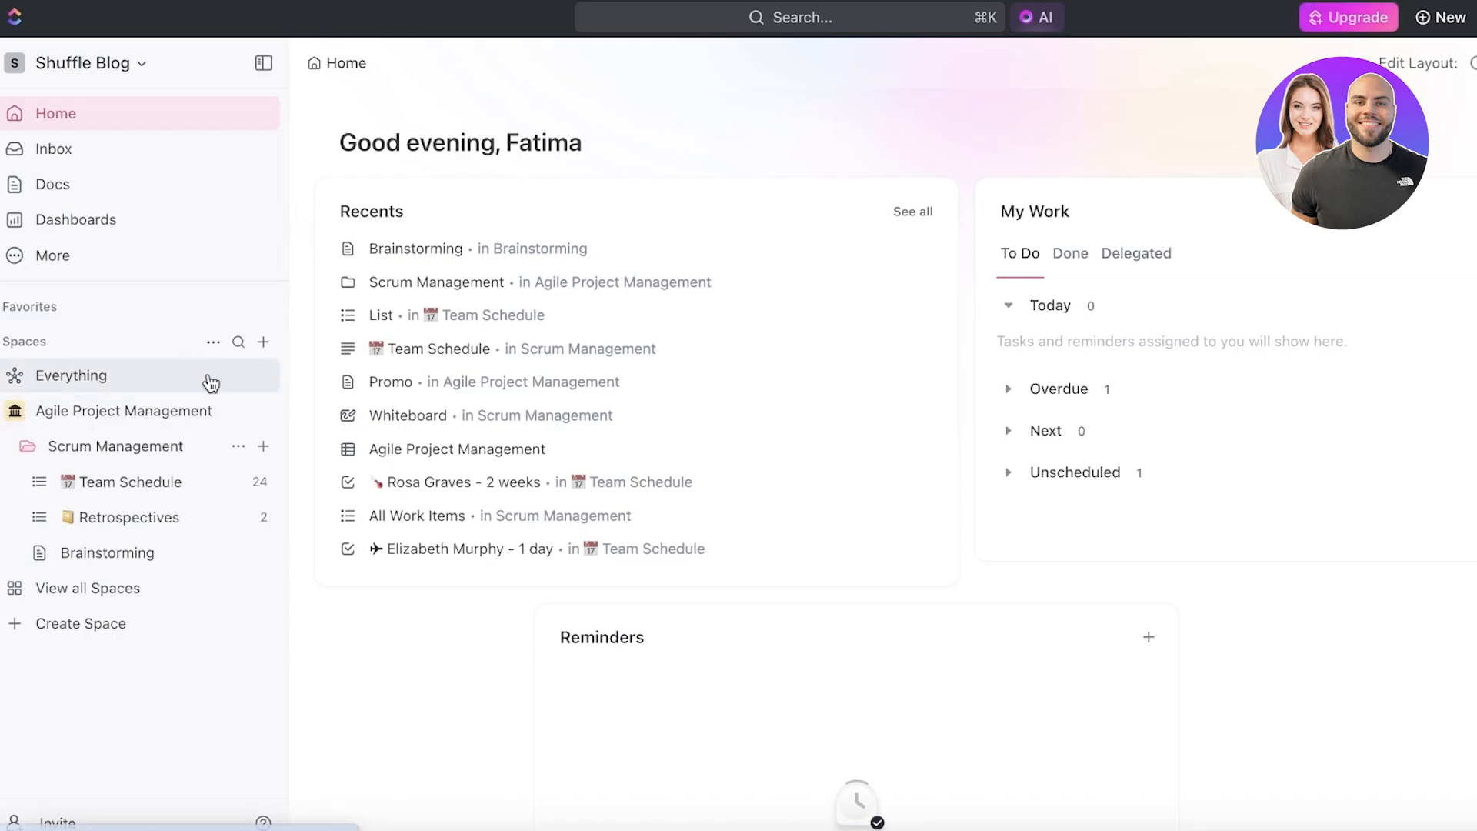
# - Go to the Scrum Management folder in ClickUp and show its Board view
pyautogui.click(70, 375)
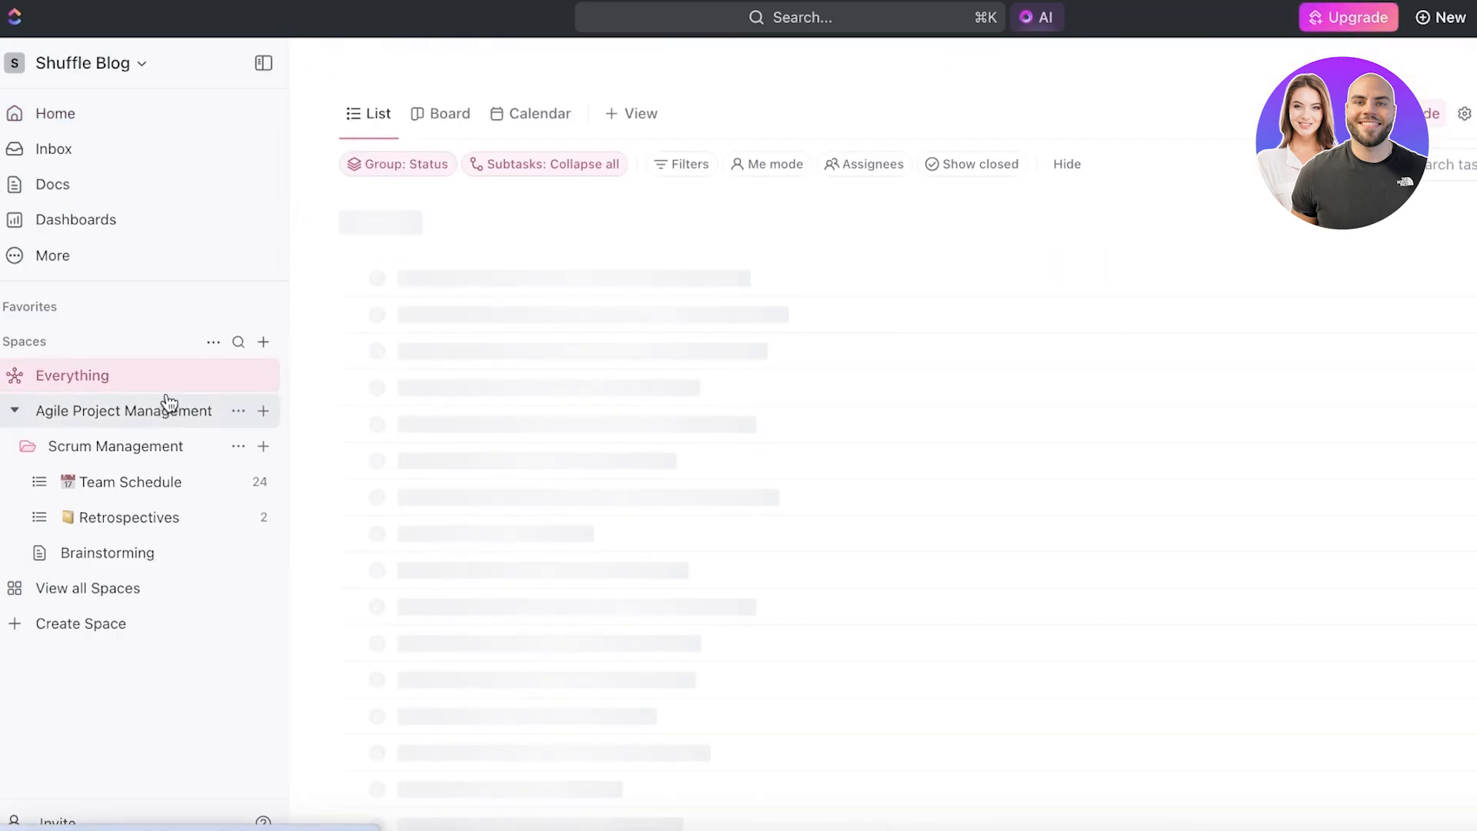
pyautogui.click(119, 447)
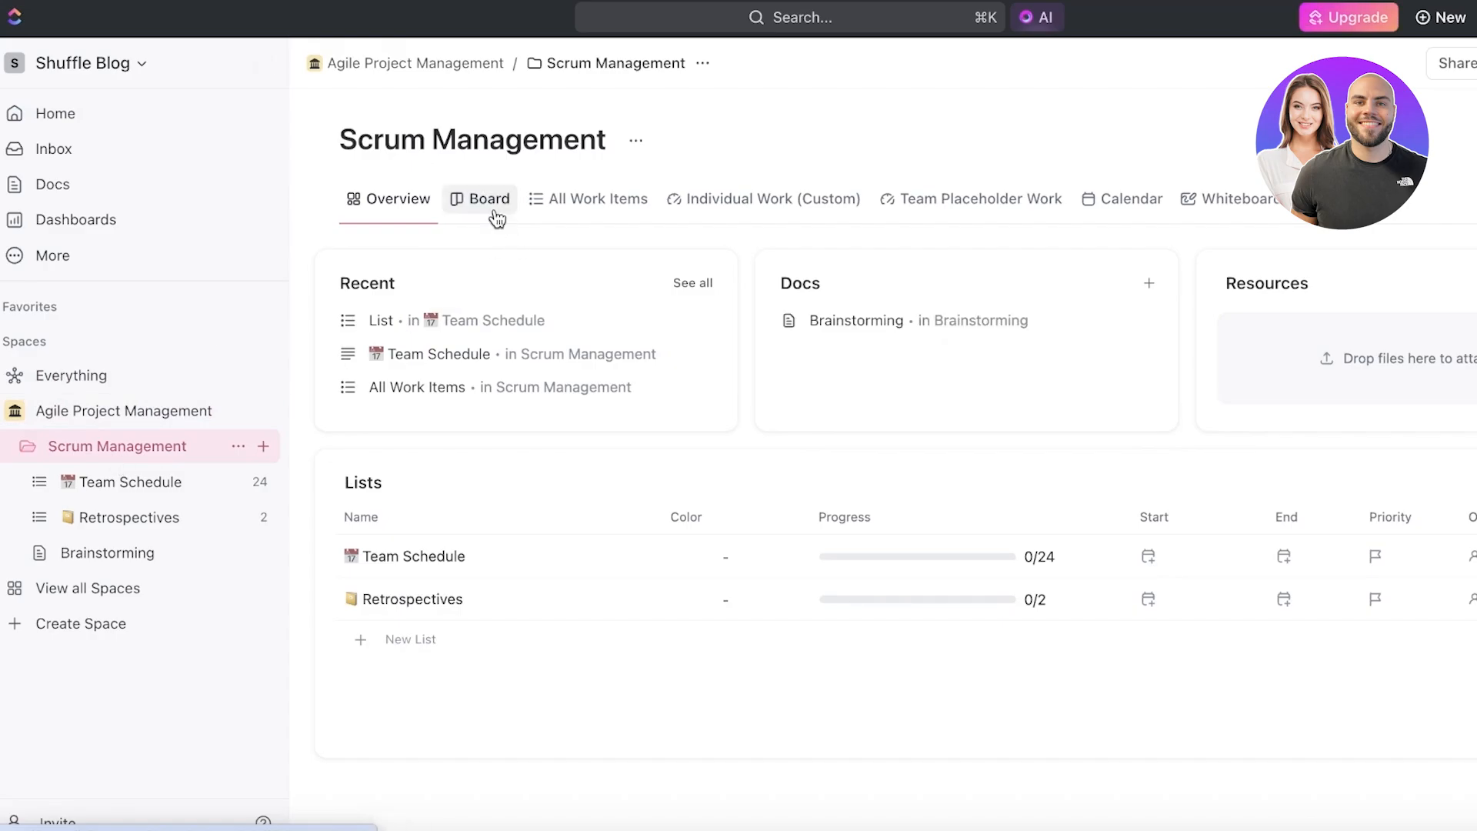
pyautogui.click(480, 199)
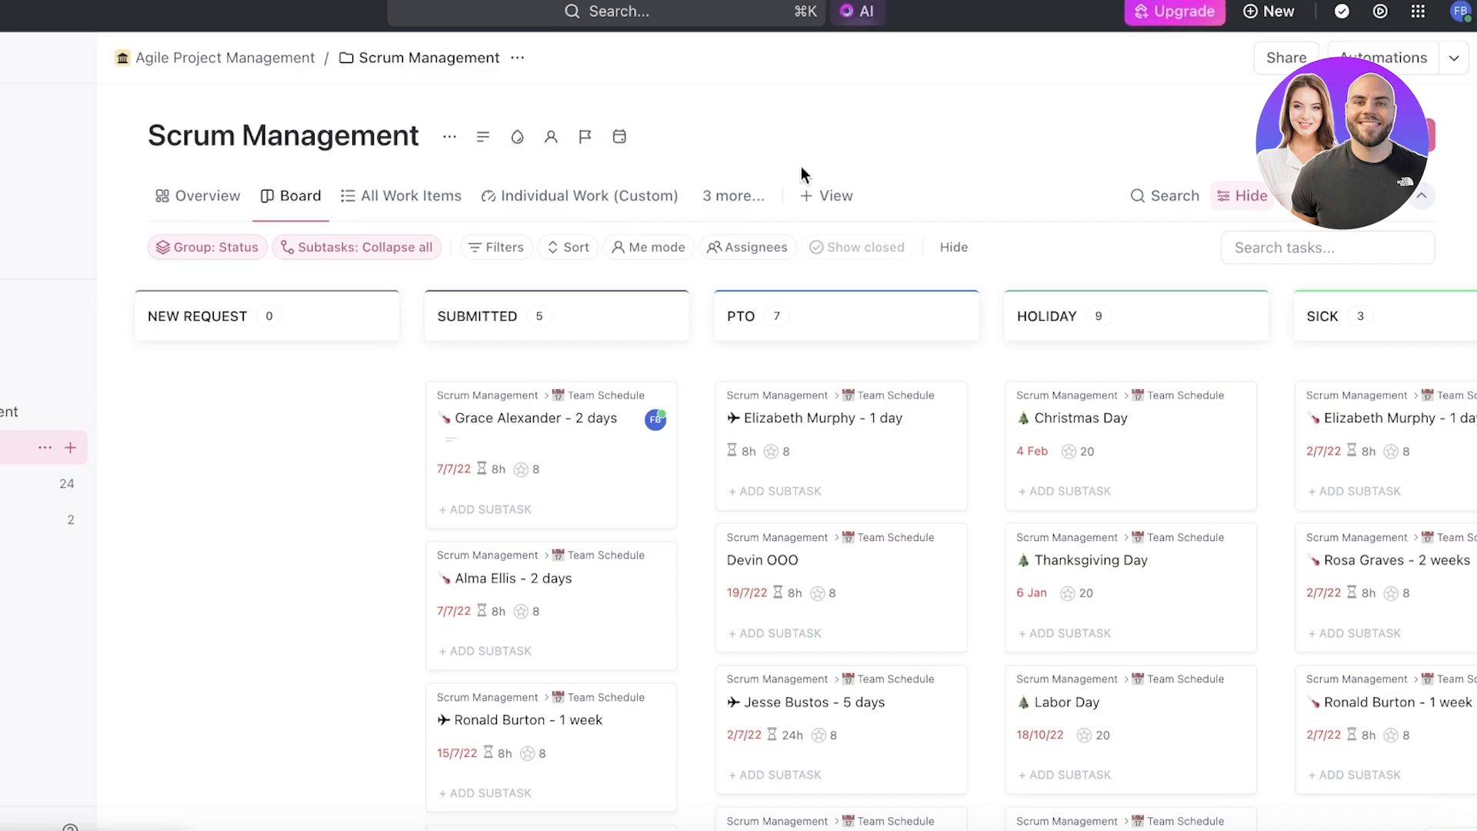
# - Add a new Doc view to the Scrum Management folder, keeping the AI writing option
pyautogui.click(832, 195)
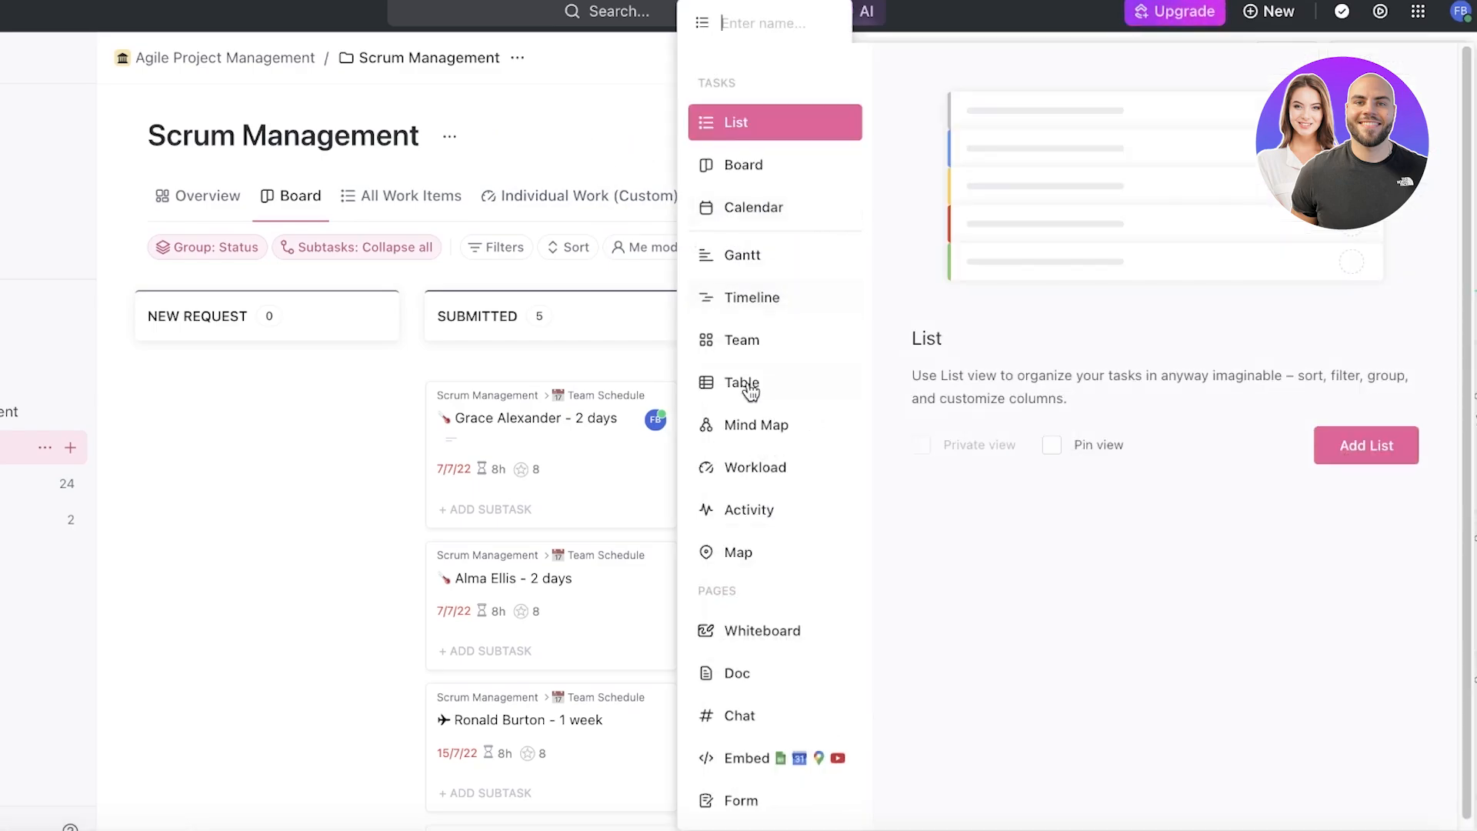
pyautogui.click(744, 672)
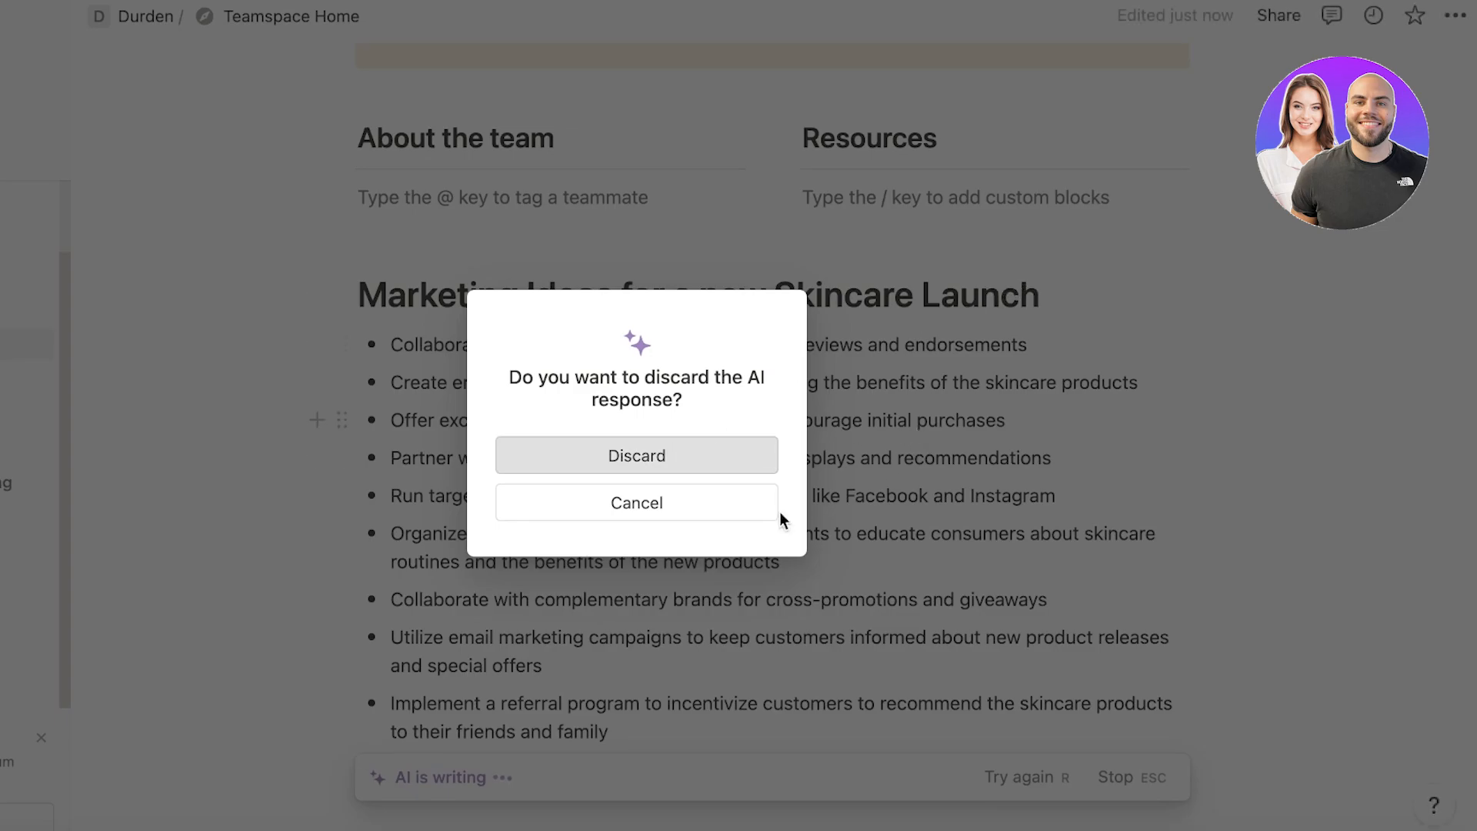
pyautogui.click(636, 502)
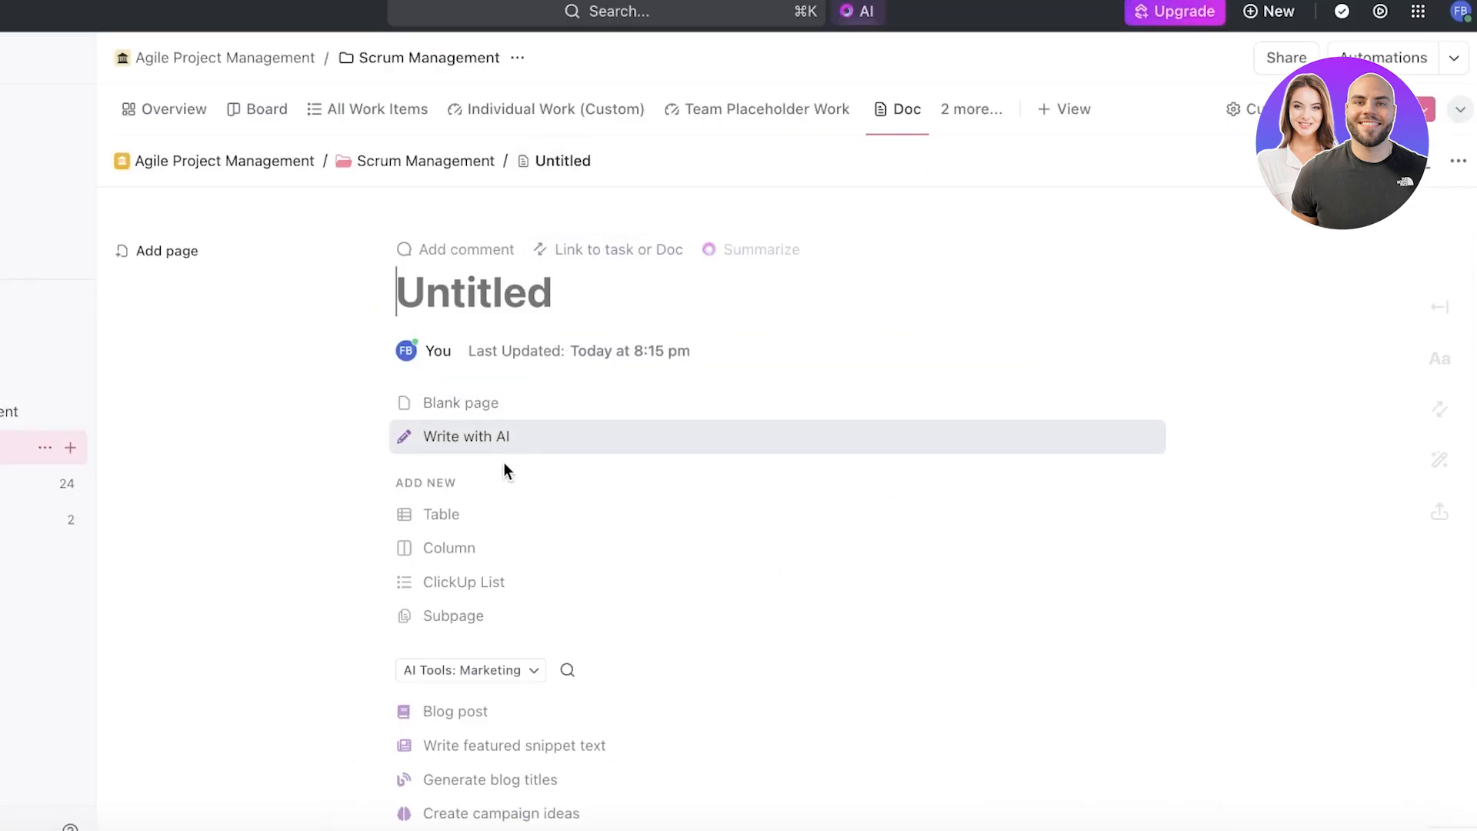
# - Enter 'Marketing Ideas for a new skincare launch' as Write with AI talking points and check Creativity
pyautogui.click(465, 436)
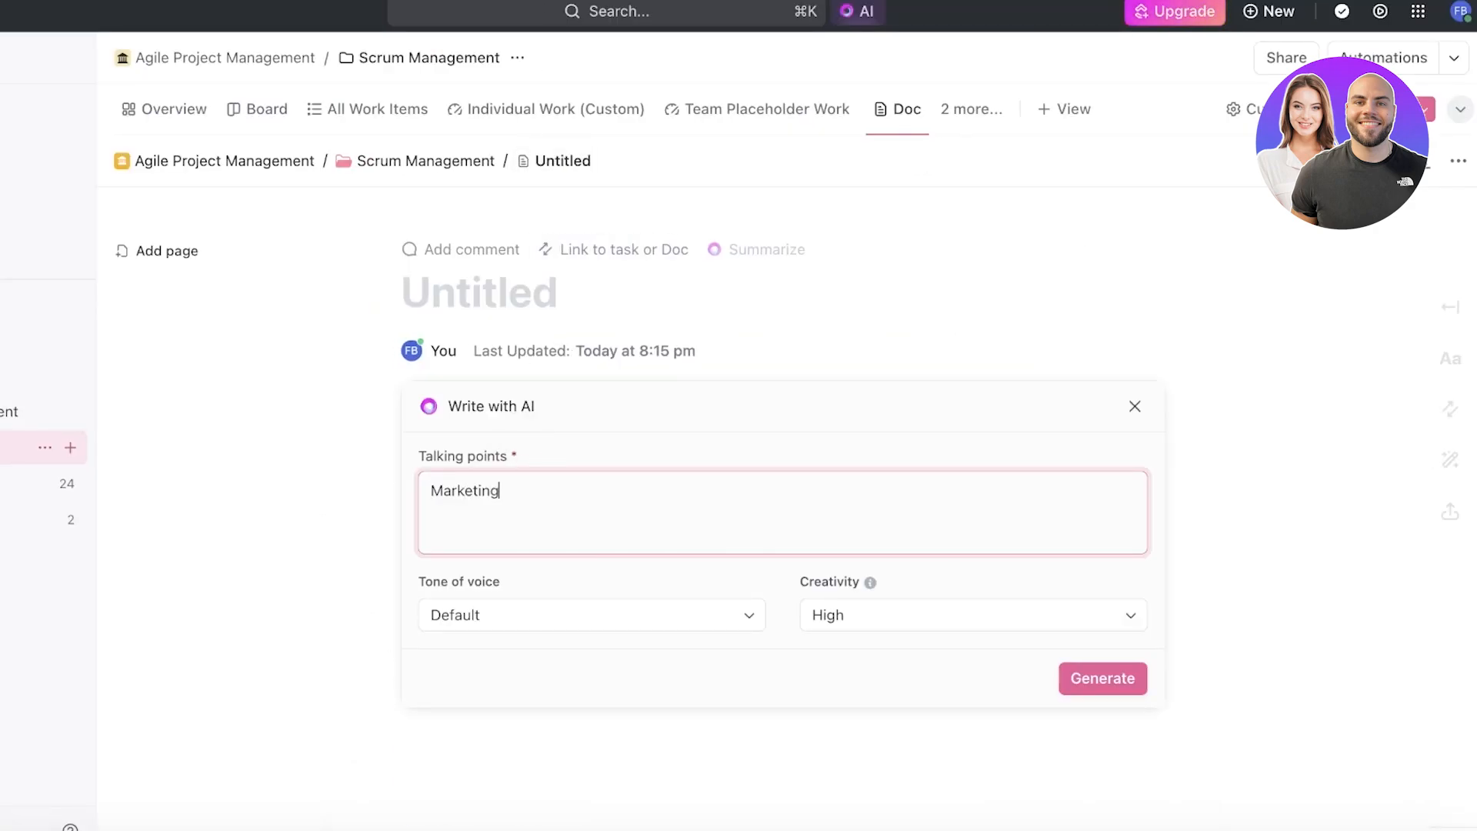
pyautogui.write('Ideas for a new skincare')
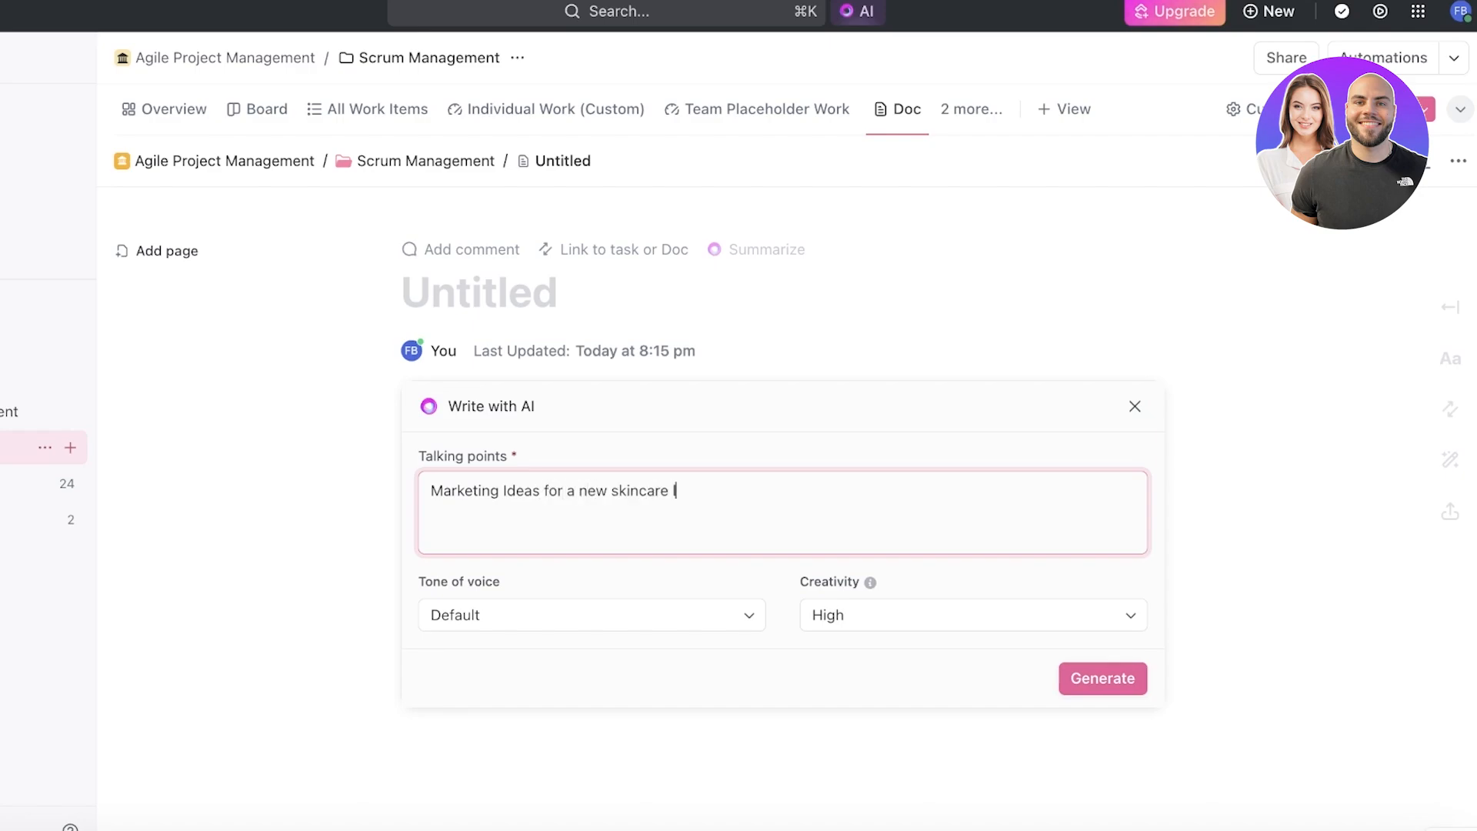
pyautogui.write('launch')
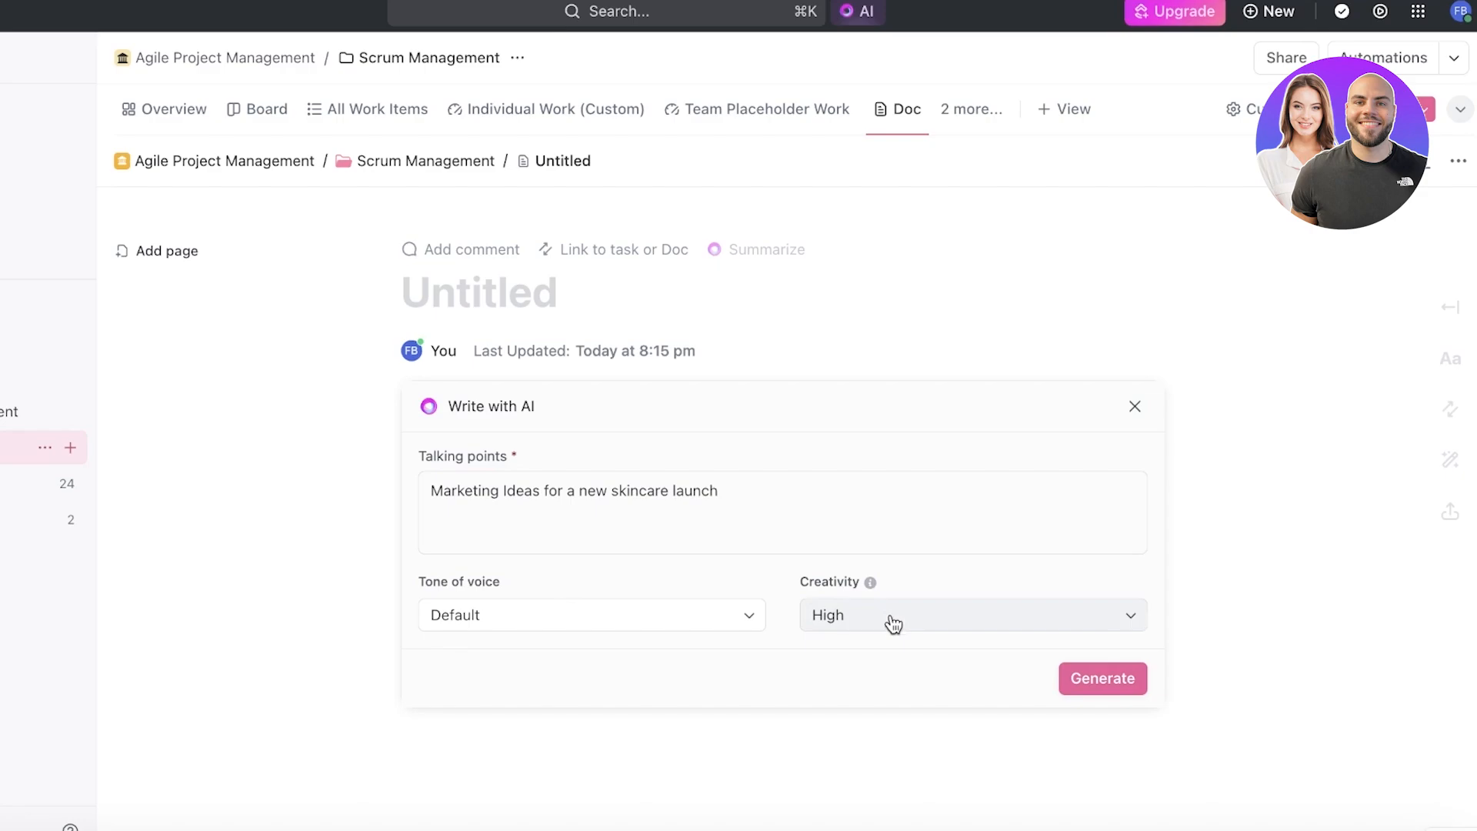
pyautogui.click(1102, 678)
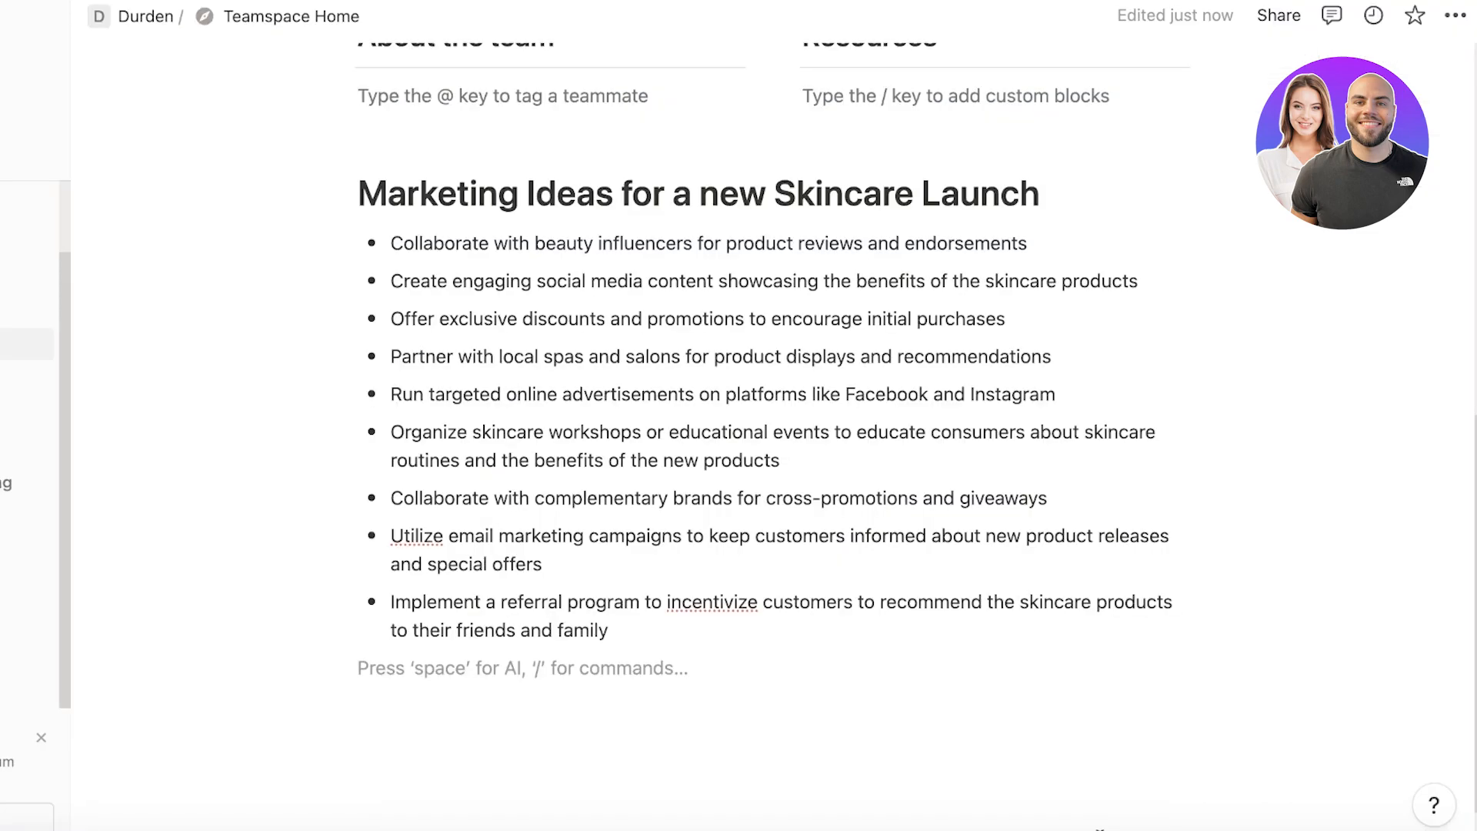
pyautogui.moveTo(1147, 783)
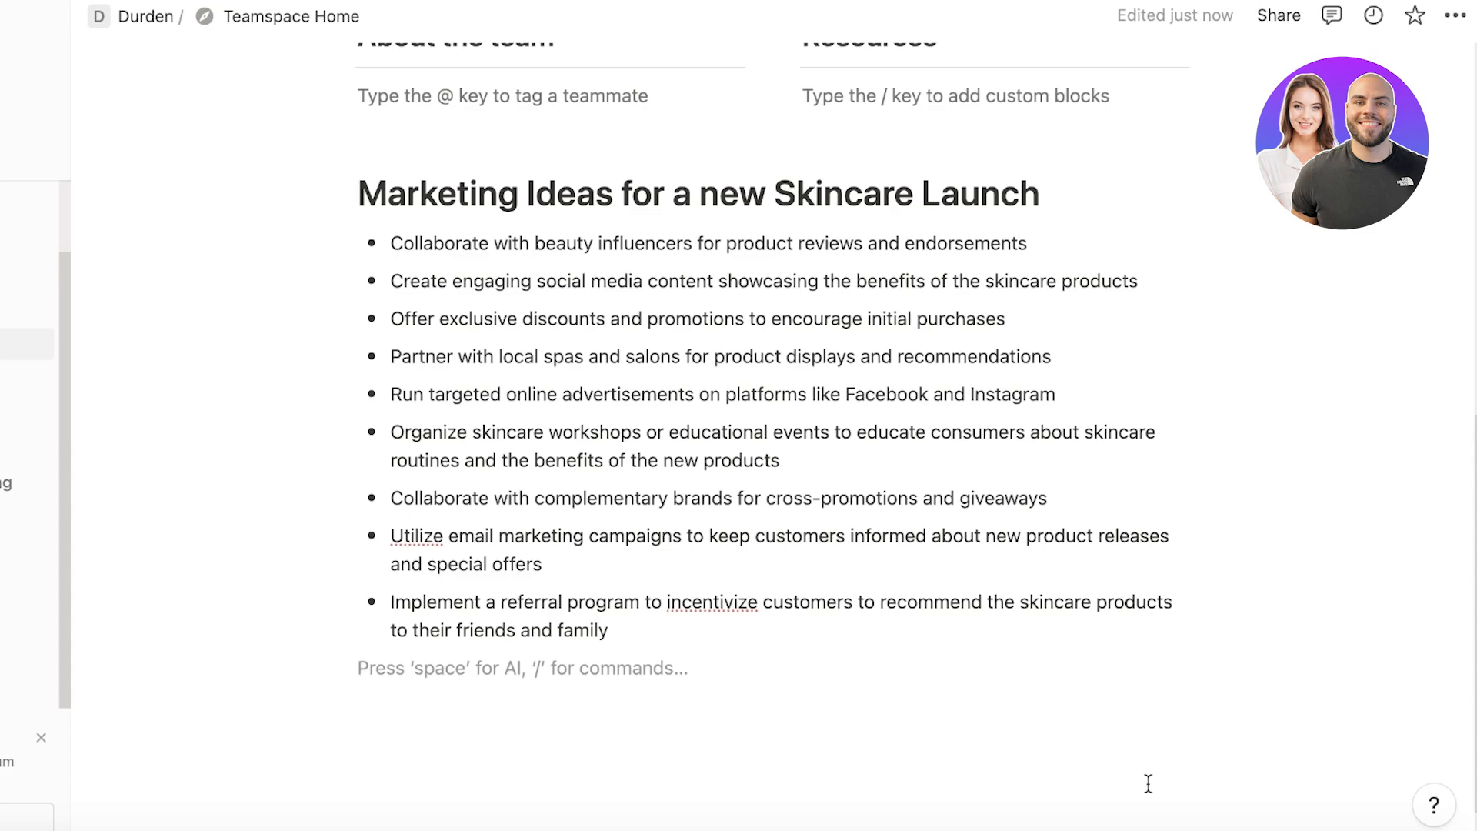
pyautogui.moveTo(1110, 459)
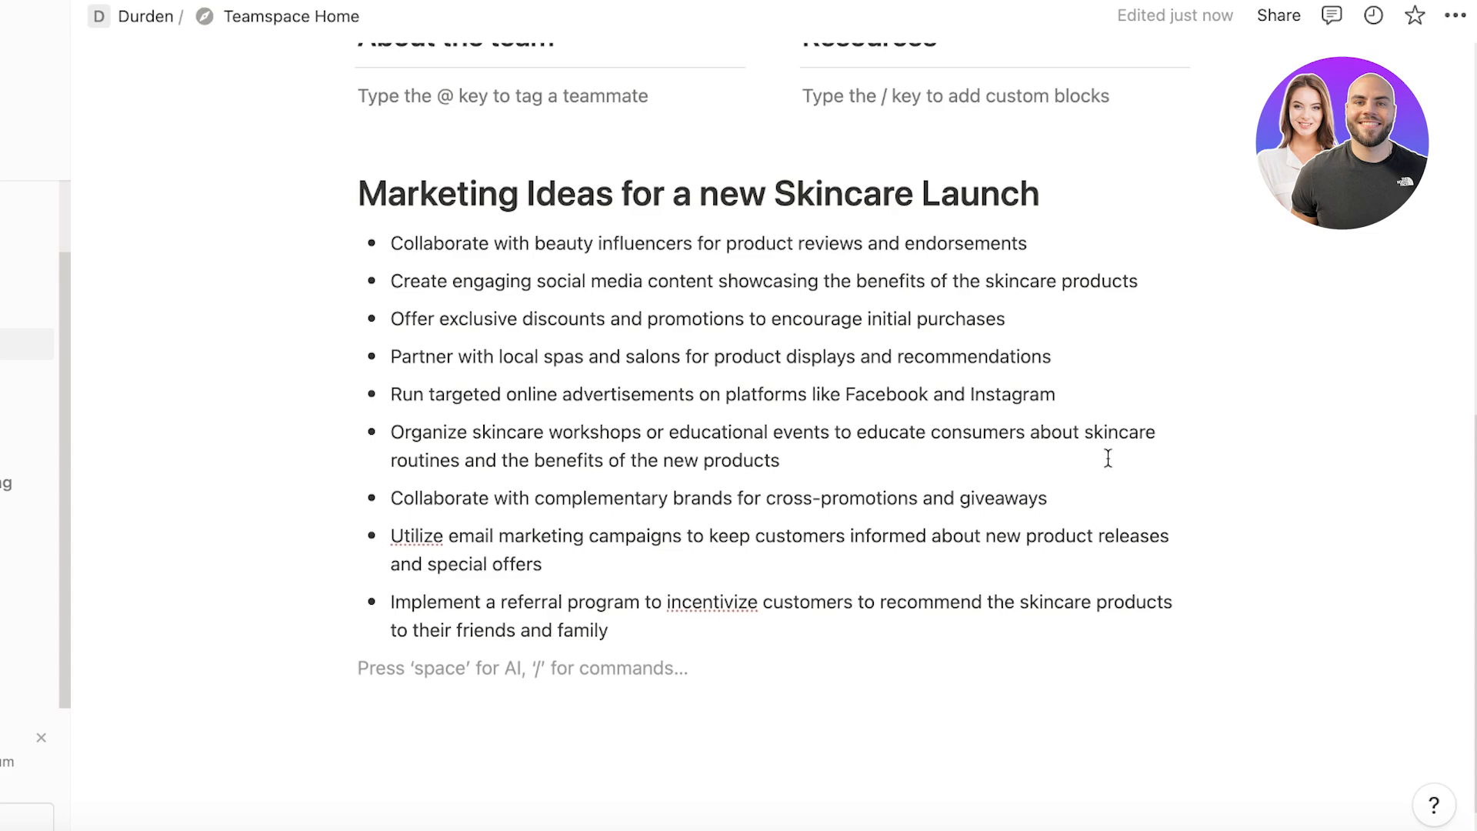
pyautogui.moveTo(723, 355)
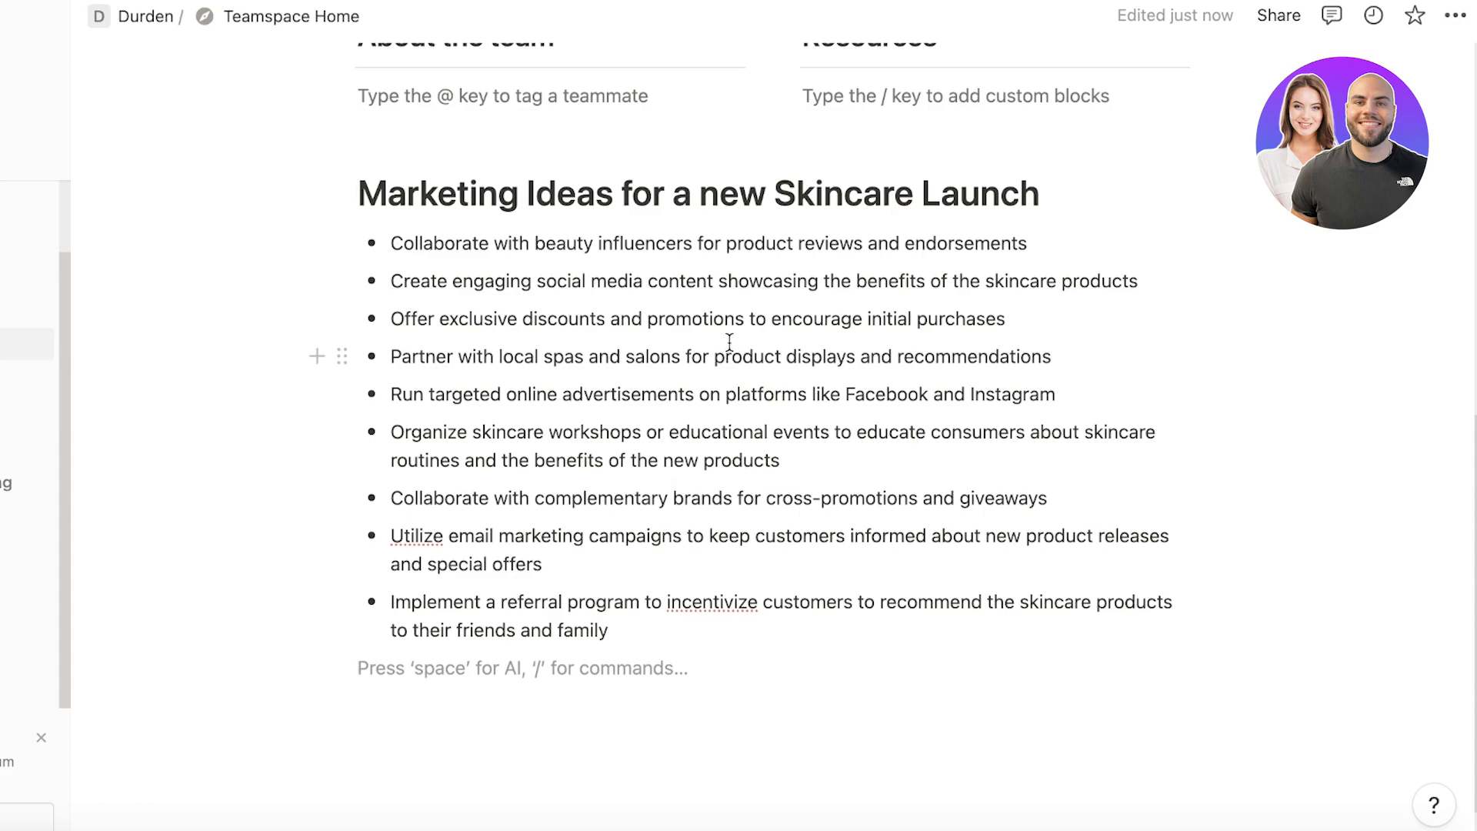
pyautogui.moveTo(600, 385)
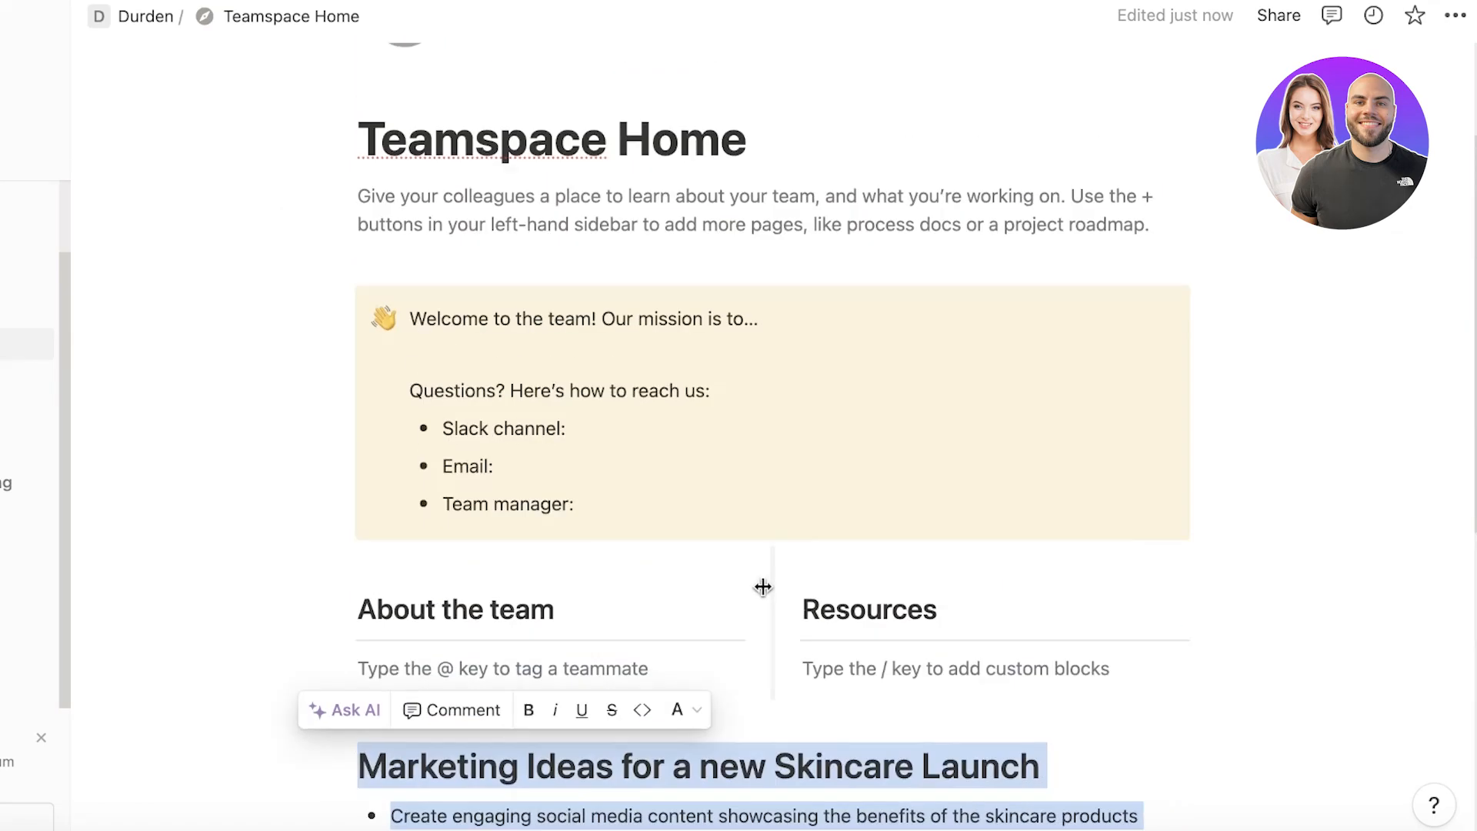
# - Ask Notion AI to 'make these as tasks' from the ideas list, then dismiss the $10 upgrade offer
pyautogui.scroll(-3)
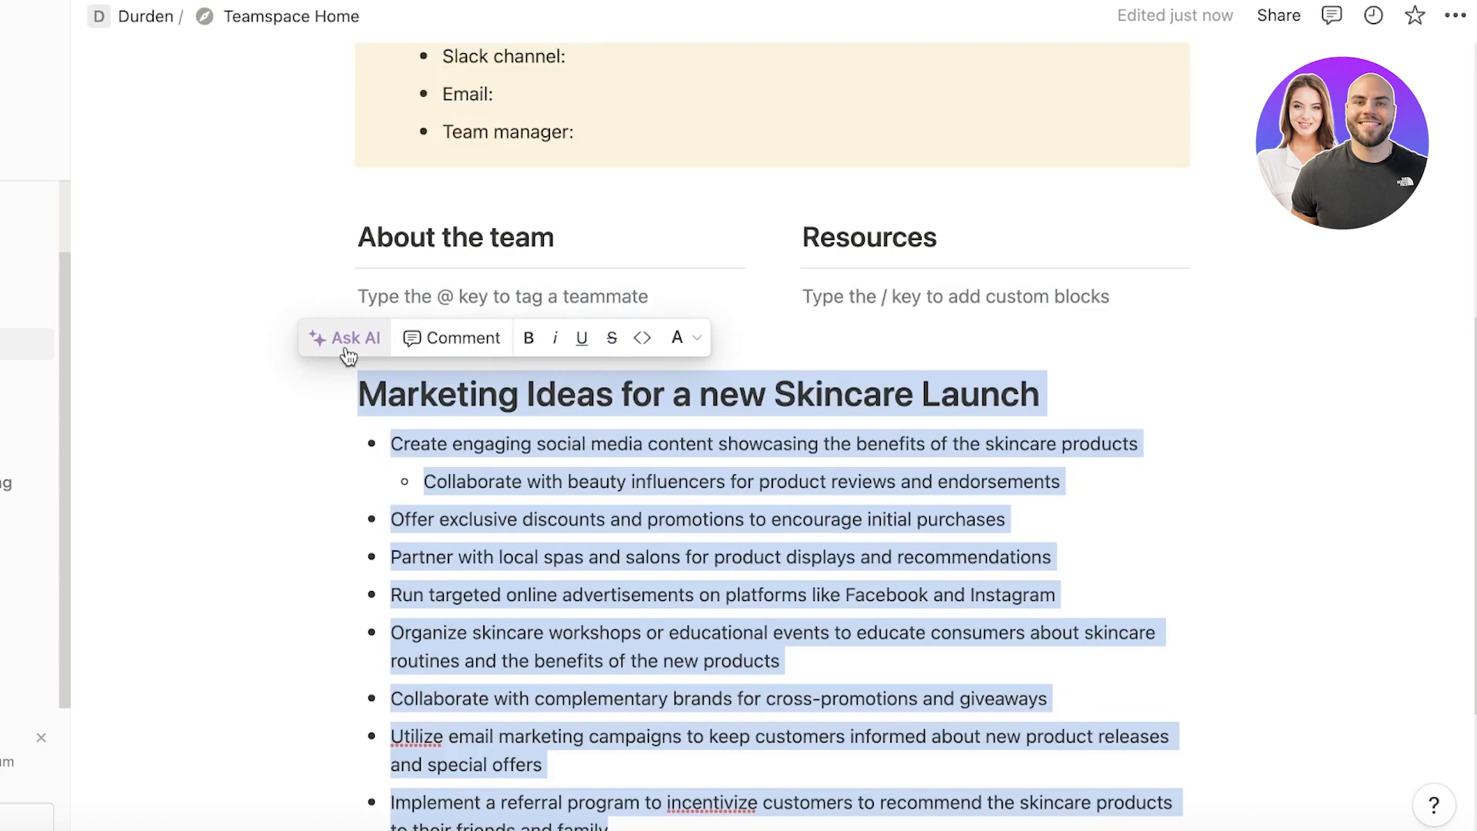
pyautogui.click(344, 337)
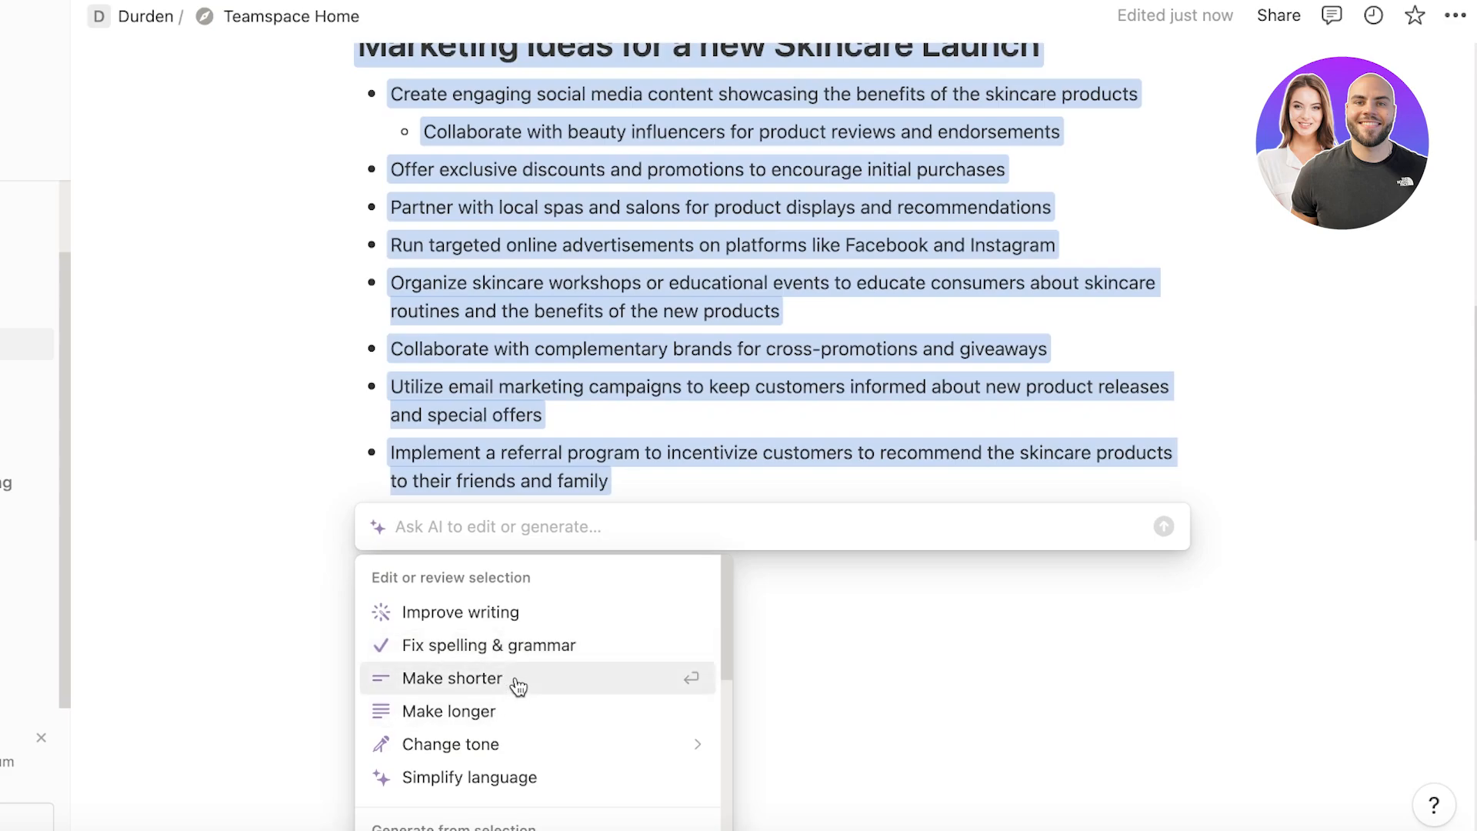
pyautogui.scroll(-3)
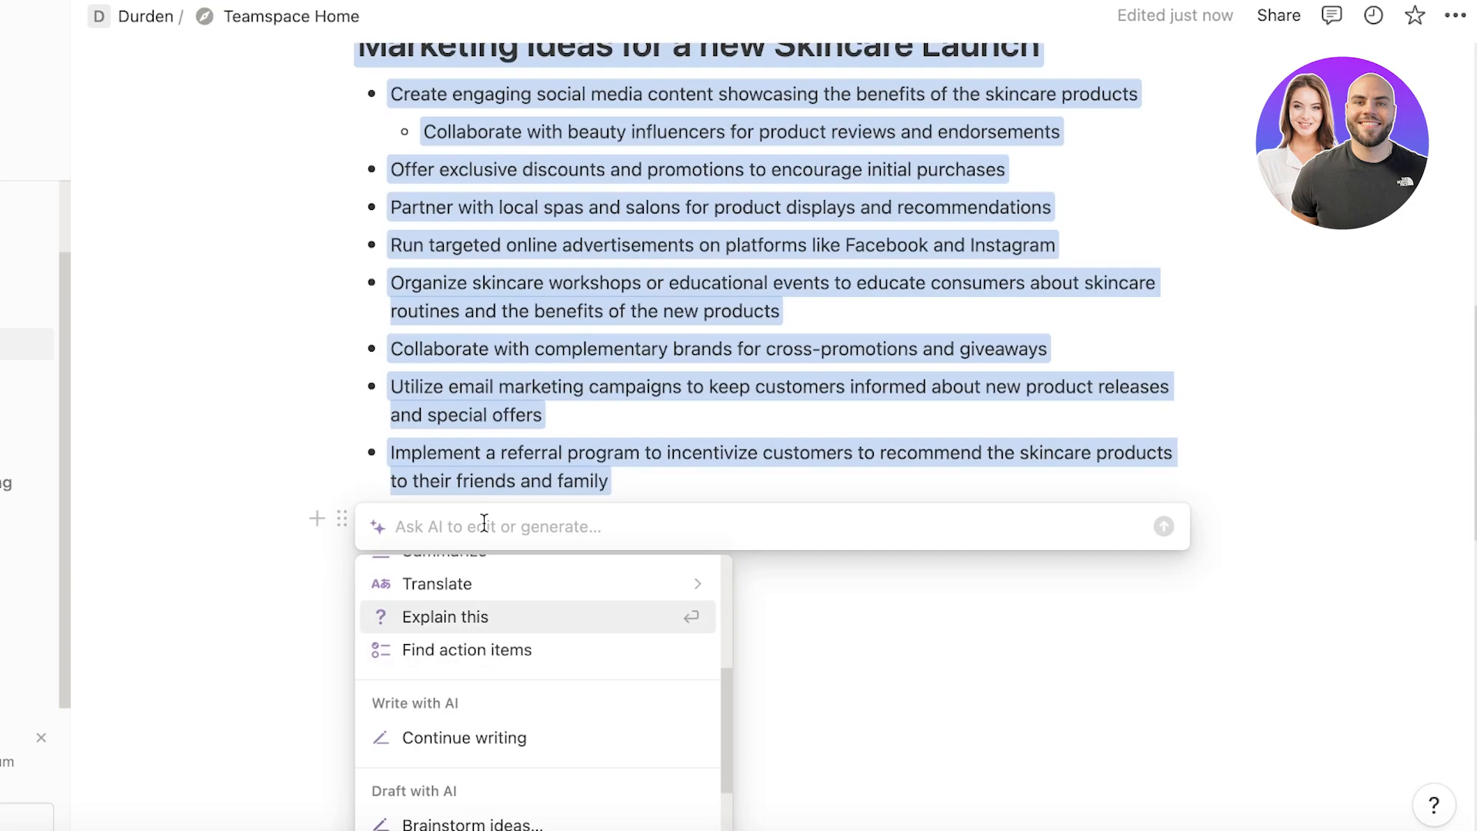
pyautogui.write('ma')
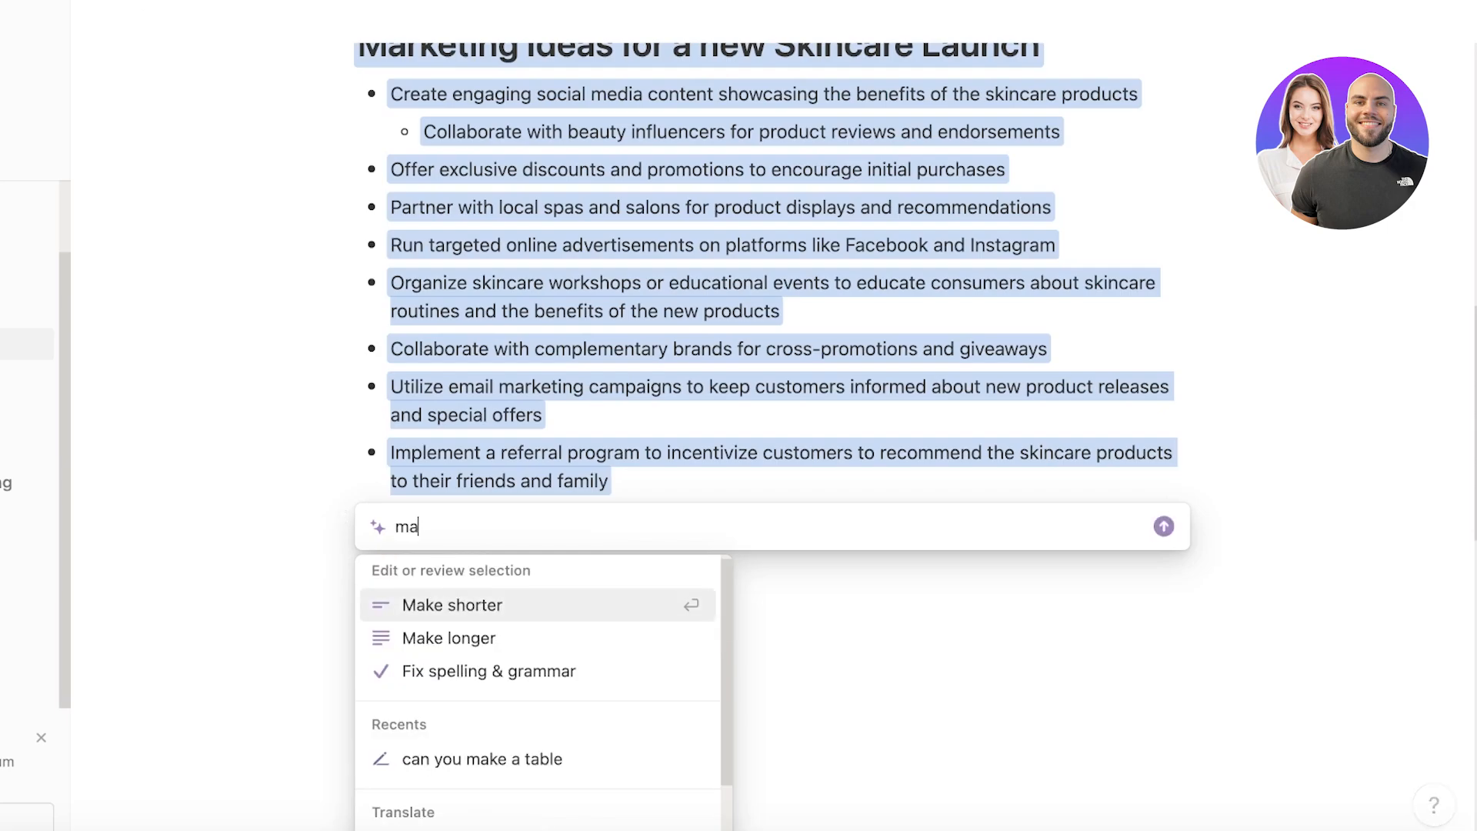
pyautogui.write('make these as asks')
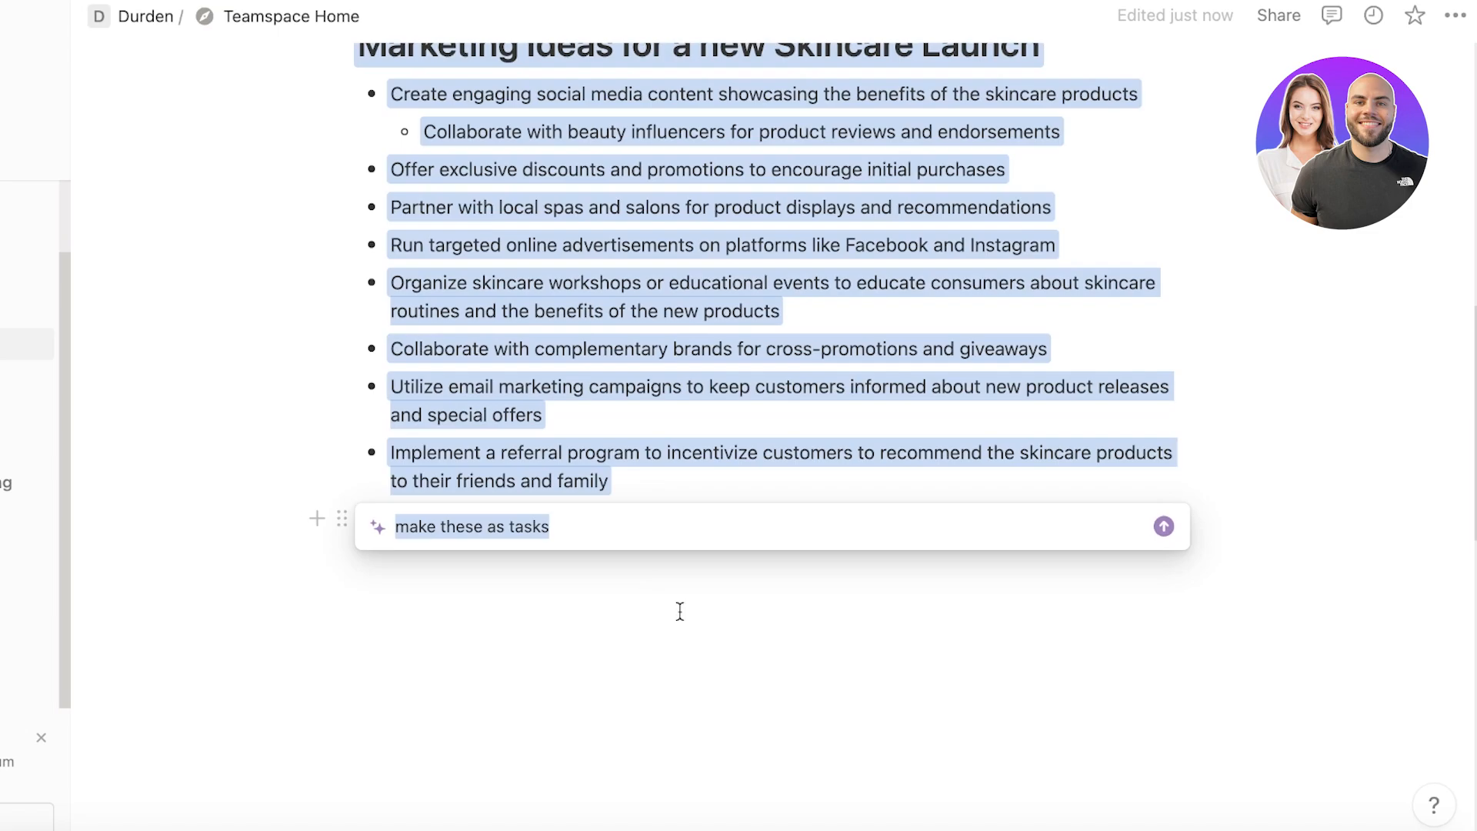
pyautogui.click(1163, 526)
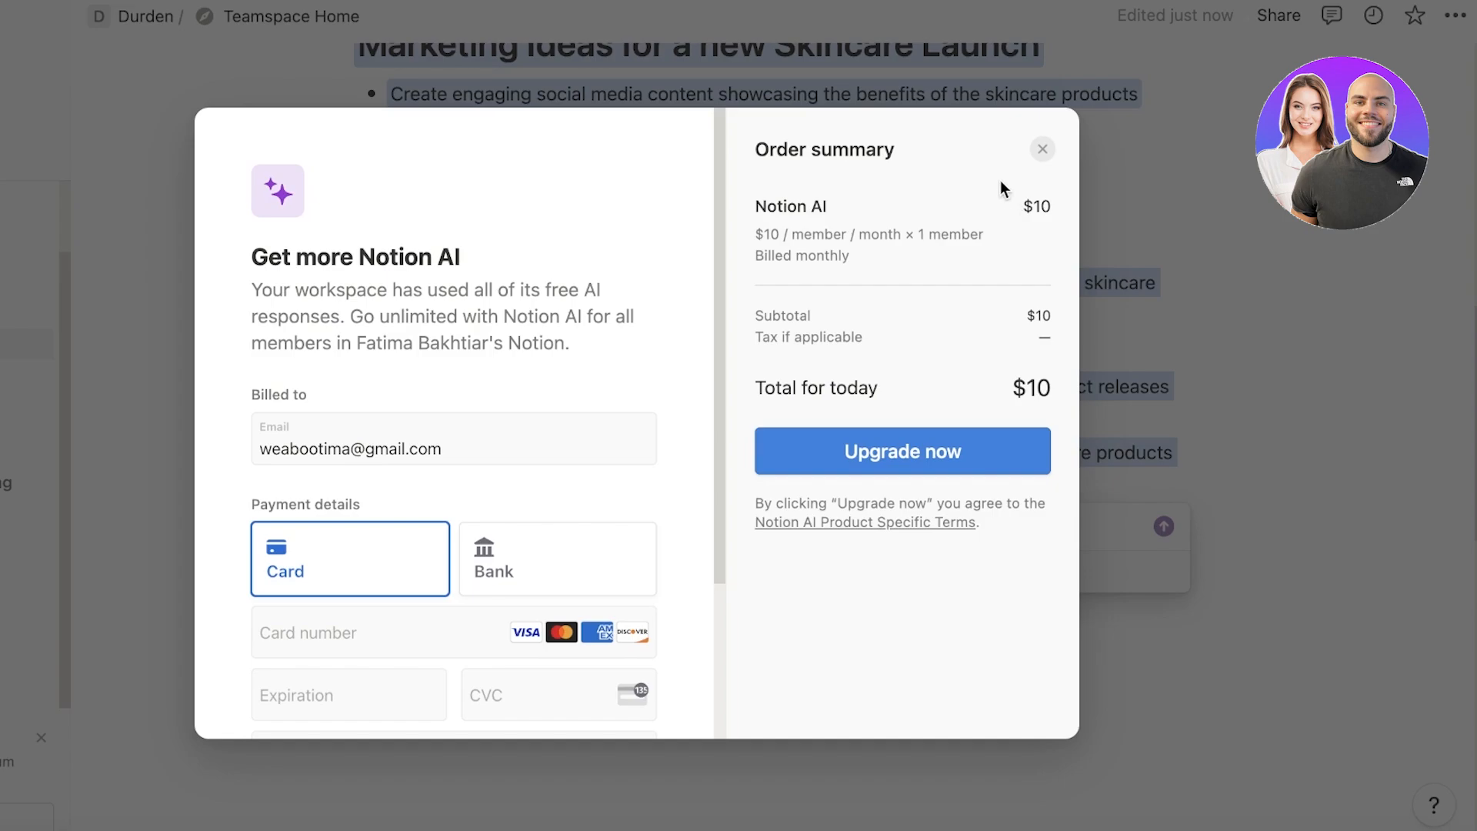
pyautogui.click(1042, 149)
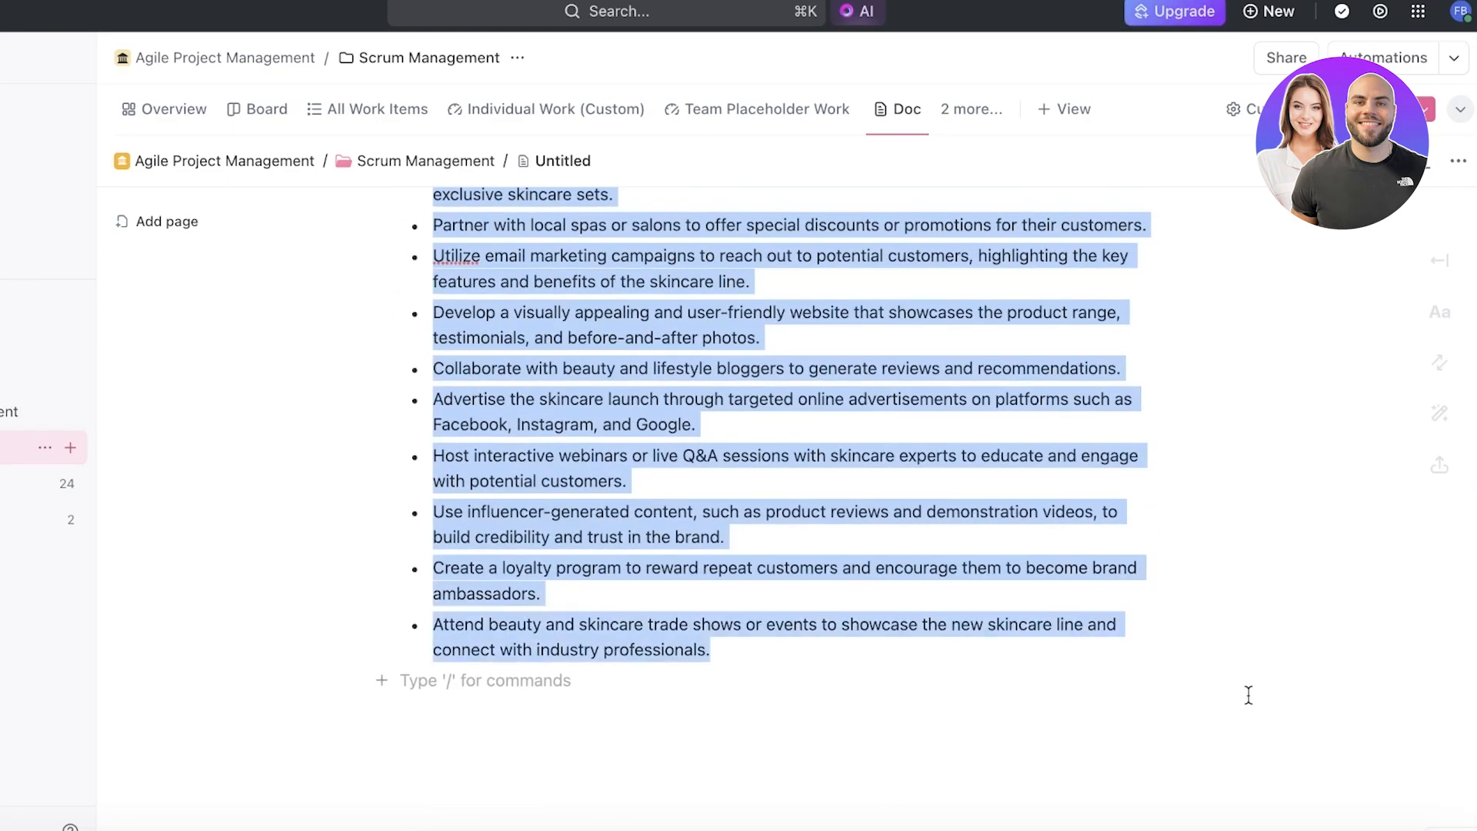
# - Have ClickUp AI turn the selected ideas into tasks and Replace them into the doc as checklist items
pyautogui.click(740, 551)
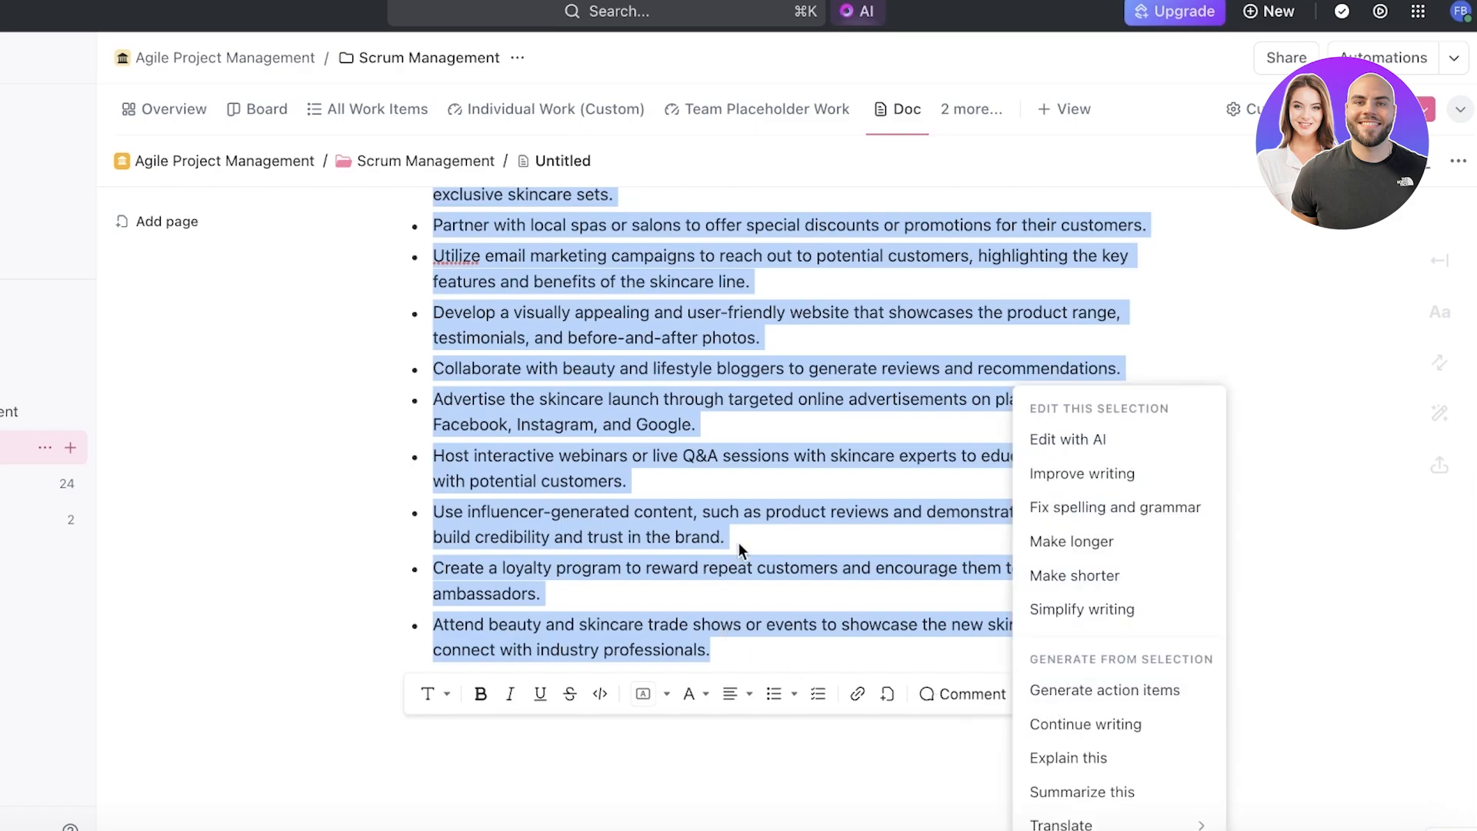
pyautogui.moveTo(1086, 724)
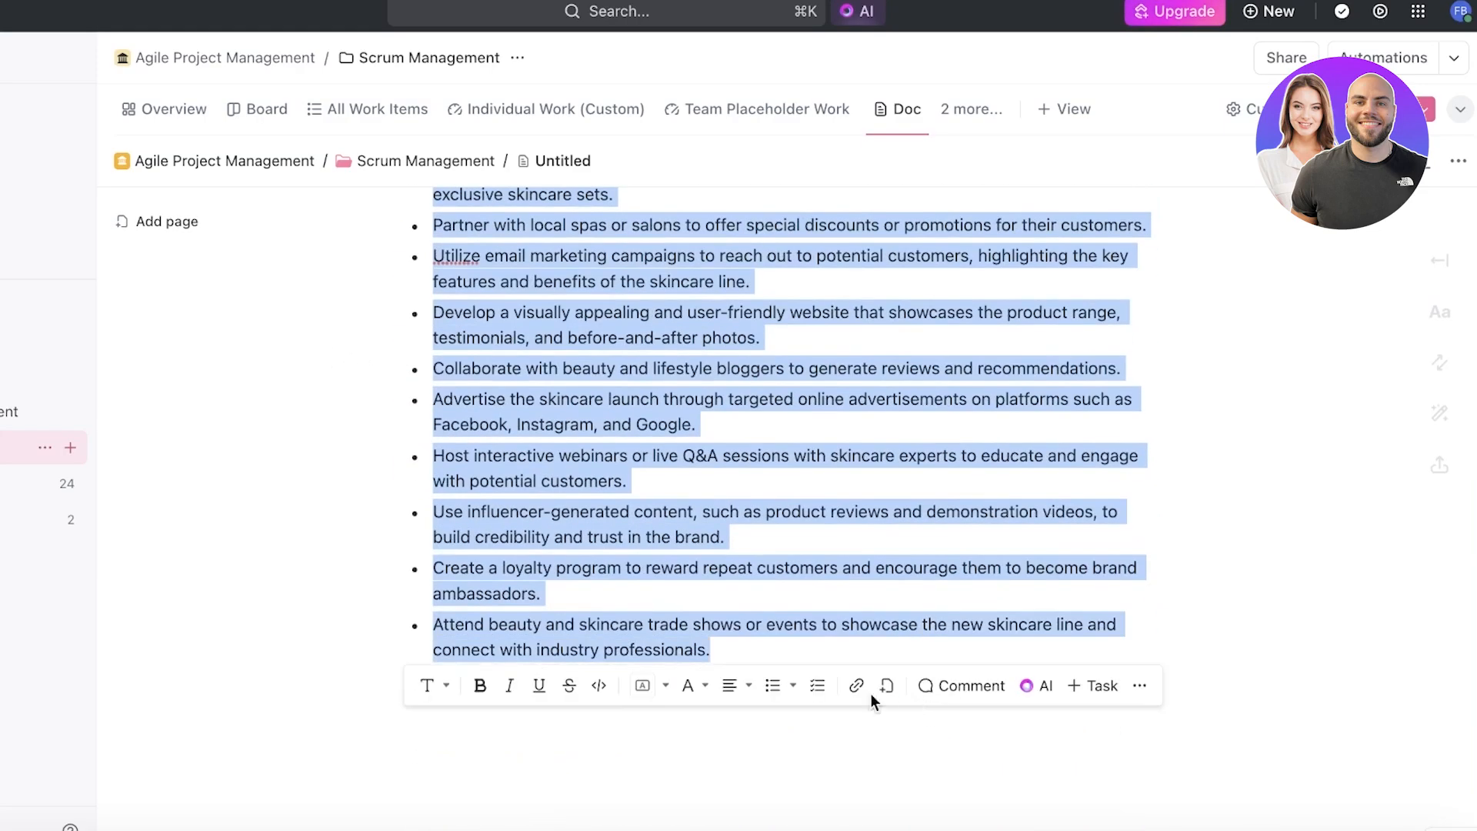
pyautogui.click(1036, 685)
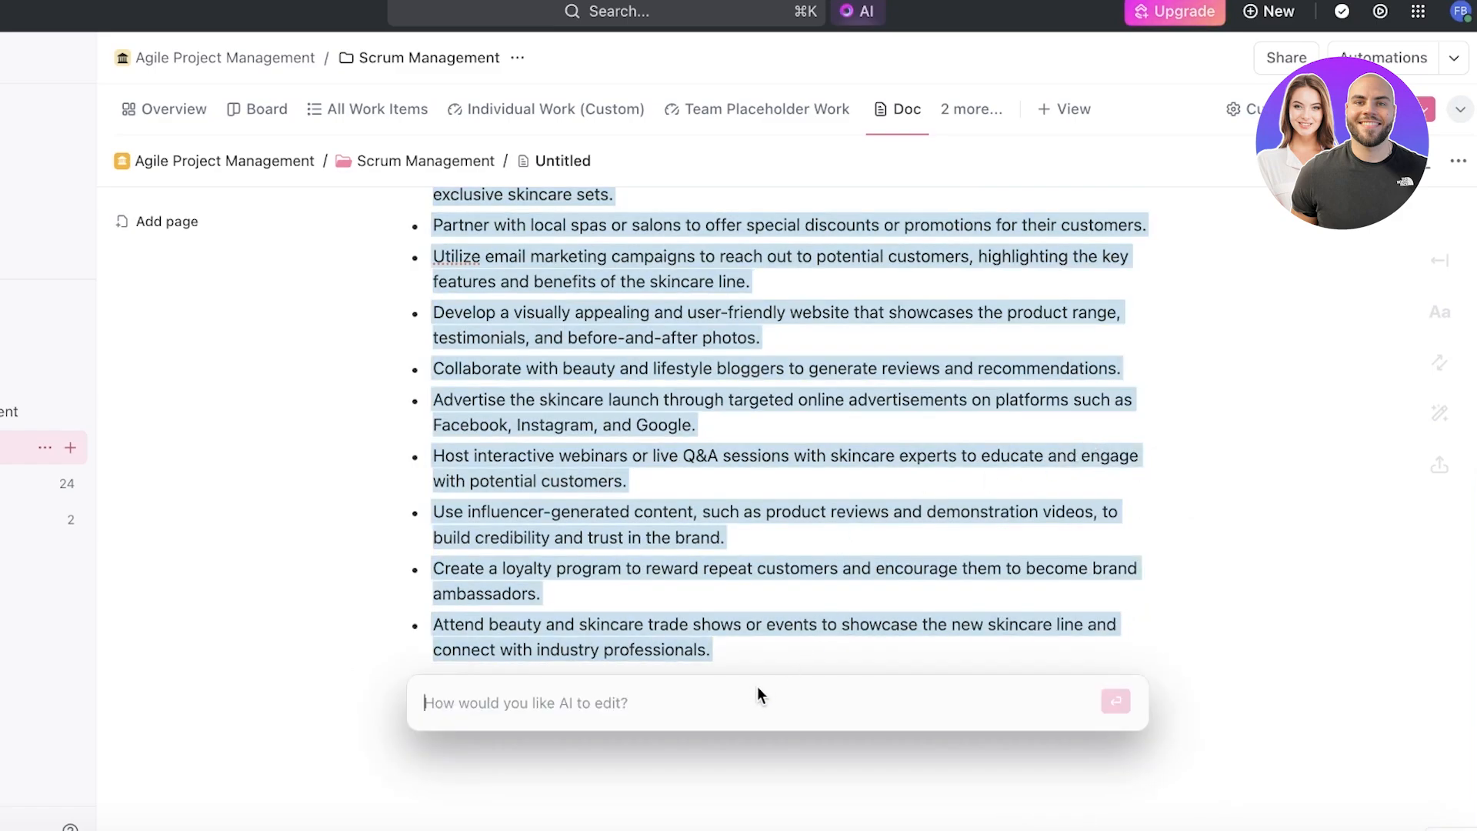
pyautogui.write('make thi')
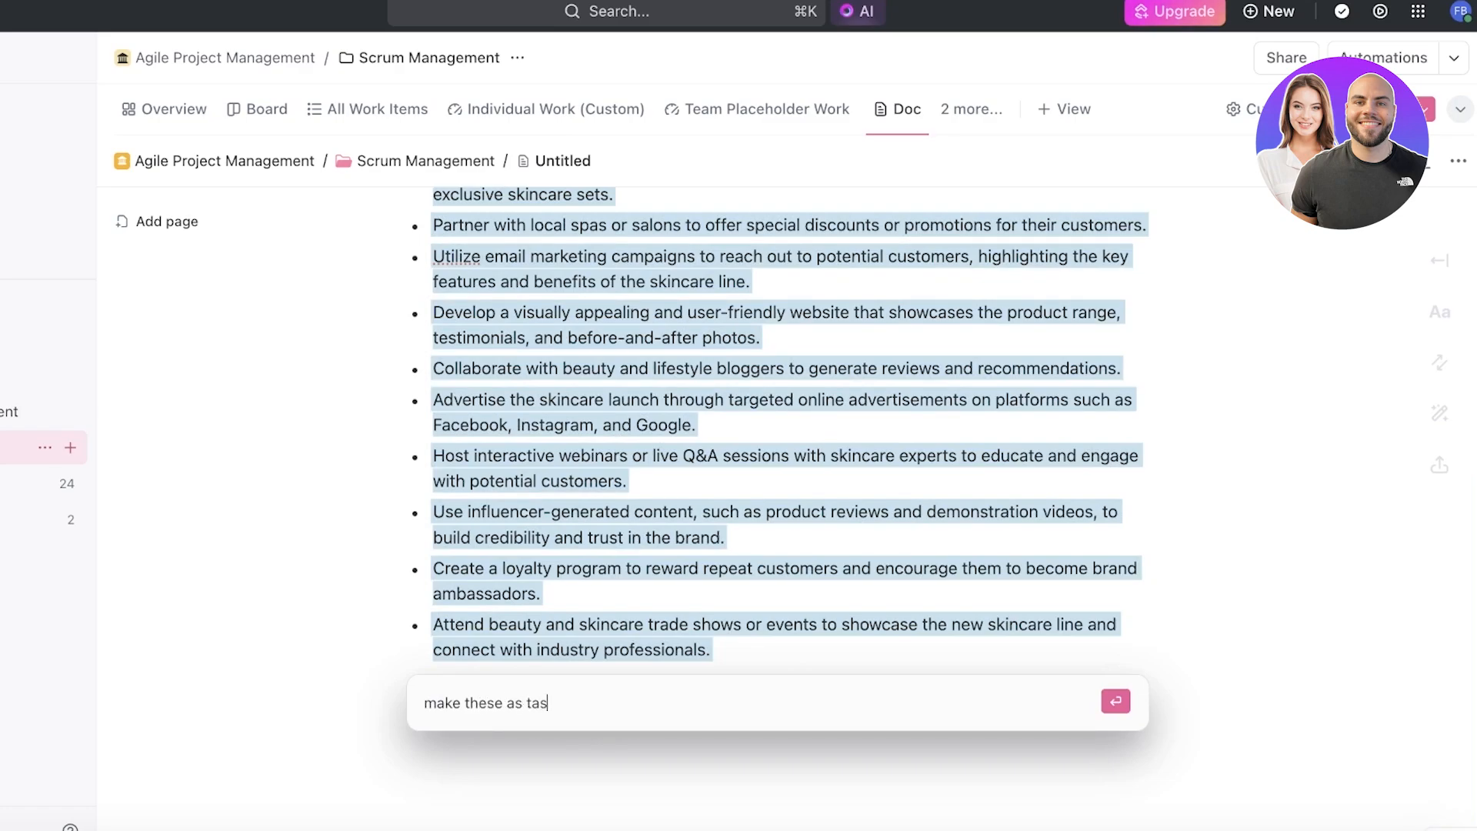
pyautogui.write('ks on a new')
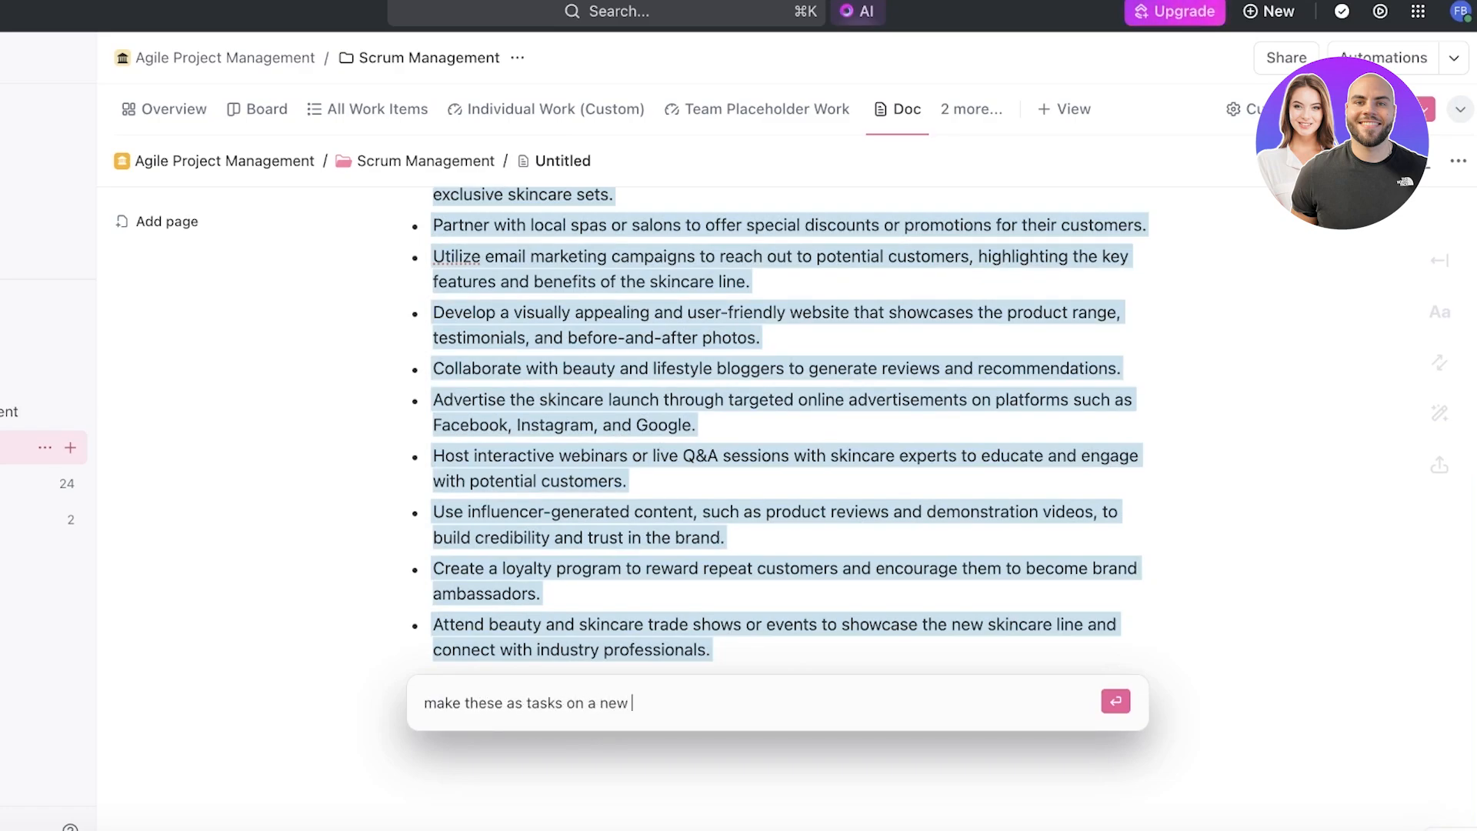
pyautogui.write('board called')
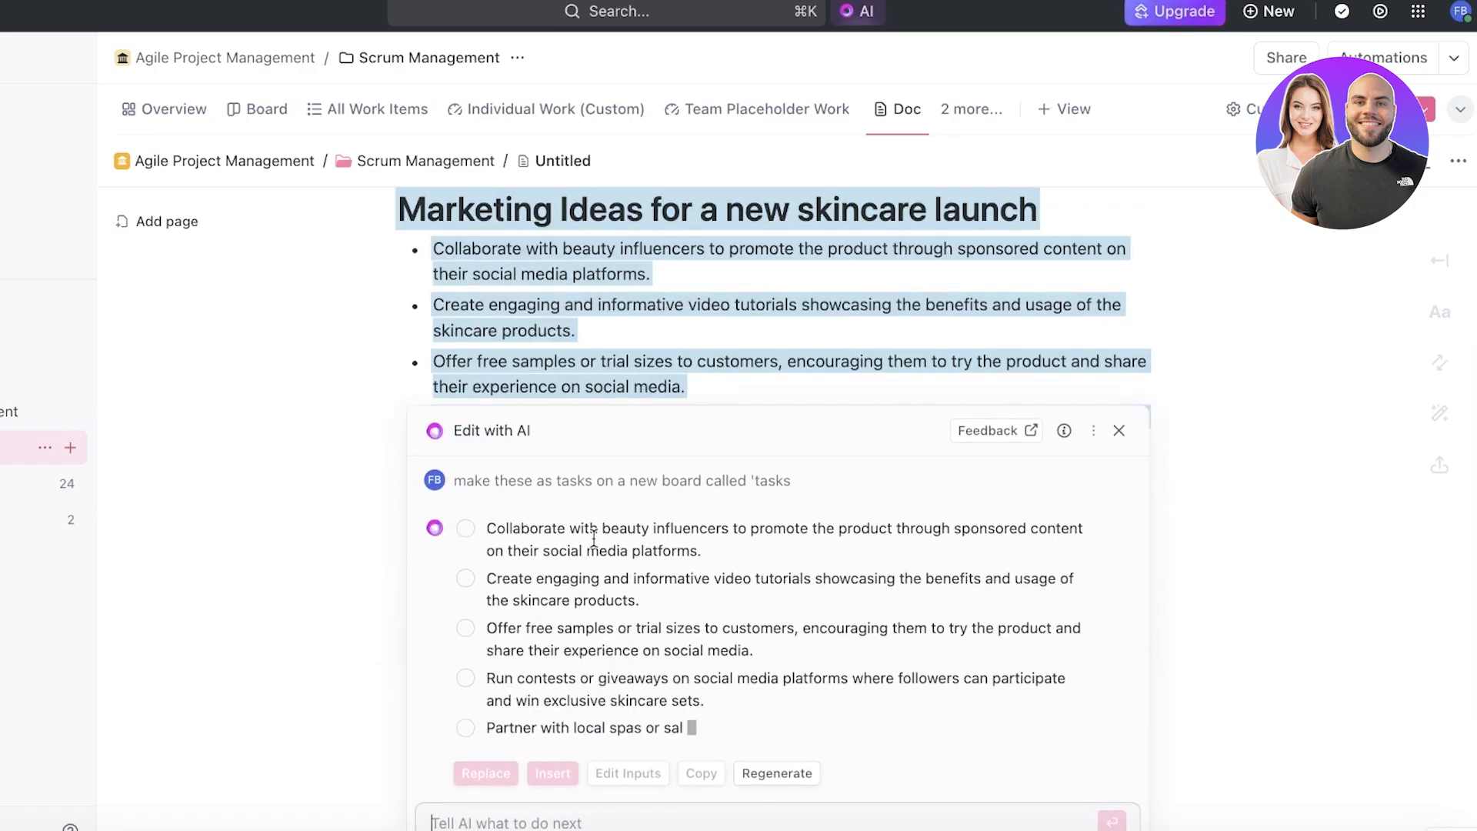
pyautogui.scroll(-3)
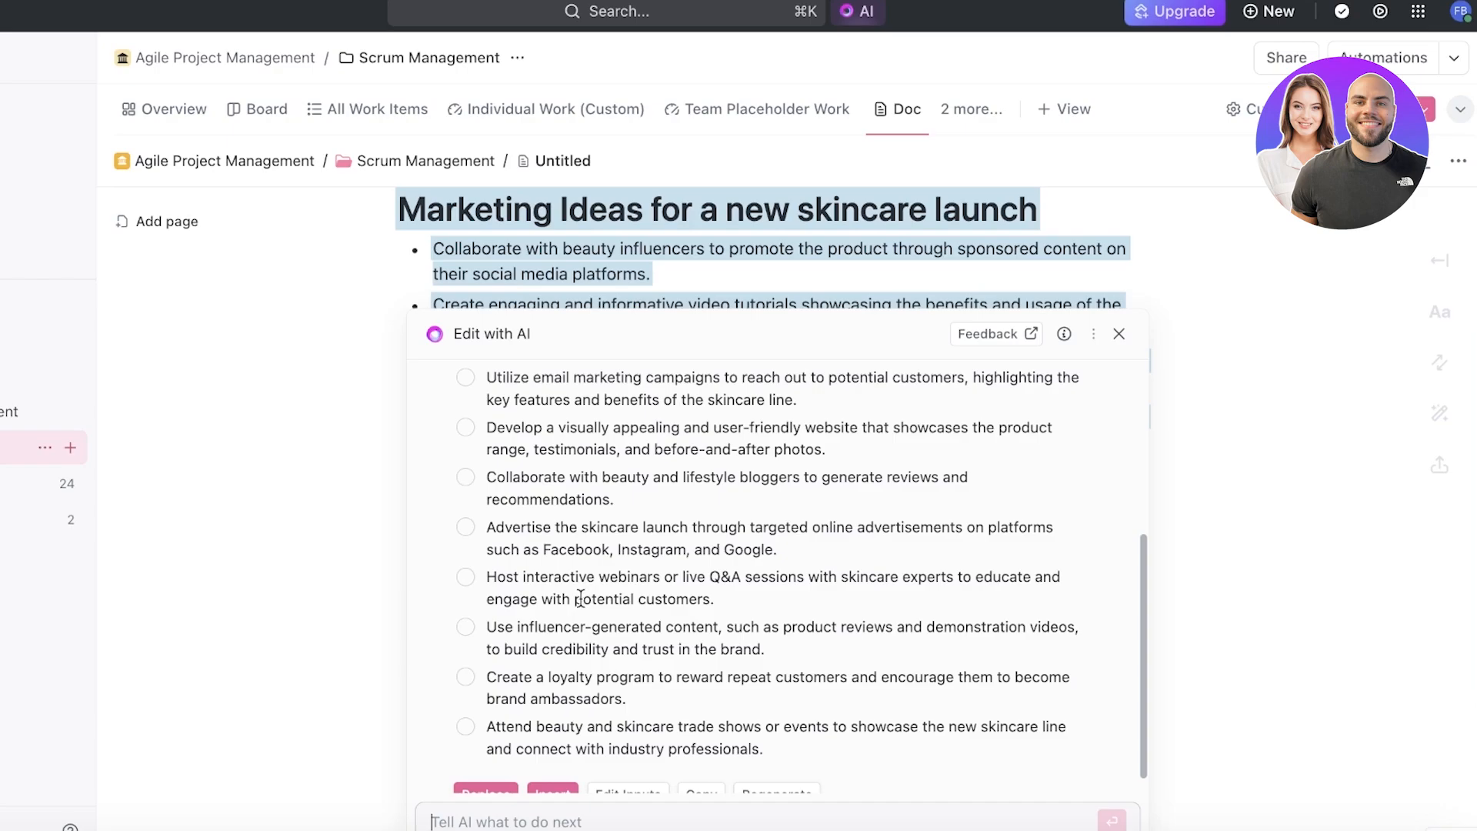
pyautogui.scroll(-3)
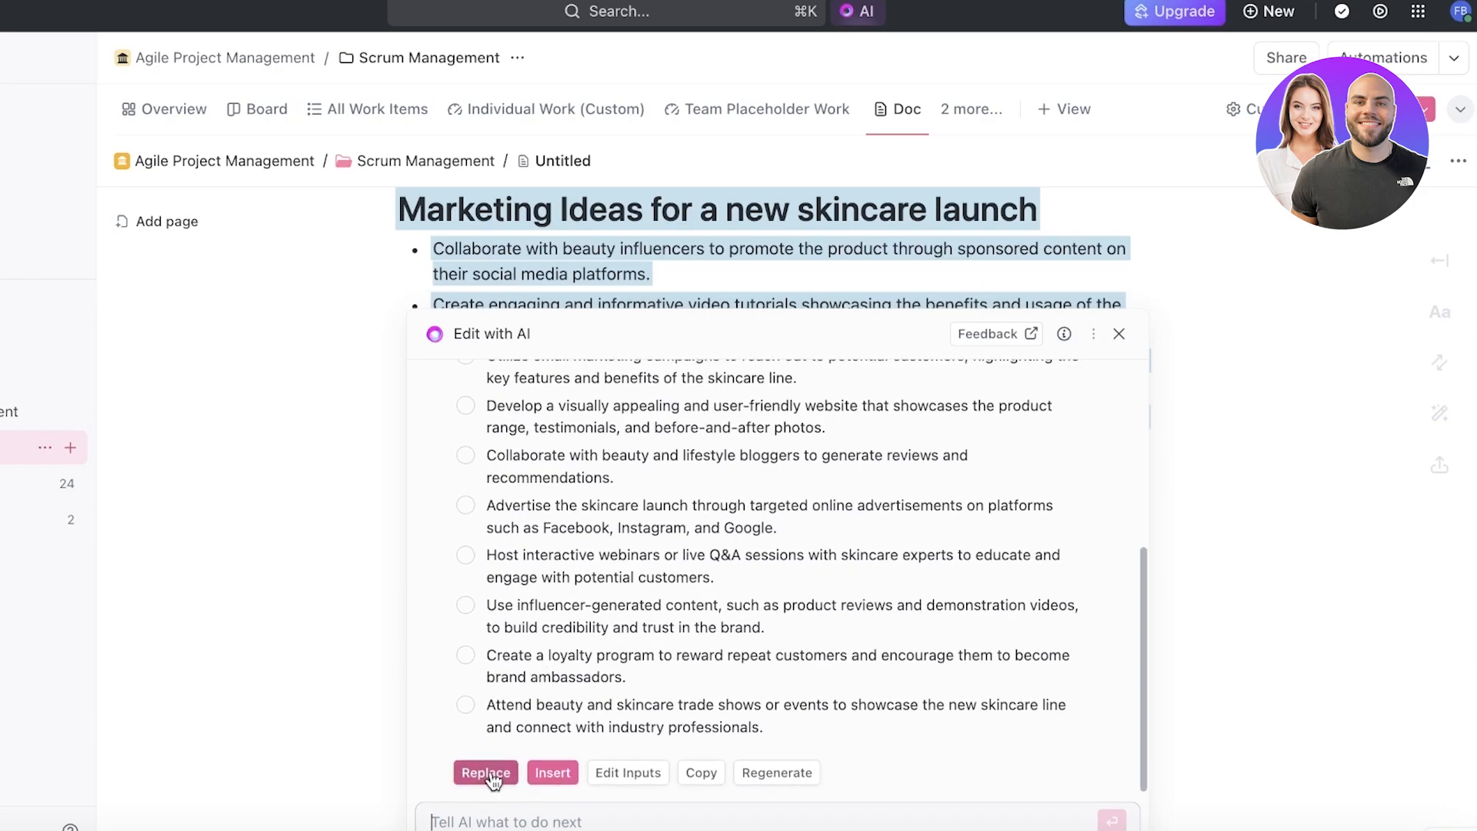
pyautogui.click(485, 772)
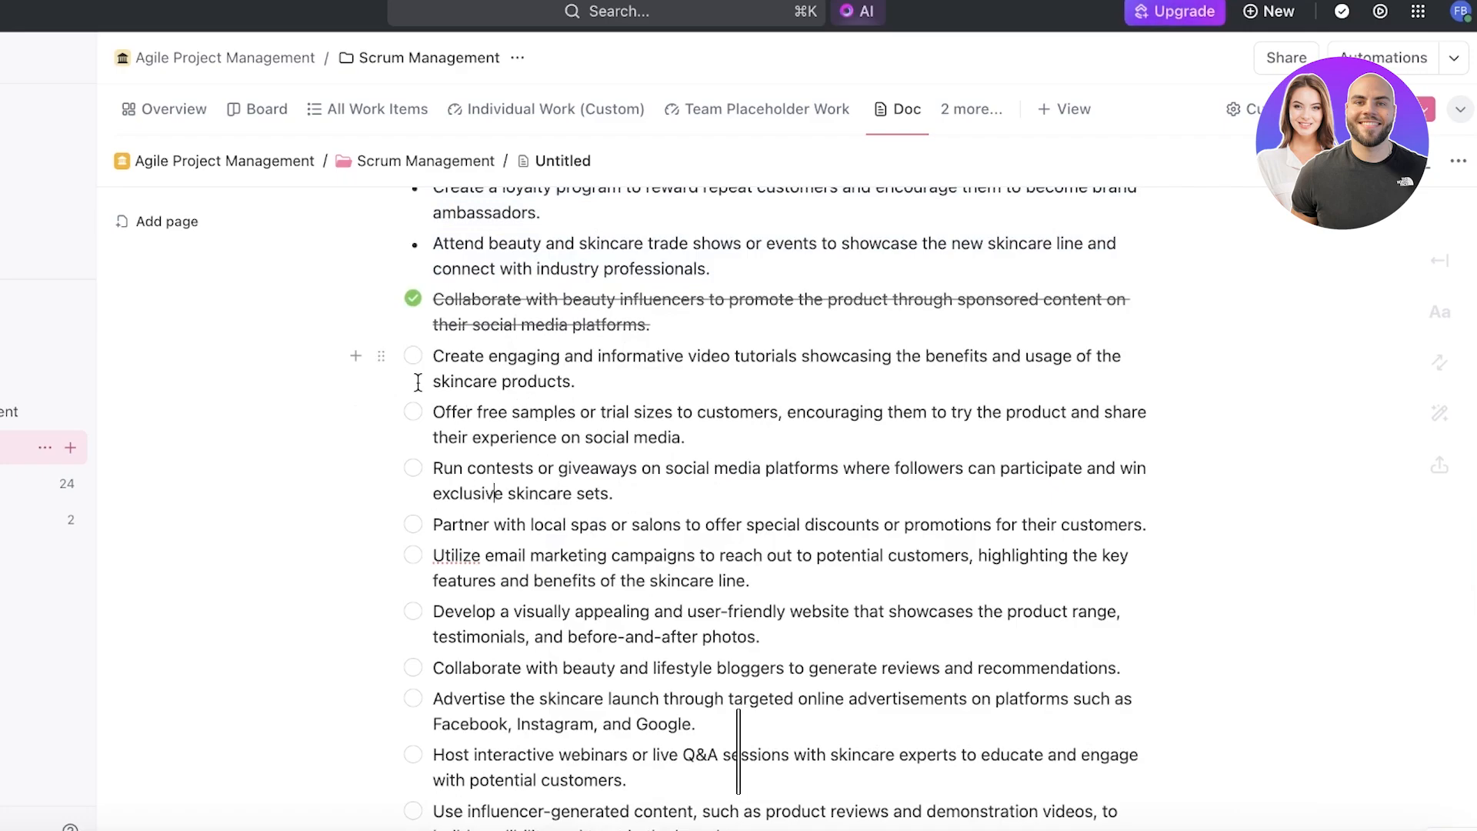
# - Untick the first task item and leave the Doc for the ClickUp pricing page
pyautogui.click(413, 299)
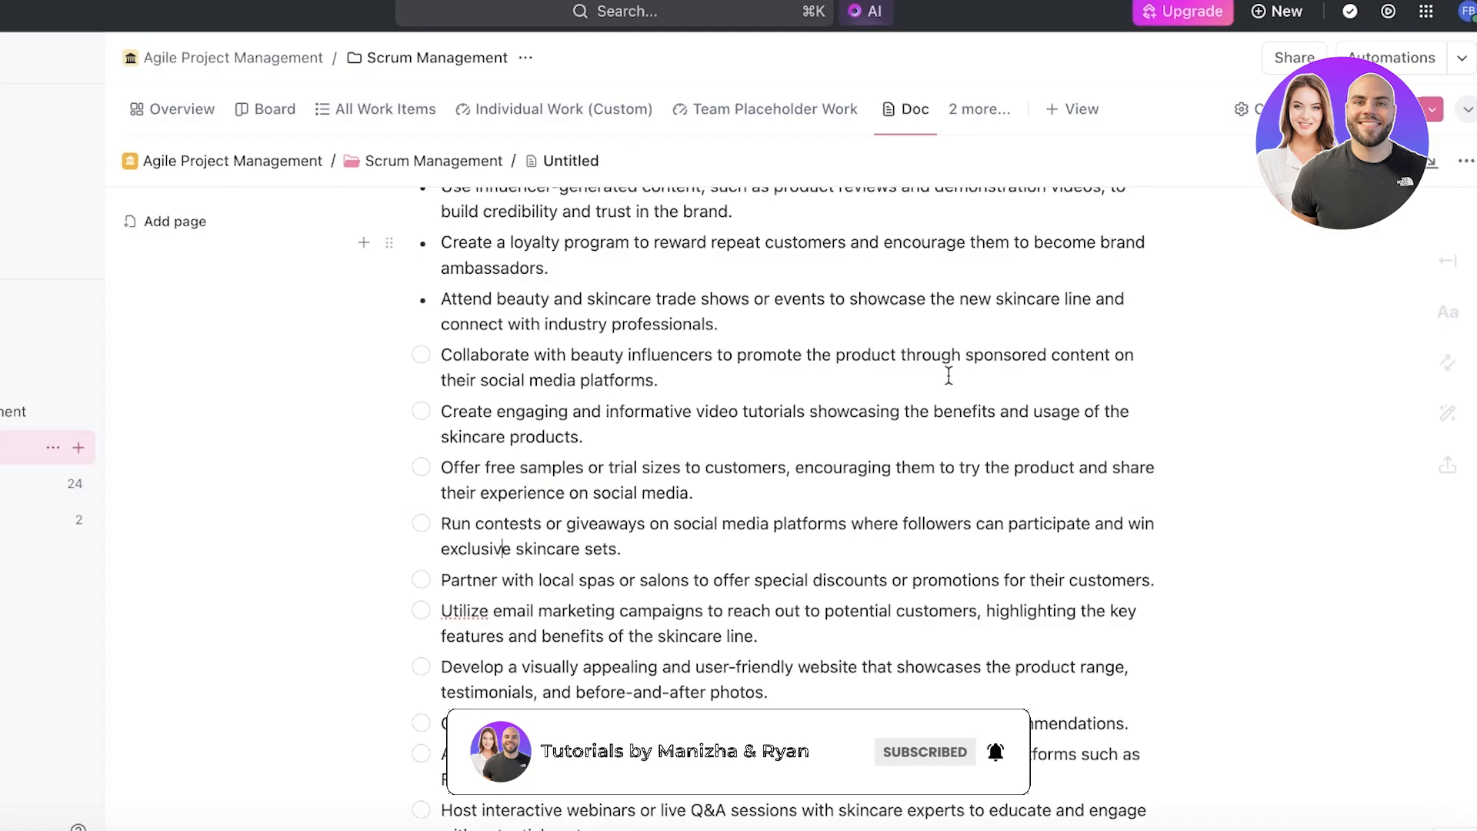
pyautogui.click(1184, 11)
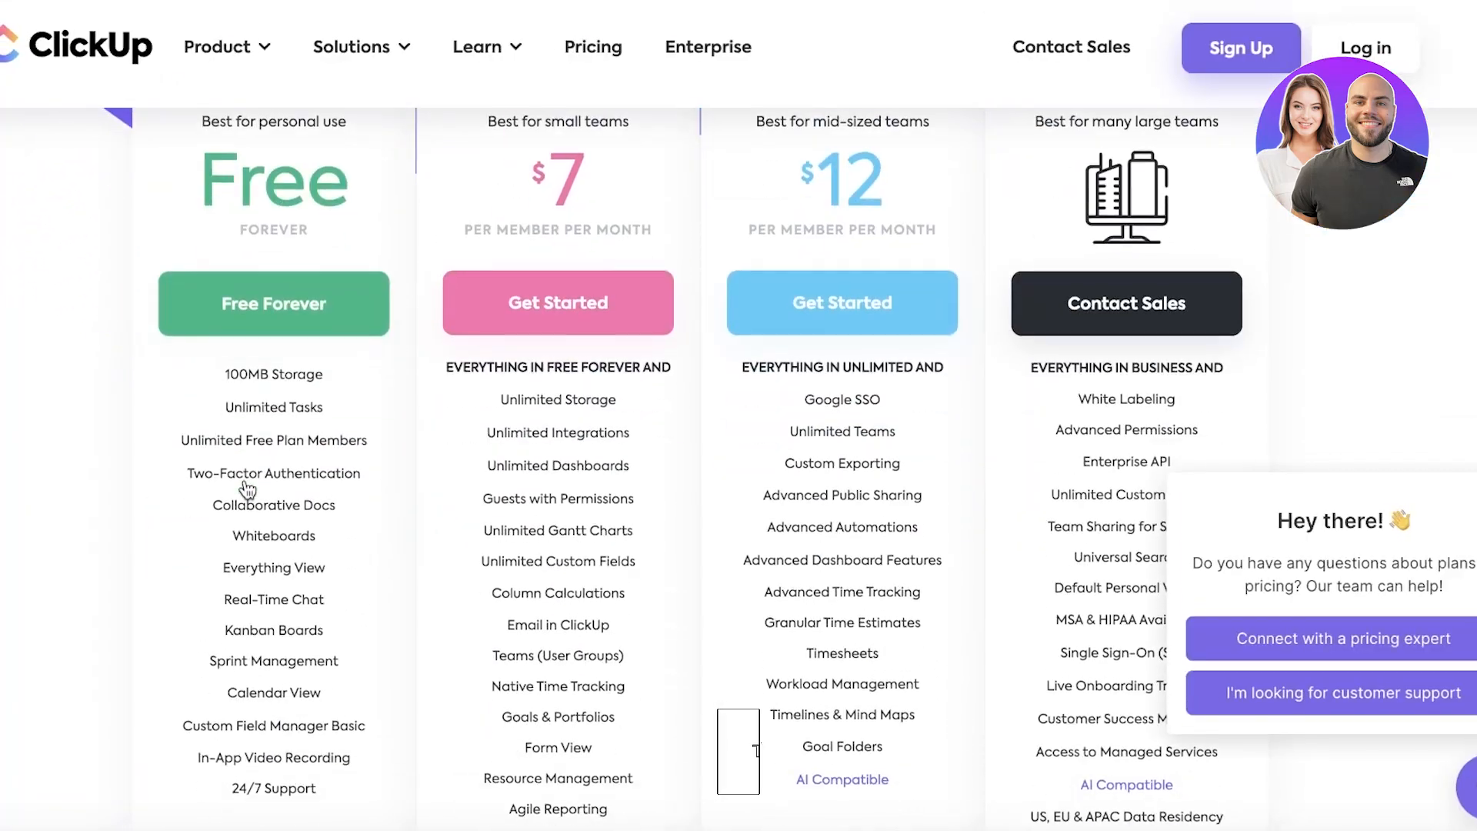
# - Scroll the ClickUp pricing page down to the AI add-on section at $5 per member per month
pyautogui.scroll(-3)
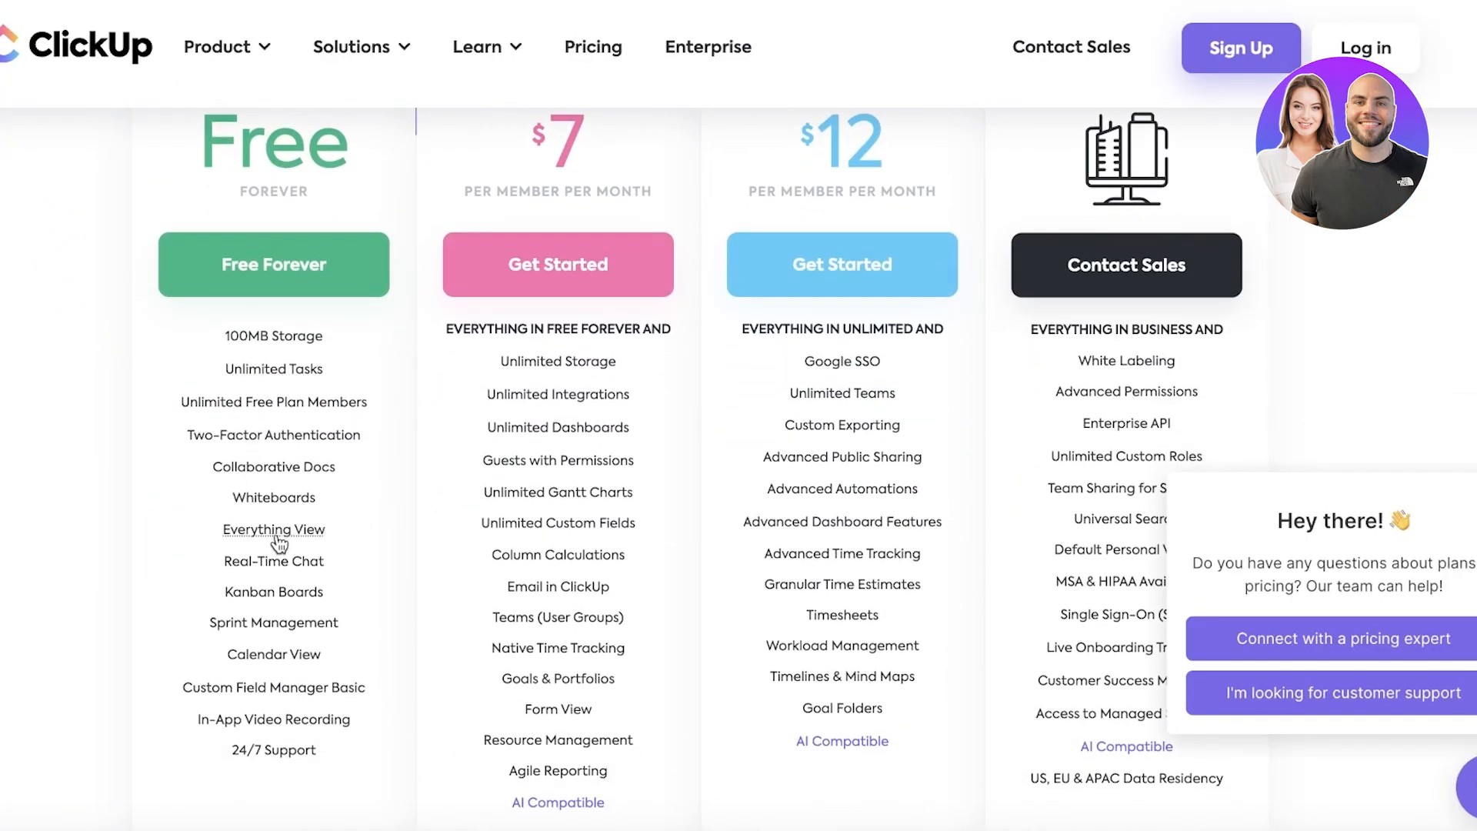
pyautogui.scroll(-3)
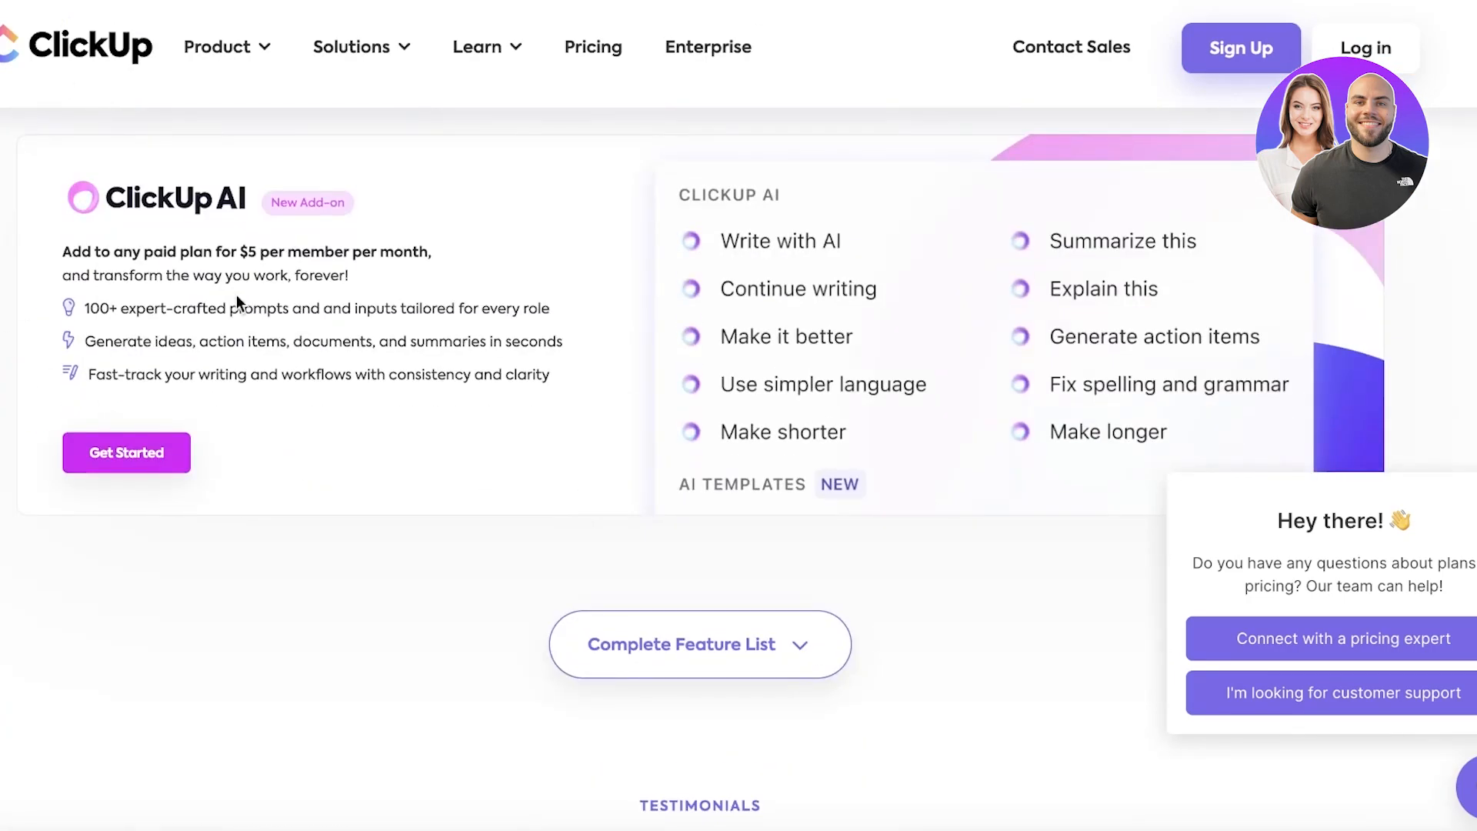
pyautogui.moveTo(436, 505)
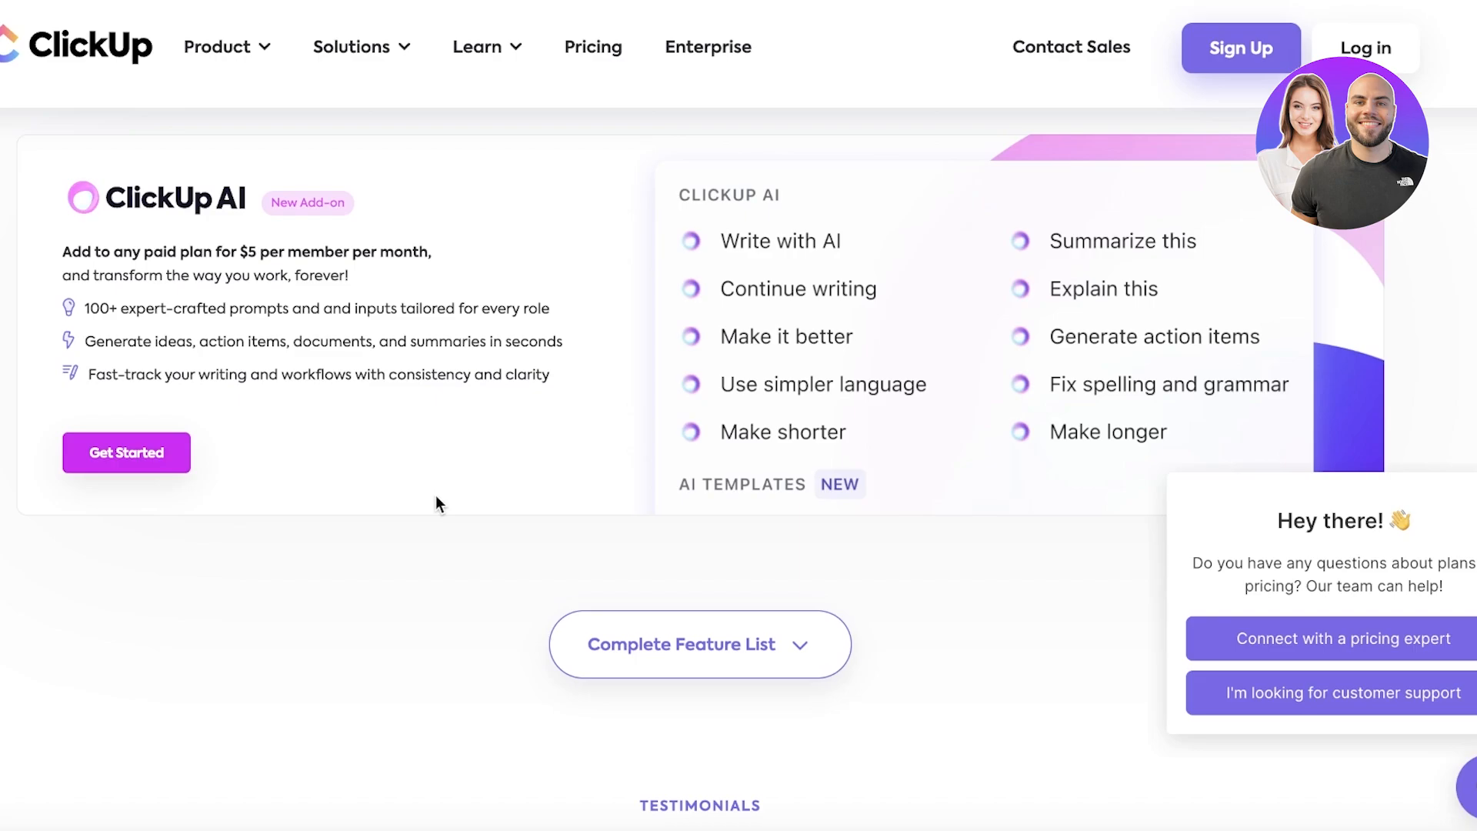
pyautogui.moveTo(431, 489)
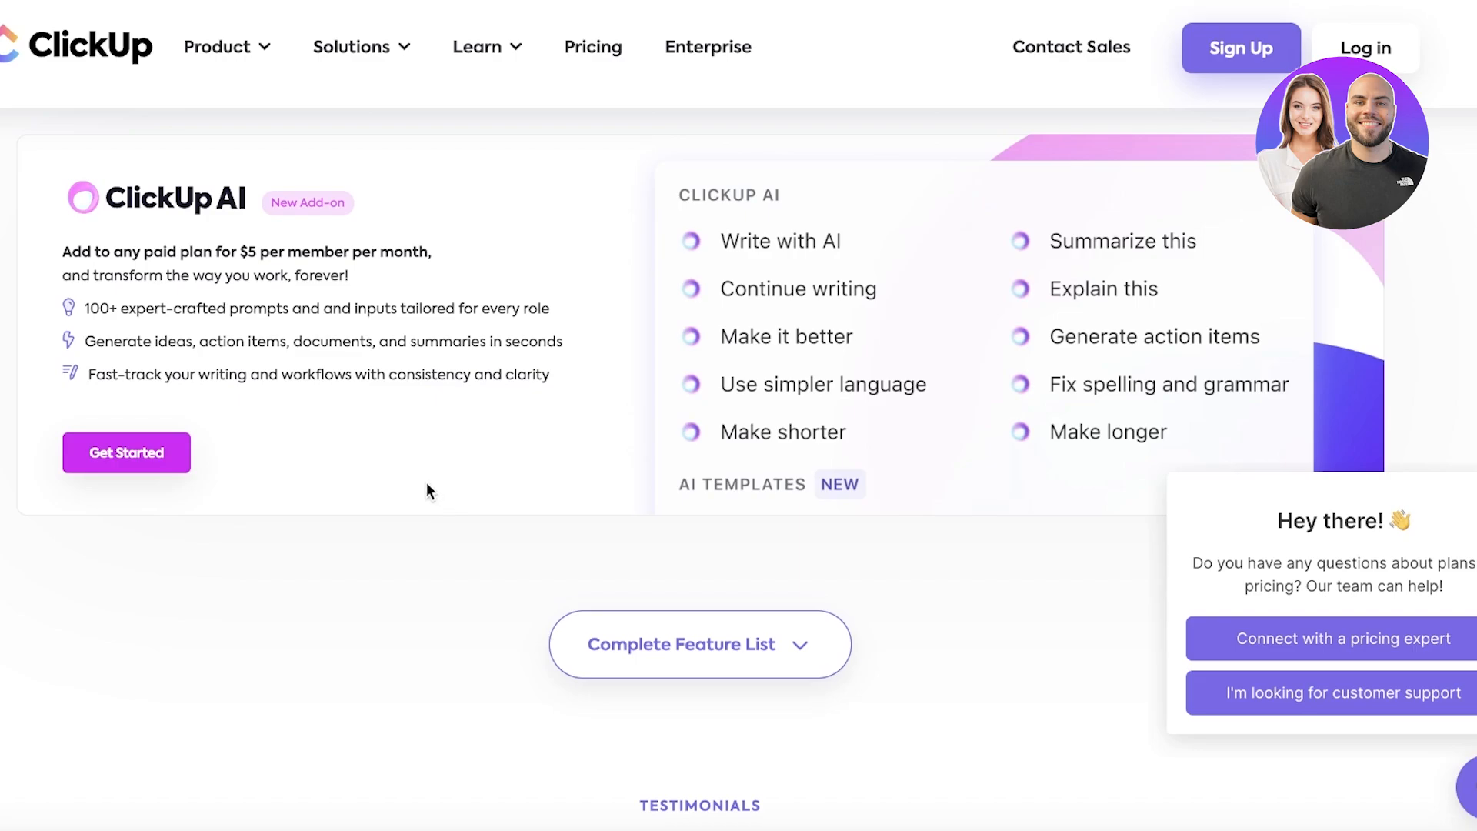
pyautogui.moveTo(274, 480)
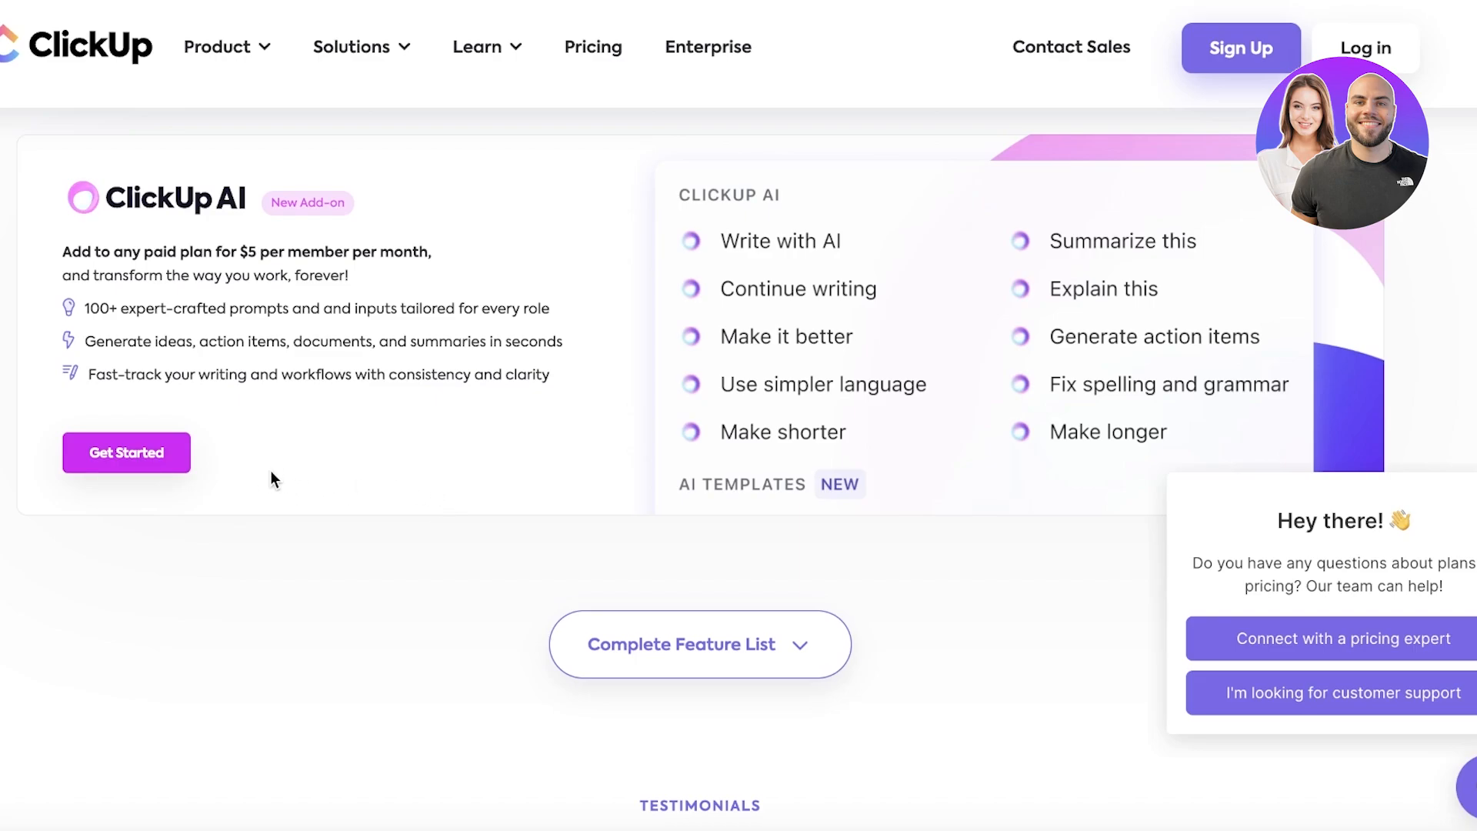
pyautogui.moveTo(863, 514)
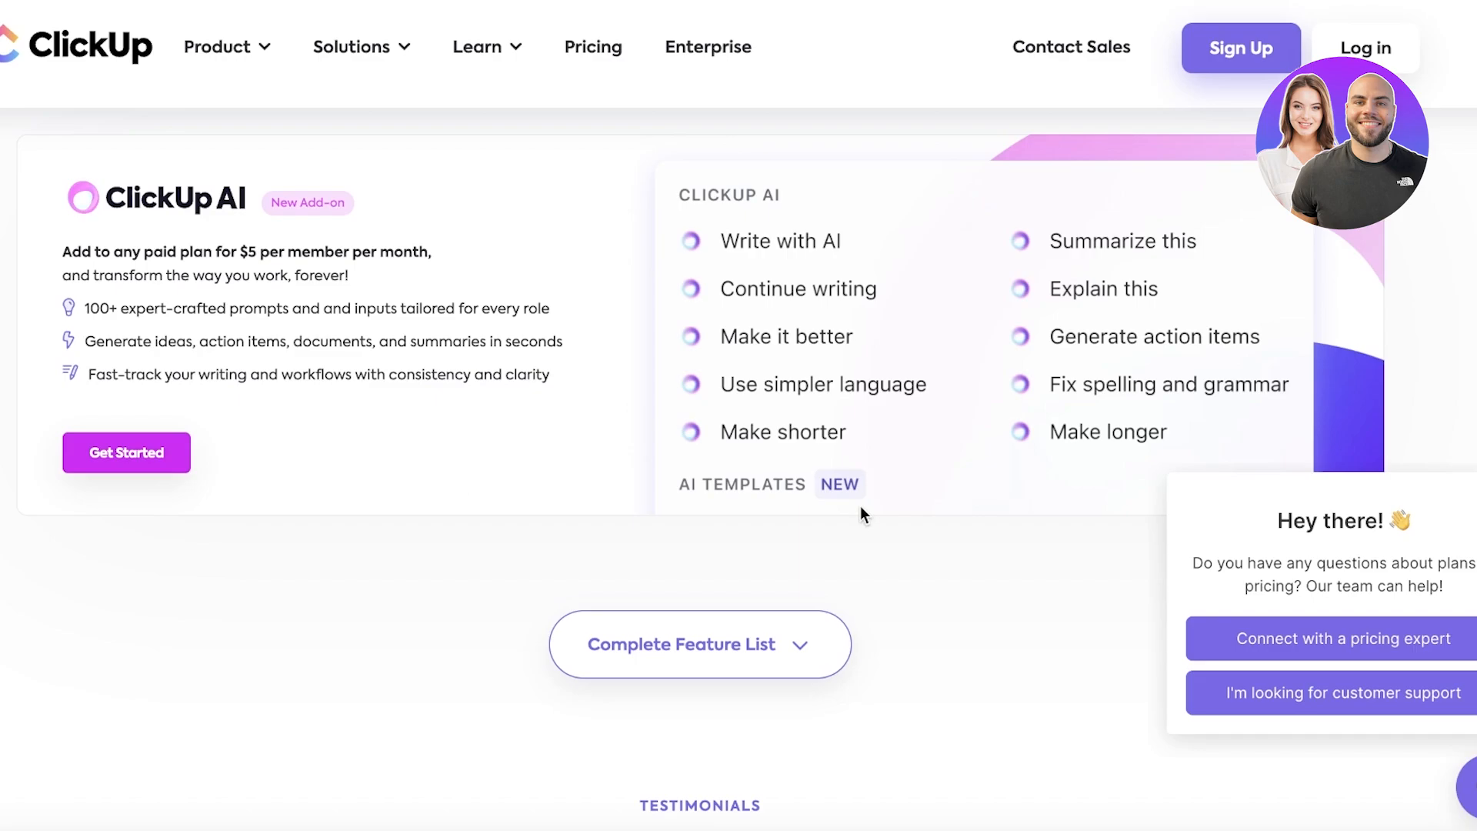
pyautogui.moveTo(614, 320)
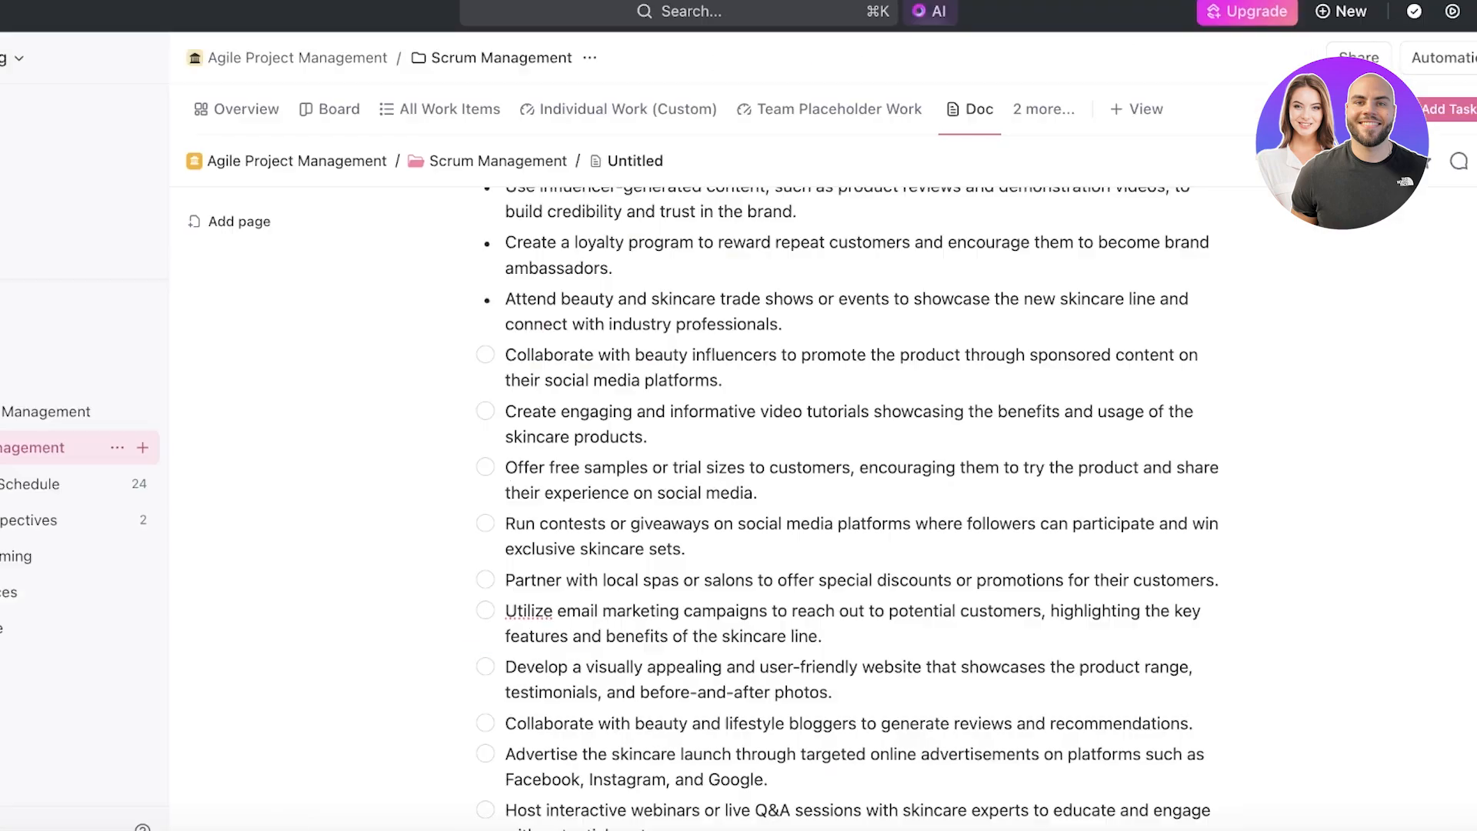
pyautogui.moveTo(762, 89)
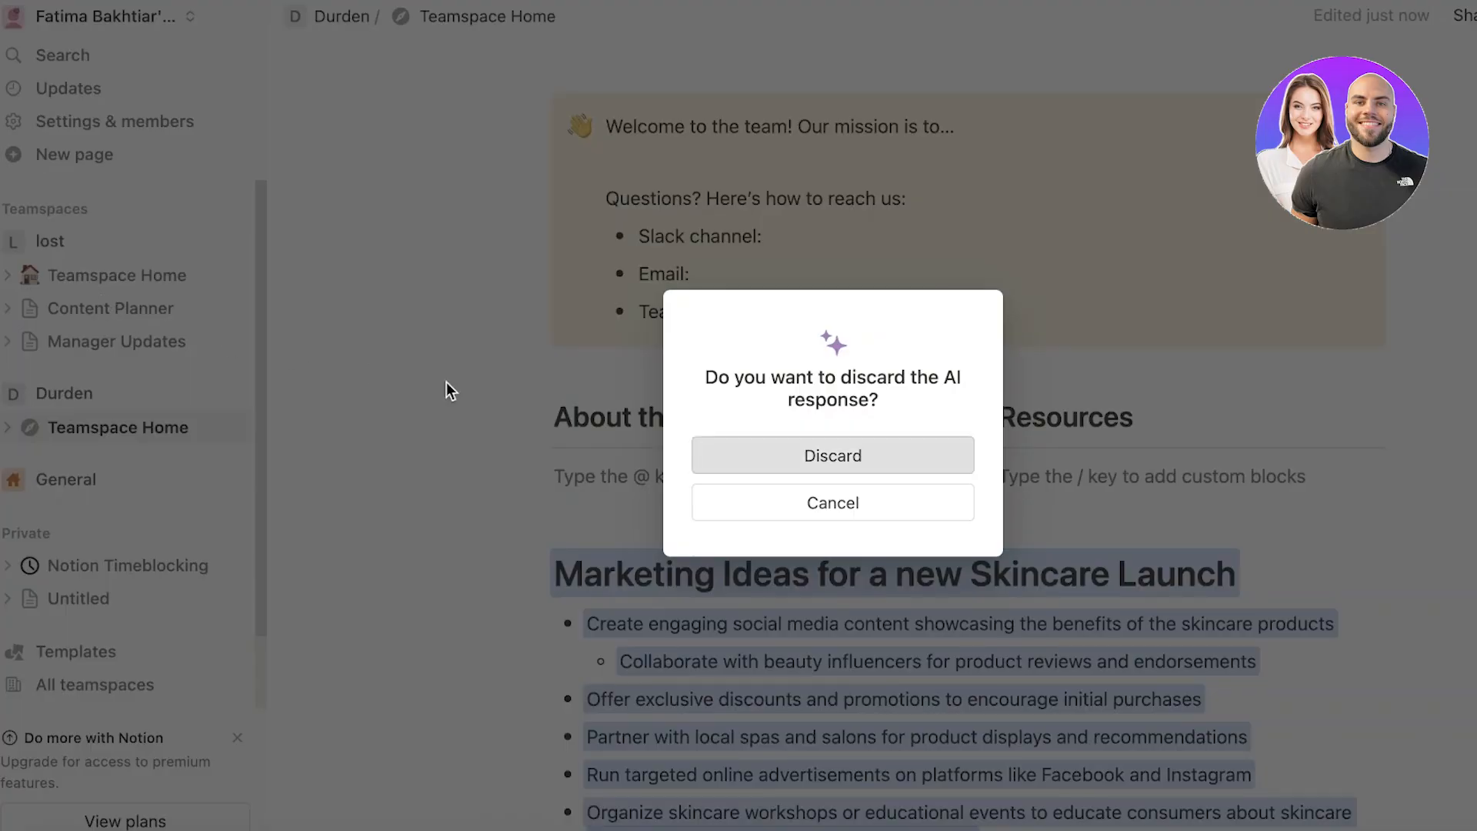
# - Dismiss the discard-AI-response dialog and return to the lost teamspace's Teamspace Home page
pyautogui.click(832, 455)
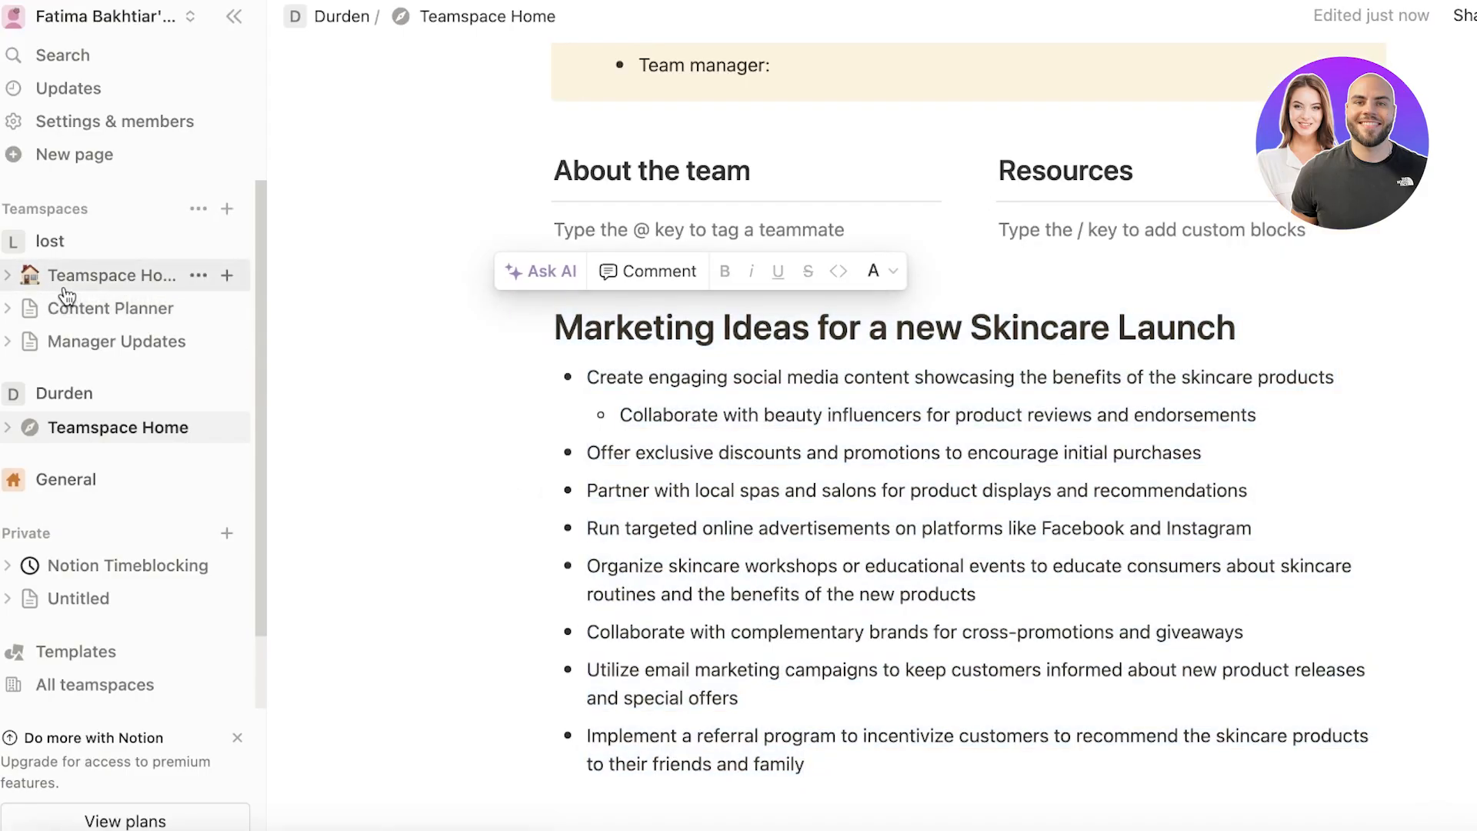
pyautogui.click(119, 274)
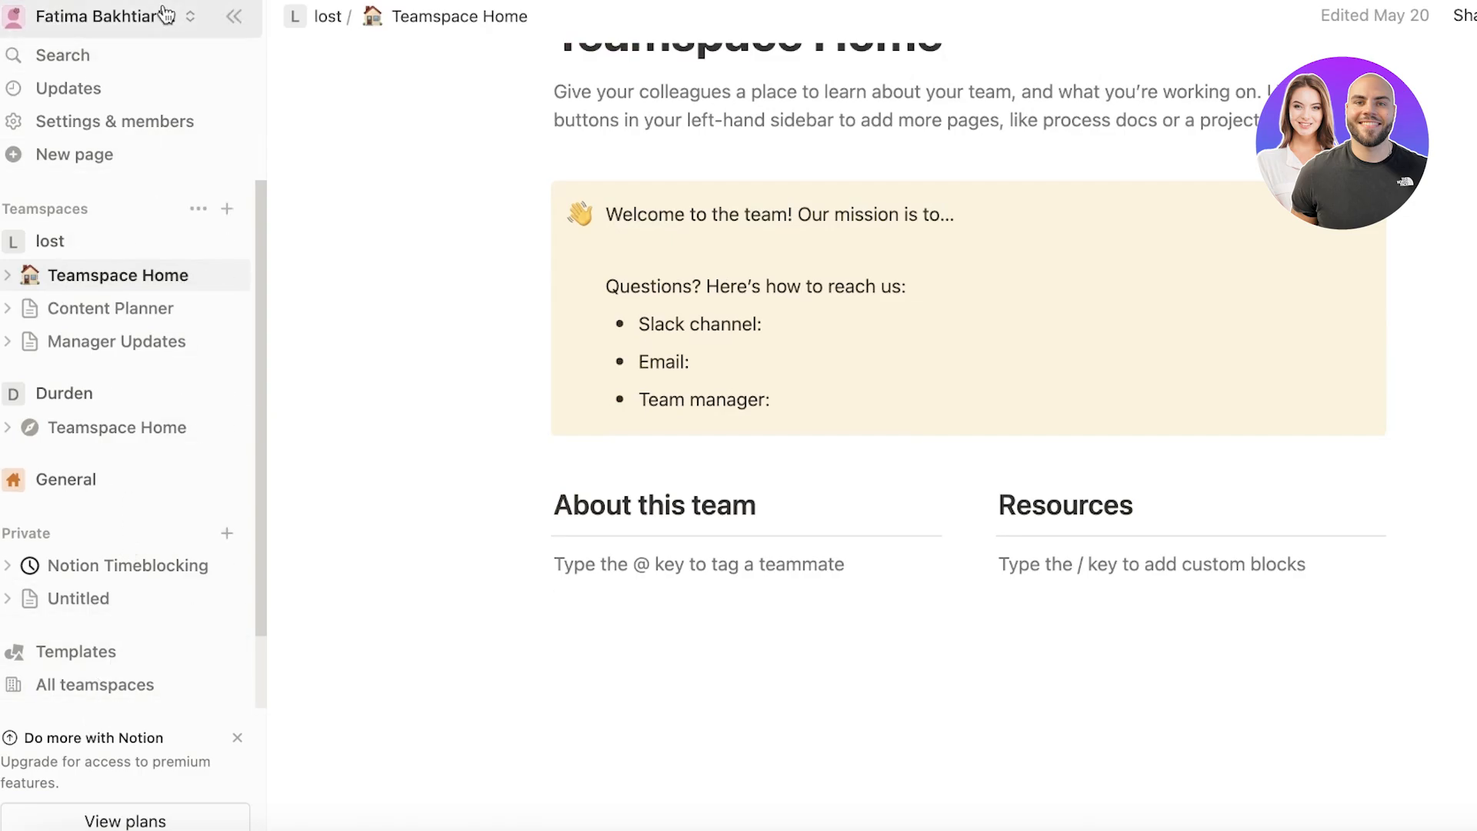
pyautogui.click(123, 15)
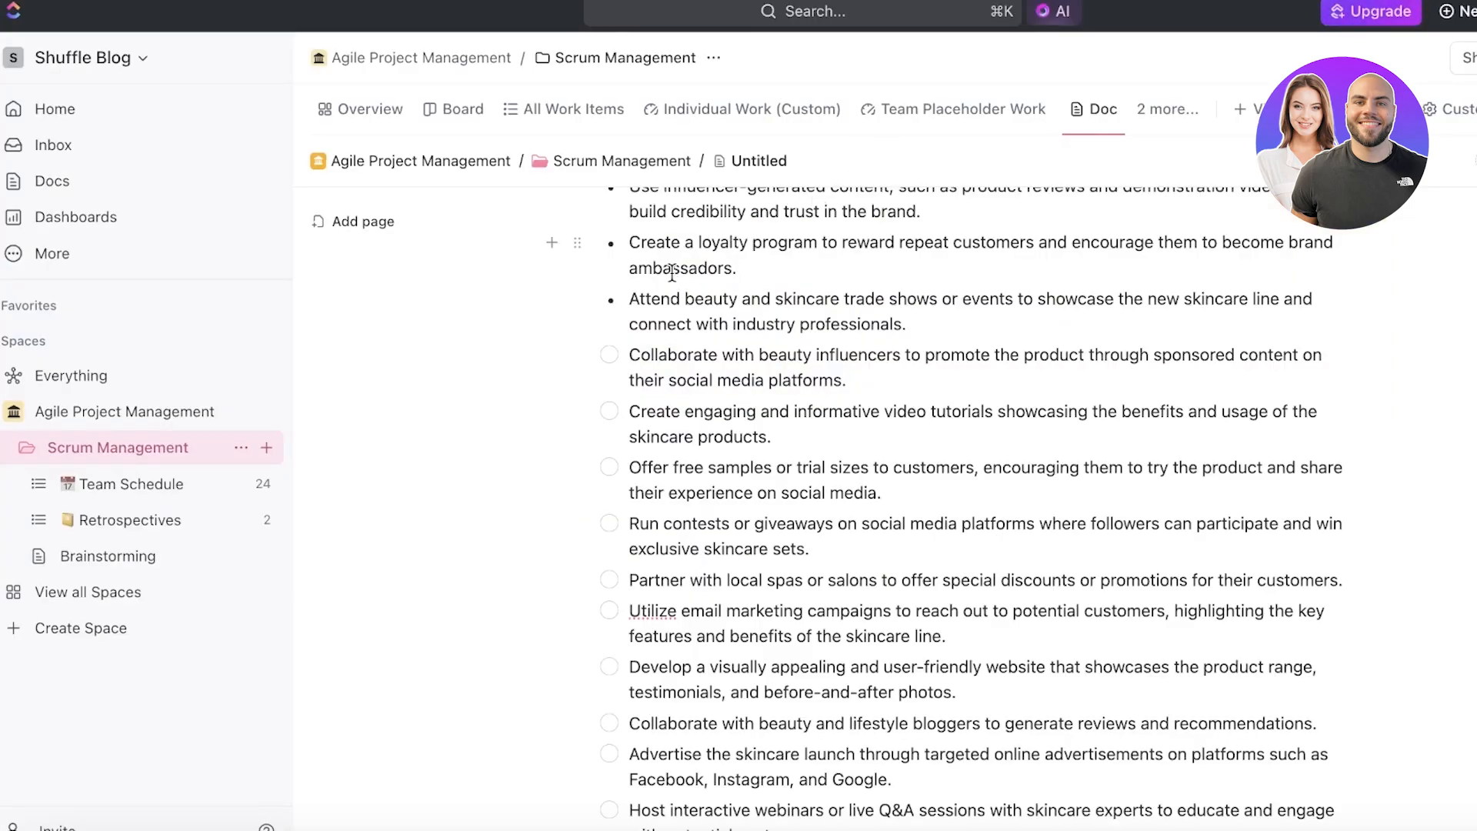
pyautogui.moveTo(520, 240)
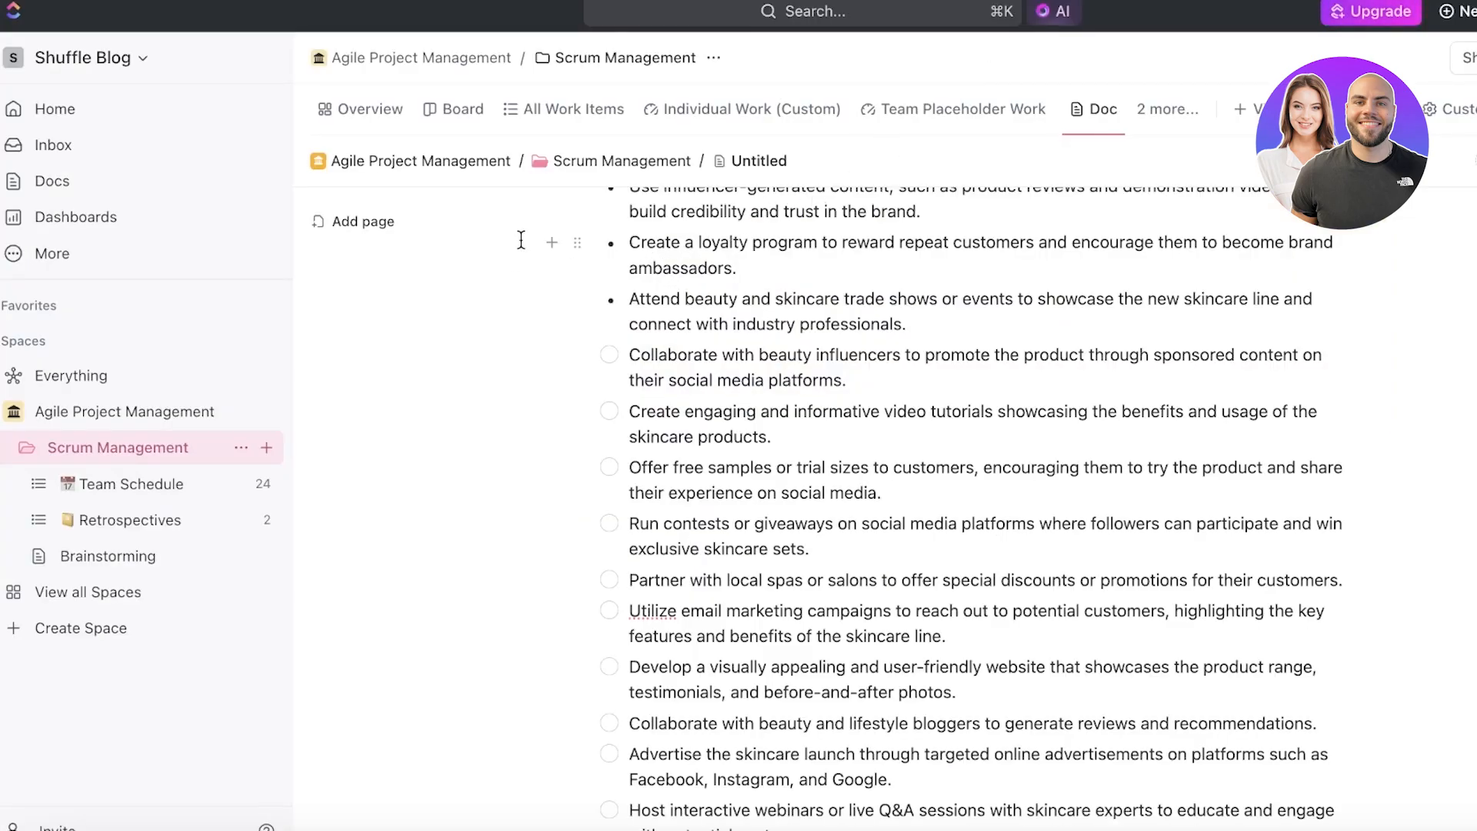
pyautogui.moveTo(85, 145)
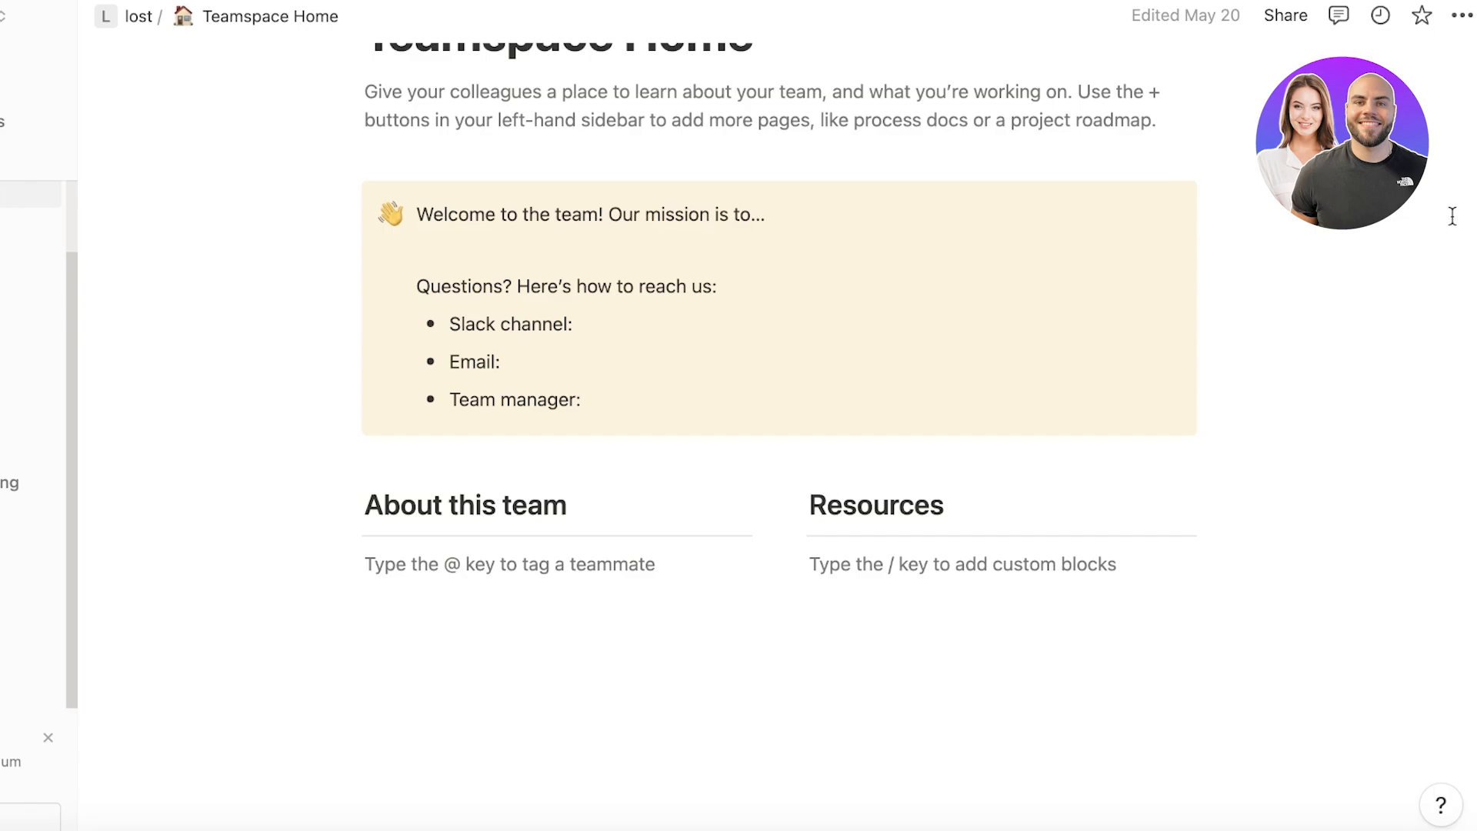
# - Show the page comments and ••• menu, then switch to the lost teamspace's Content Planner table
pyautogui.click(1337, 16)
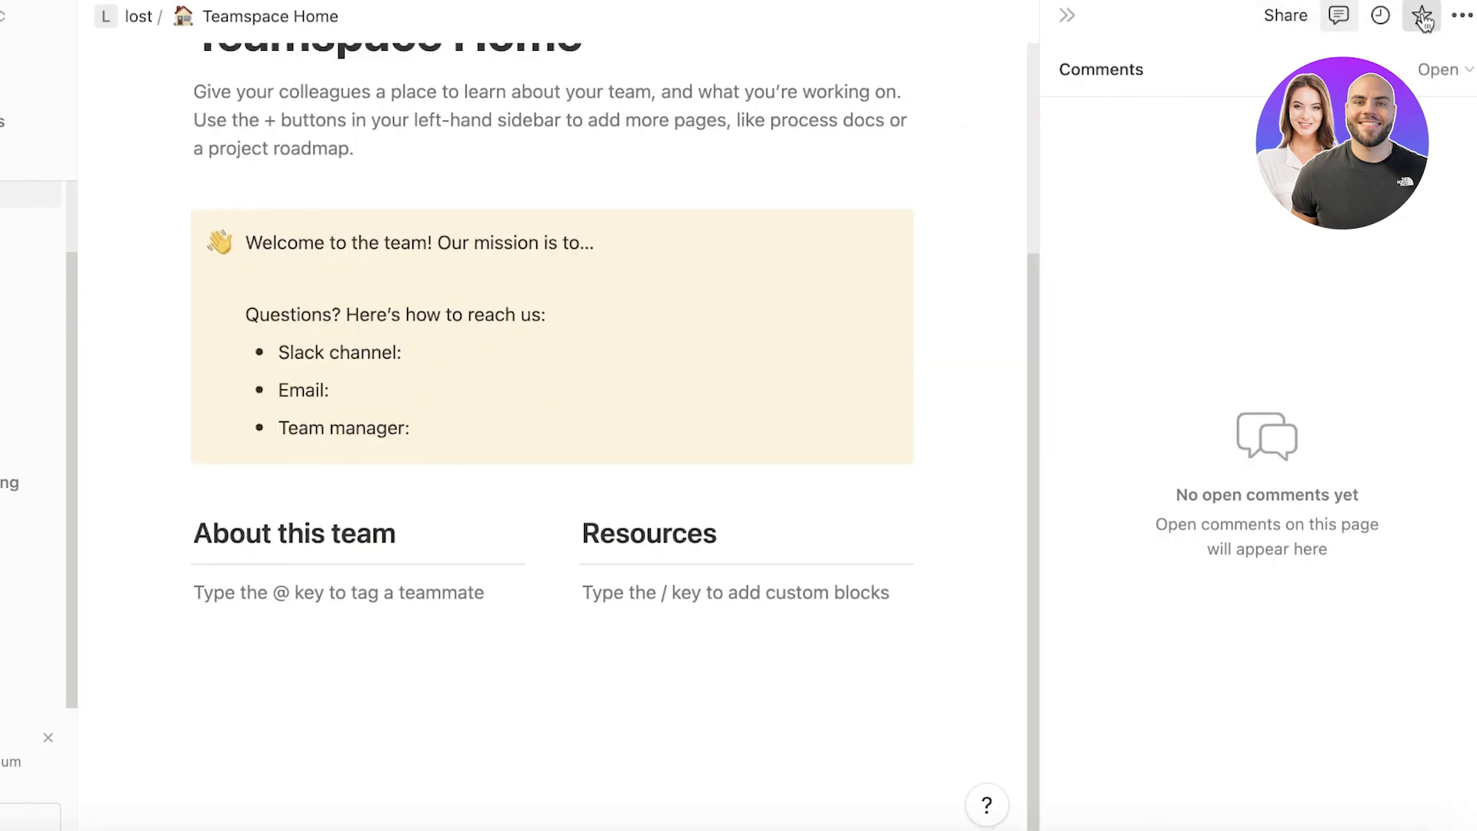
pyautogui.click(1462, 16)
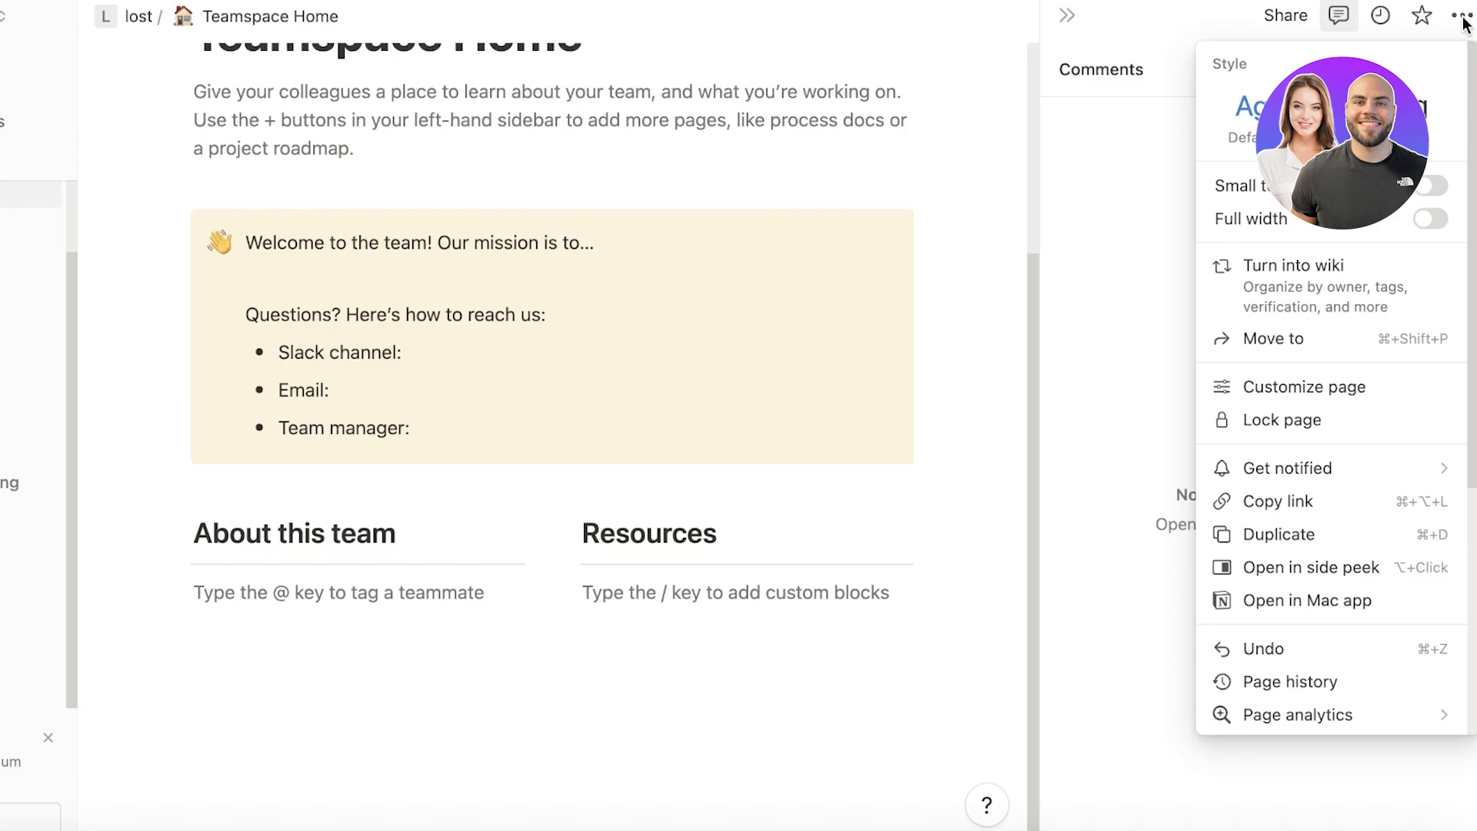
pyautogui.moveTo(548, 378)
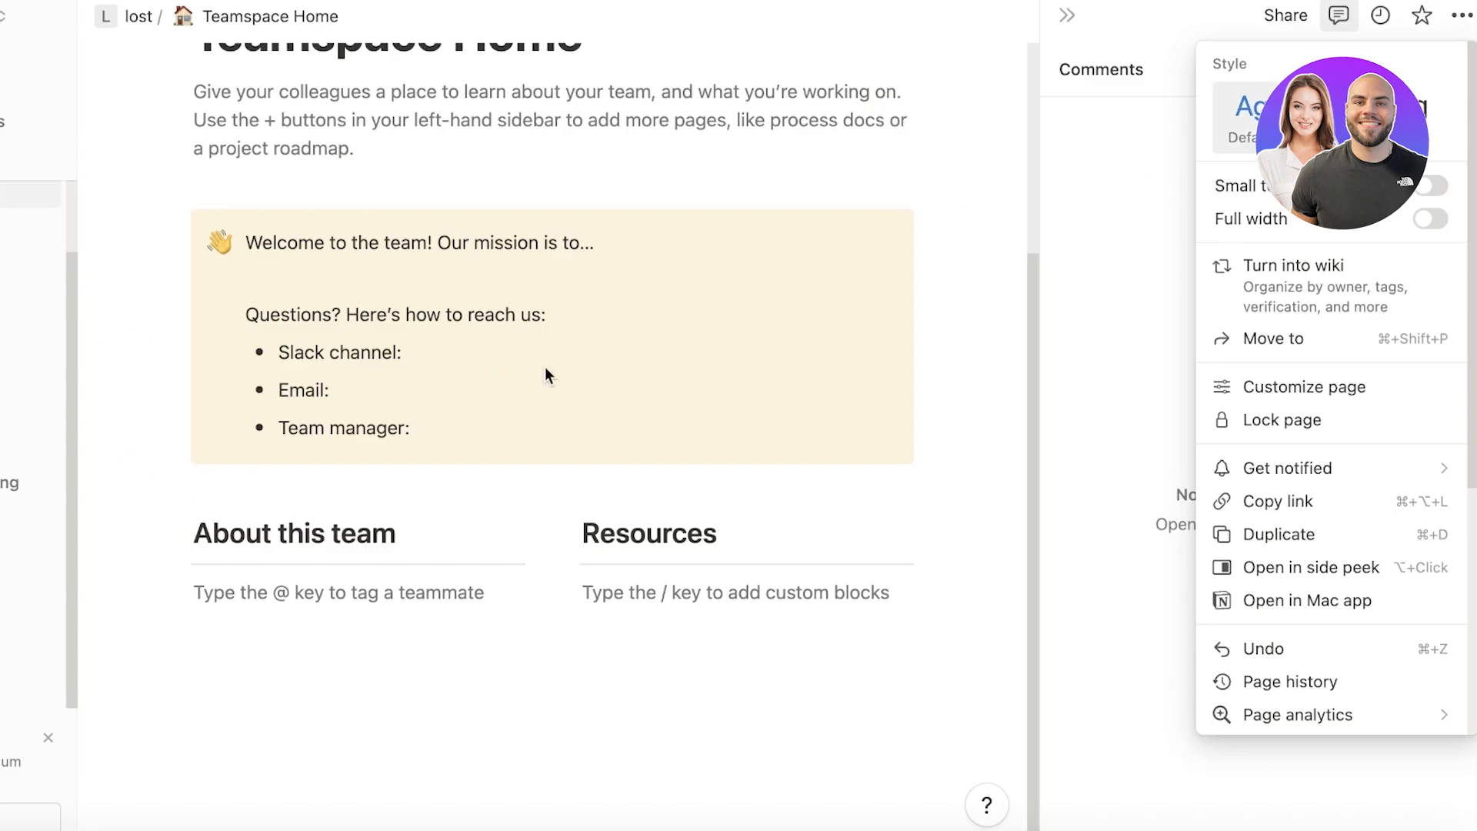
pyautogui.moveTo(1288, 317)
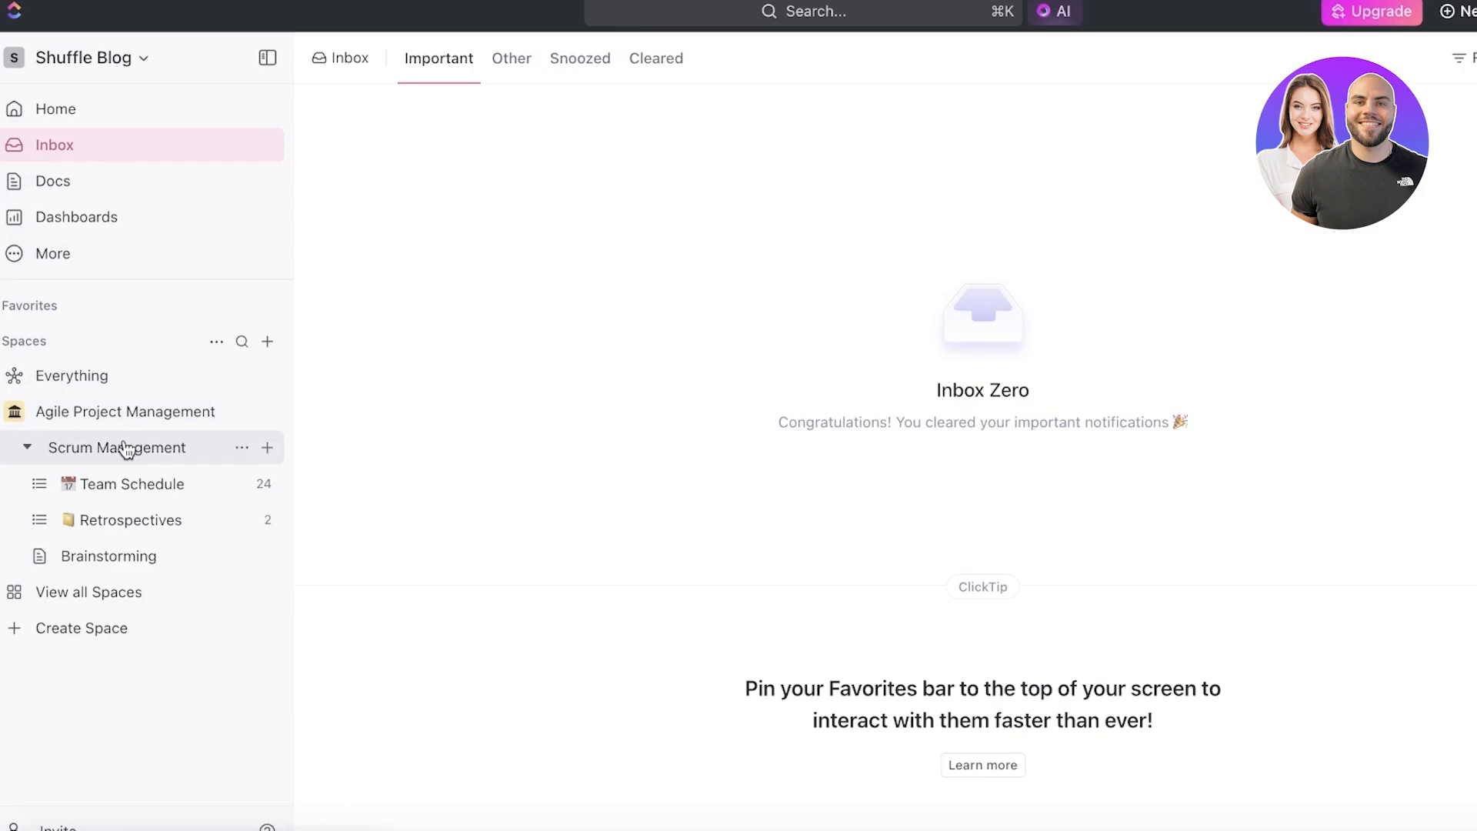
pyautogui.click(119, 448)
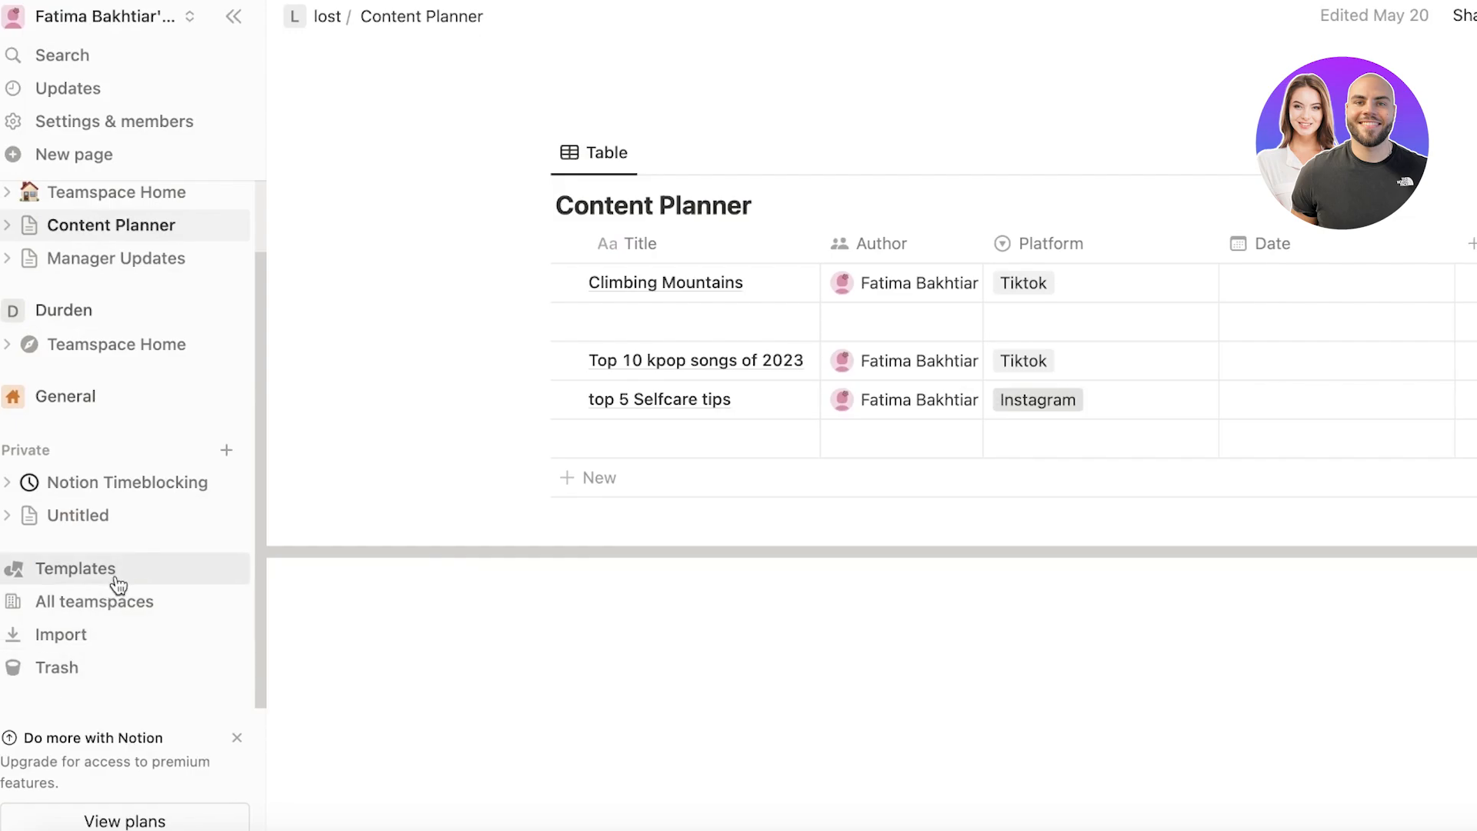
# - In Notion's template gallery, preview Projects, tasks & sprints and scroll toward the Sales templates
pyautogui.click(79, 568)
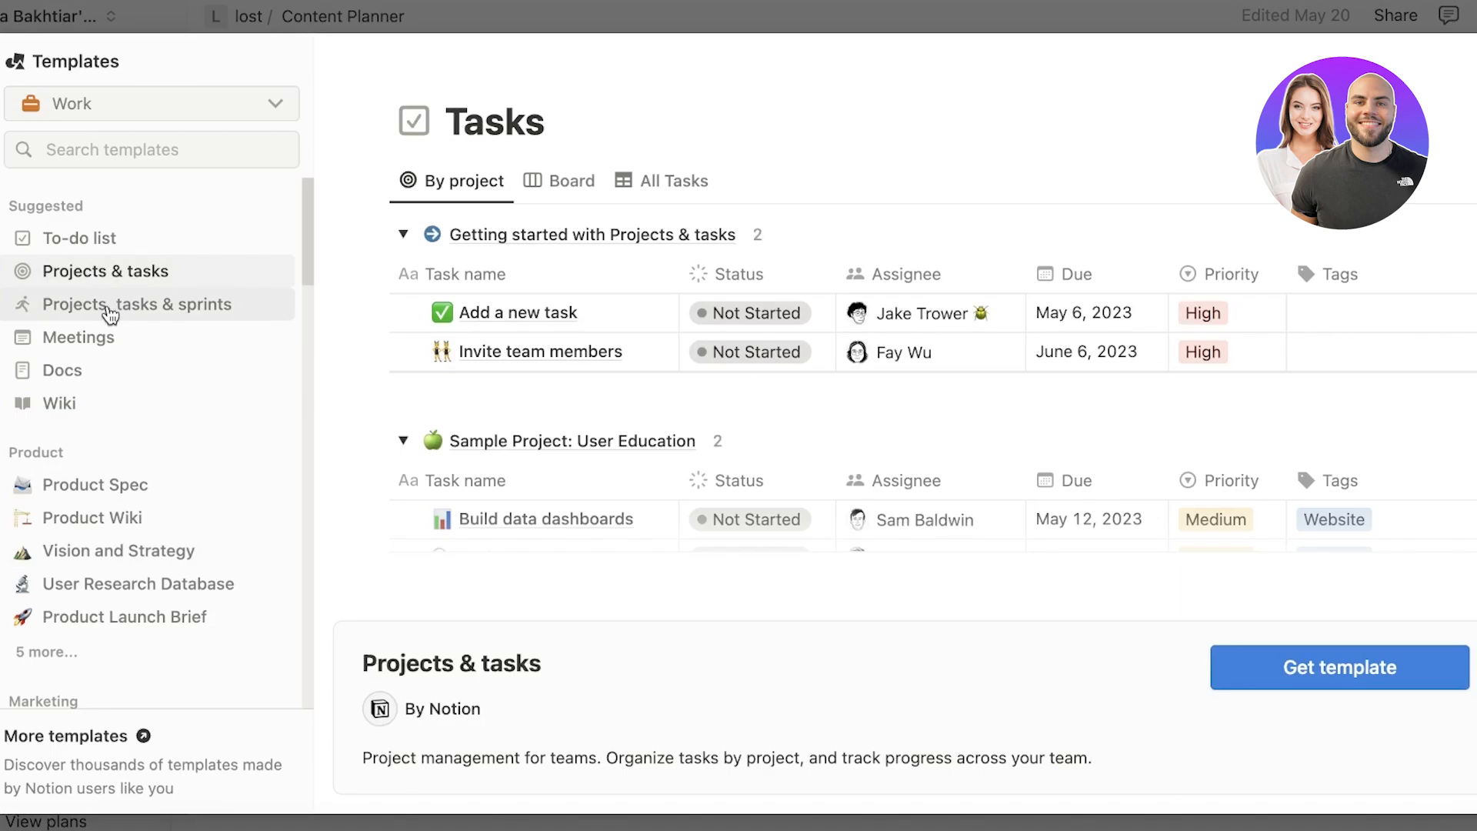
pyautogui.click(137, 304)
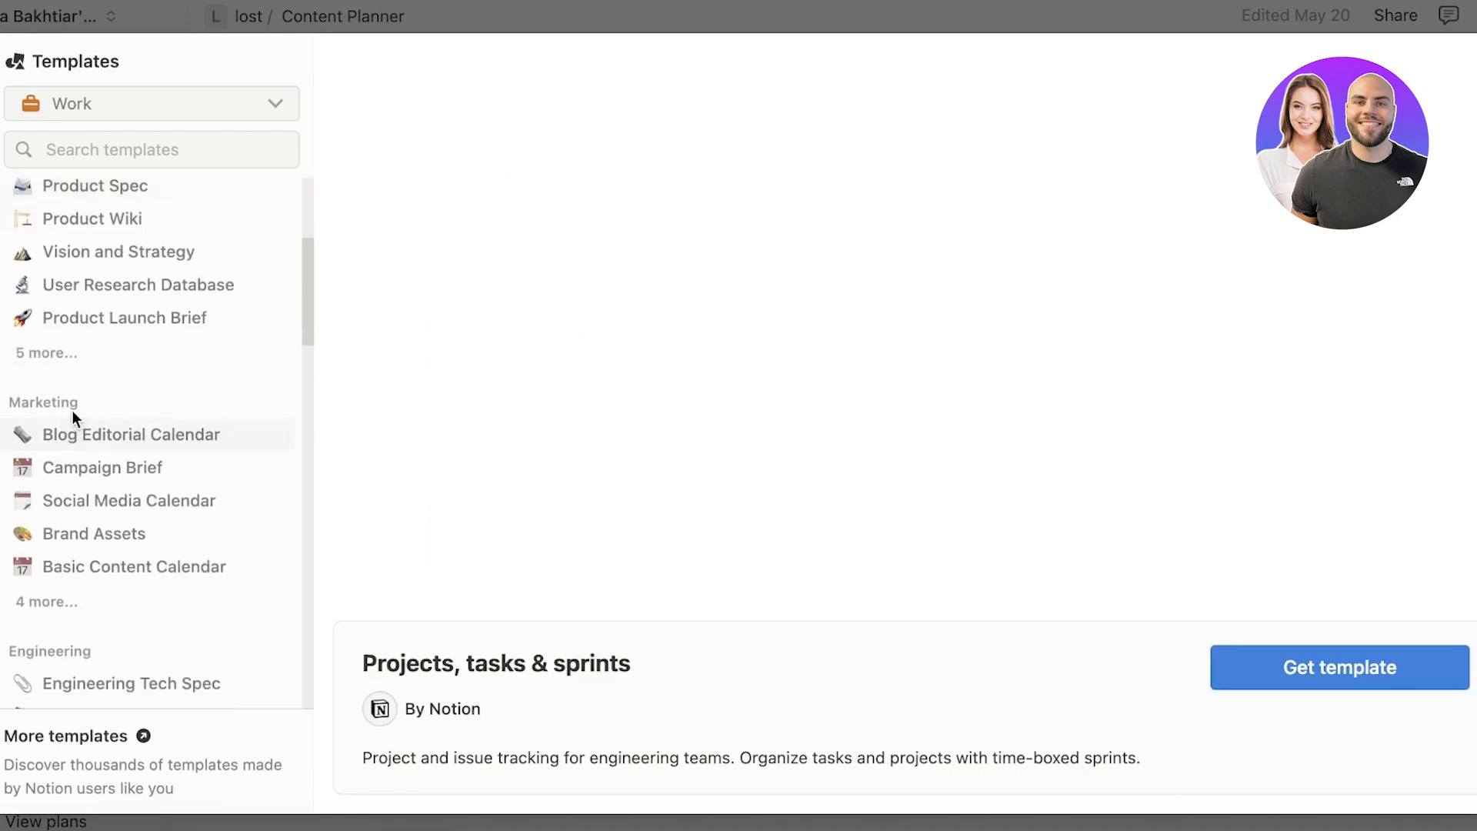
pyautogui.scroll(-3)
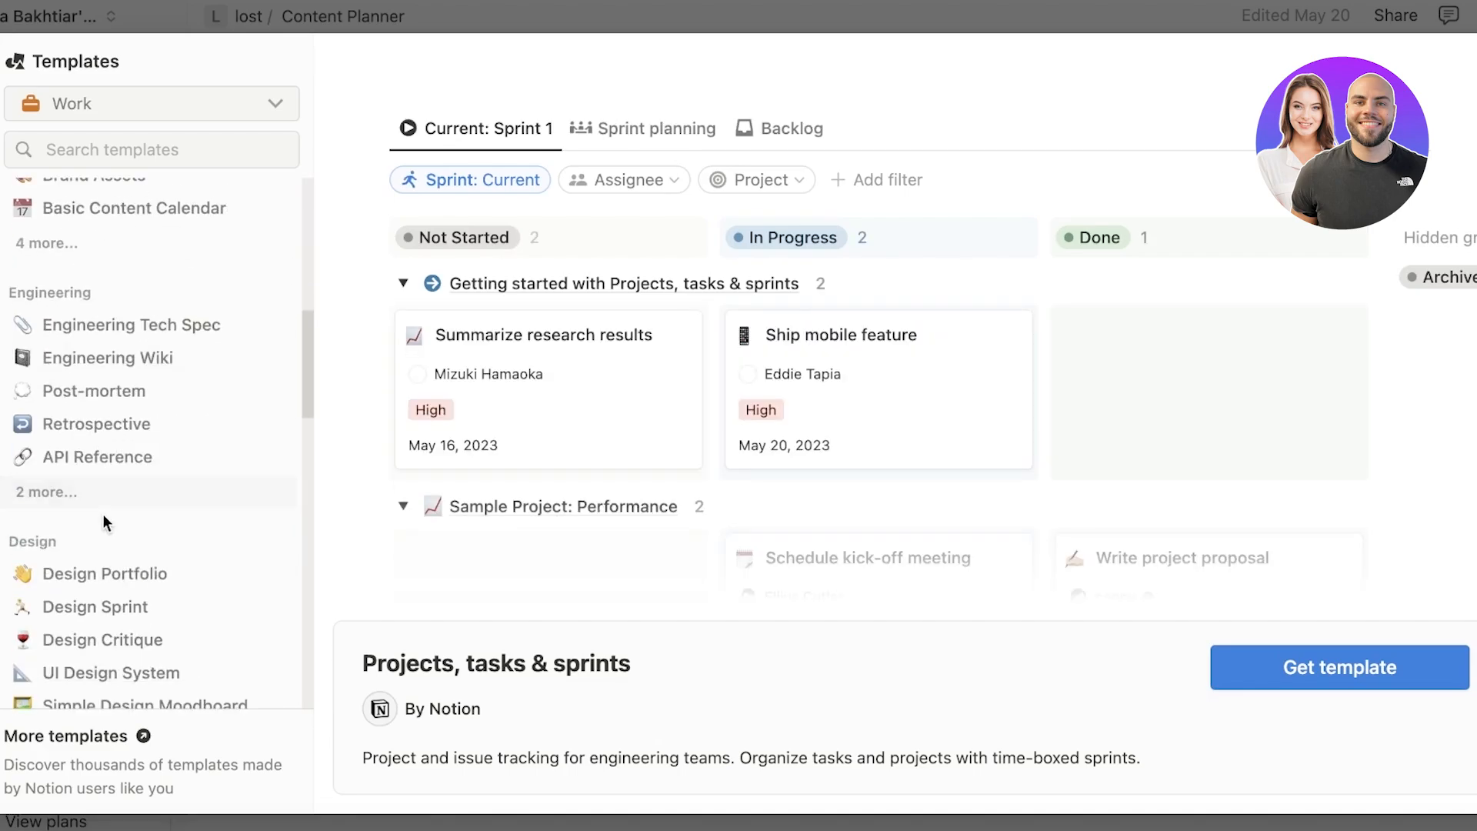
pyautogui.scroll(-3)
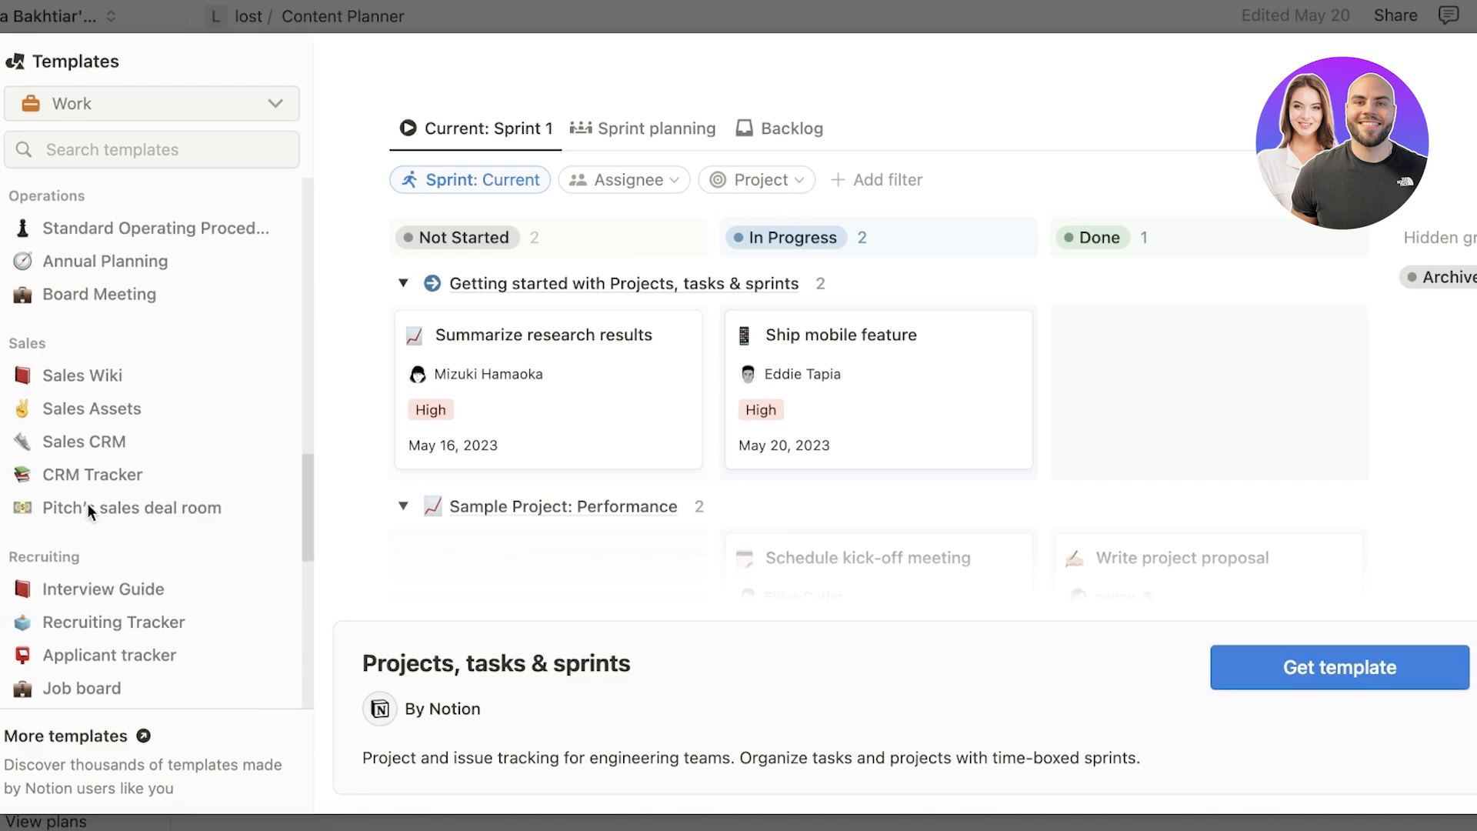
pyautogui.moveTo(83, 441)
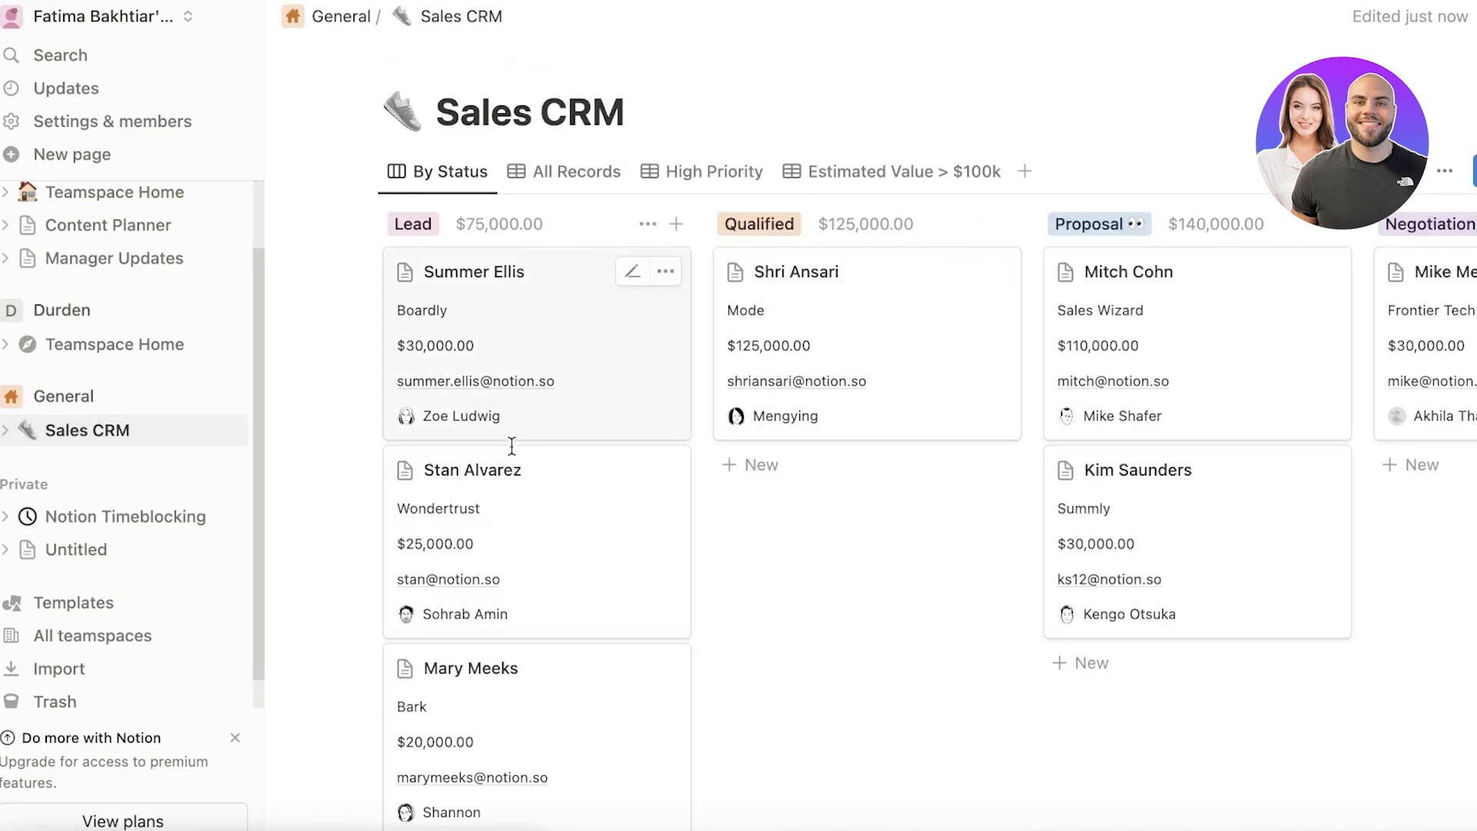
pyautogui.moveTo(958, 350)
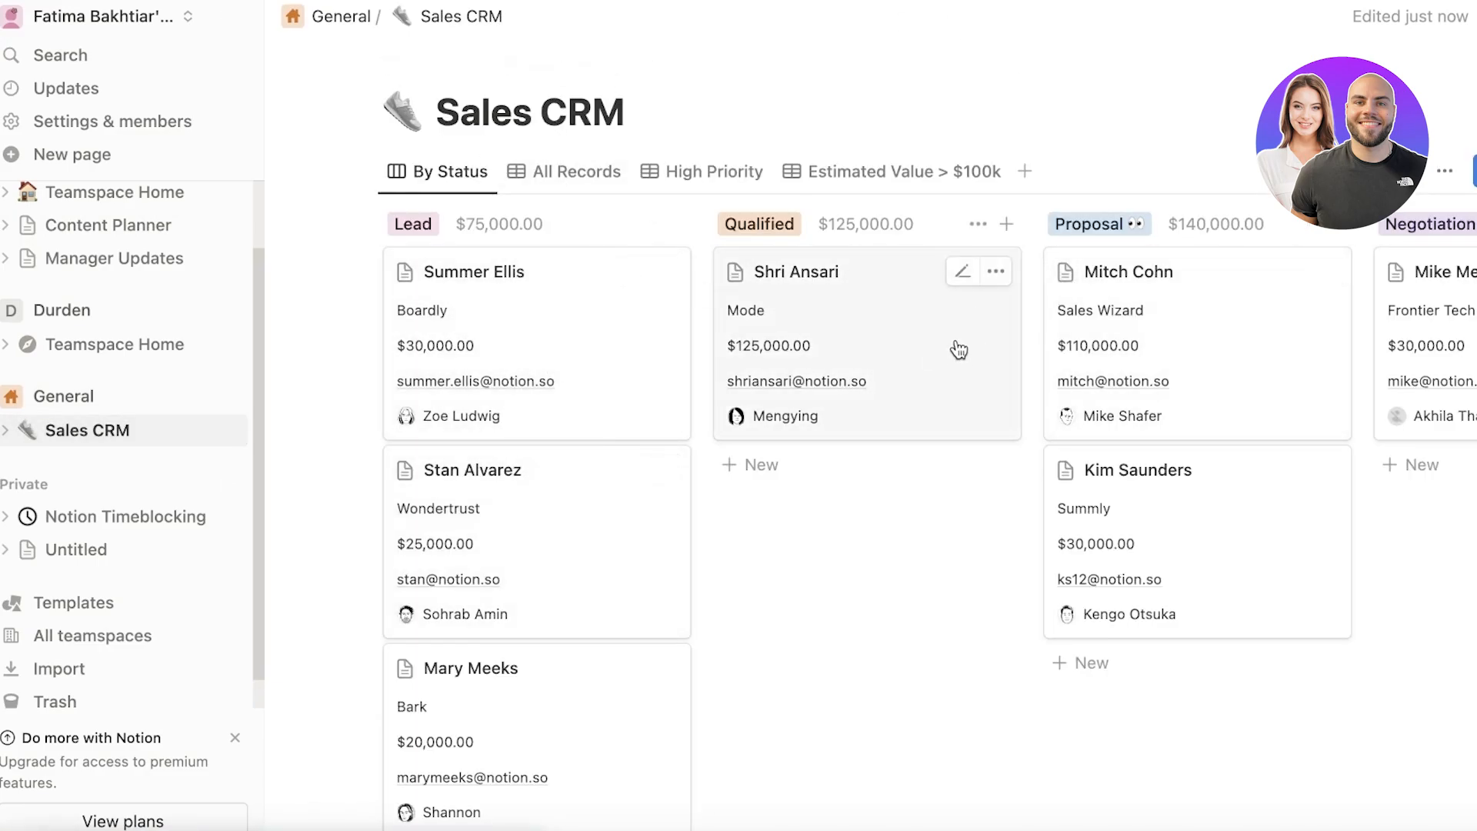
pyautogui.moveTo(886, 319)
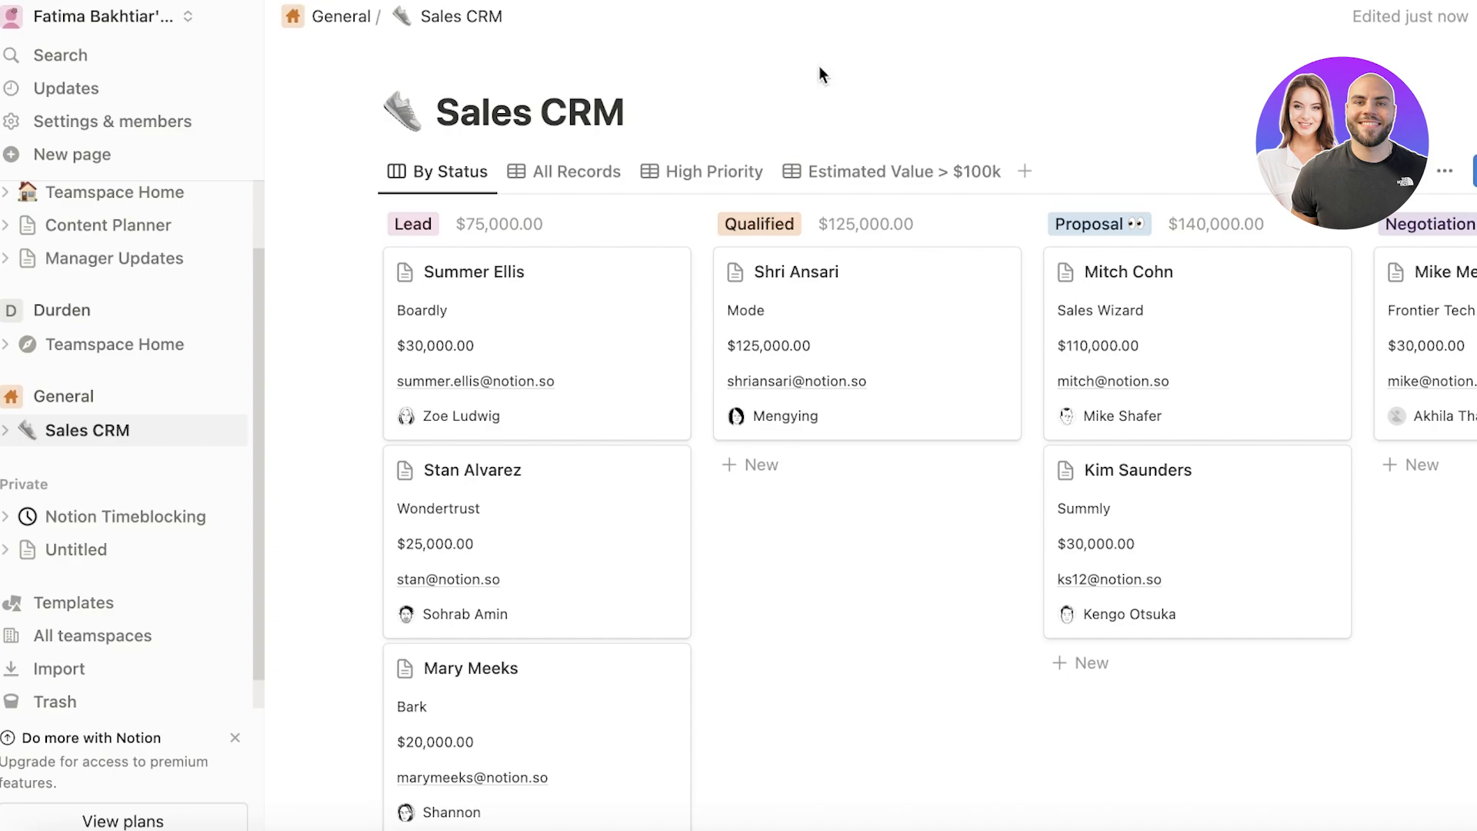
pyautogui.click(1025, 171)
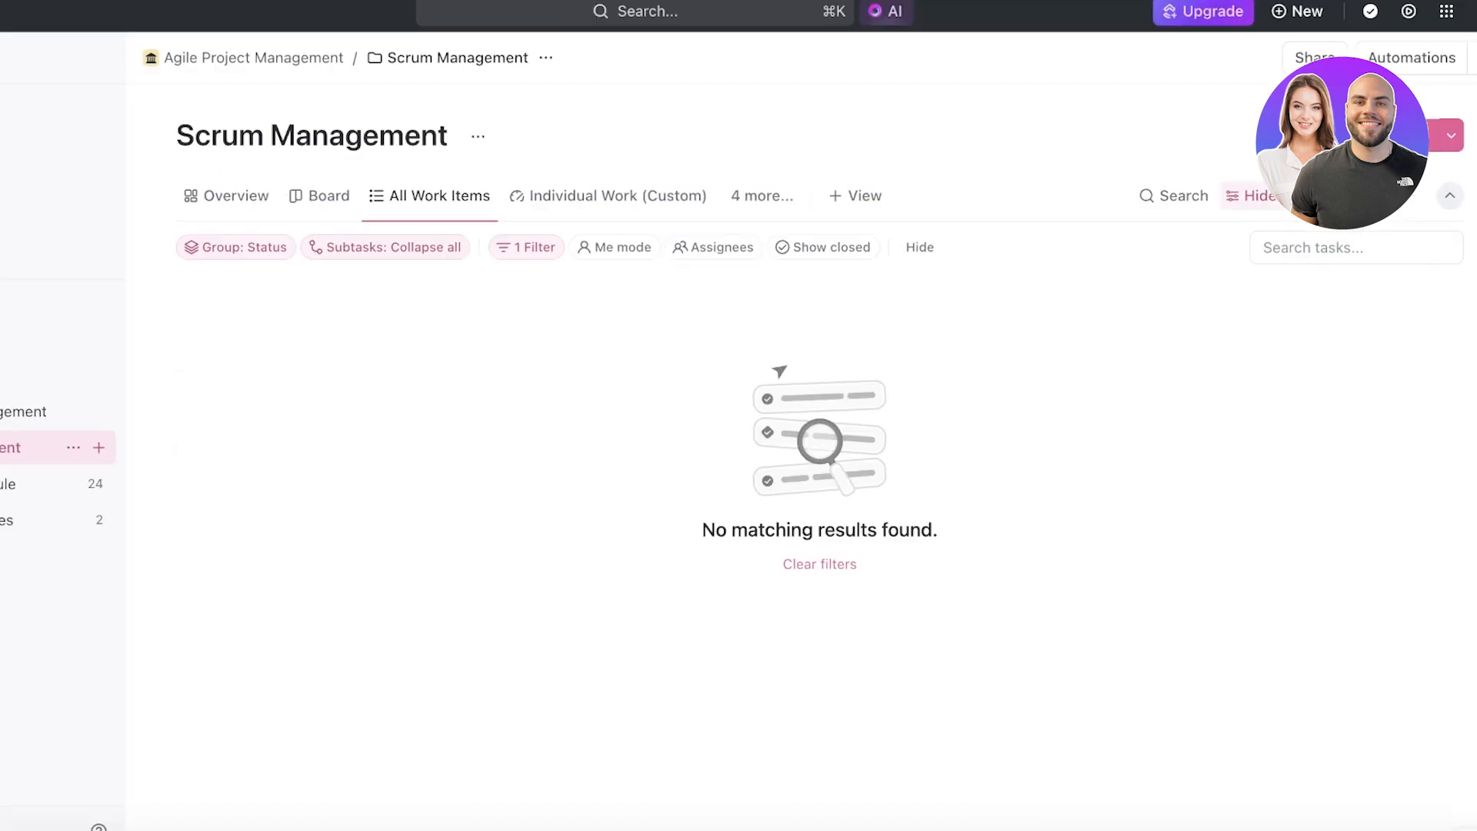
pyautogui.click(854, 196)
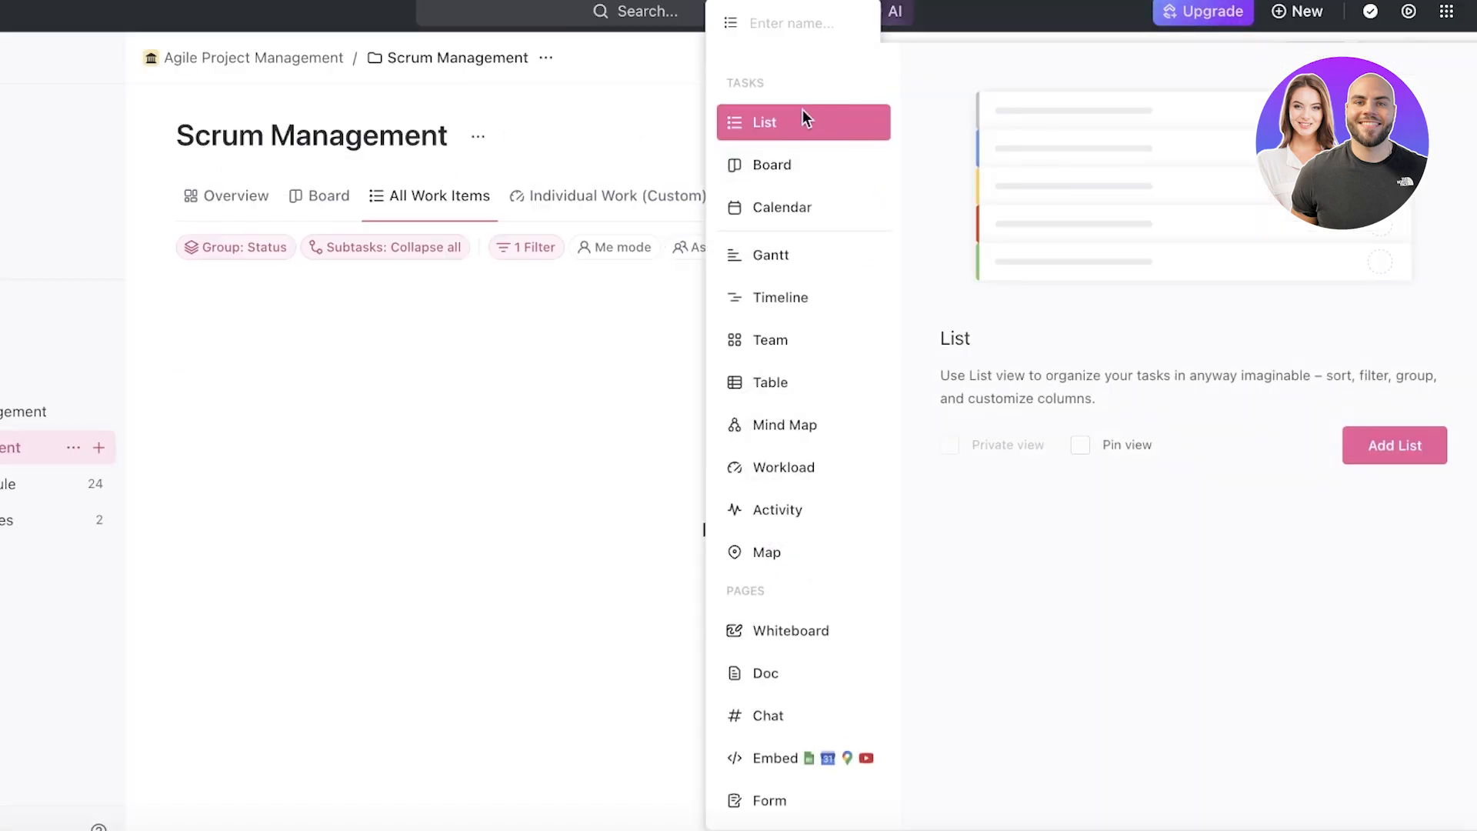
pyautogui.moveTo(728, 536)
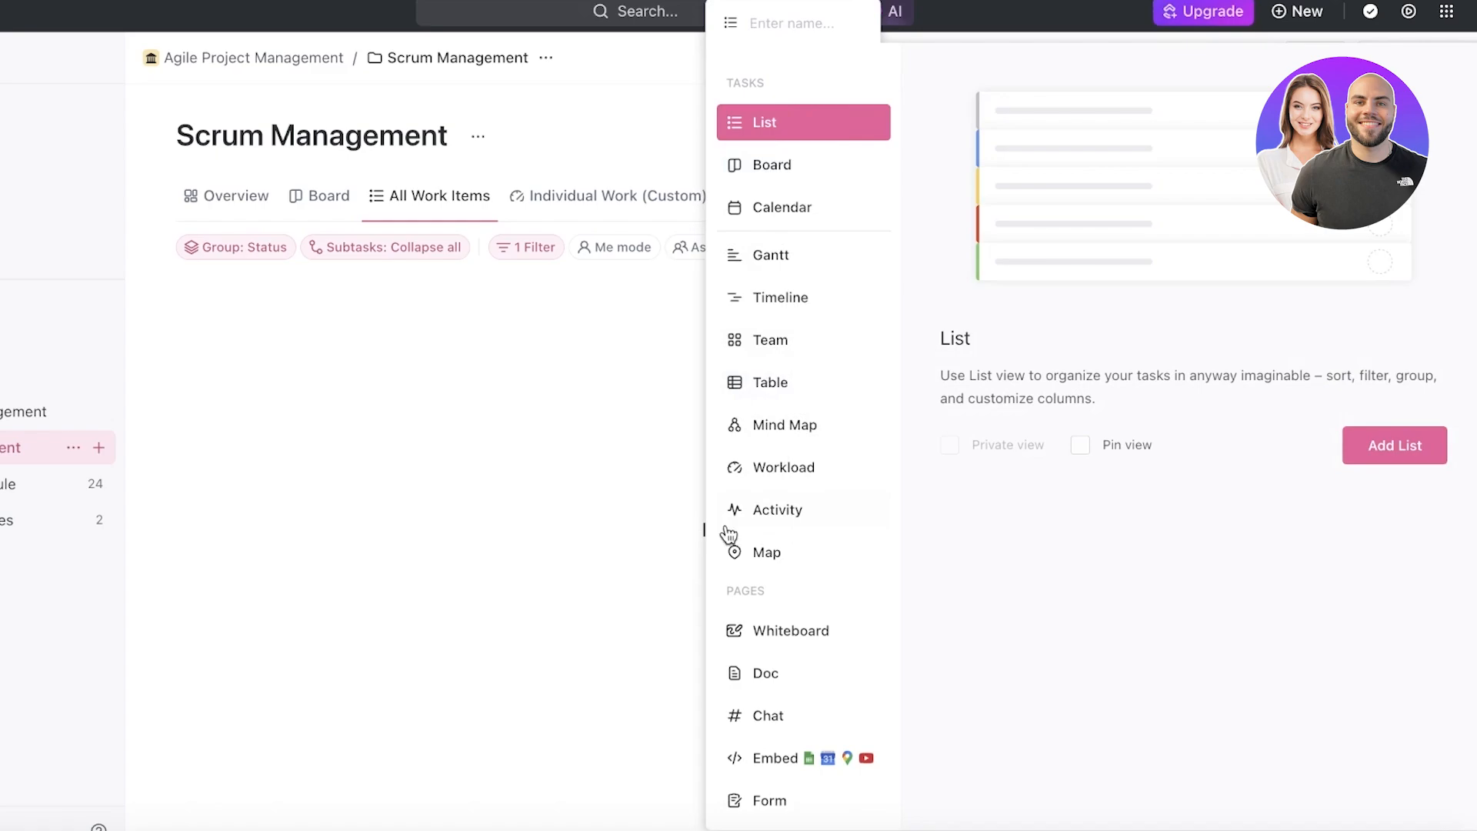
pyautogui.moveTo(811, 523)
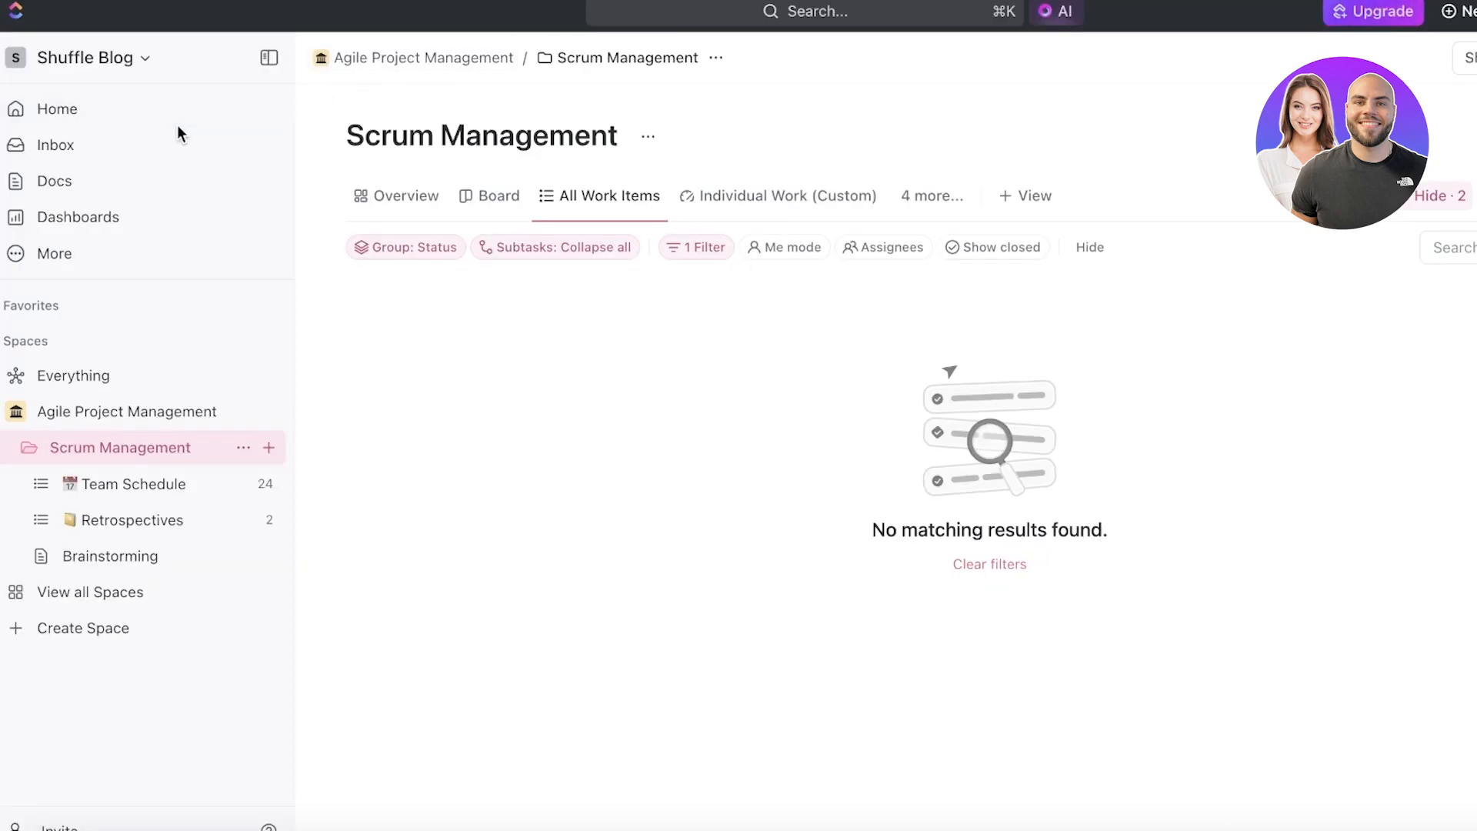
pyautogui.moveTo(183, 118)
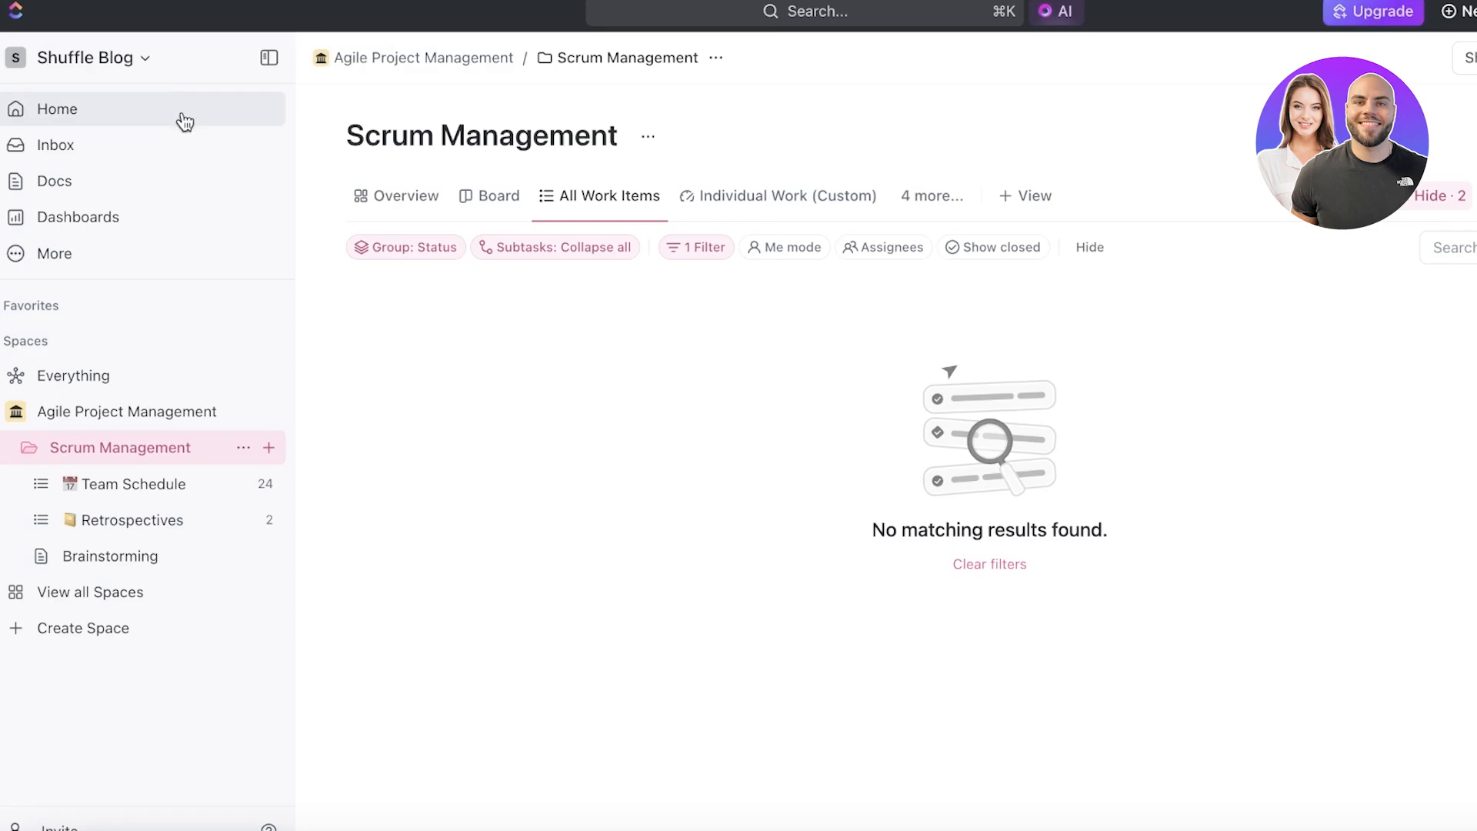
pyautogui.moveTo(190, 106)
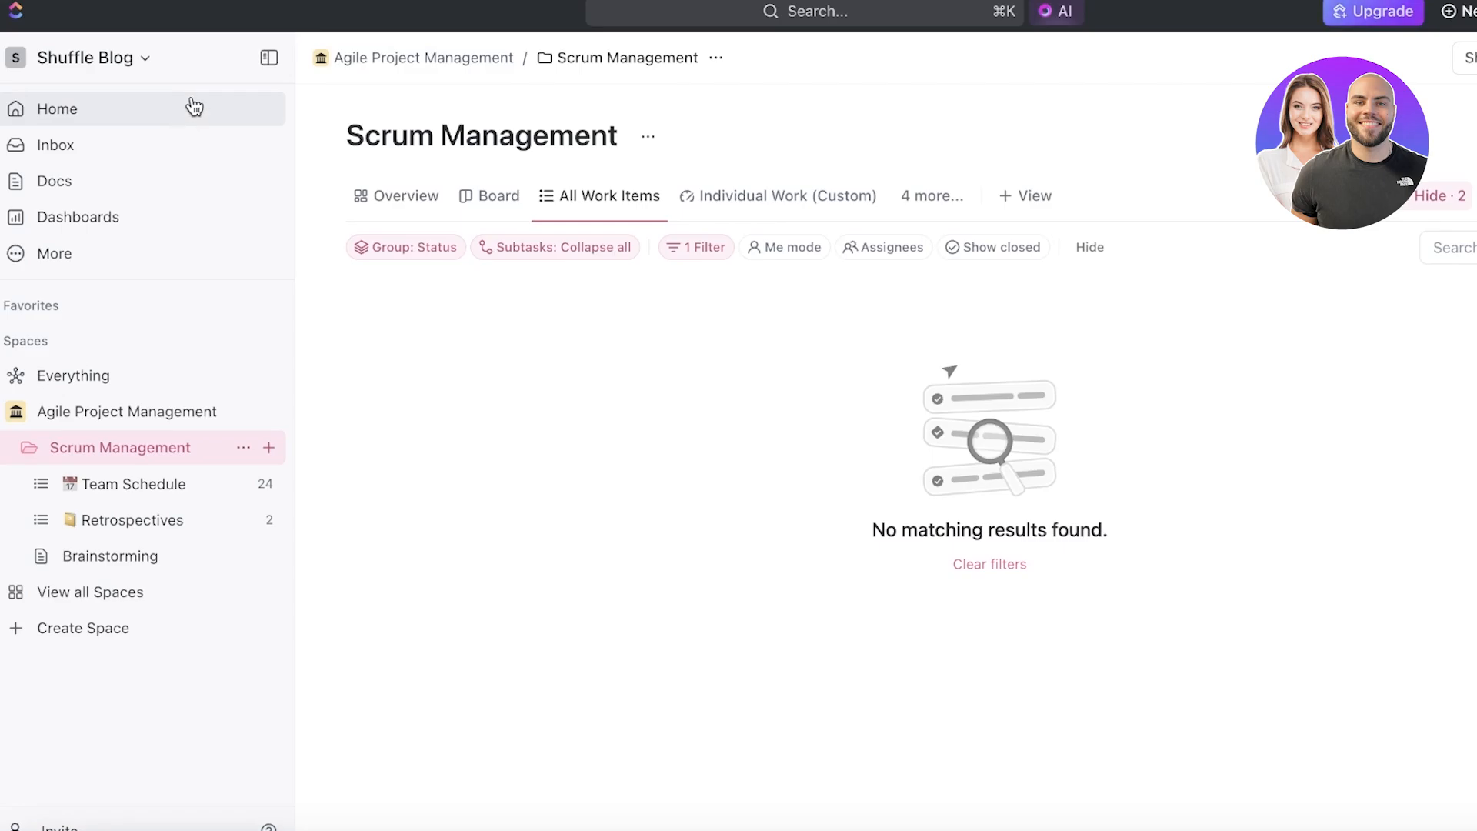
pyautogui.click(57, 108)
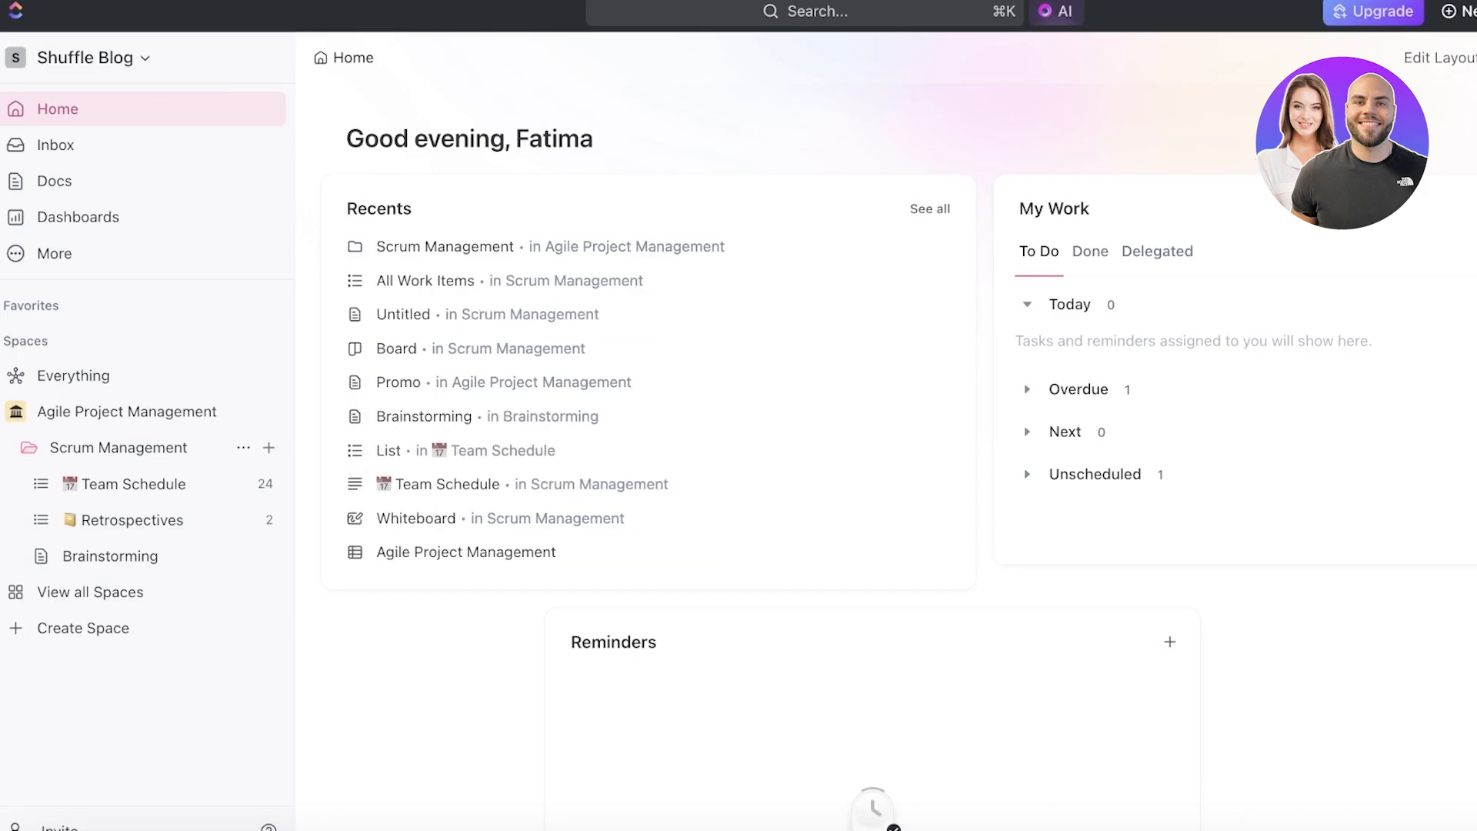
pyautogui.moveTo(1024, 227)
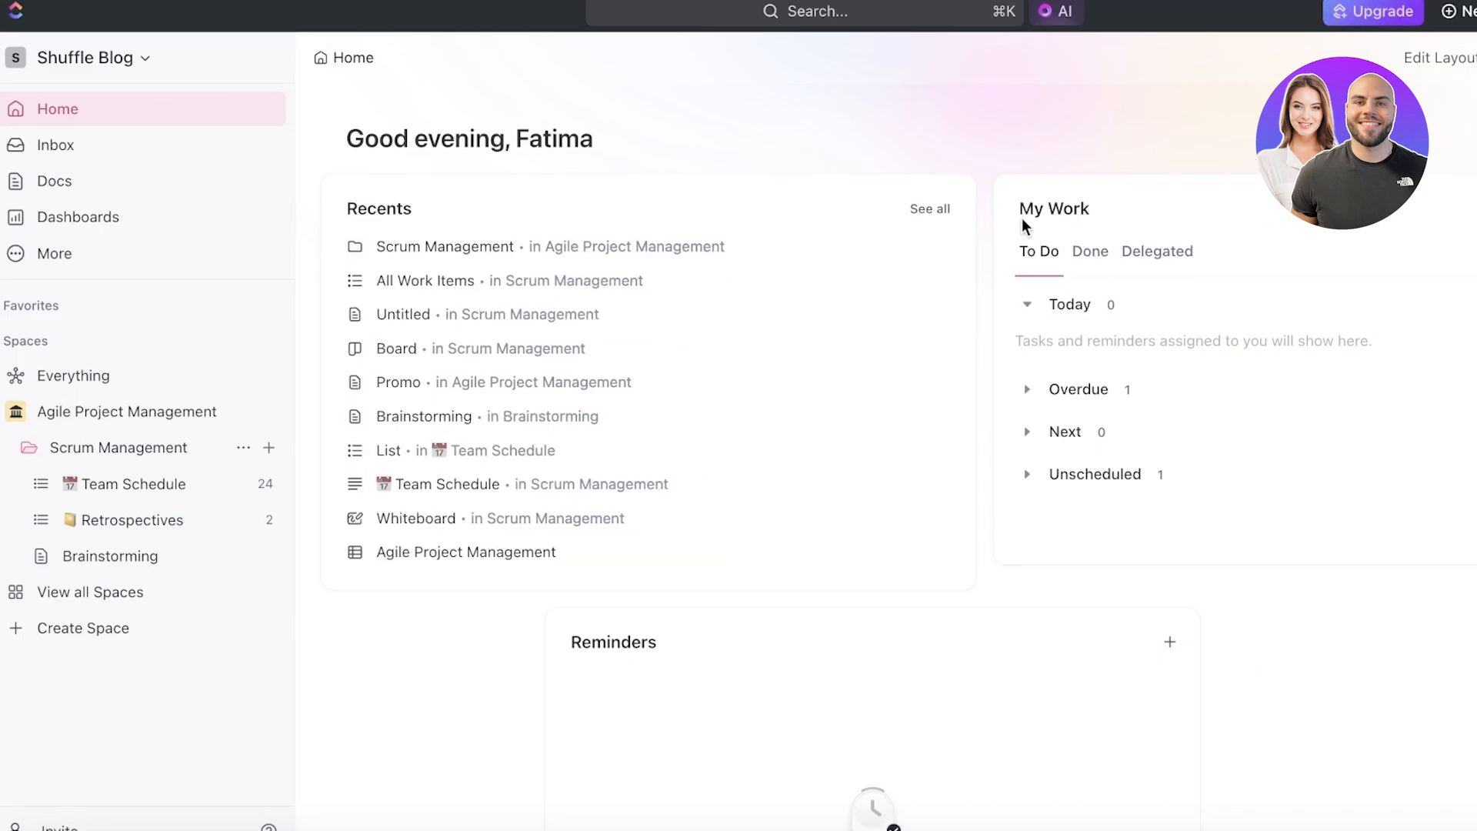
pyautogui.moveTo(548, 274)
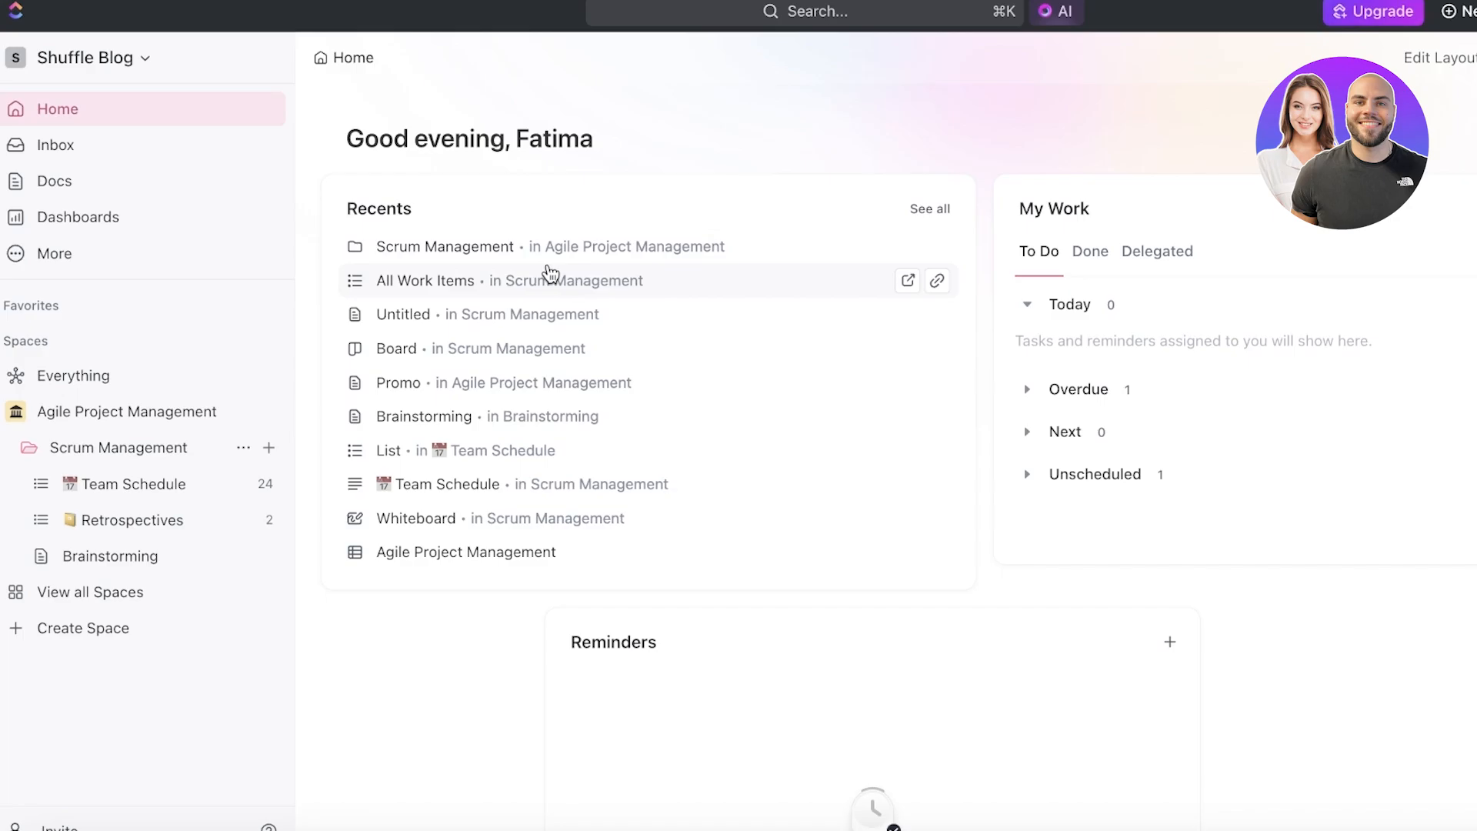
pyautogui.moveTo(1432, 148)
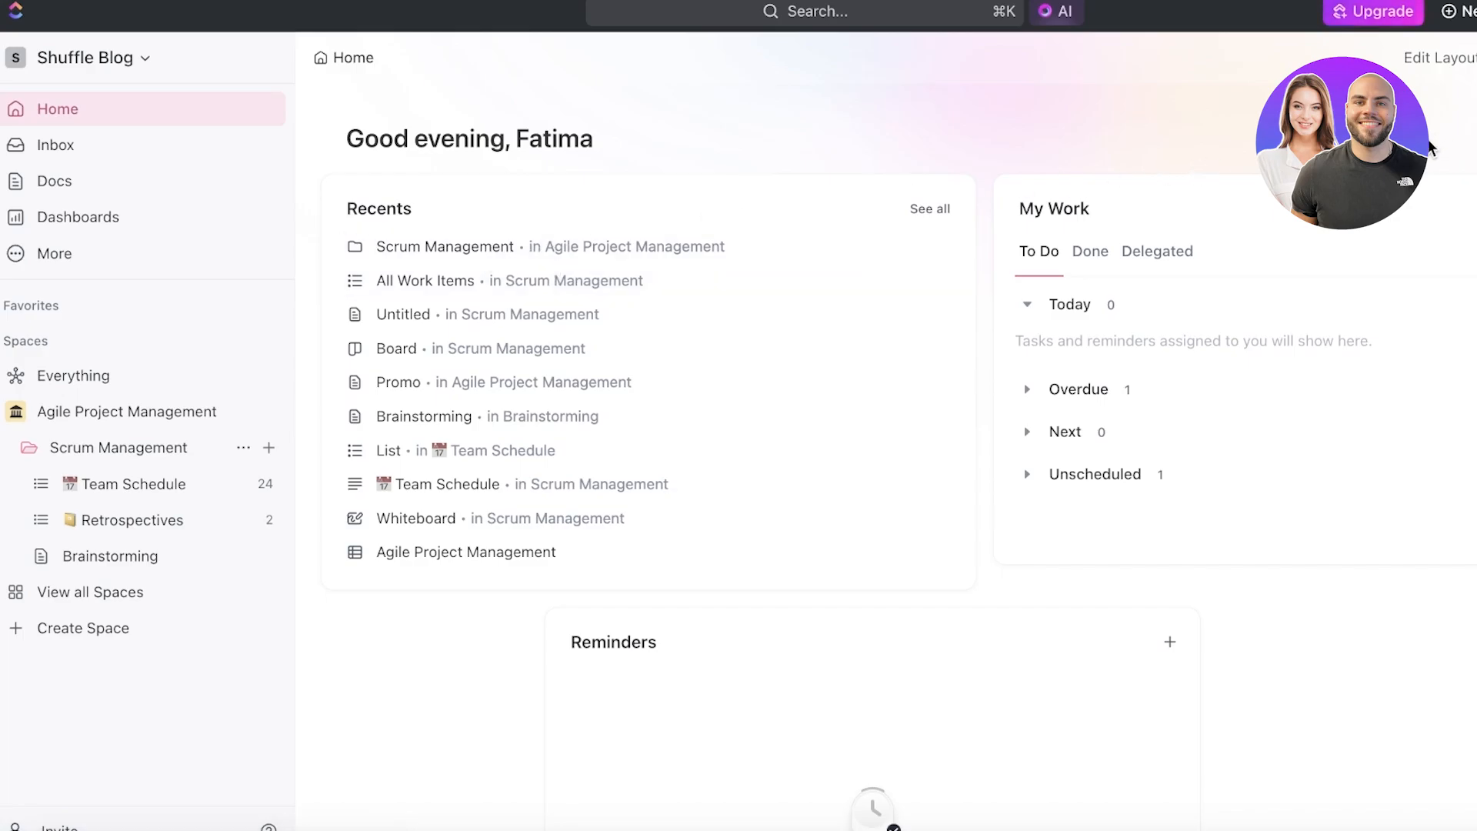
pyautogui.moveTo(1164, 133)
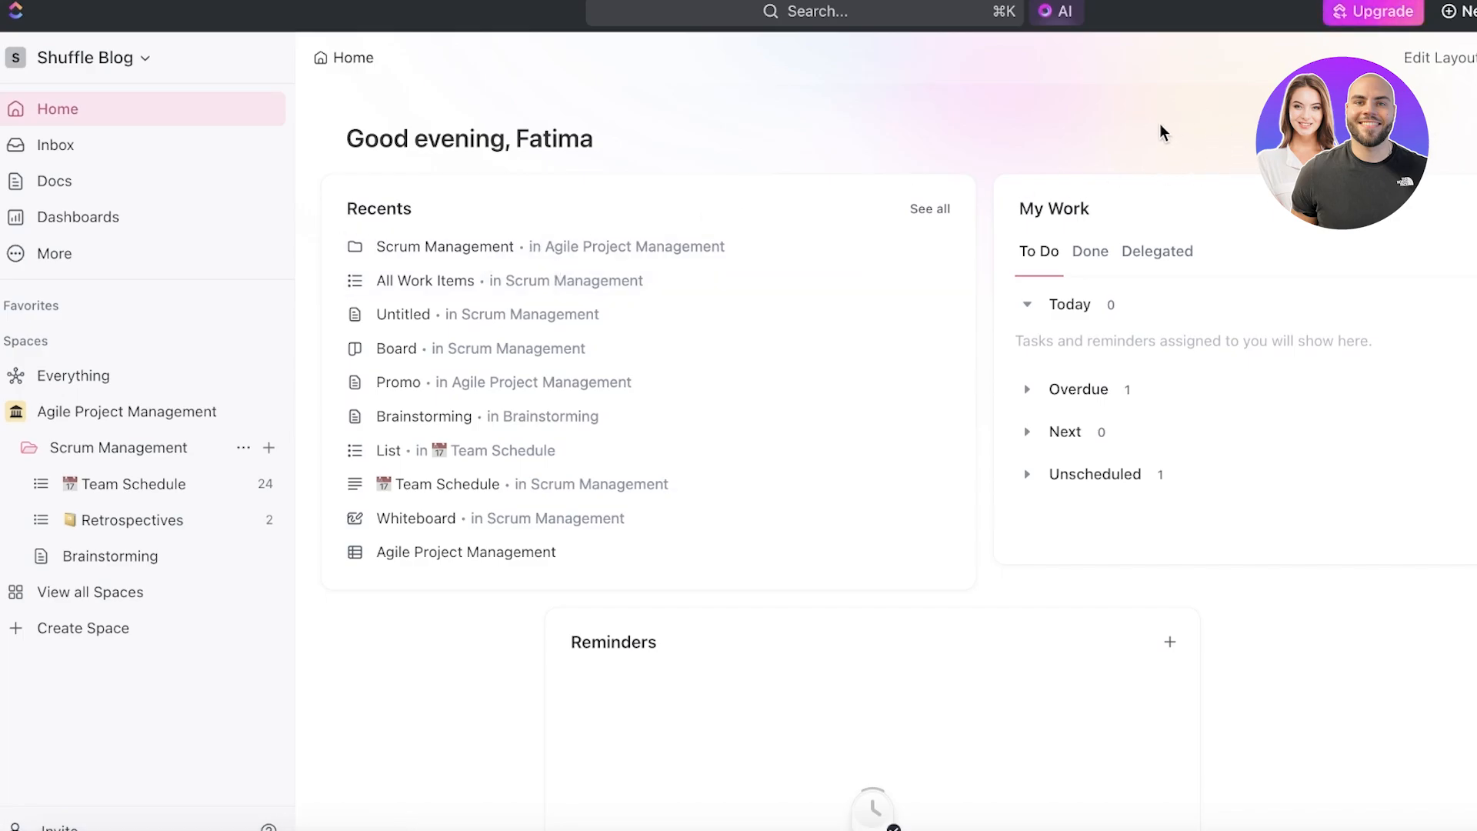
pyautogui.moveTo(1122, 141)
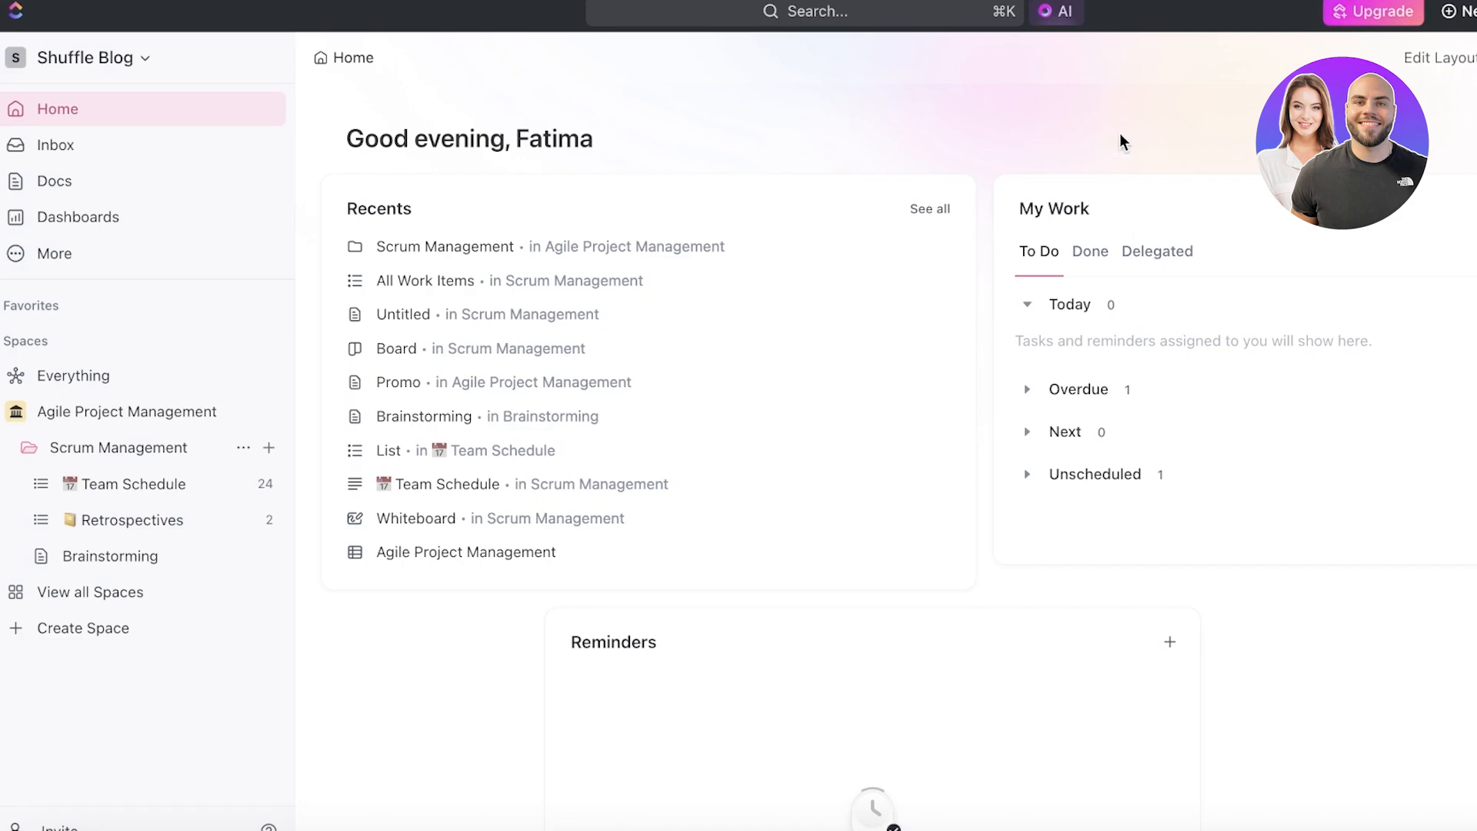
pyautogui.moveTo(1148, 81)
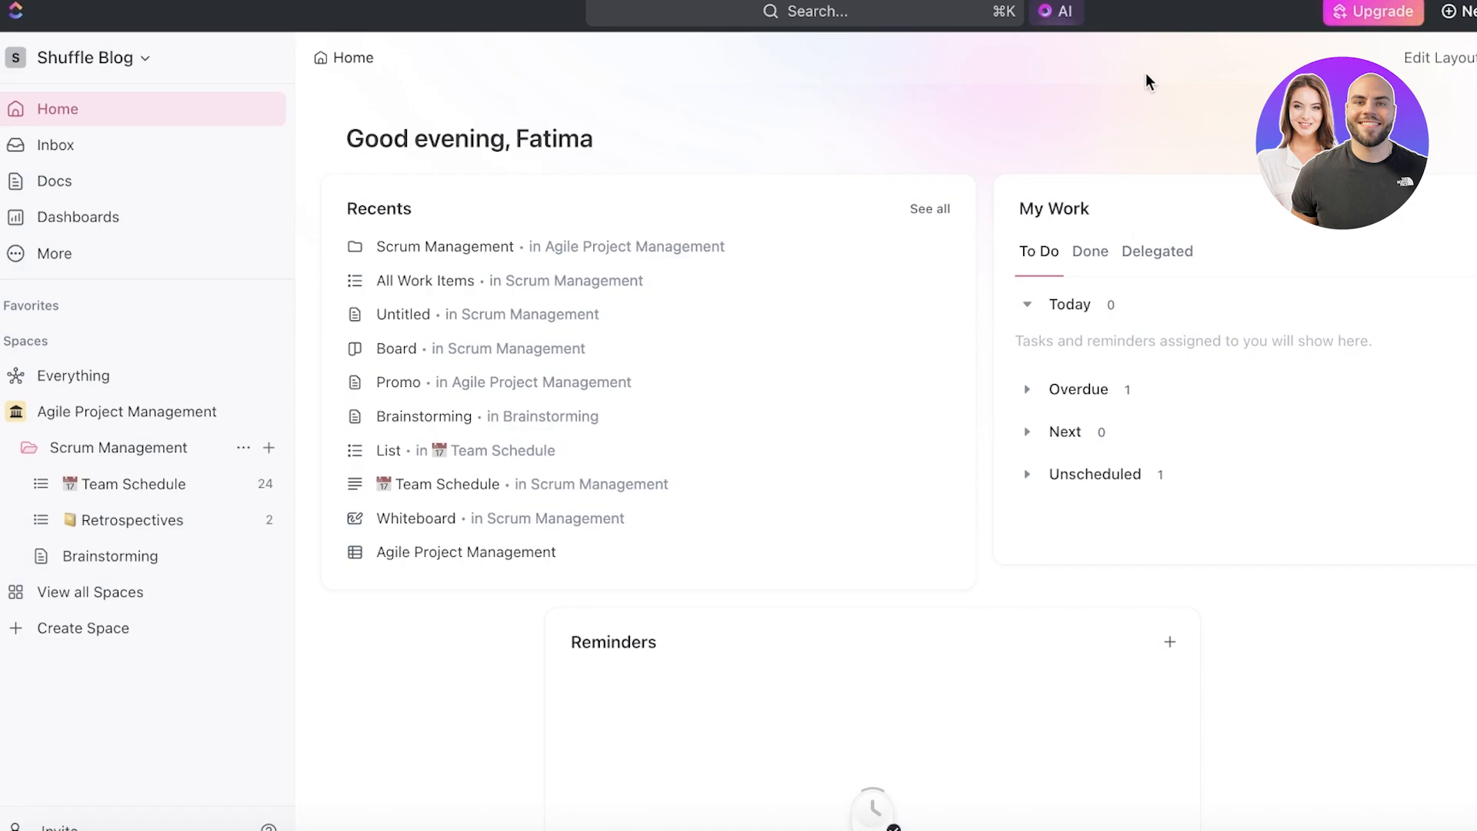
pyautogui.moveTo(1000, 120)
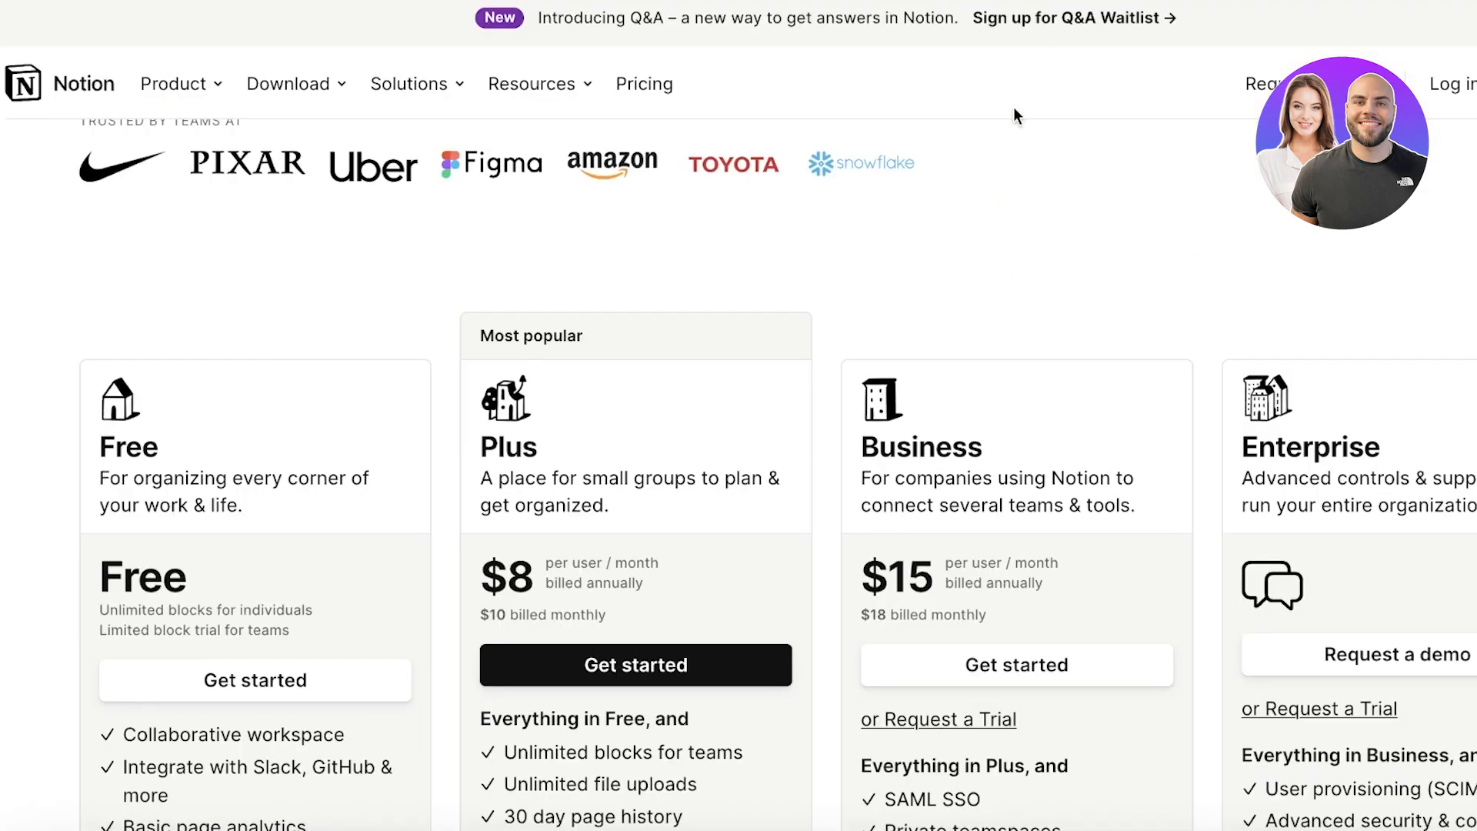
# - Review Notion's Free, Plus $8, Business $15 and Enterprise plans, then go to ClickUp's Upgrade page
pyautogui.scroll(-3)
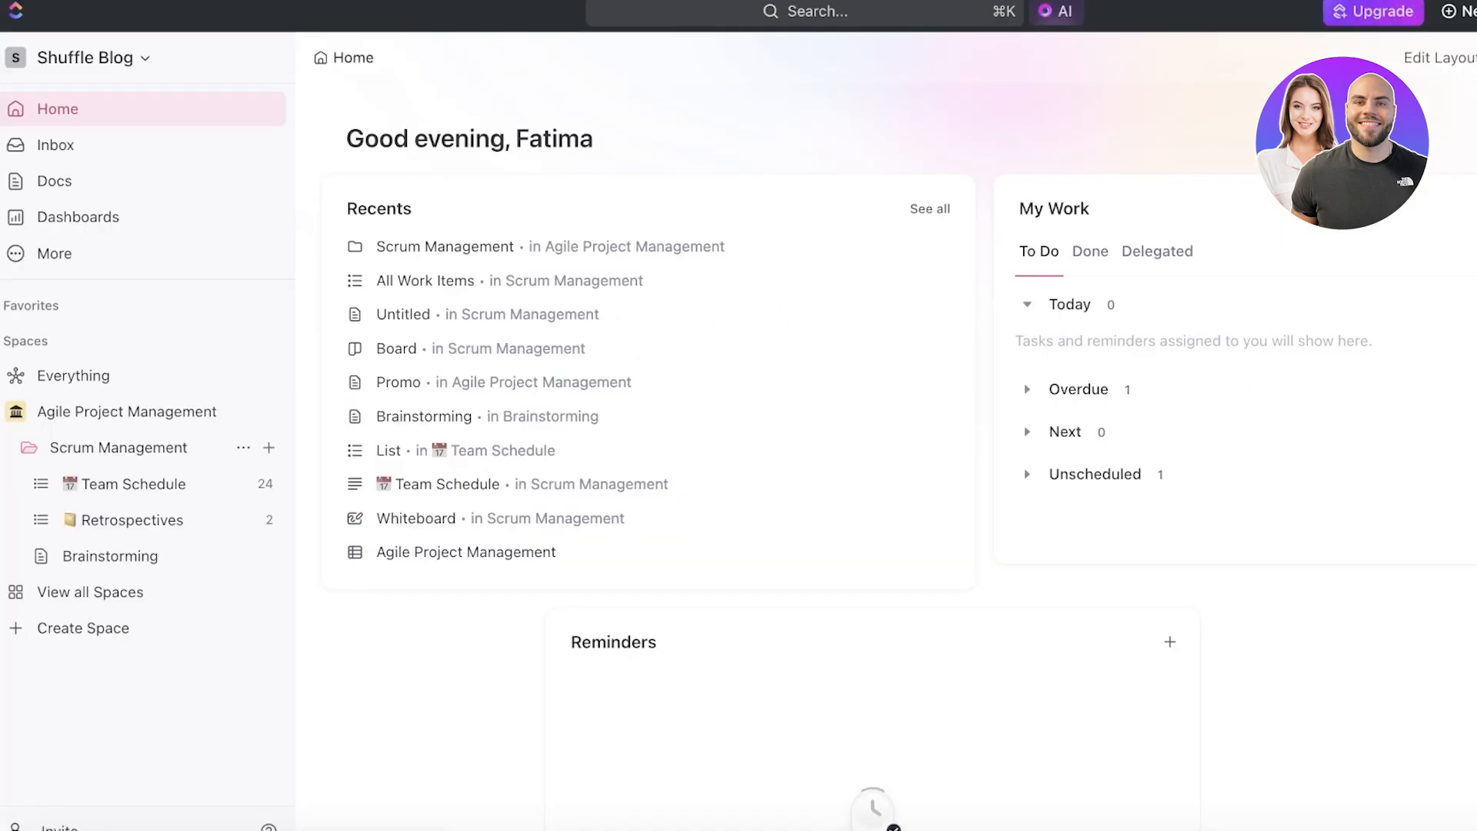
pyautogui.click(1371, 11)
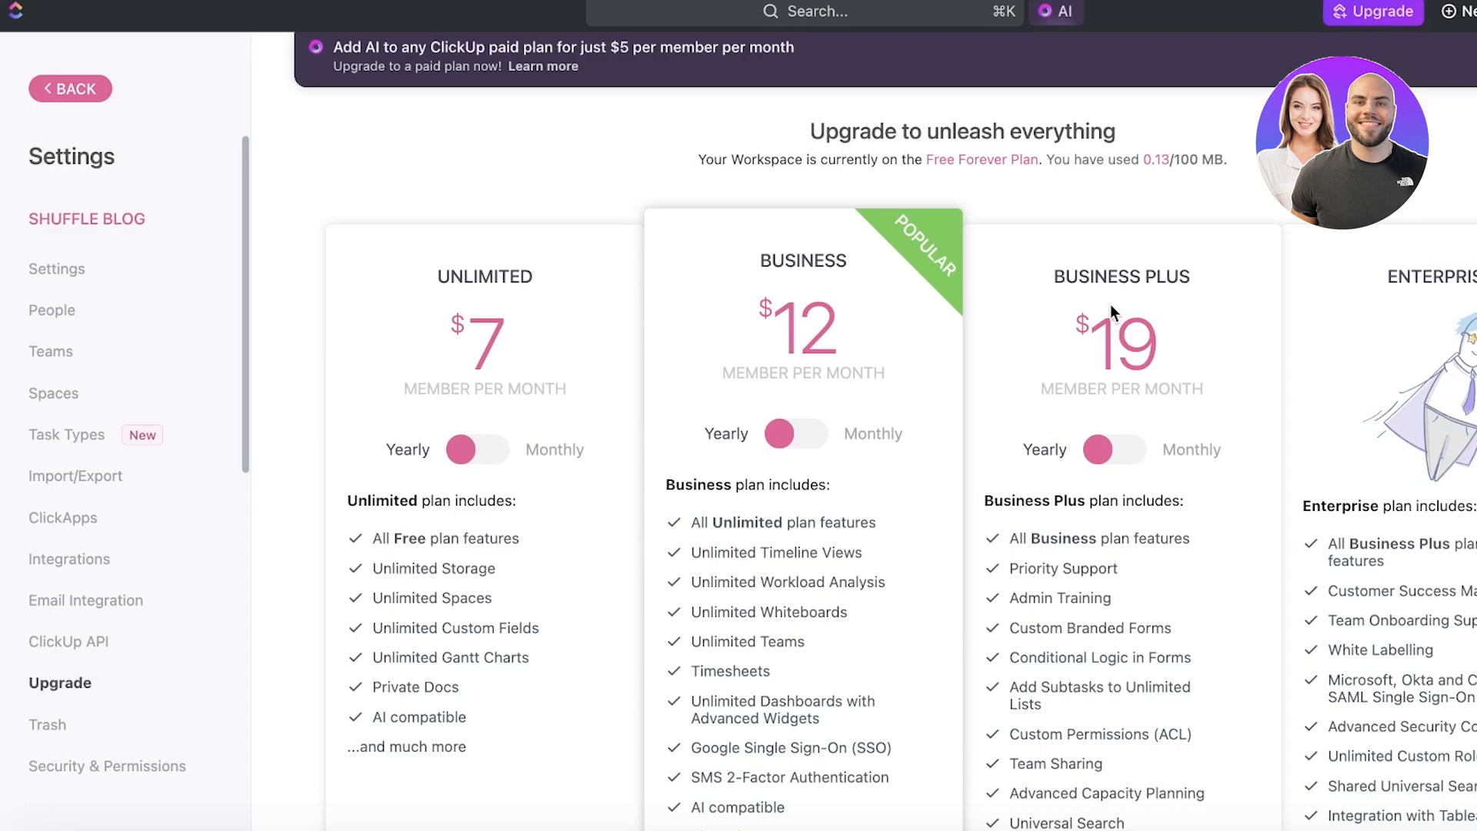
pyautogui.moveTo(1077, 368)
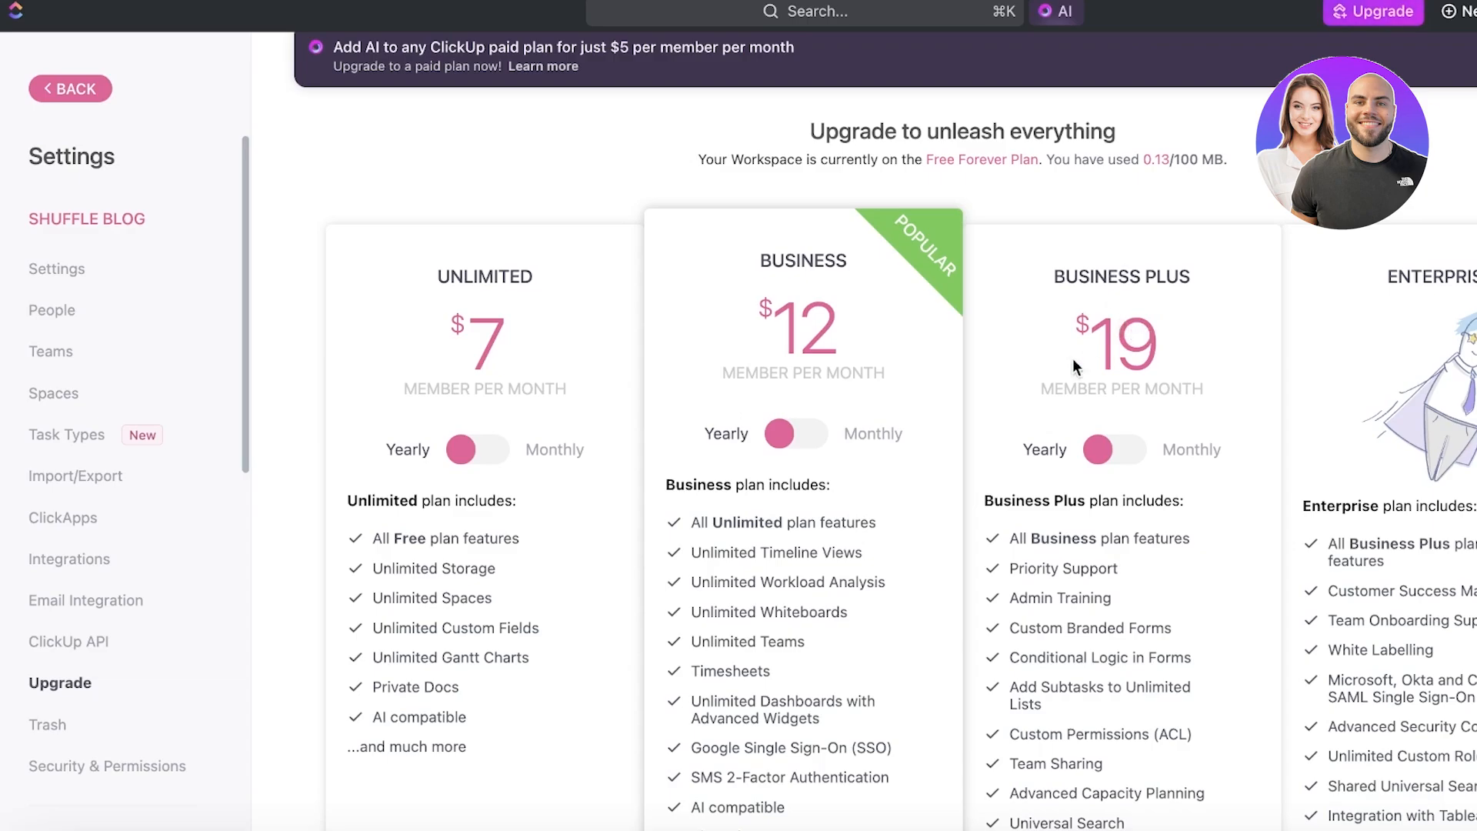
pyautogui.moveTo(1028, 160)
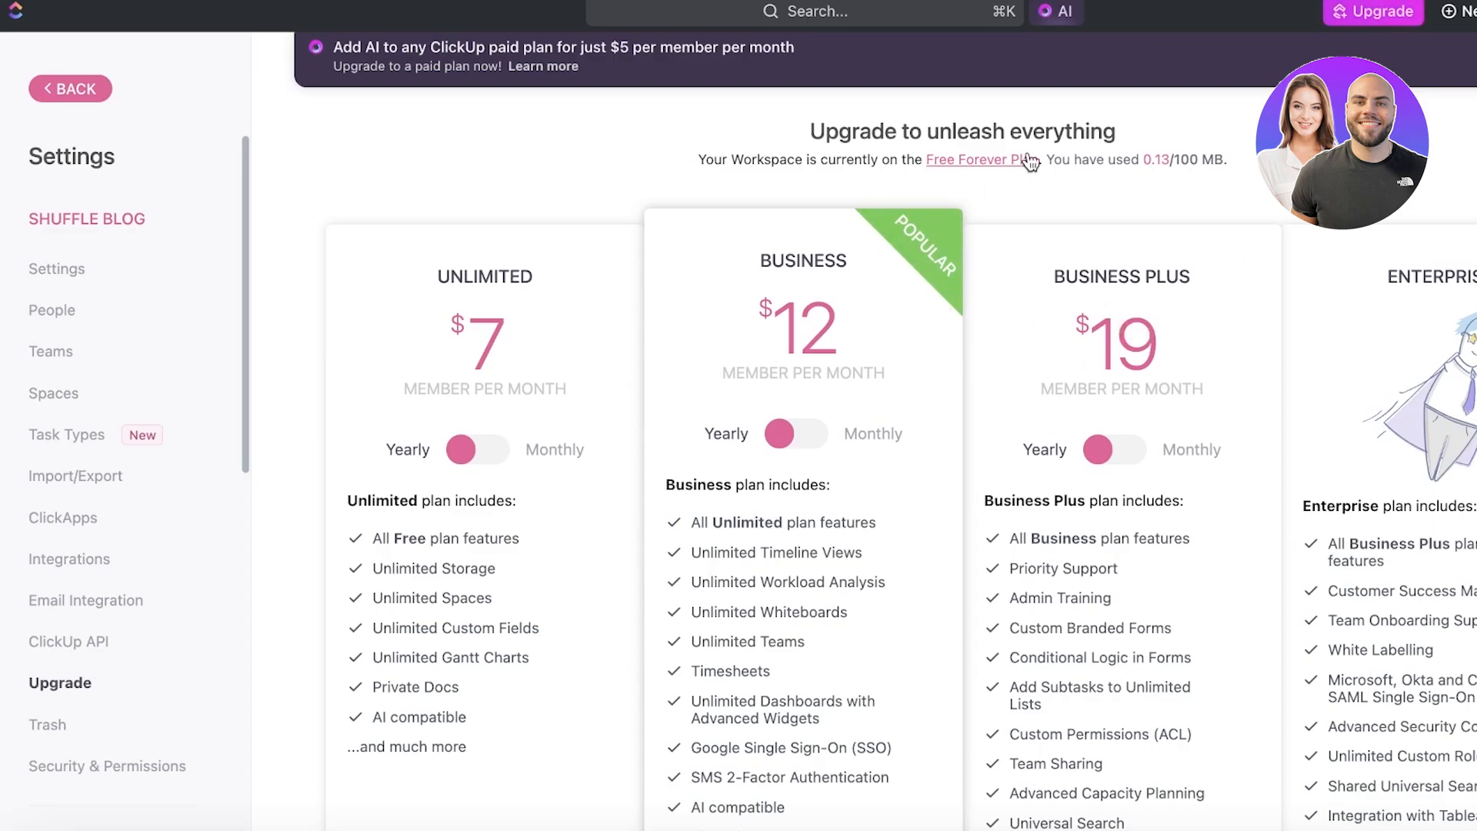
pyautogui.moveTo(996, 196)
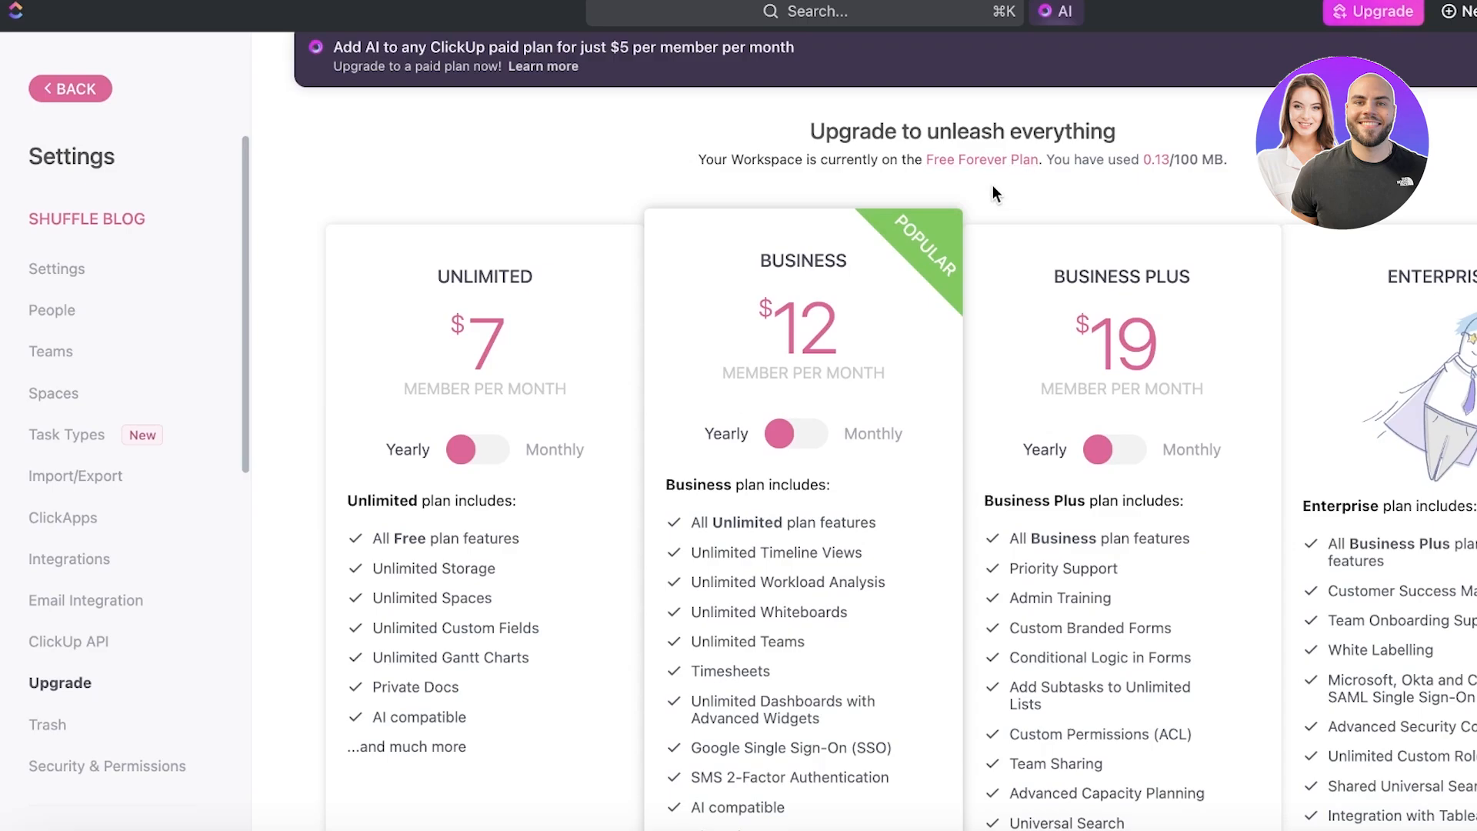
pyautogui.moveTo(538, 283)
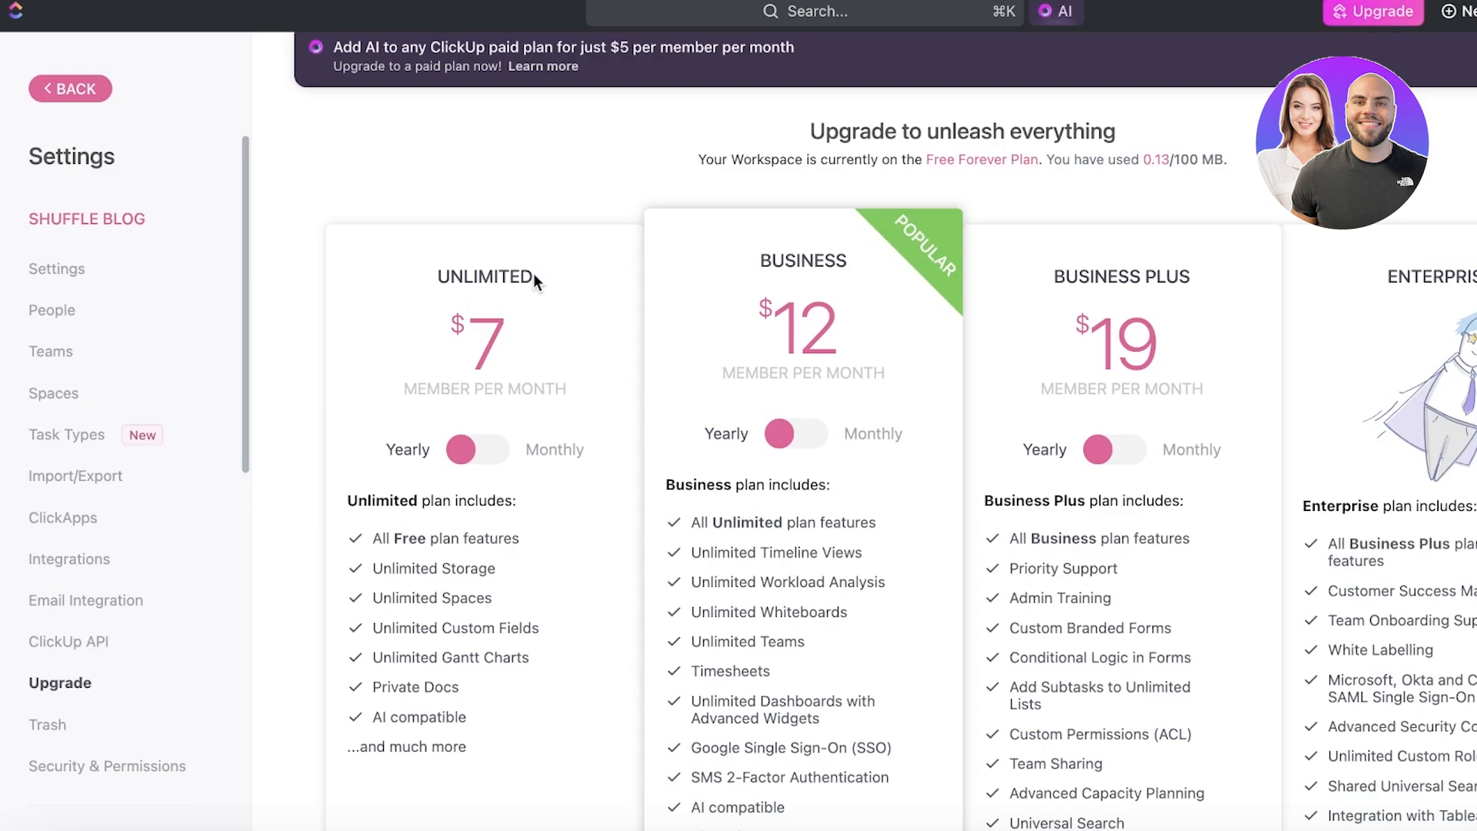
# - Review ClickUp's Unlimited, Business and Business Plus plans, then return to the Promo doc
pyautogui.scroll(-3)
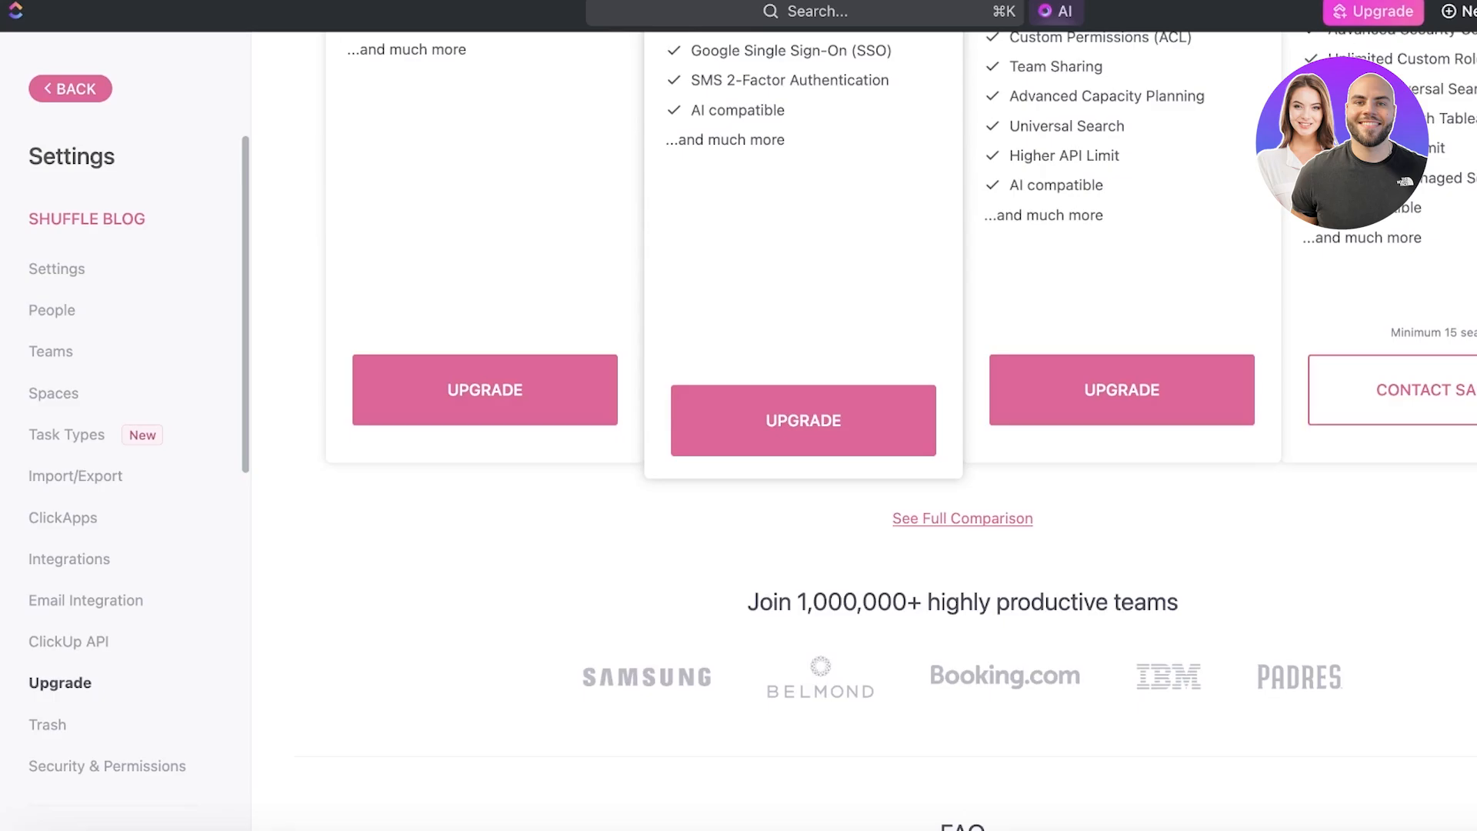
pyautogui.scroll(3)
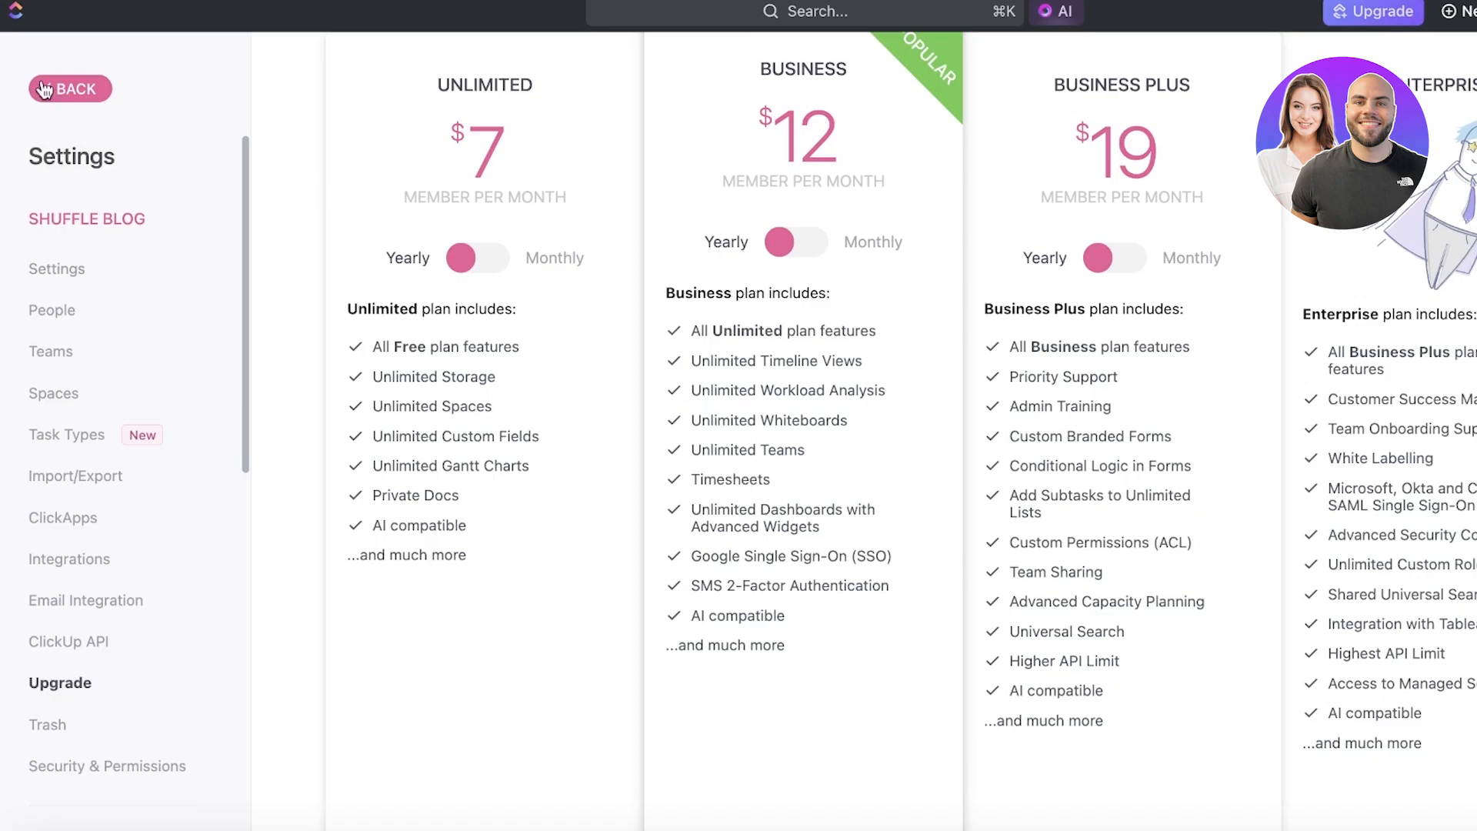
pyautogui.click(70, 90)
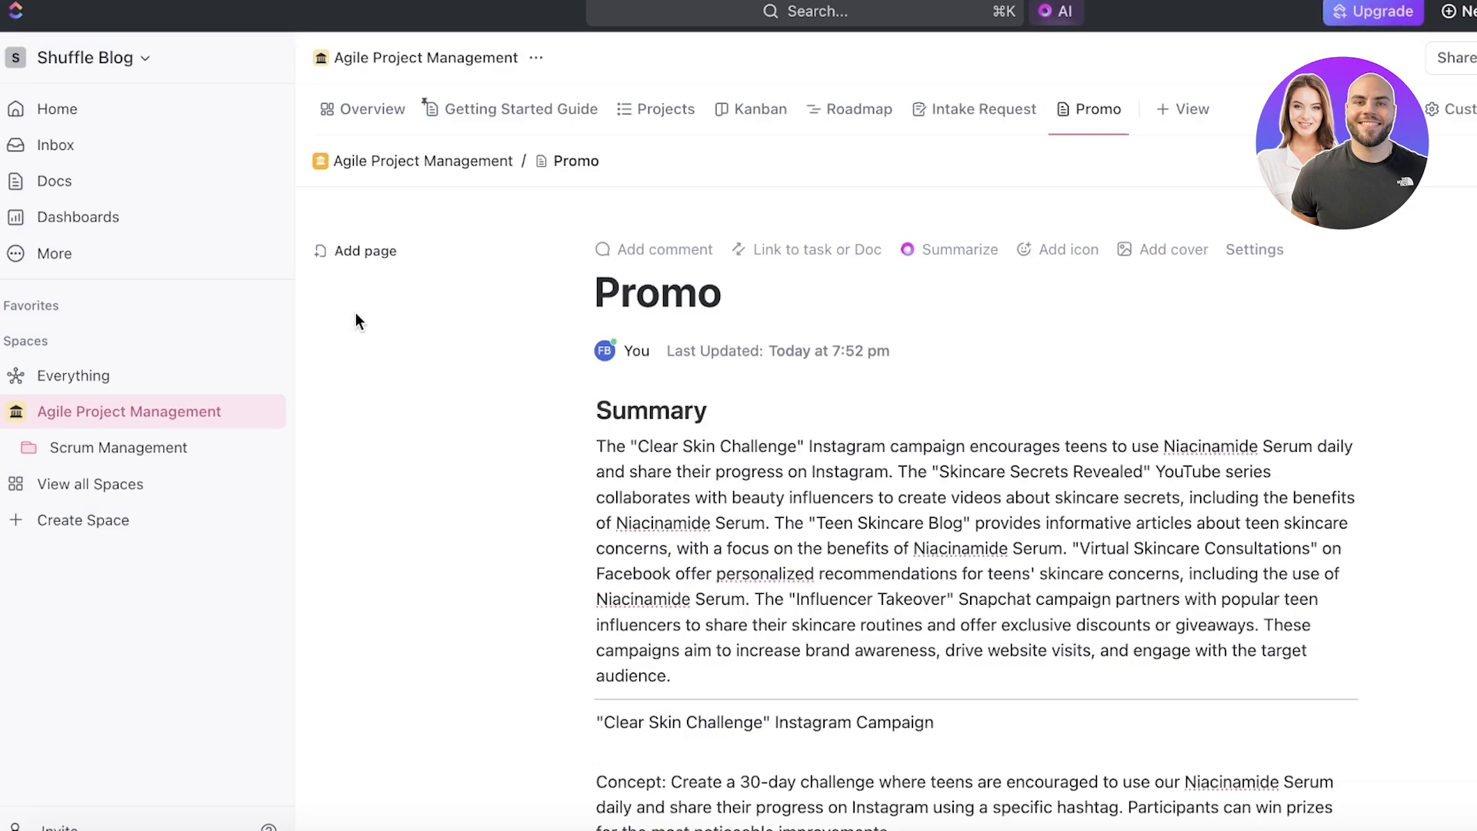
pyautogui.moveTo(370, 297)
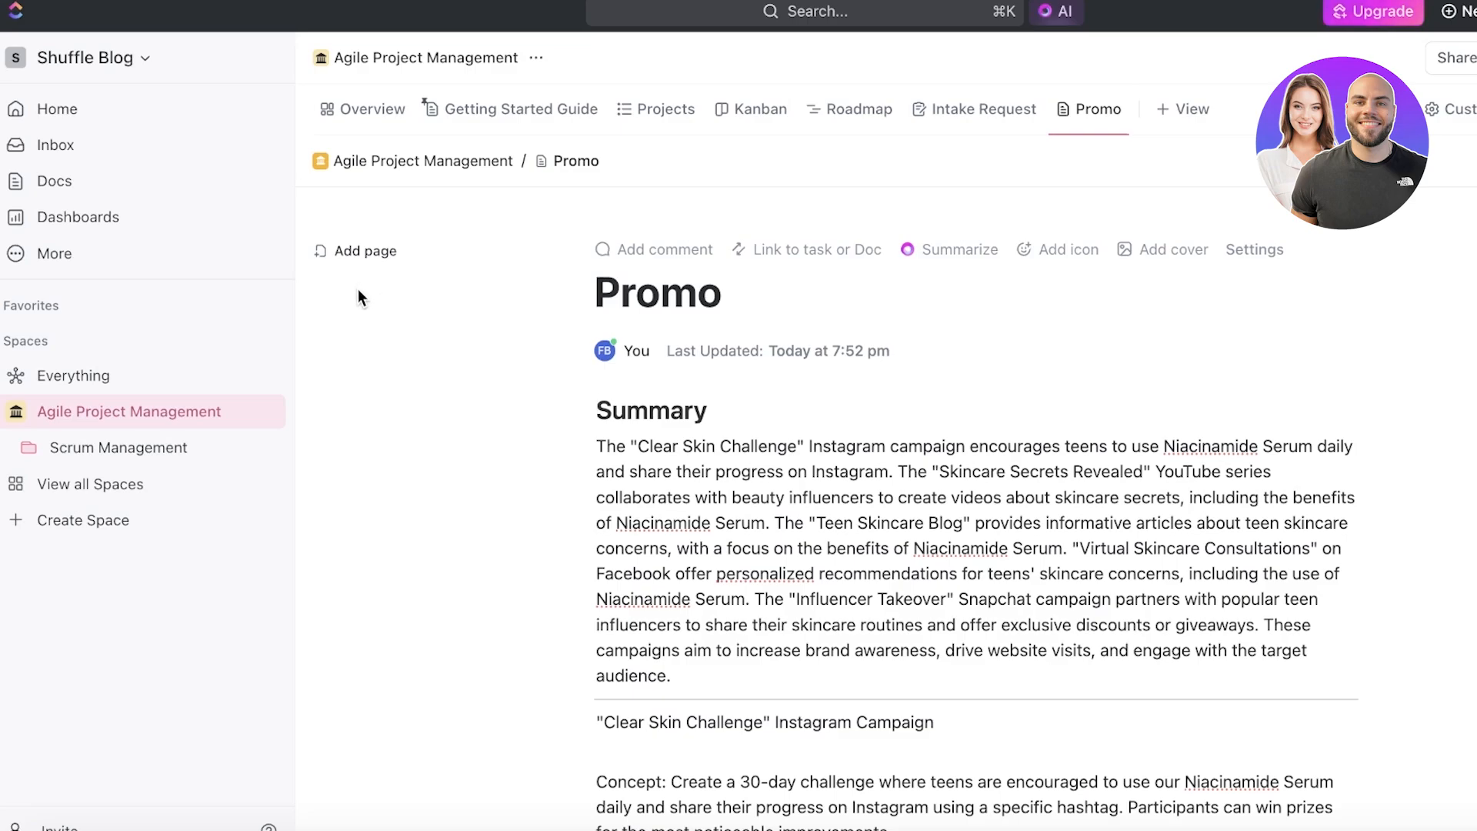
pyautogui.moveTo(363, 271)
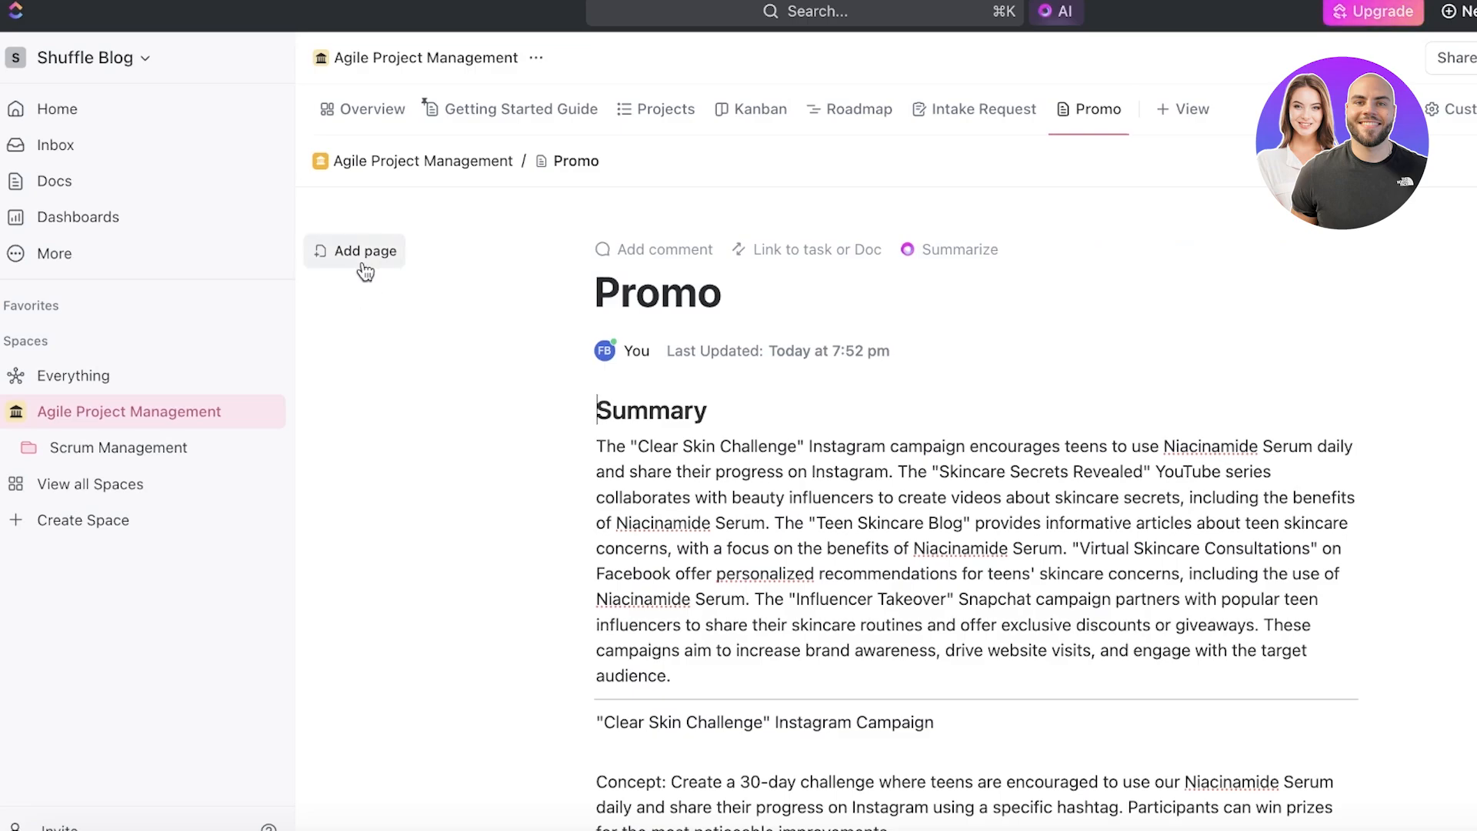
# - Leave the Promo doc for the ClickUp workspace Home page
pyautogui.click(57, 110)
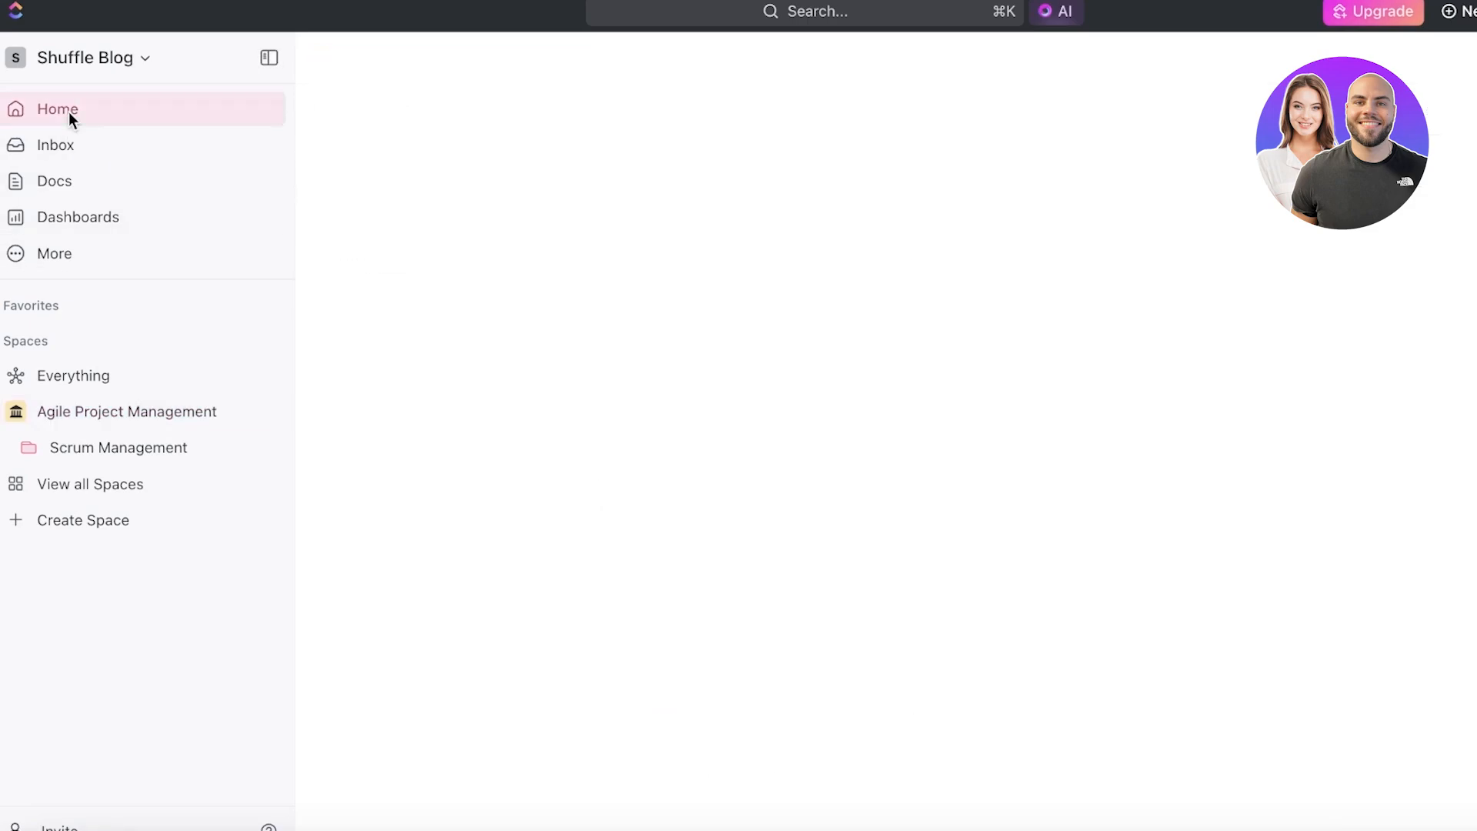
# - Load the Shuffle Blog home page and review Recents, now starting with Promo
pyautogui.click(57, 108)
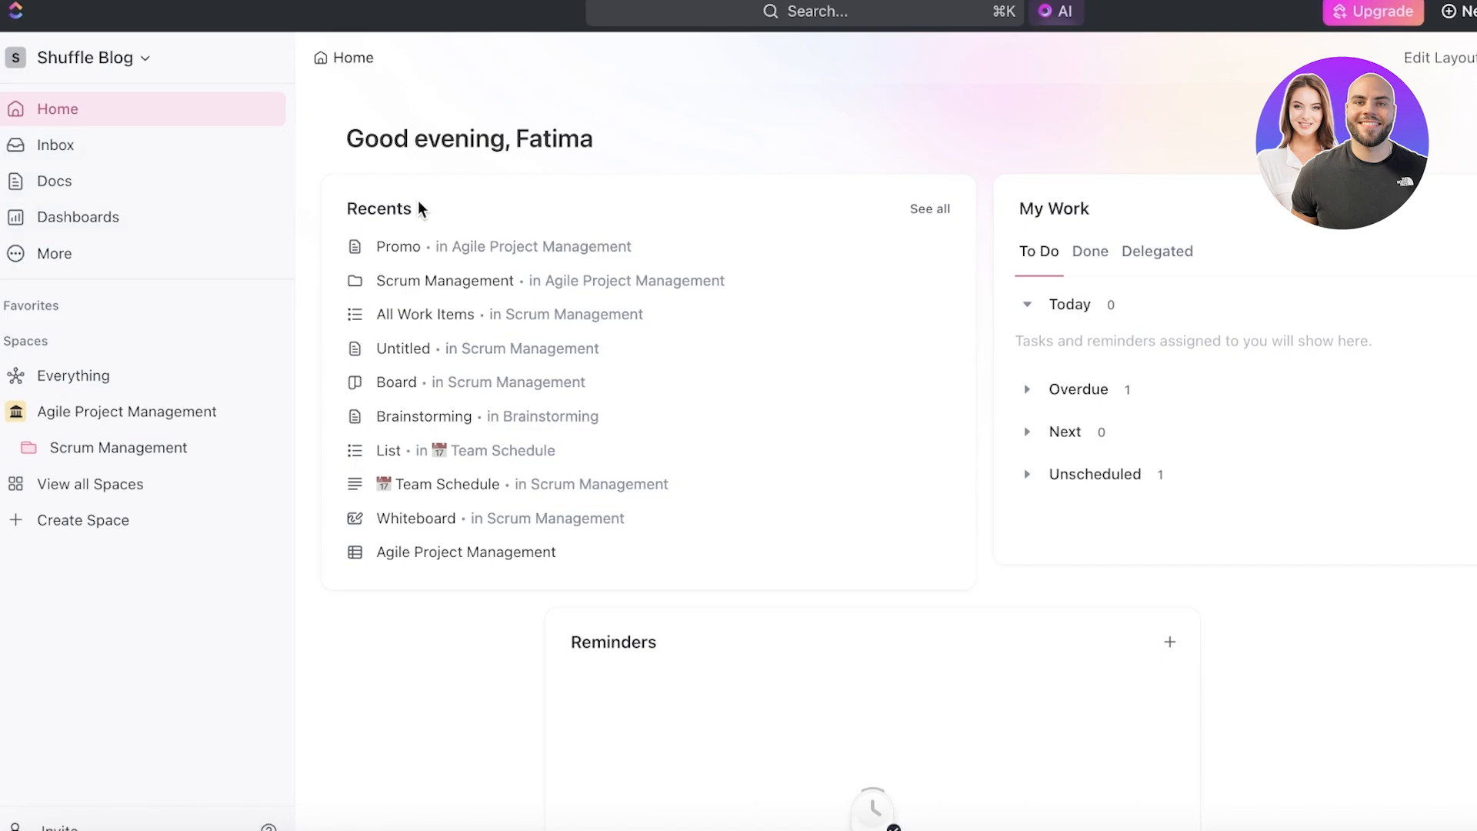
pyautogui.moveTo(1065, 164)
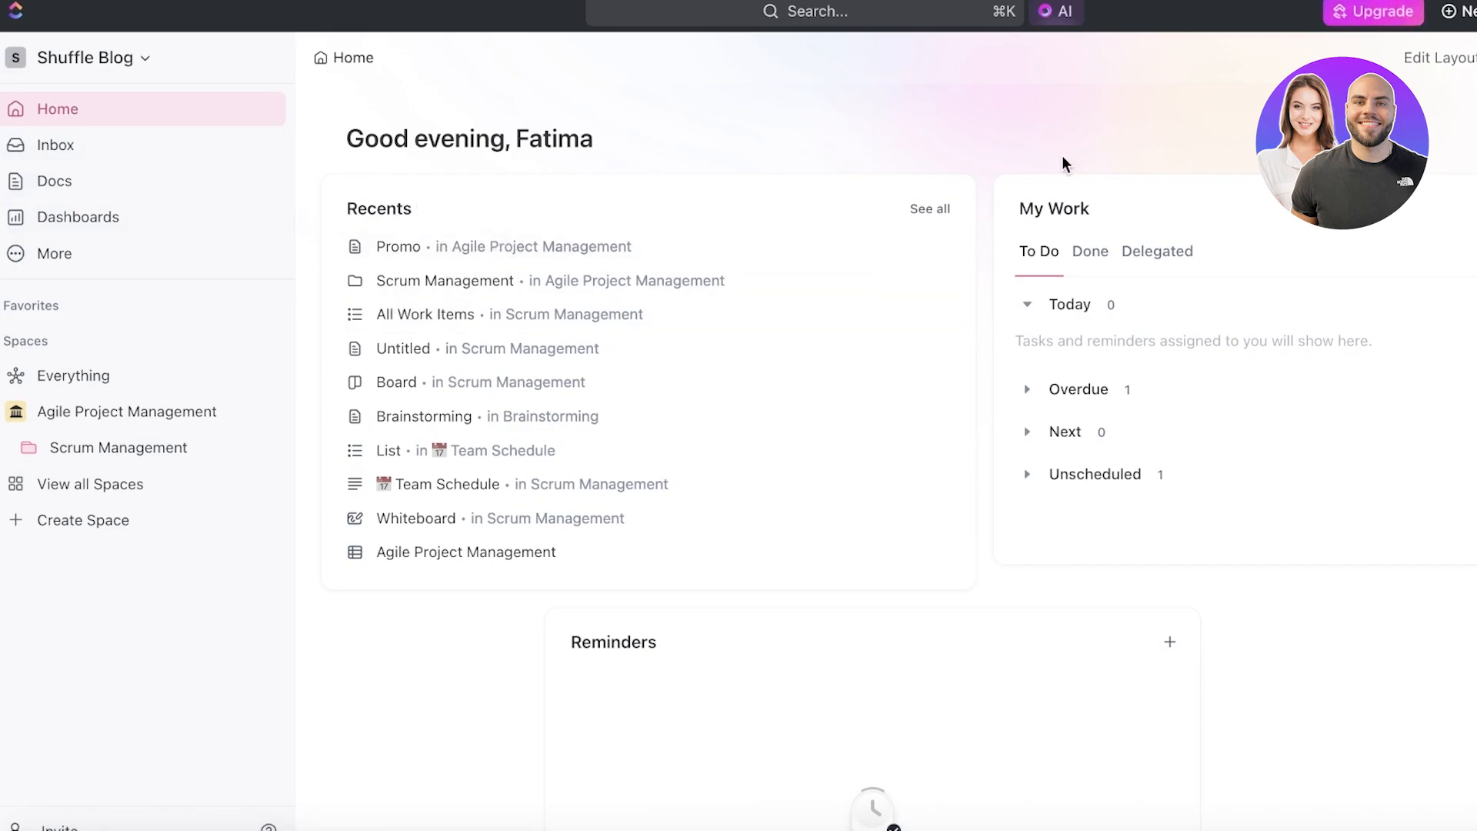
pyautogui.moveTo(1183, 112)
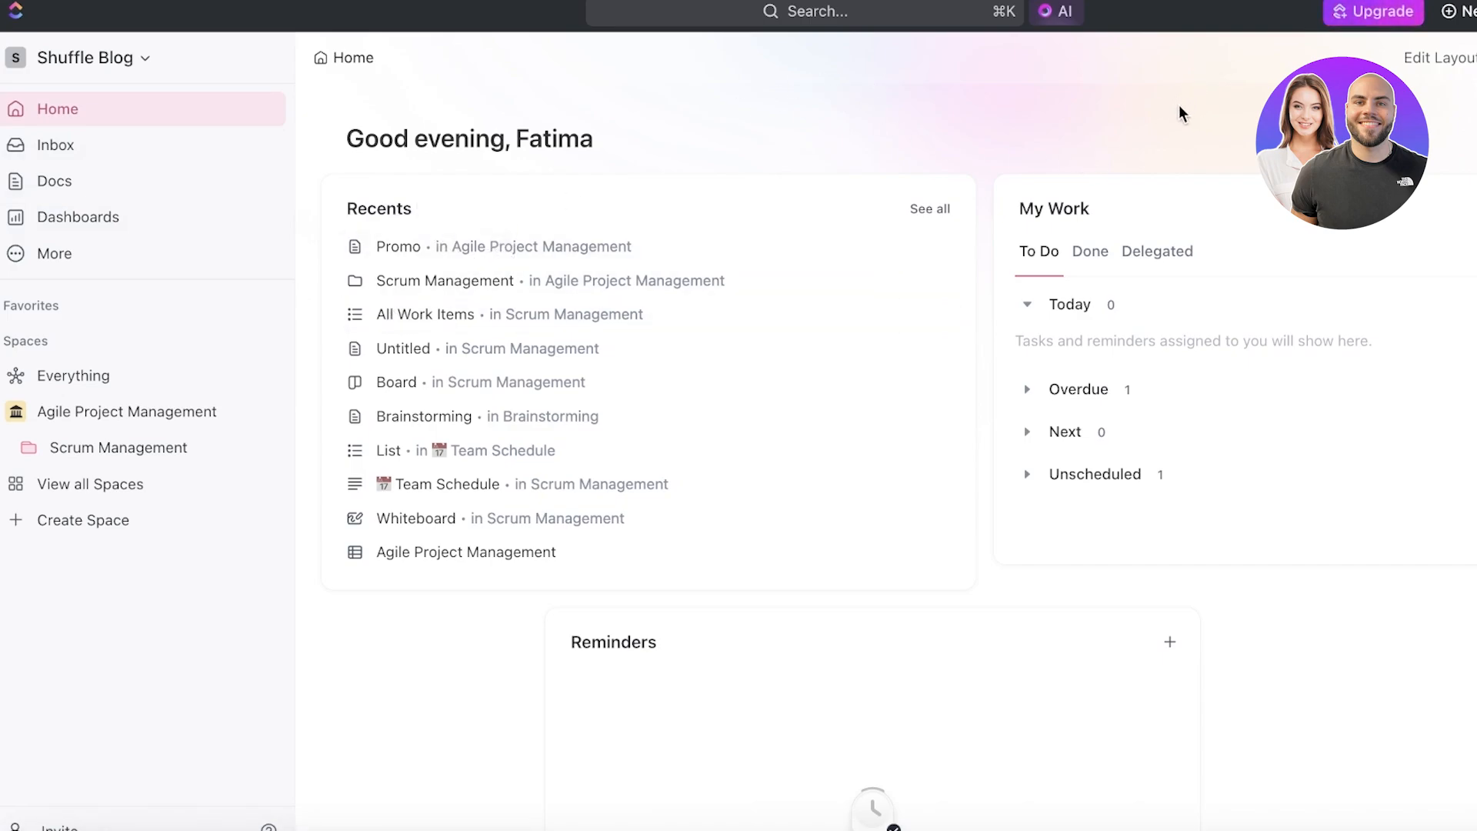
pyautogui.moveTo(1160, 115)
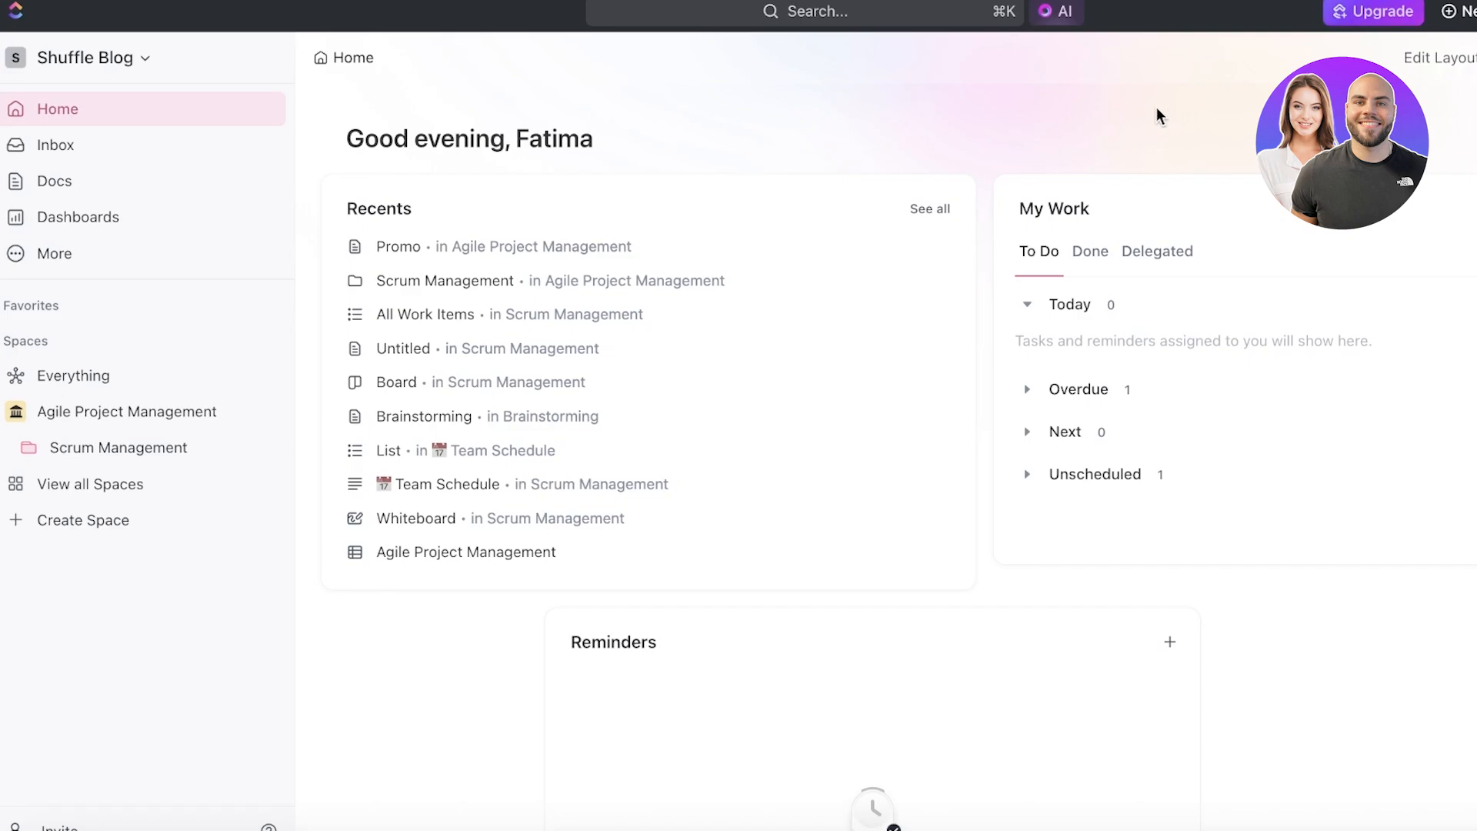
pyautogui.moveTo(1136, 120)
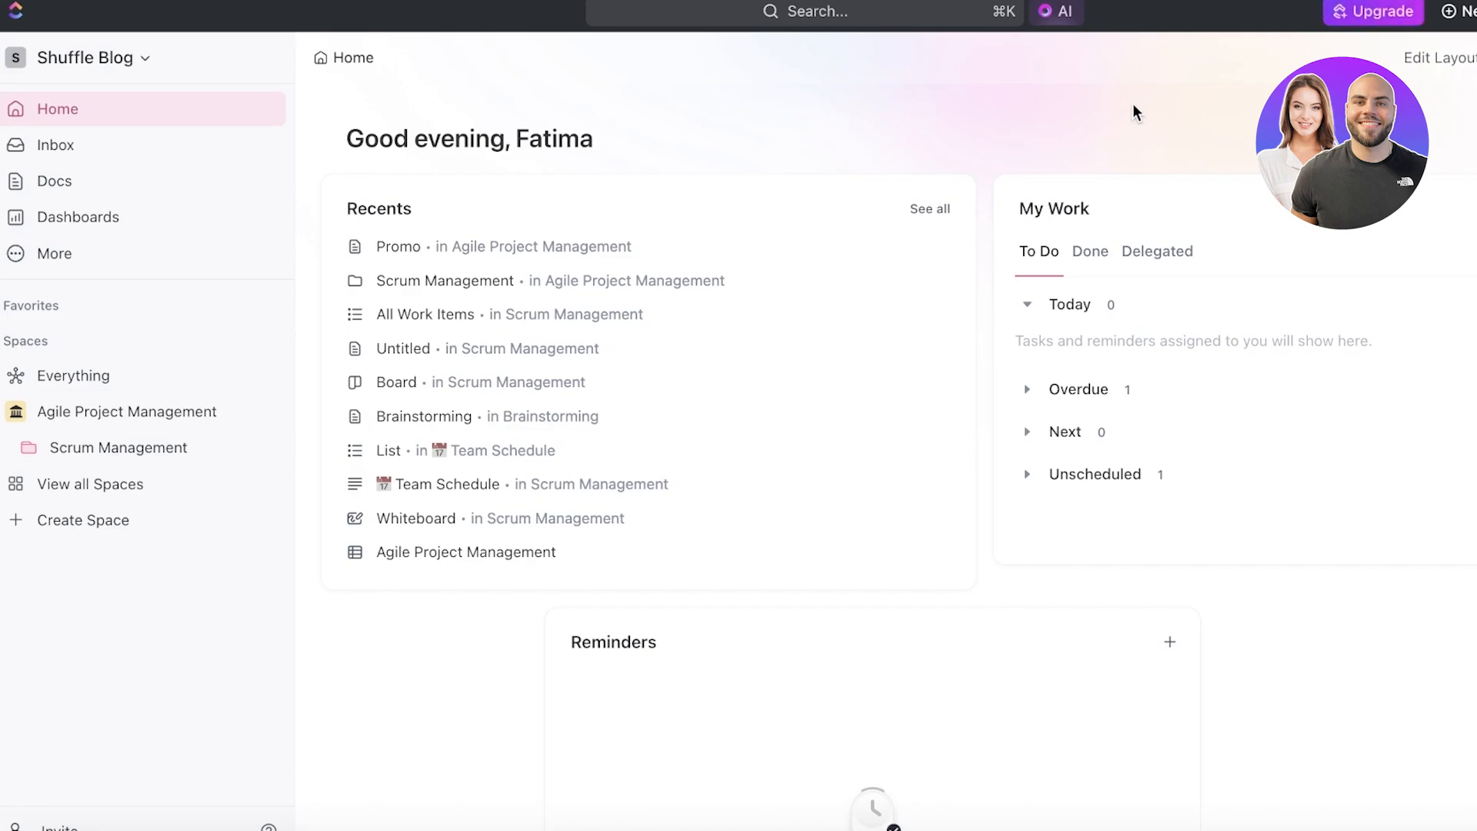
pyautogui.moveTo(1119, 158)
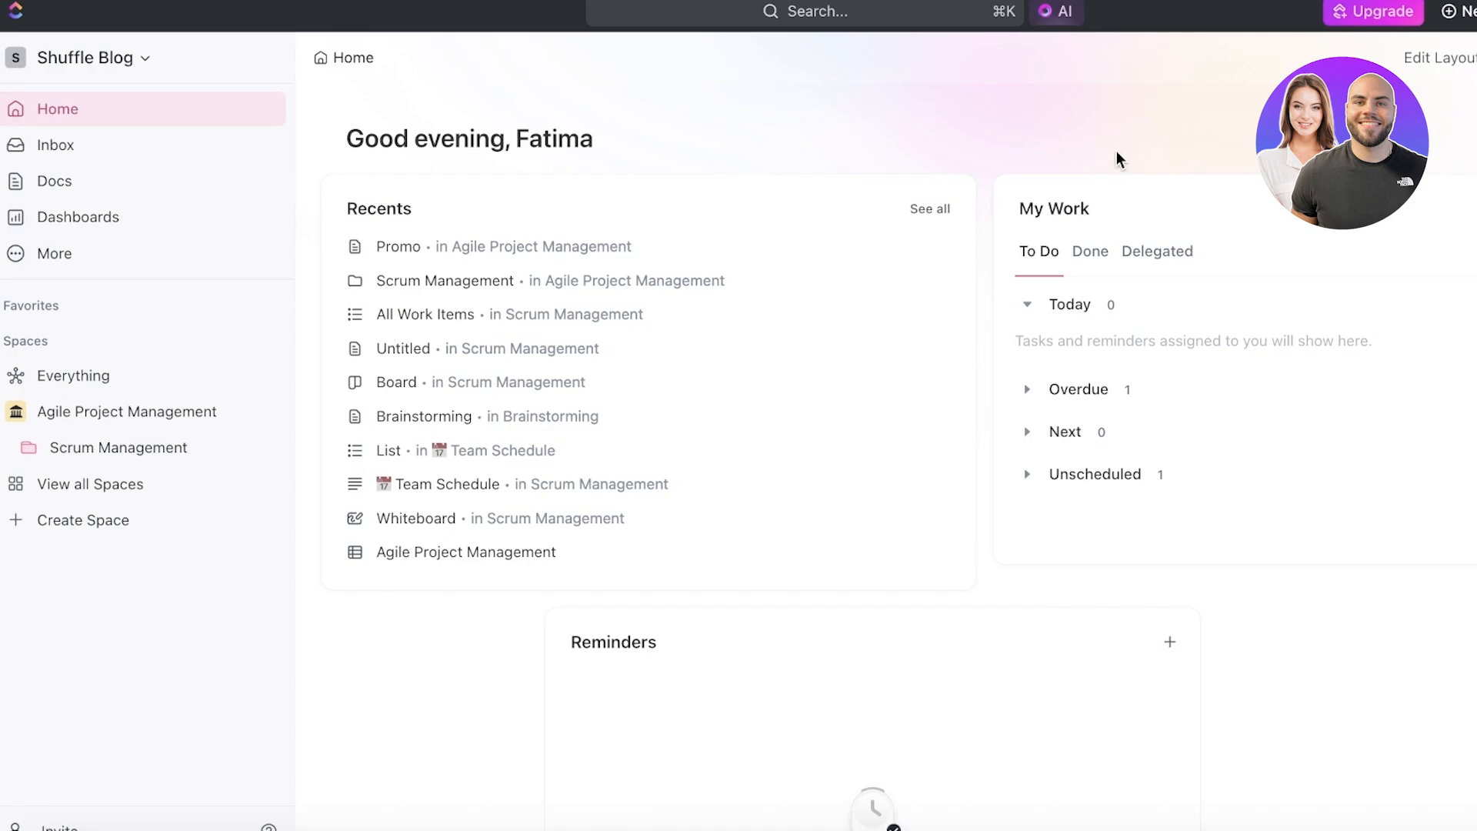
pyautogui.moveTo(1136, 115)
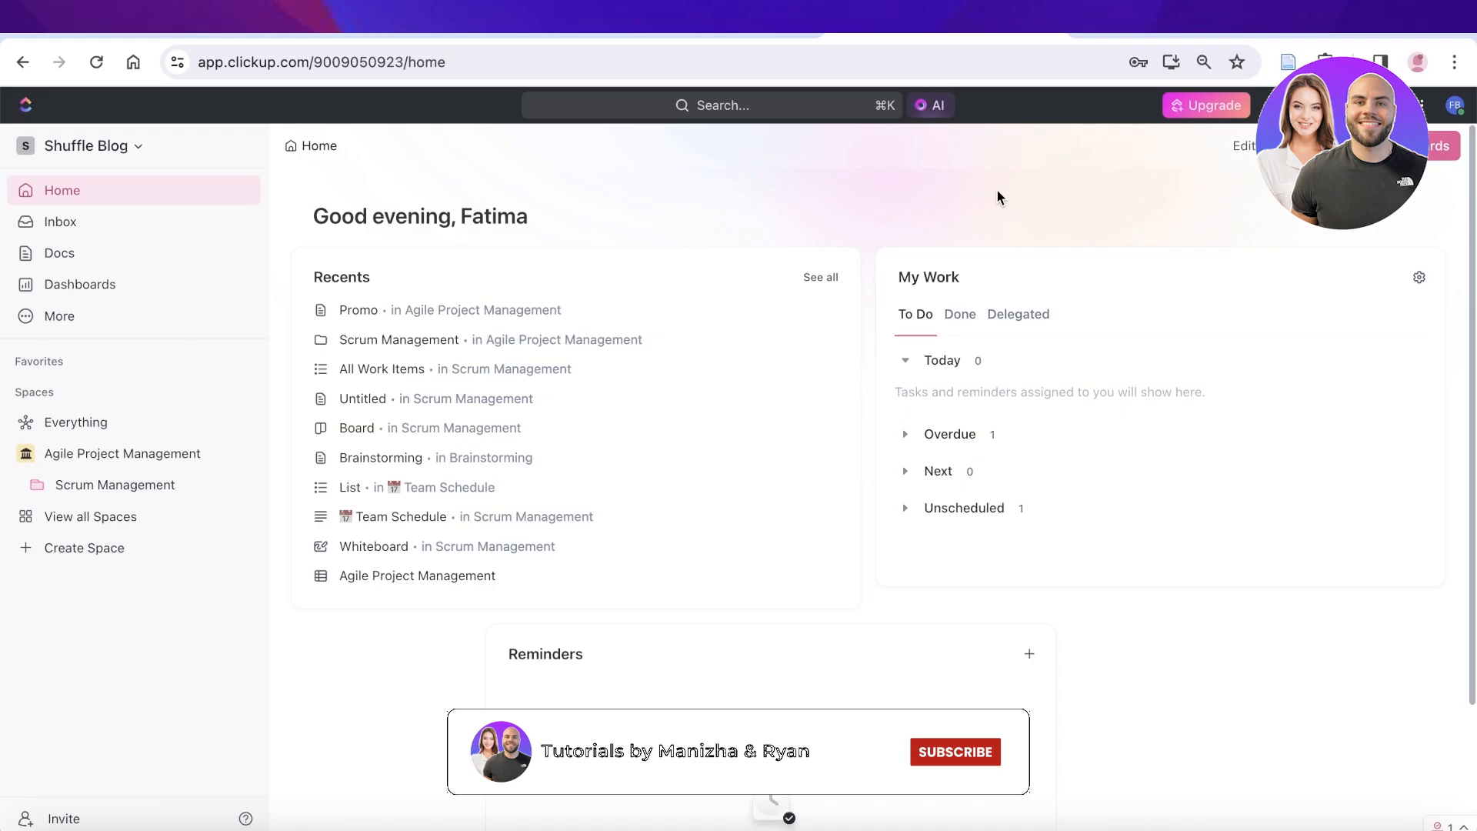
pyautogui.click(954, 751)
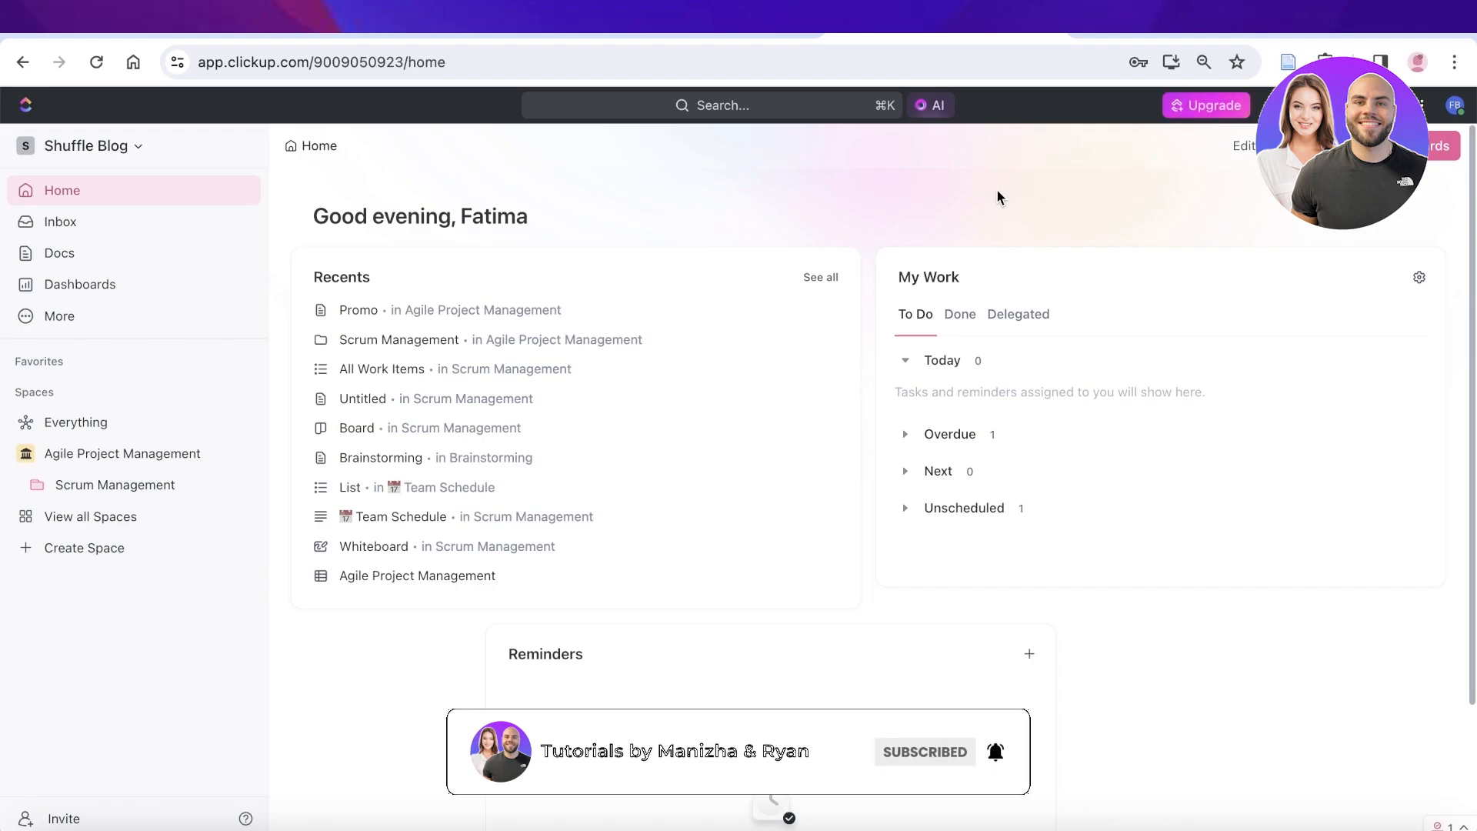